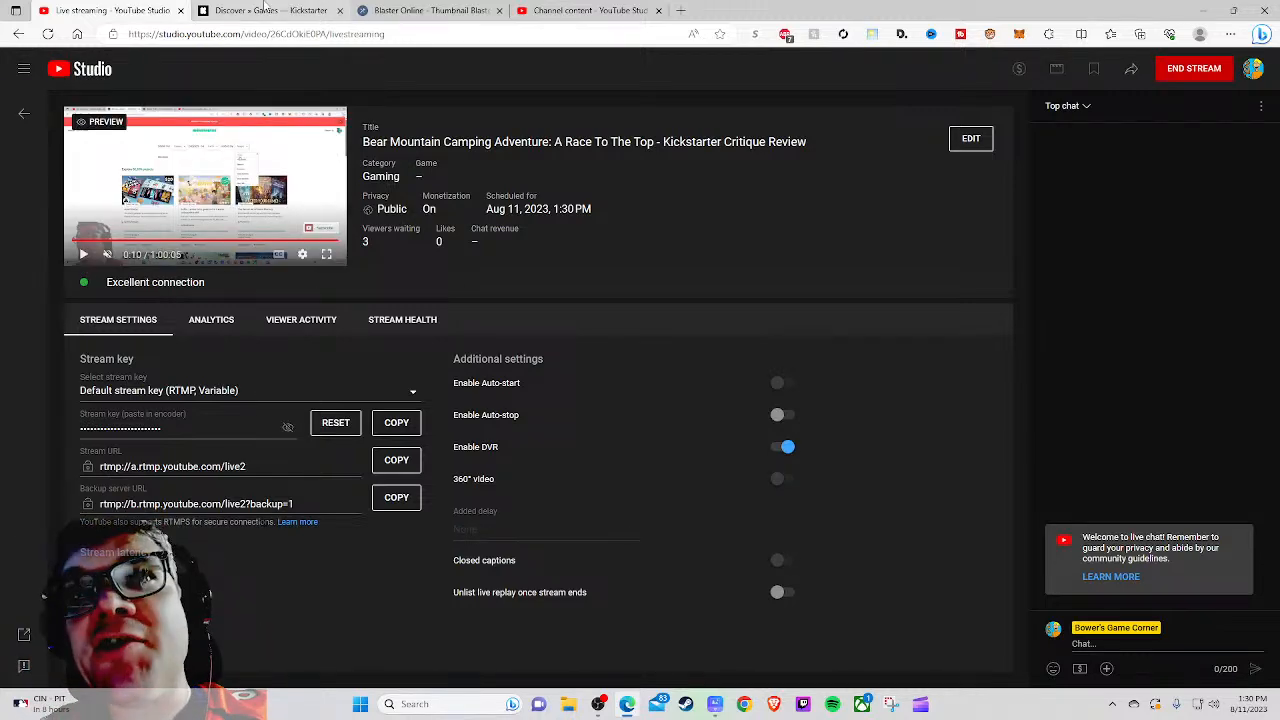
# Step: Switch from YouTube Studio to the Kickstarter tabletop games listing tab
pyautogui.click(270, 12)
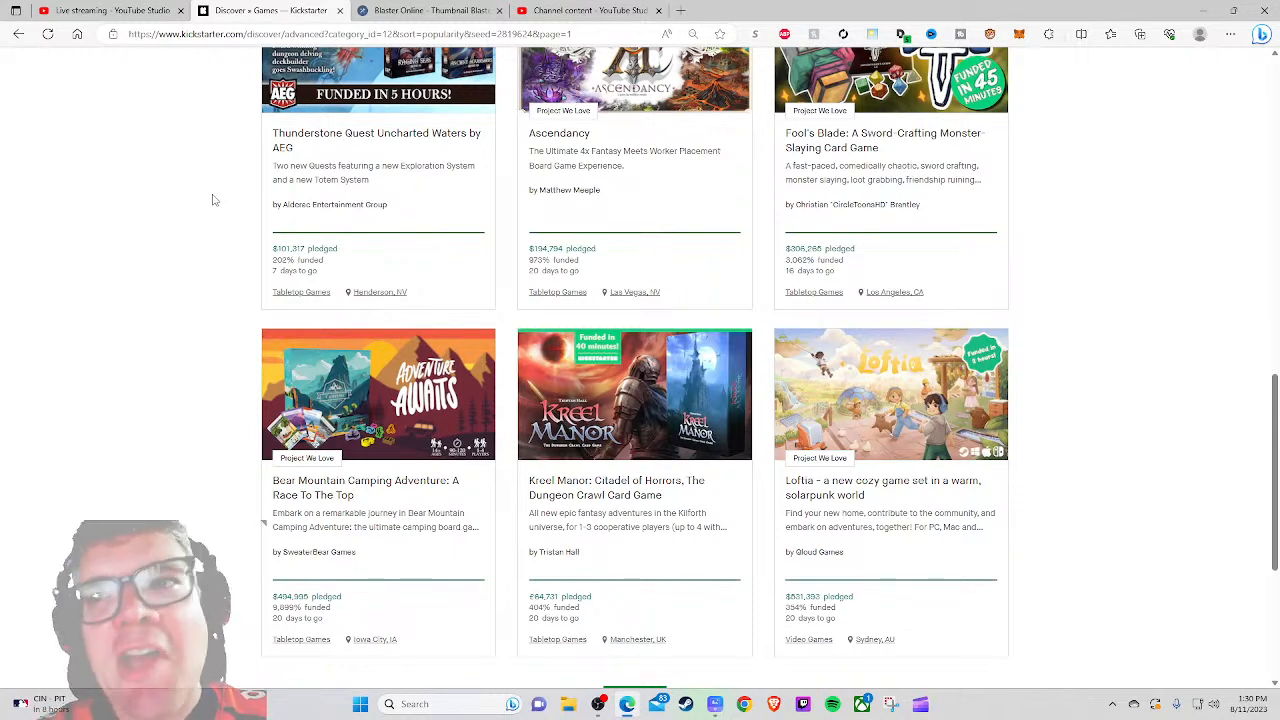
pyautogui.moveTo(236, 198)
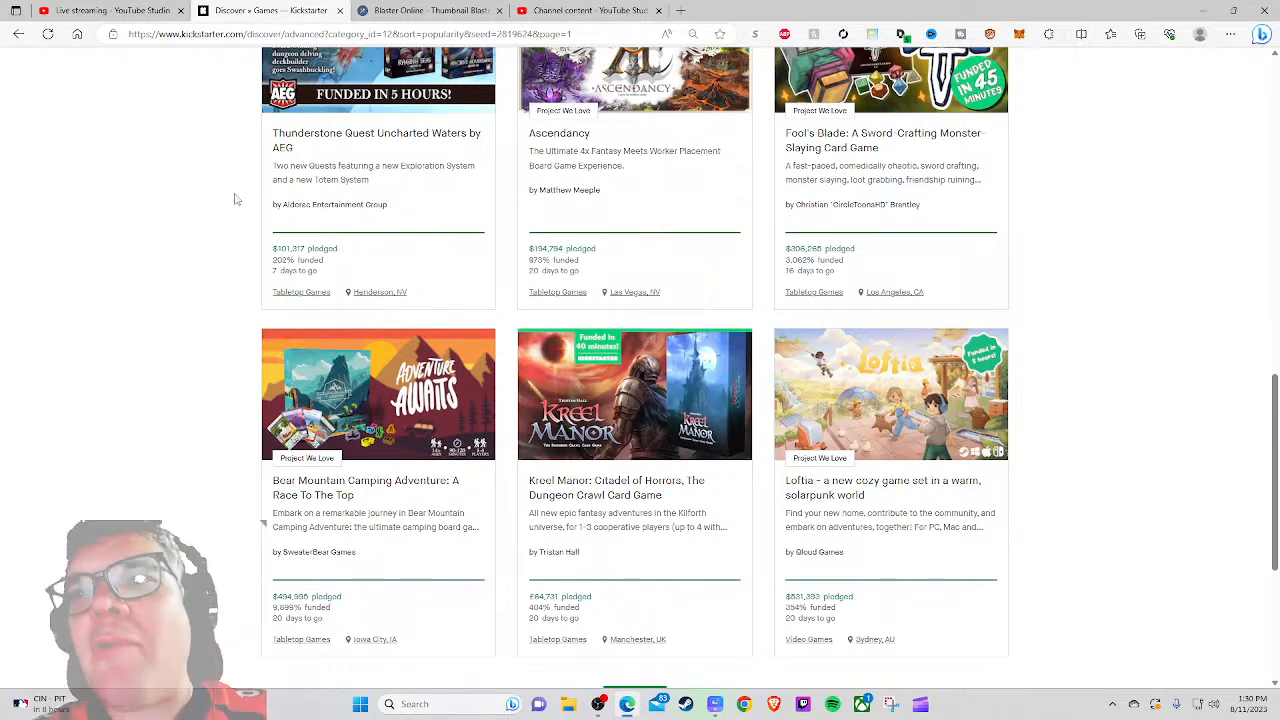
pyautogui.moveTo(258, 184)
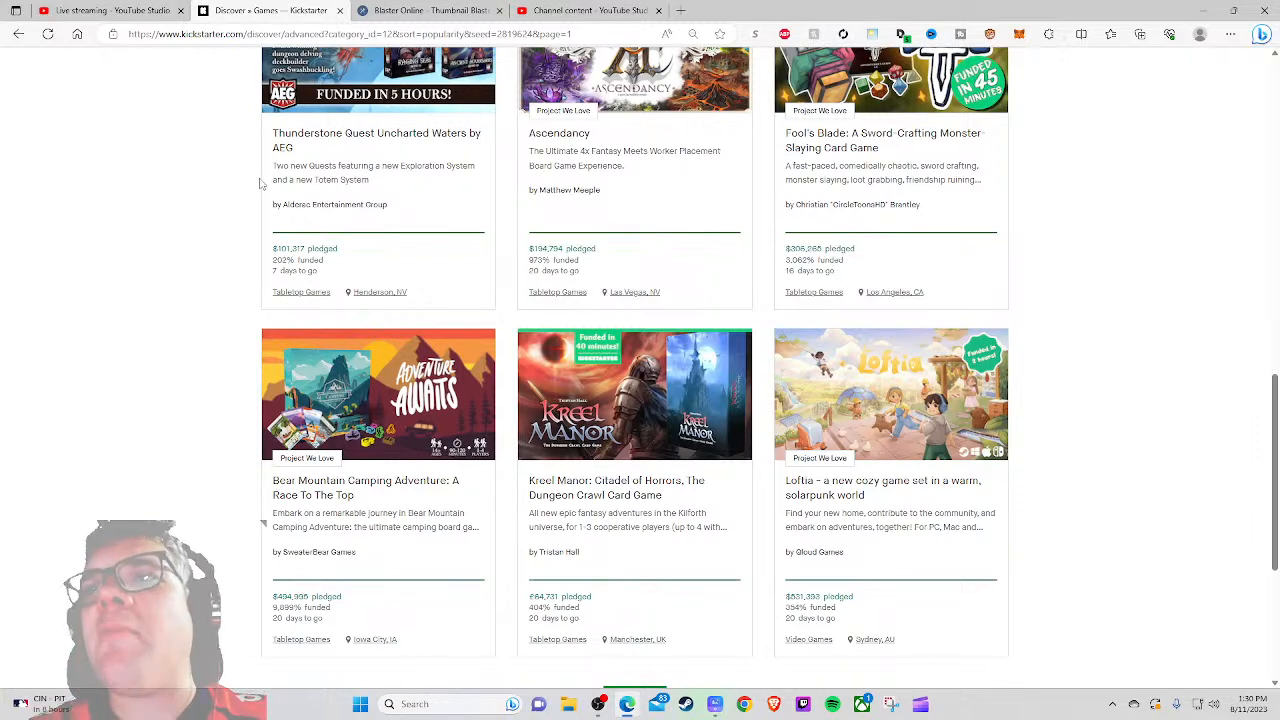
pyautogui.moveTo(196, 368)
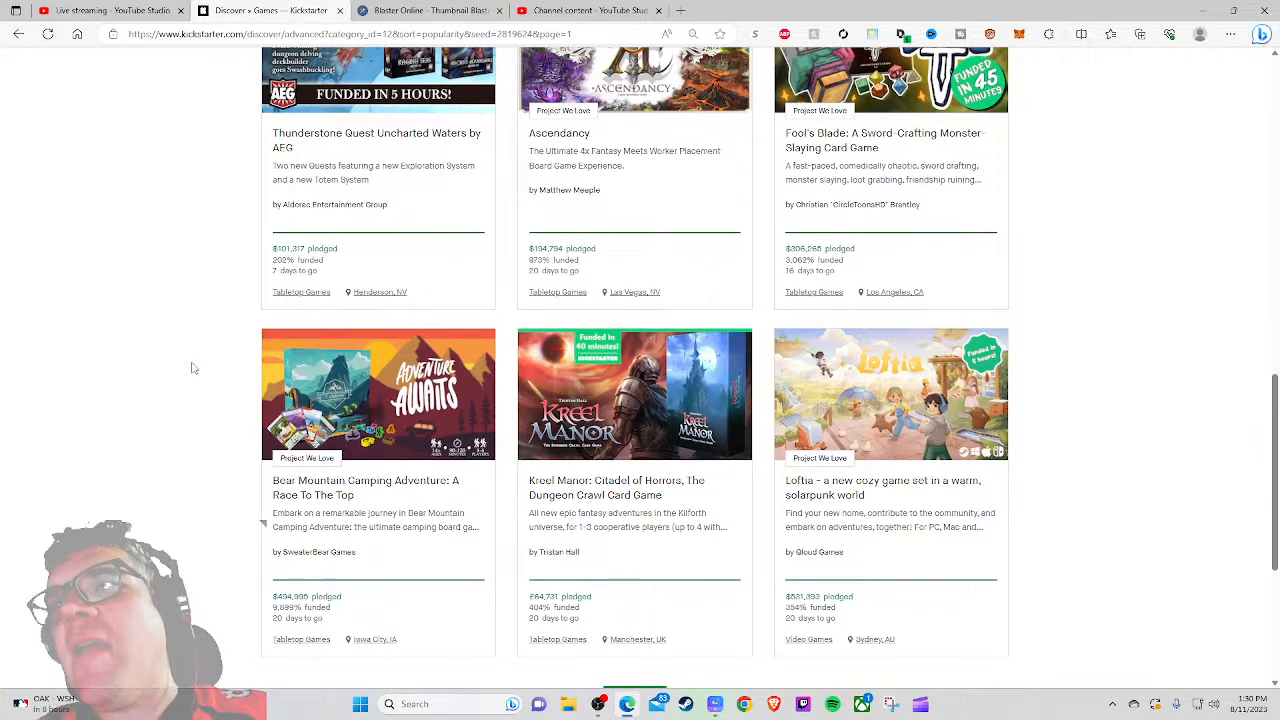
pyautogui.moveTo(456, 464)
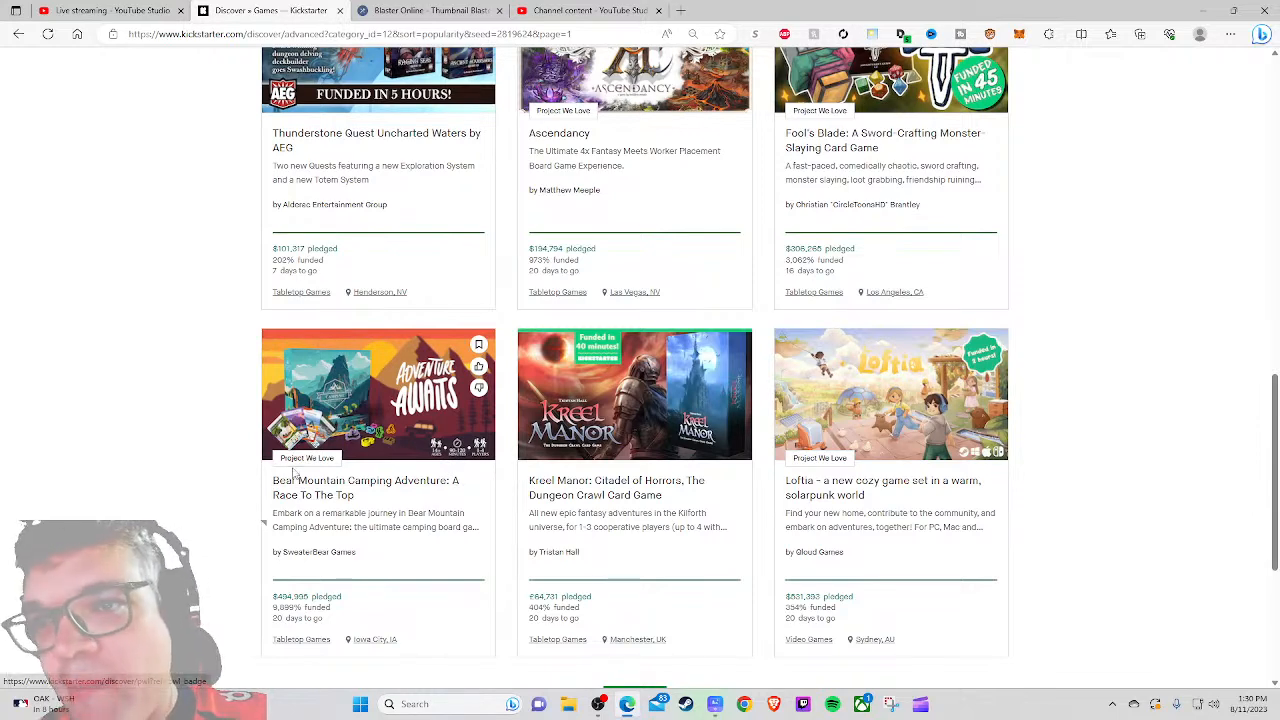
pyautogui.moveTo(320, 488)
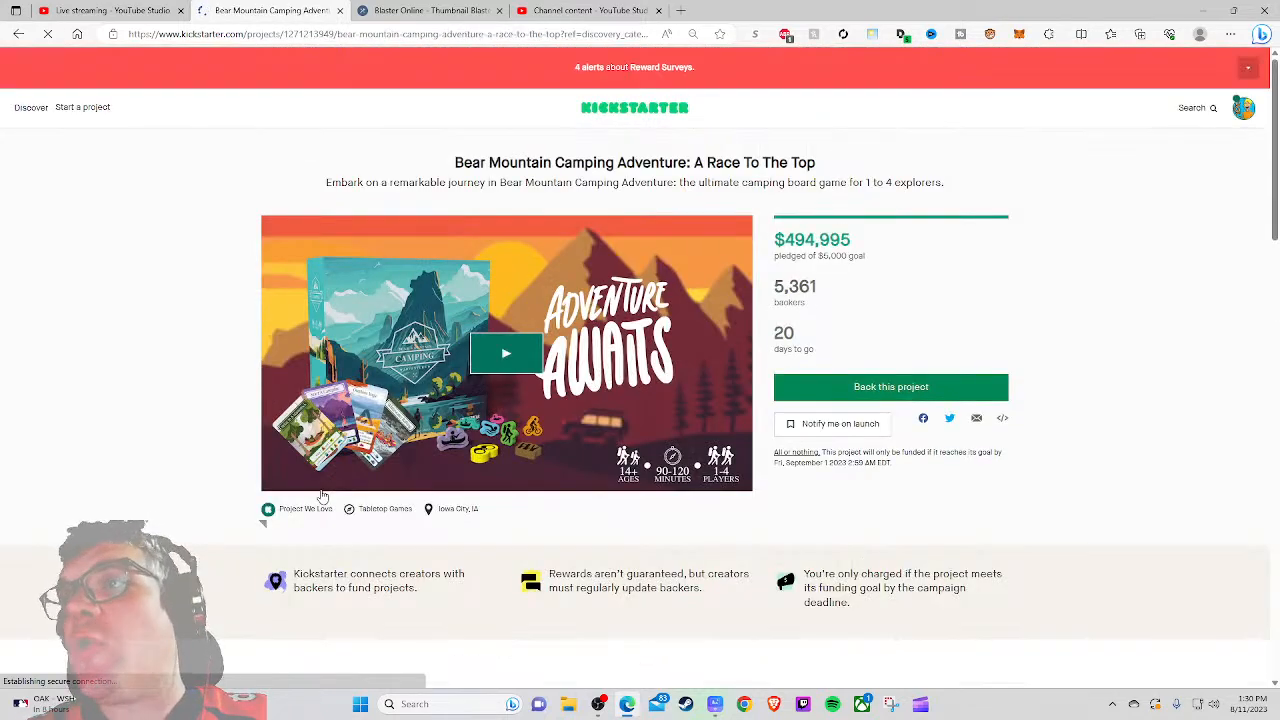
pyautogui.click(832, 424)
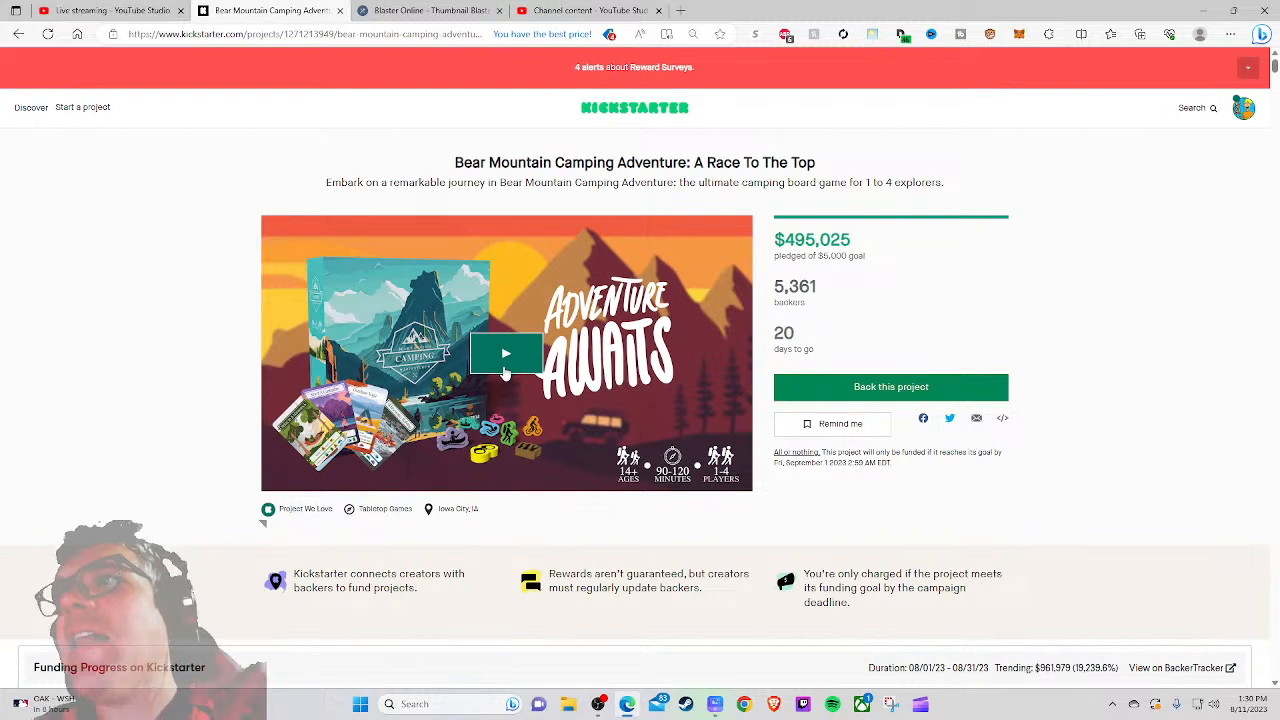
pyautogui.moveTo(158, 292)
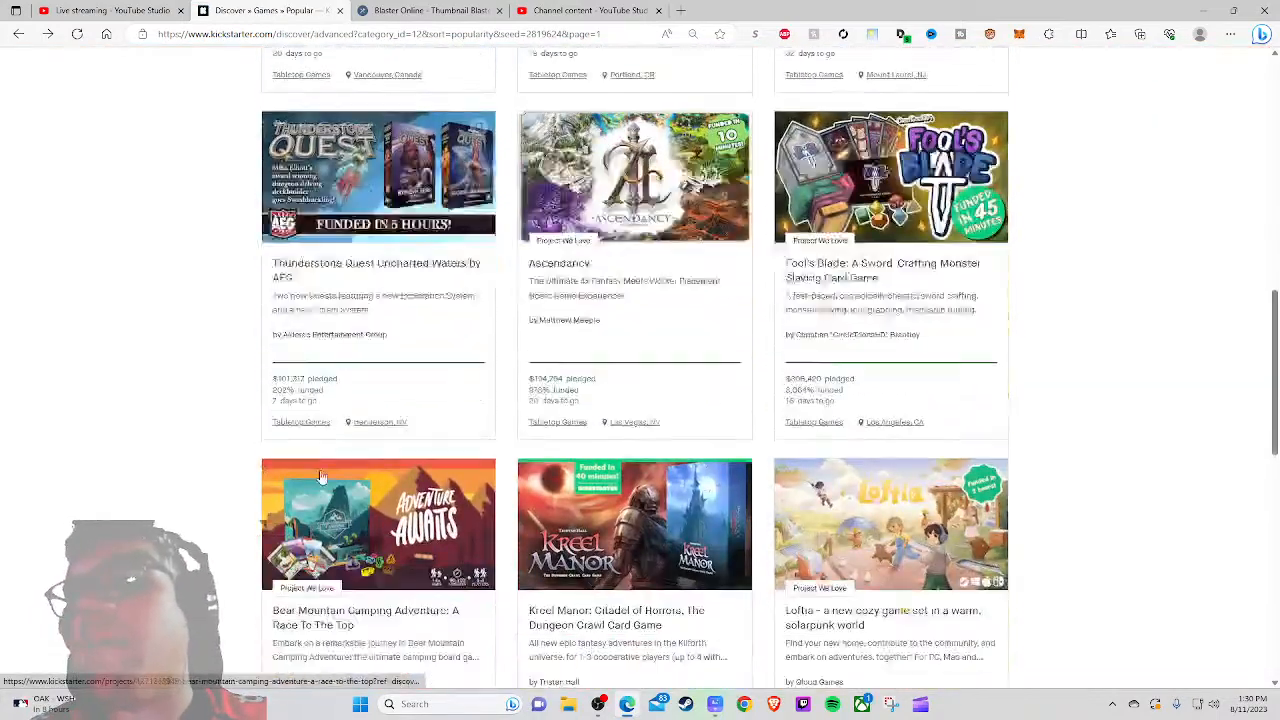
pyautogui.scroll(-3)
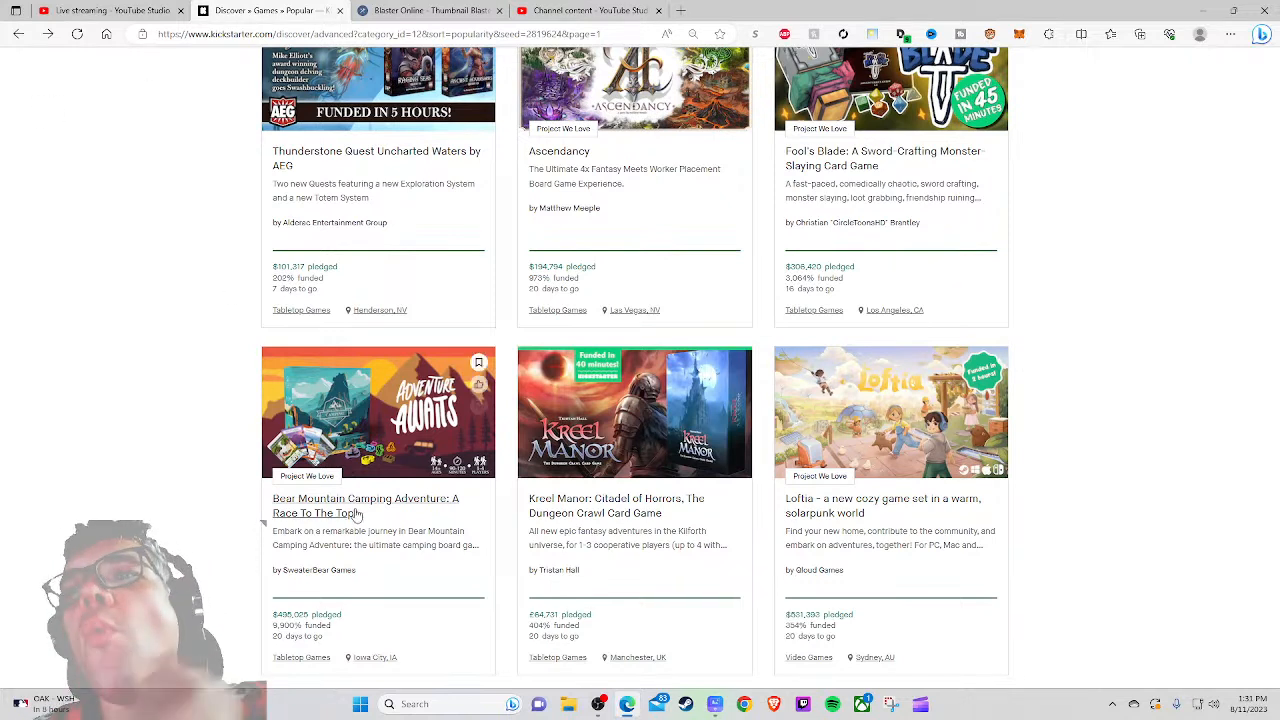
pyautogui.moveTo(340, 512)
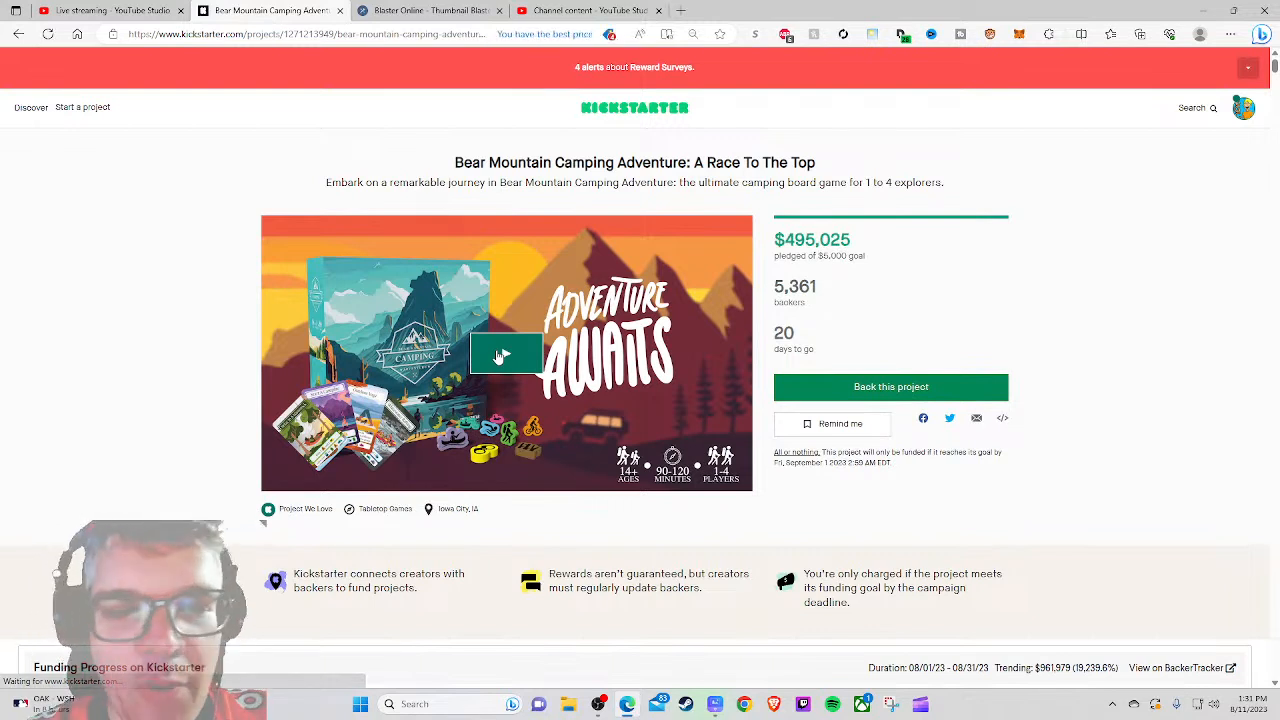
# Step: Play the campaign video full screen, pausing and resuming until it reaches the end
pyautogui.click(506, 352)
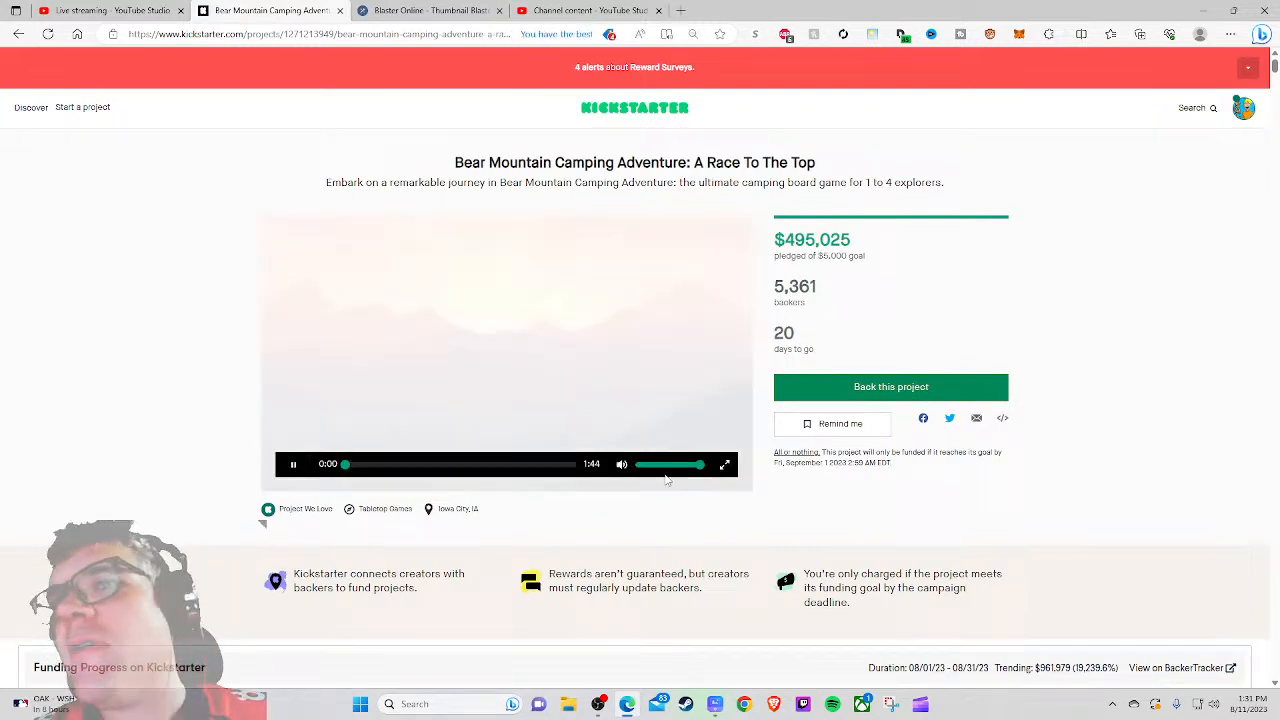
pyautogui.click(724, 464)
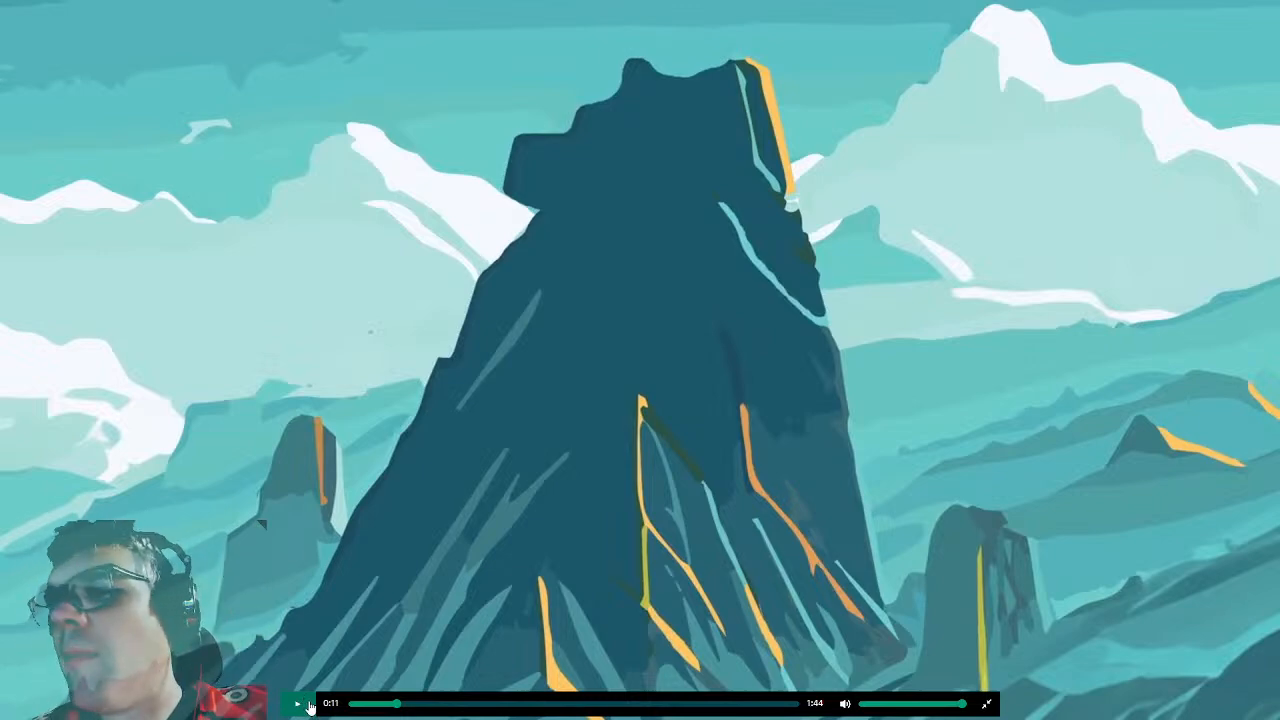
pyautogui.click(296, 704)
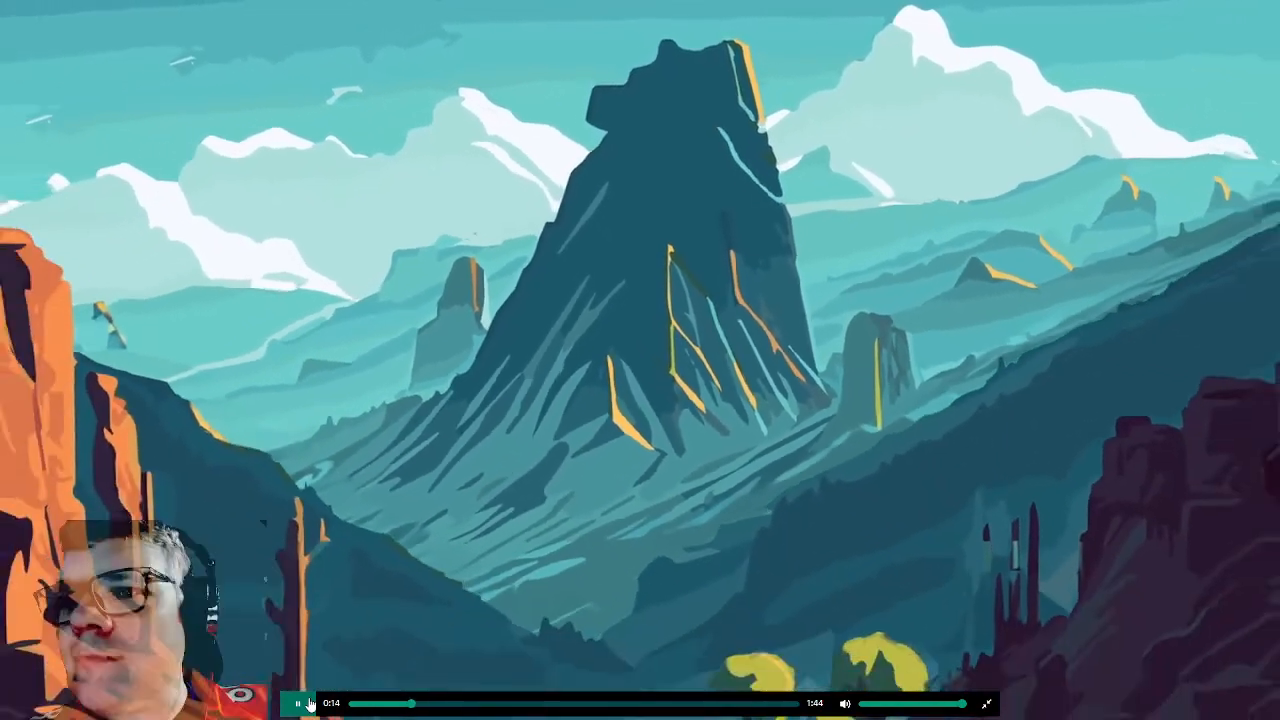
pyautogui.click(296, 704)
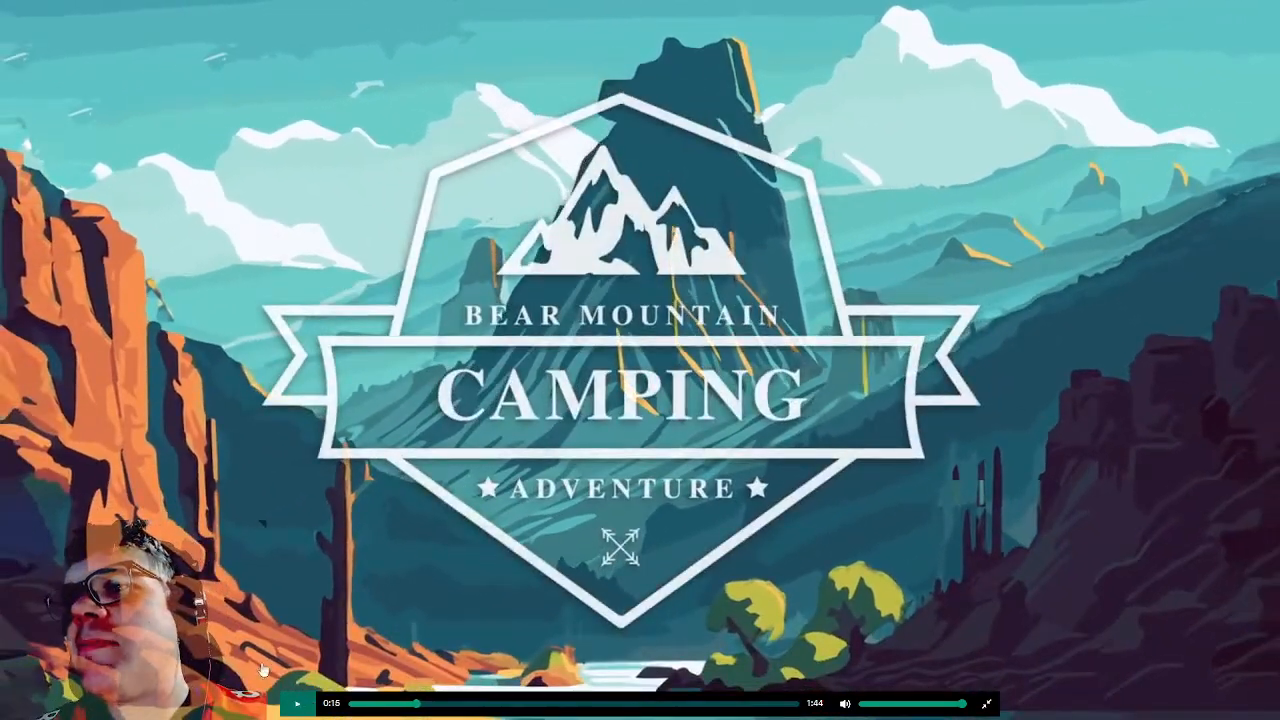
pyautogui.click(296, 704)
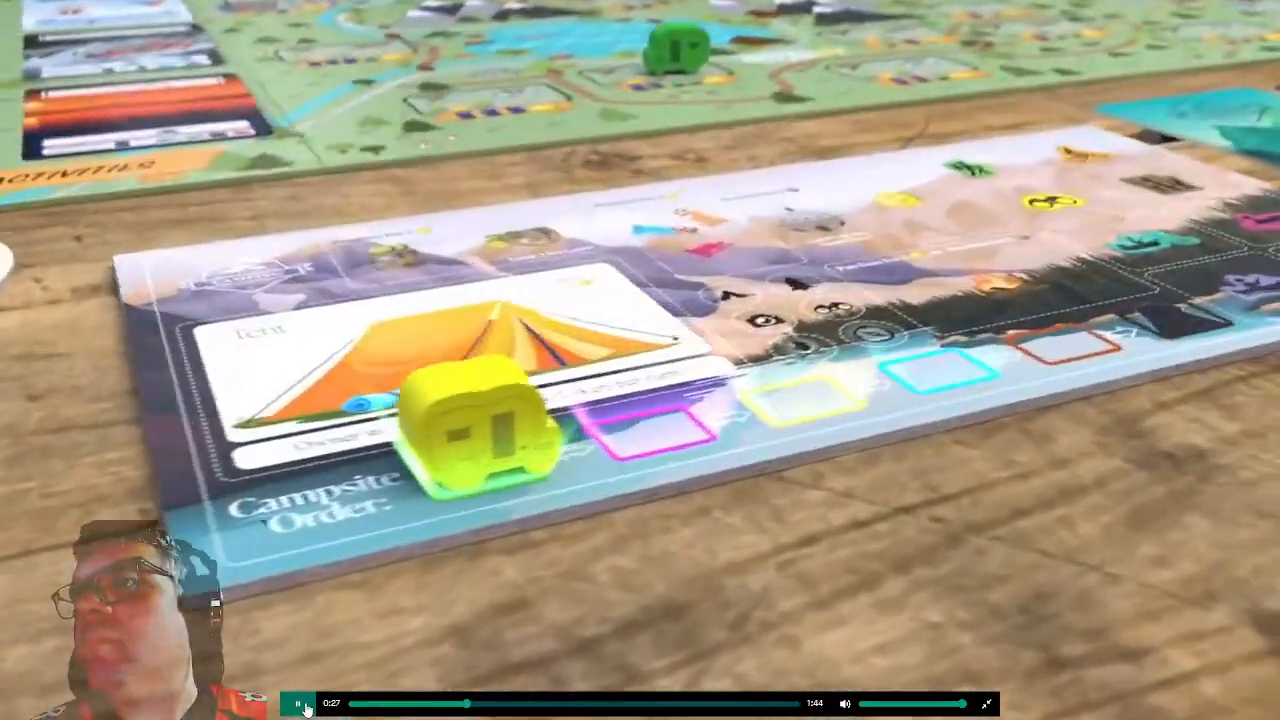
pyautogui.click(296, 702)
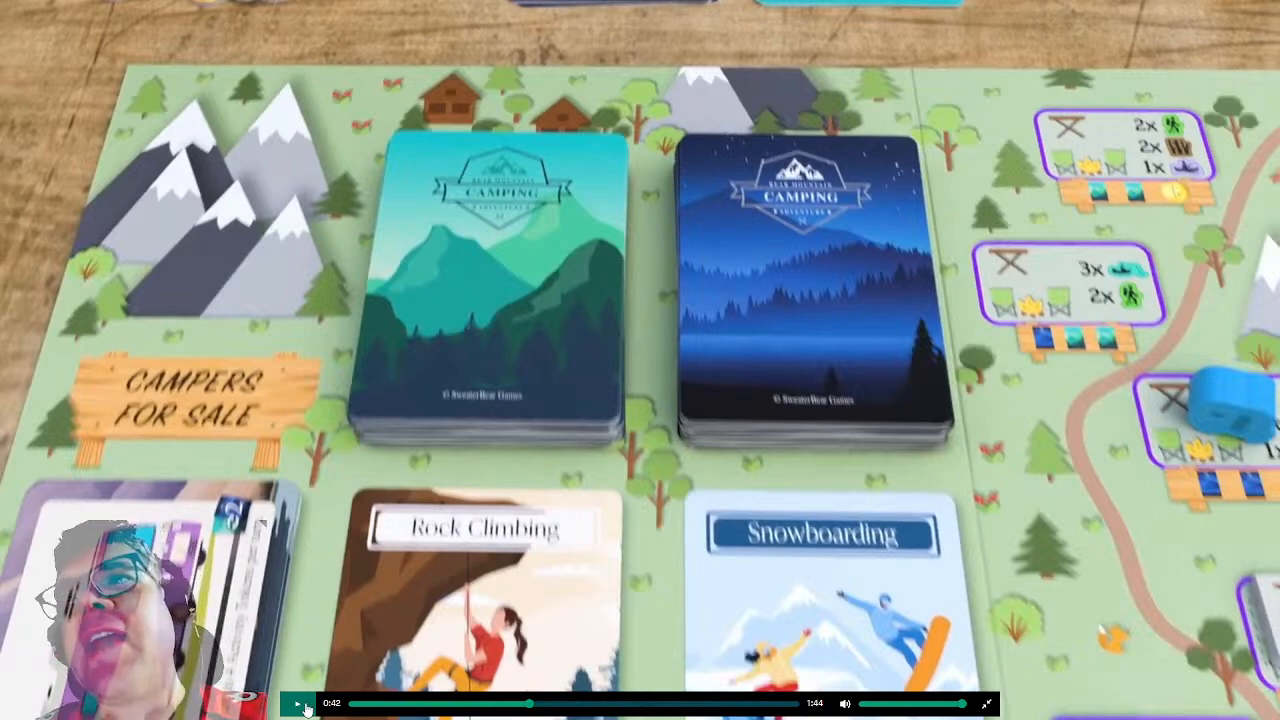
pyautogui.click(296, 704)
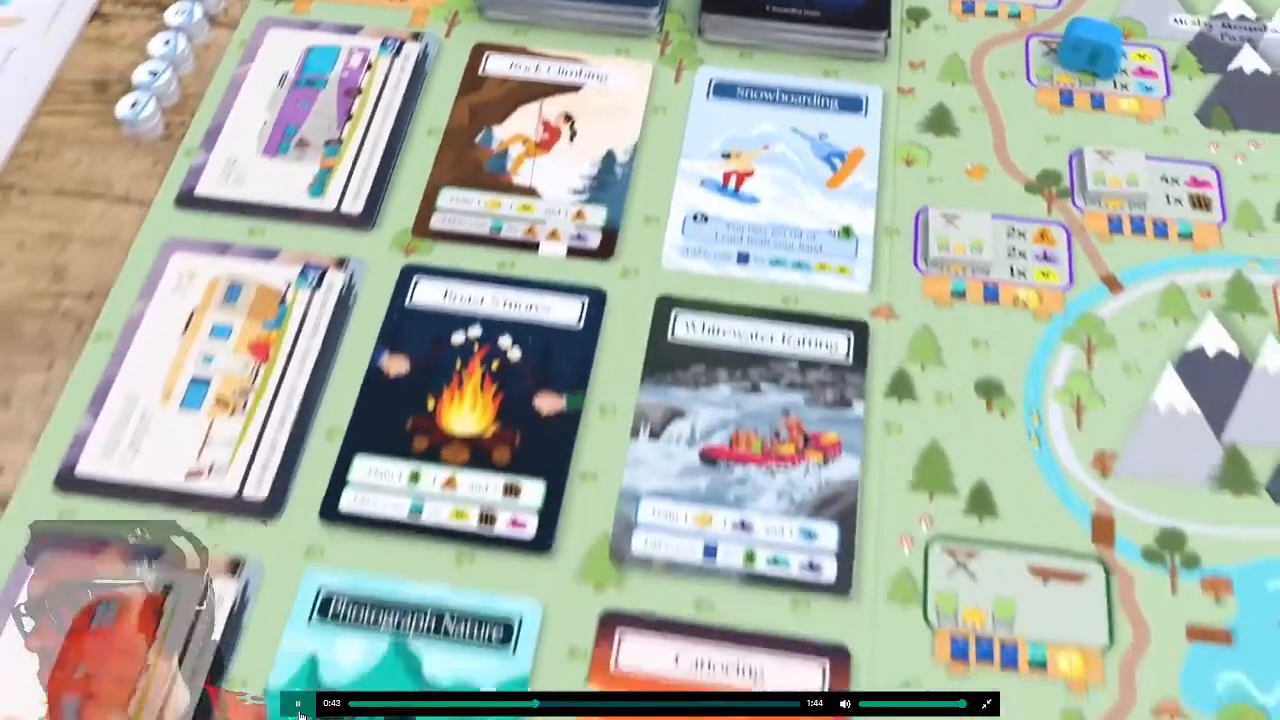
pyautogui.click(296, 704)
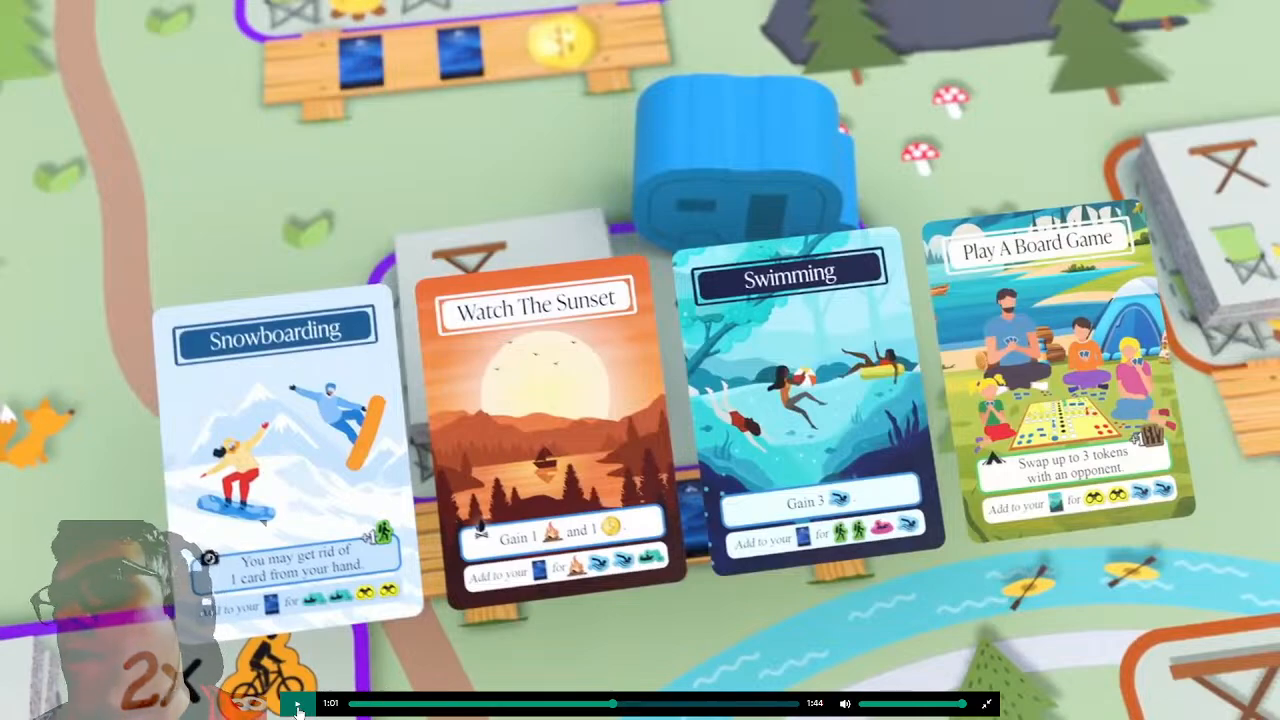
pyautogui.click(296, 704)
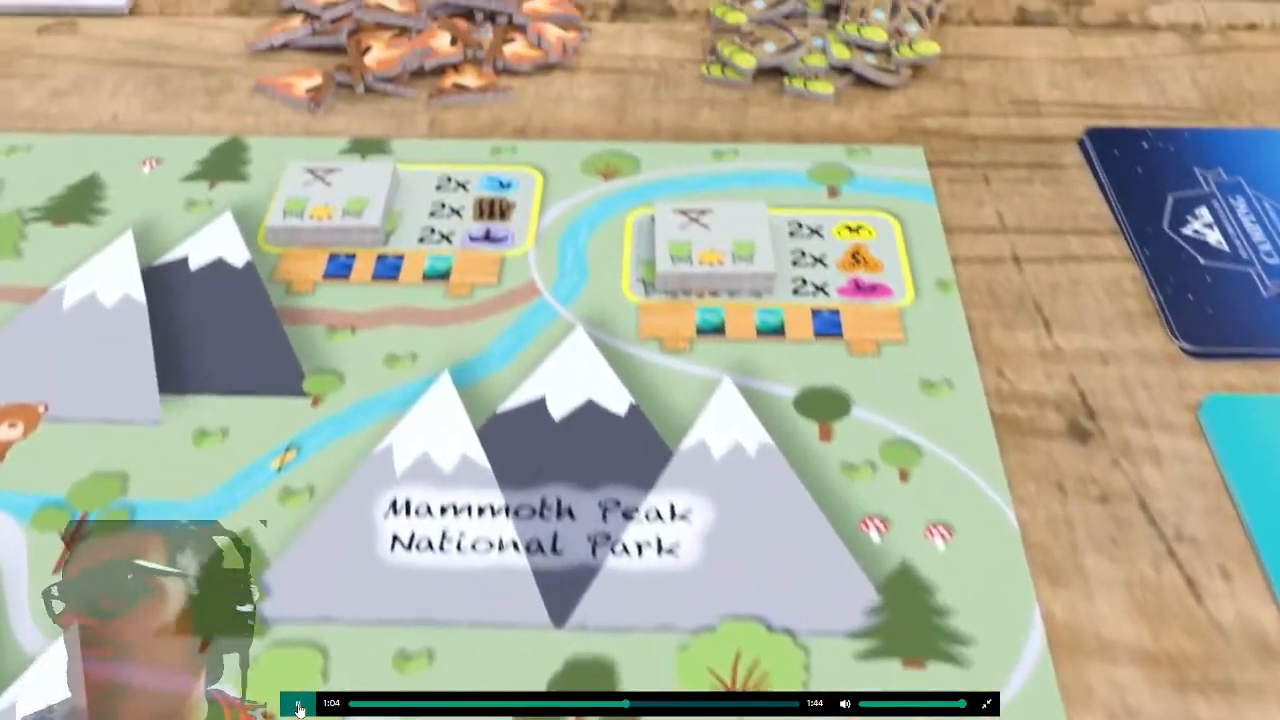
pyautogui.click(298, 704)
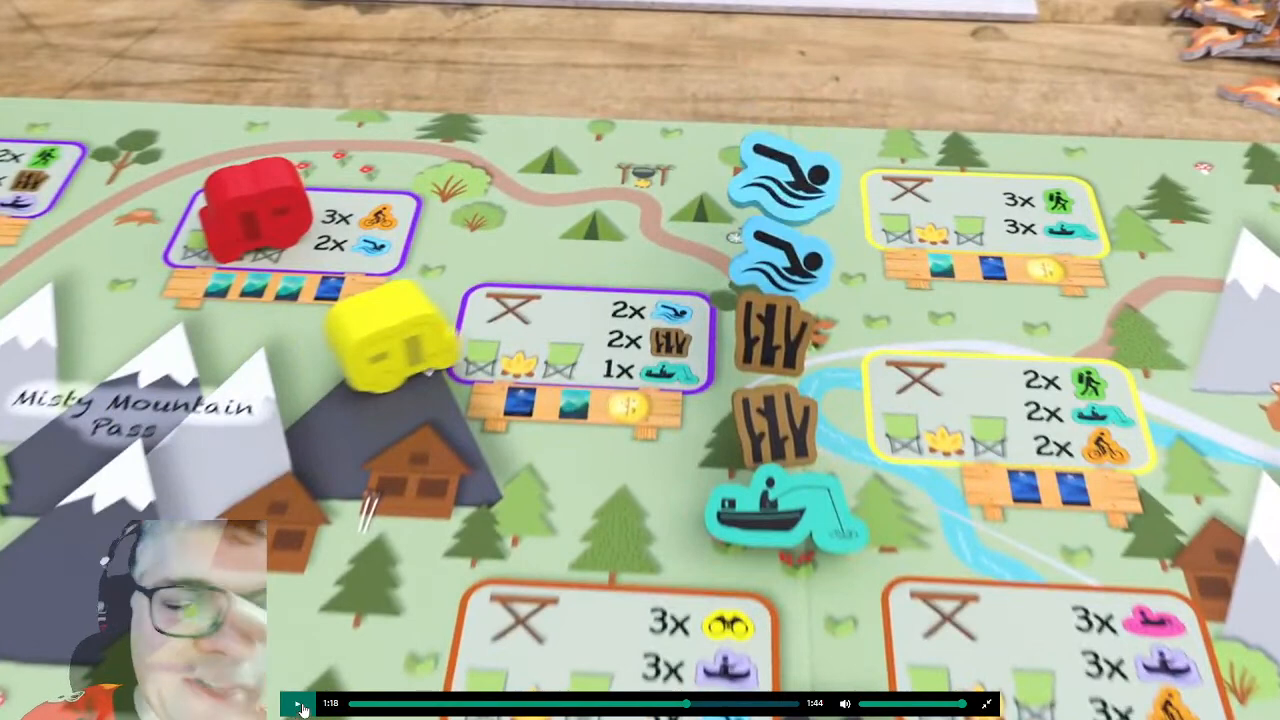
pyautogui.click(296, 704)
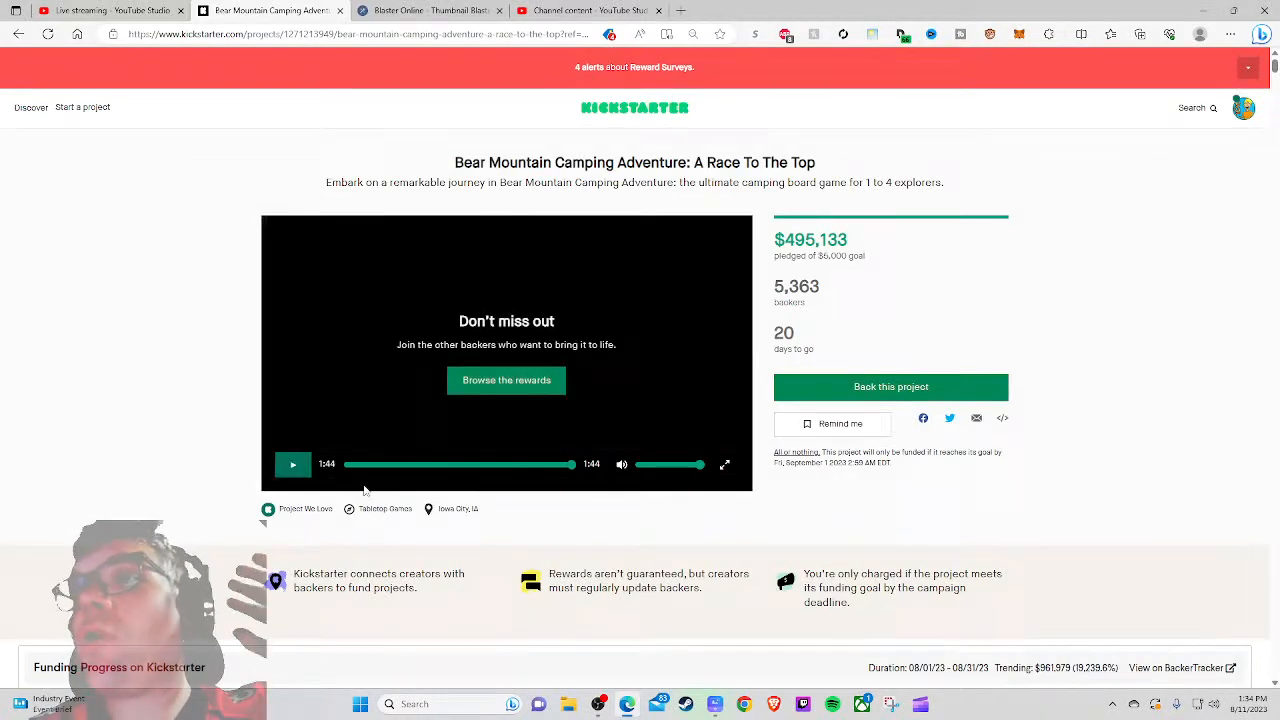
pyautogui.moveTo(314, 476)
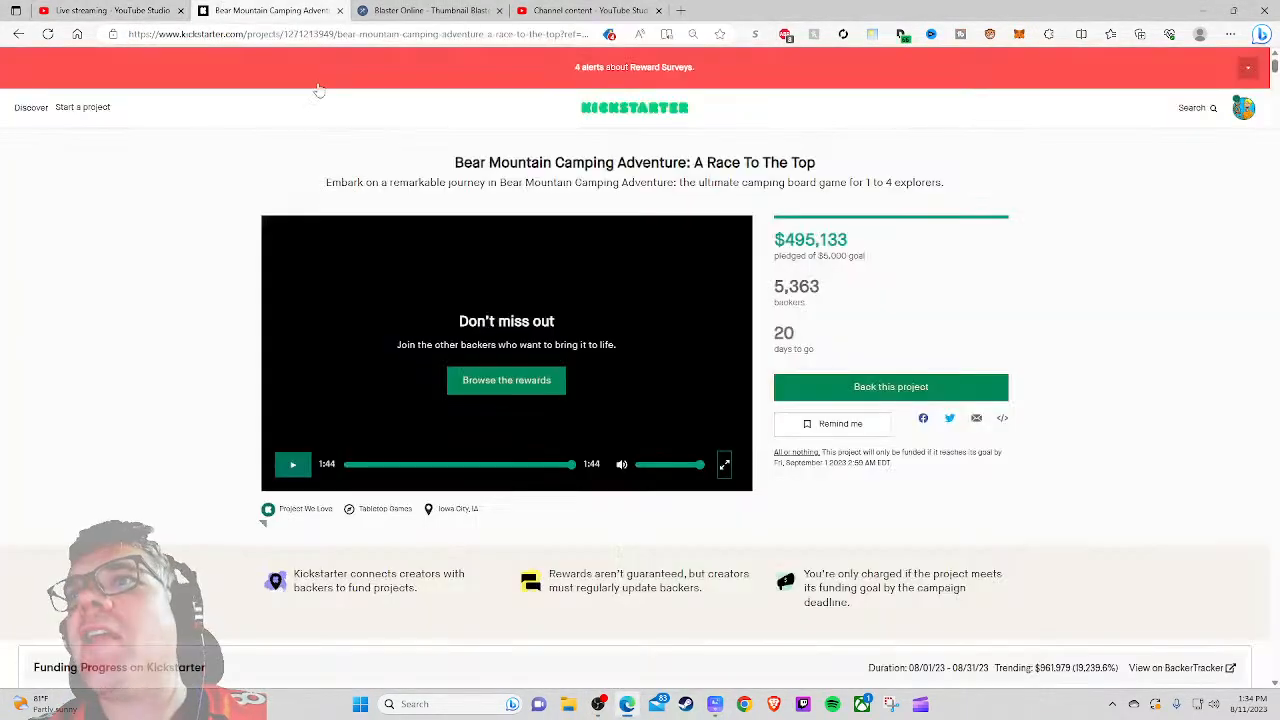
pyautogui.moveTo(634, 412)
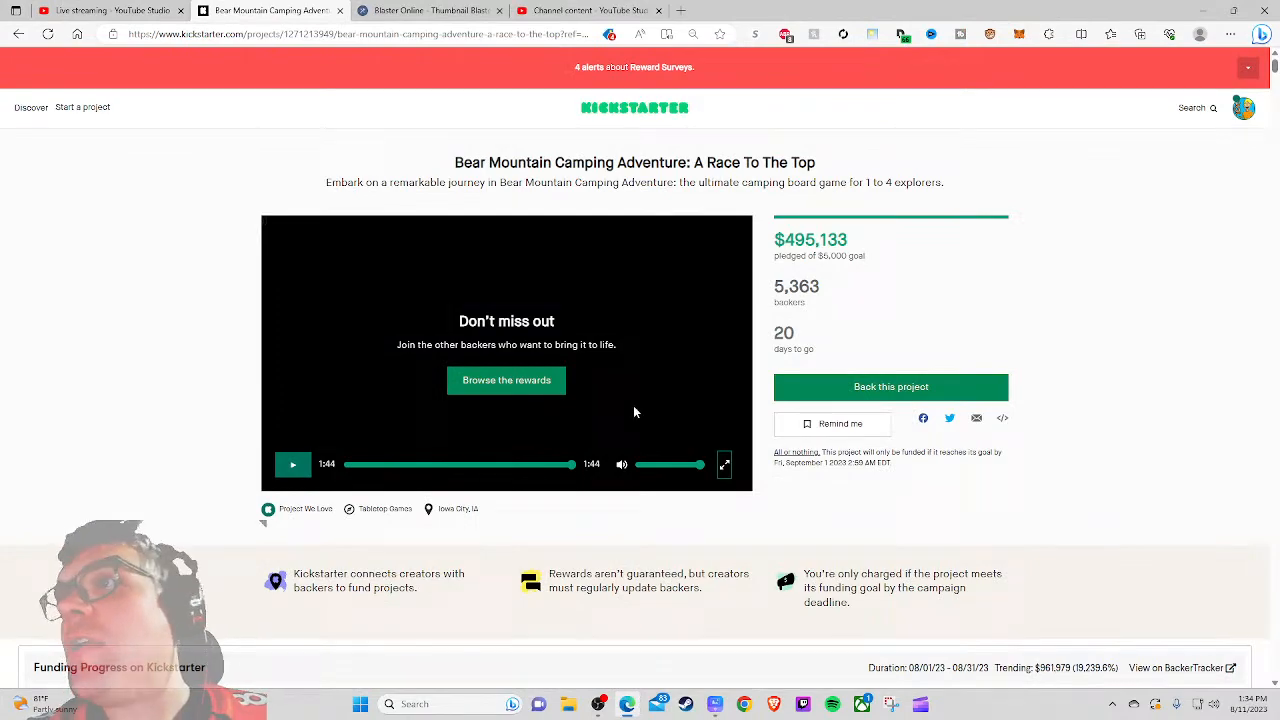
pyautogui.scroll(-3)
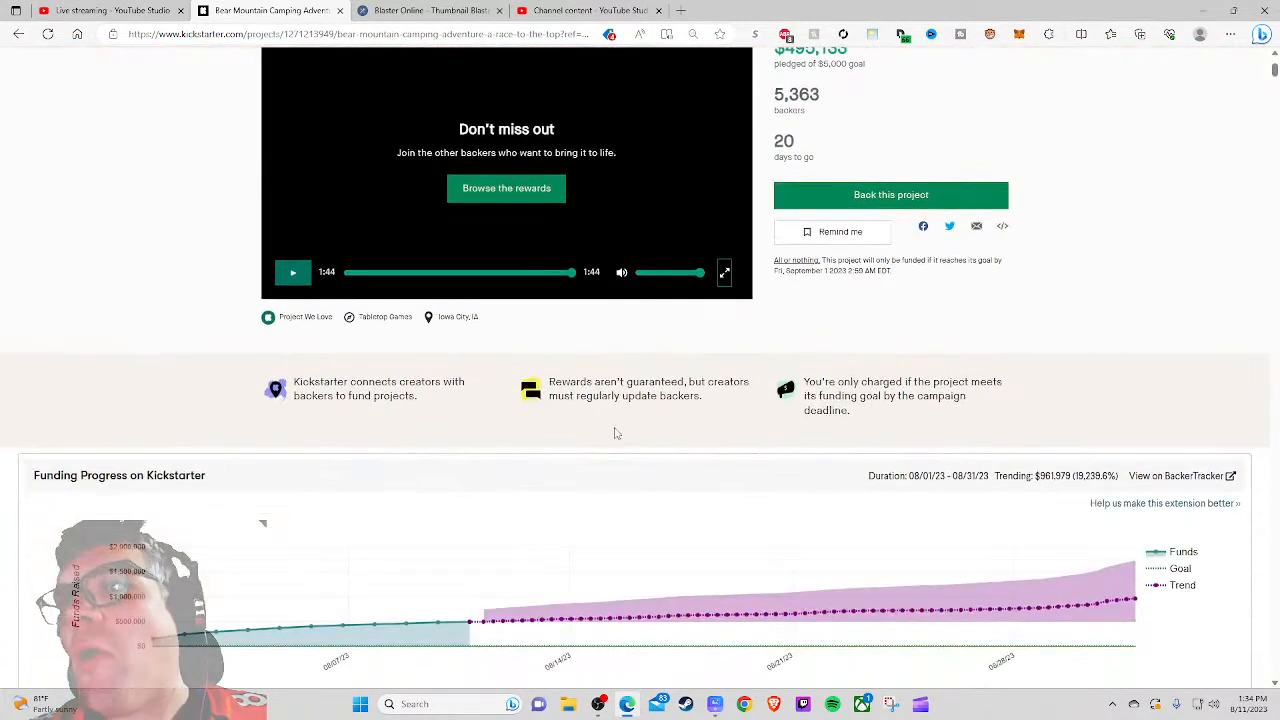
pyautogui.scroll(-3)
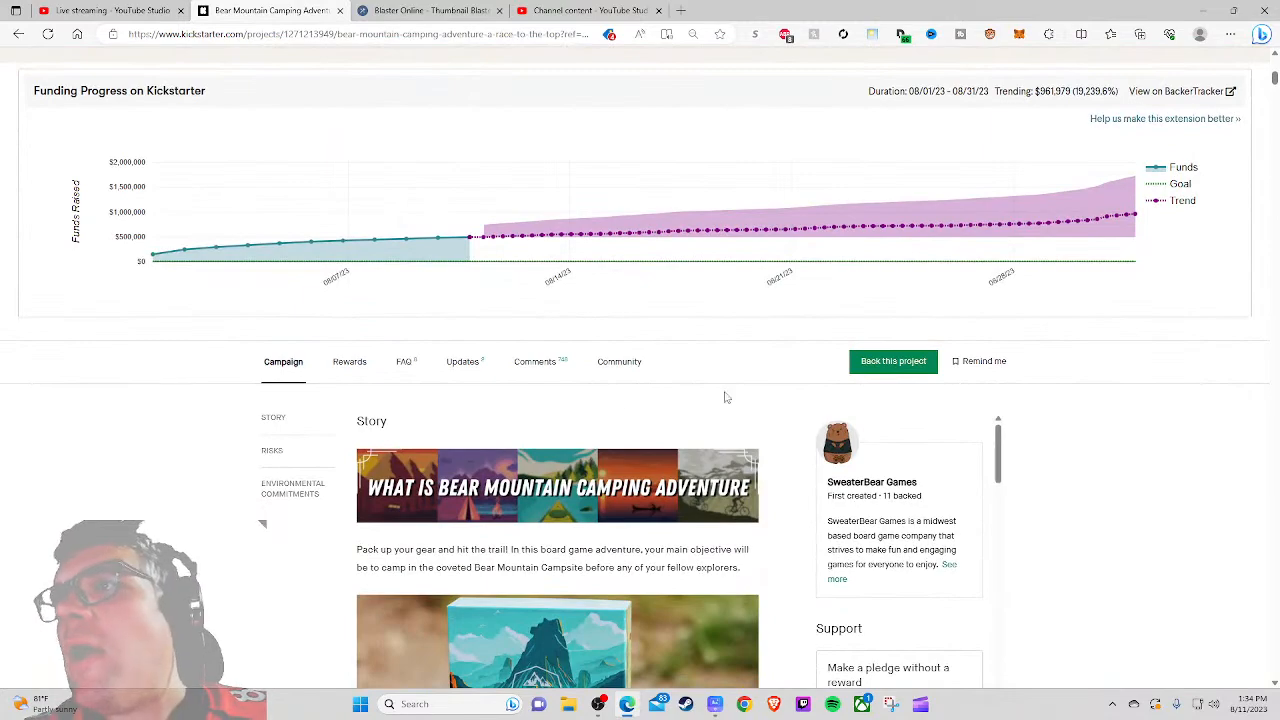
pyautogui.scroll(-3)
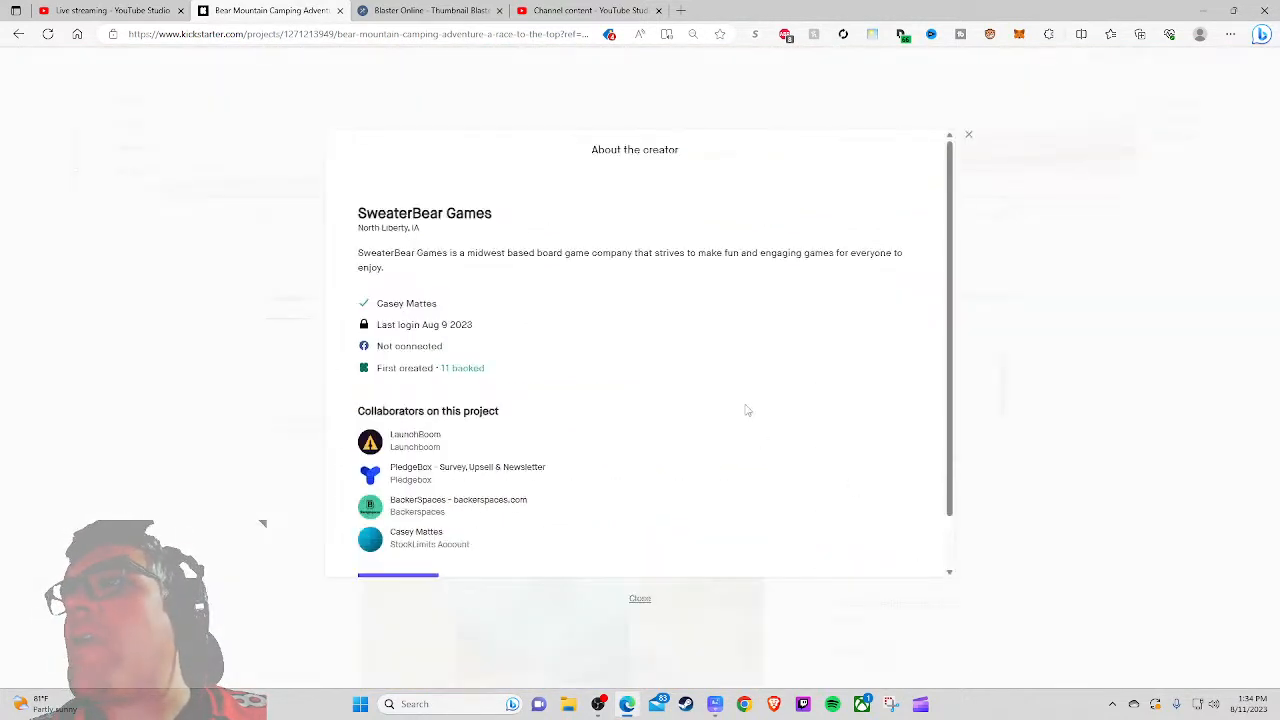
pyautogui.moveTo(740, 344)
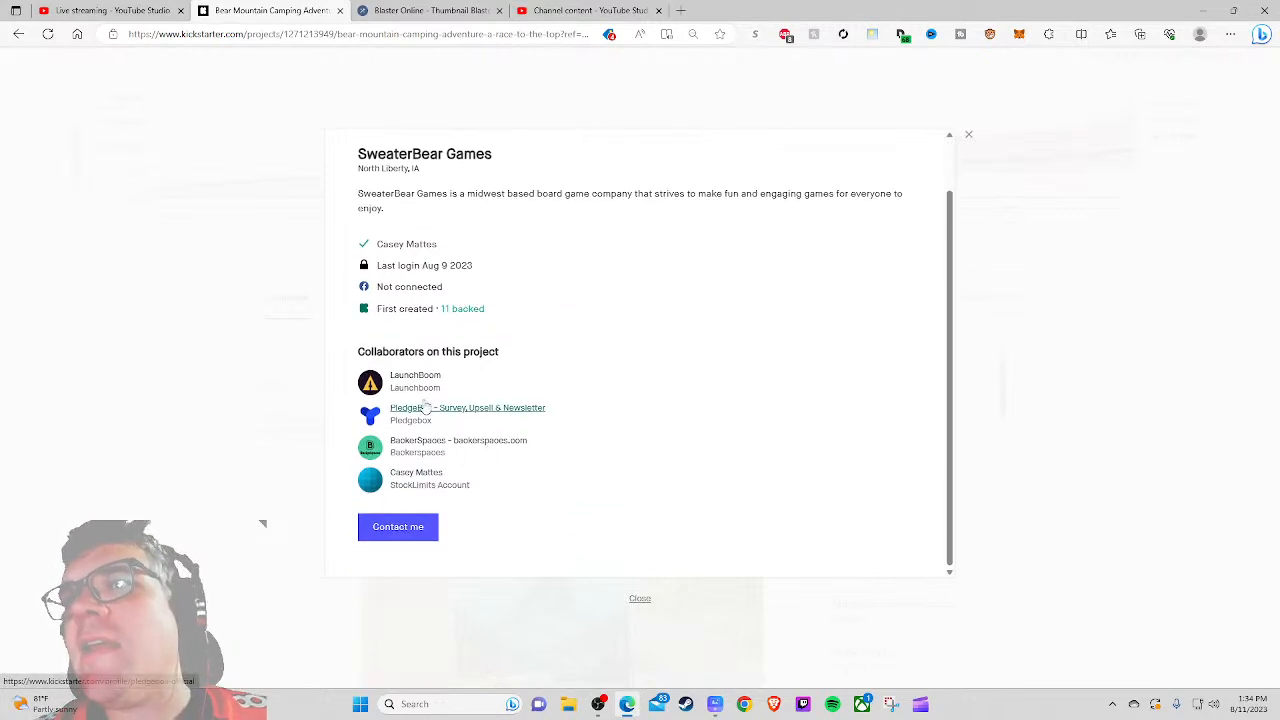
pyautogui.moveTo(270, 368)
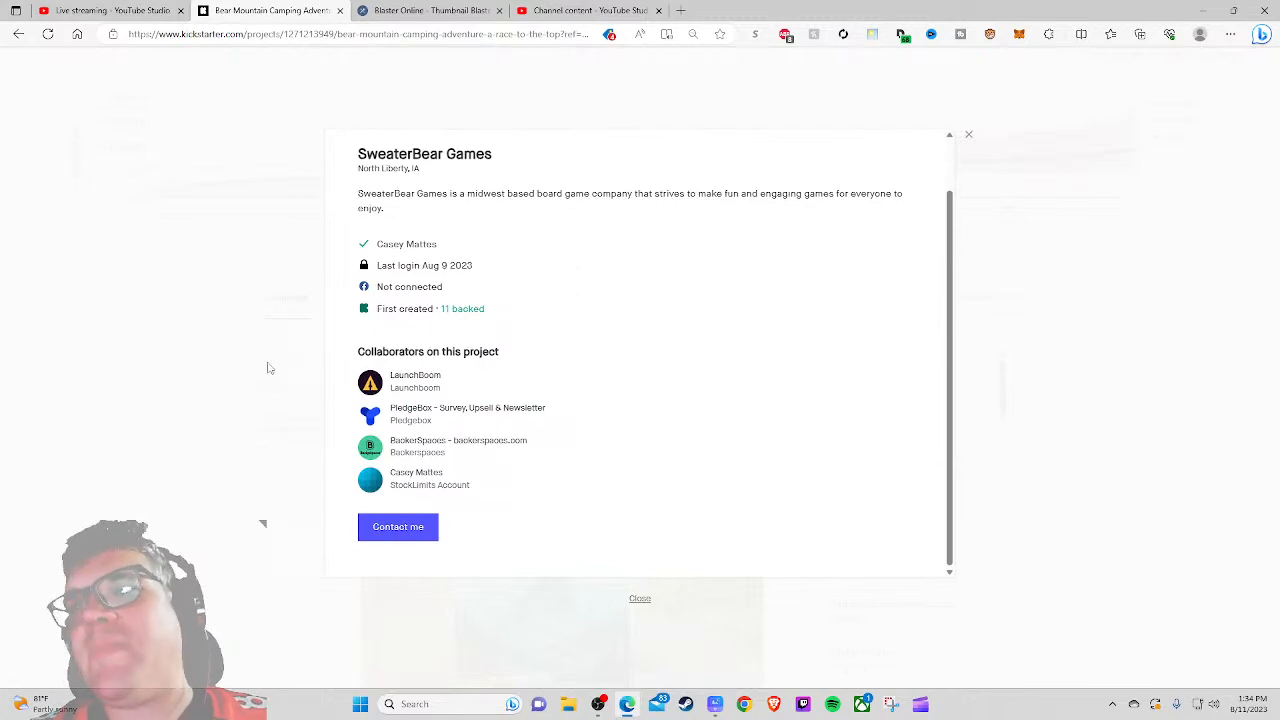
pyautogui.click(968, 134)
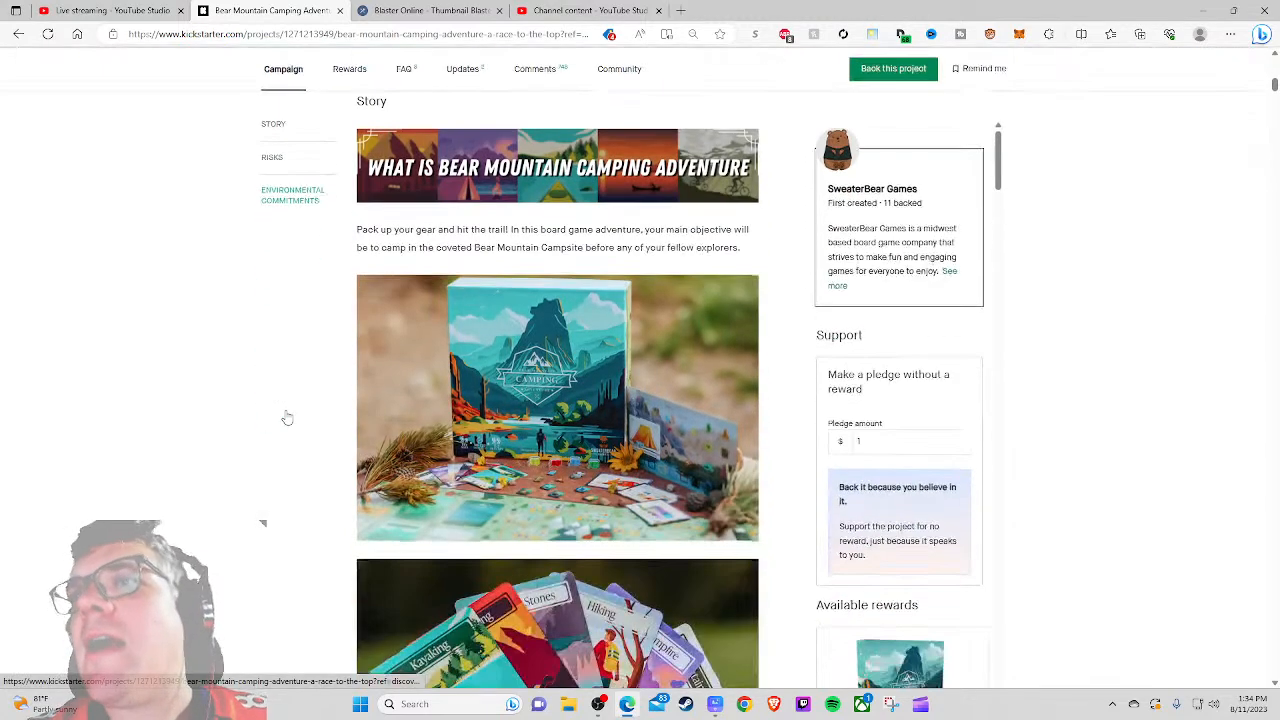
# Step: Scroll through the funding chart and the Community backer stats (707 new, 4,657 returning)
pyautogui.scroll(3)
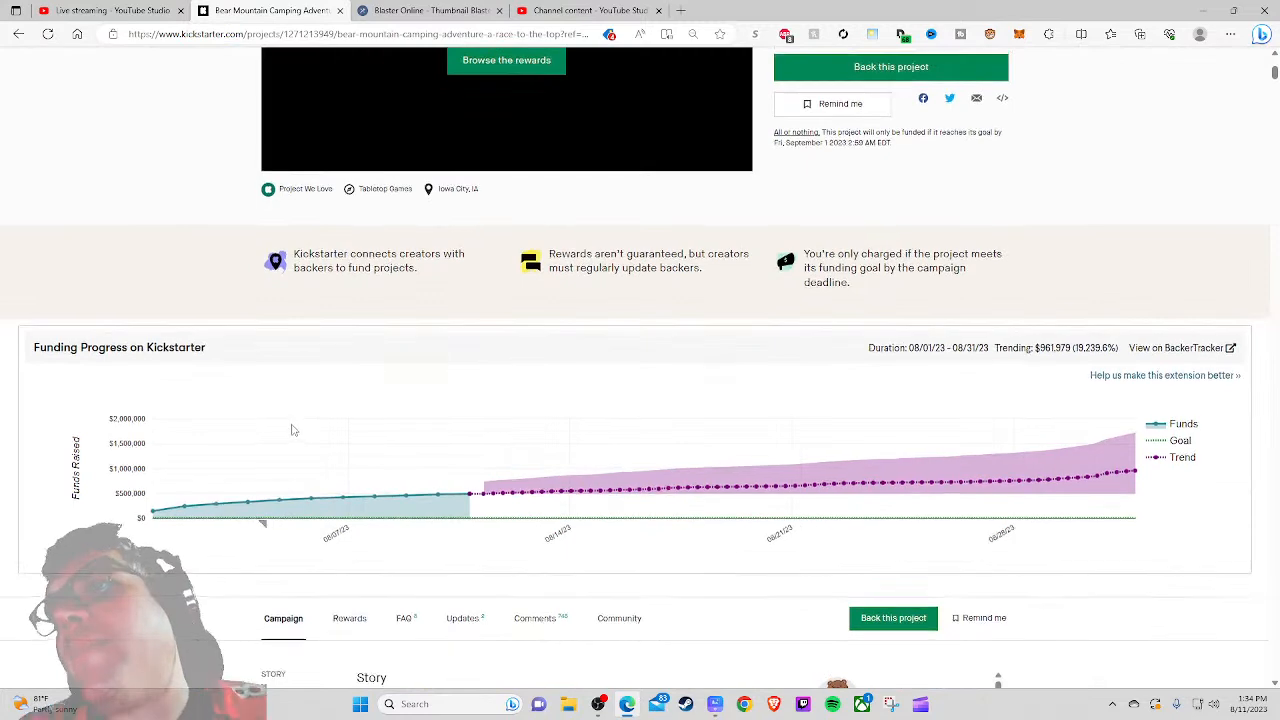
pyautogui.scroll(3)
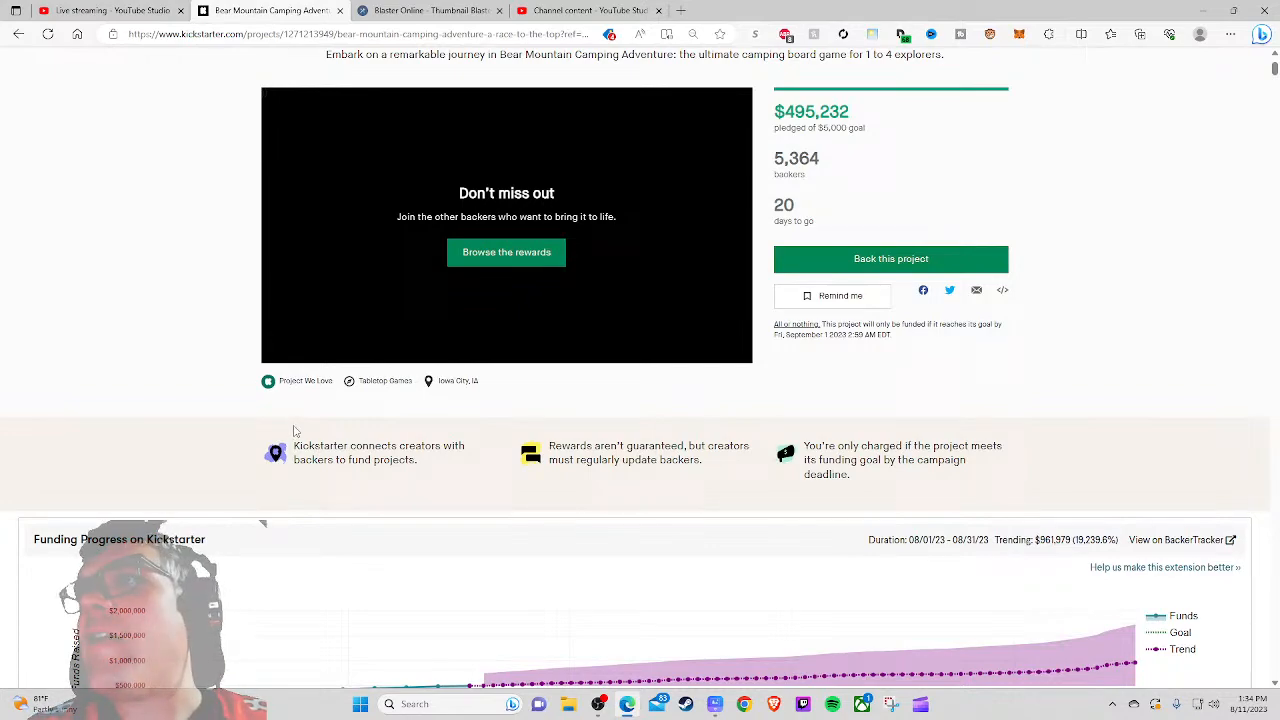
pyautogui.scroll(-3)
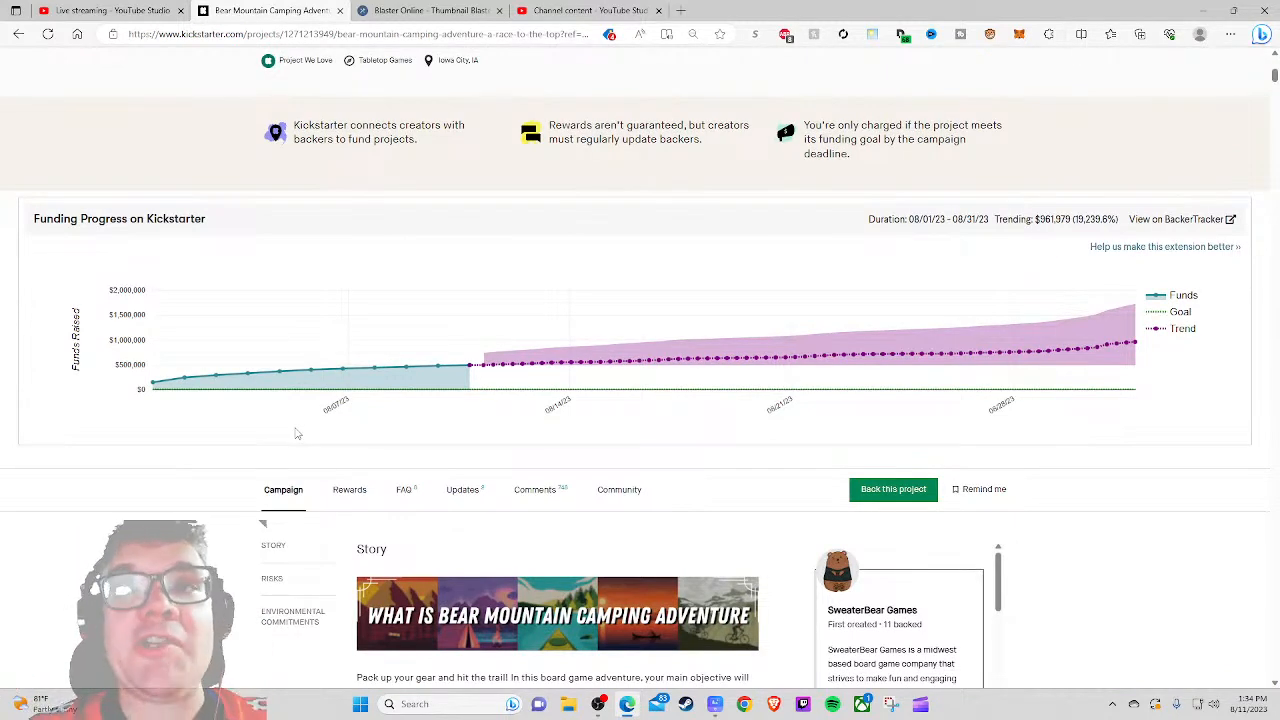
pyautogui.moveTo(620, 490)
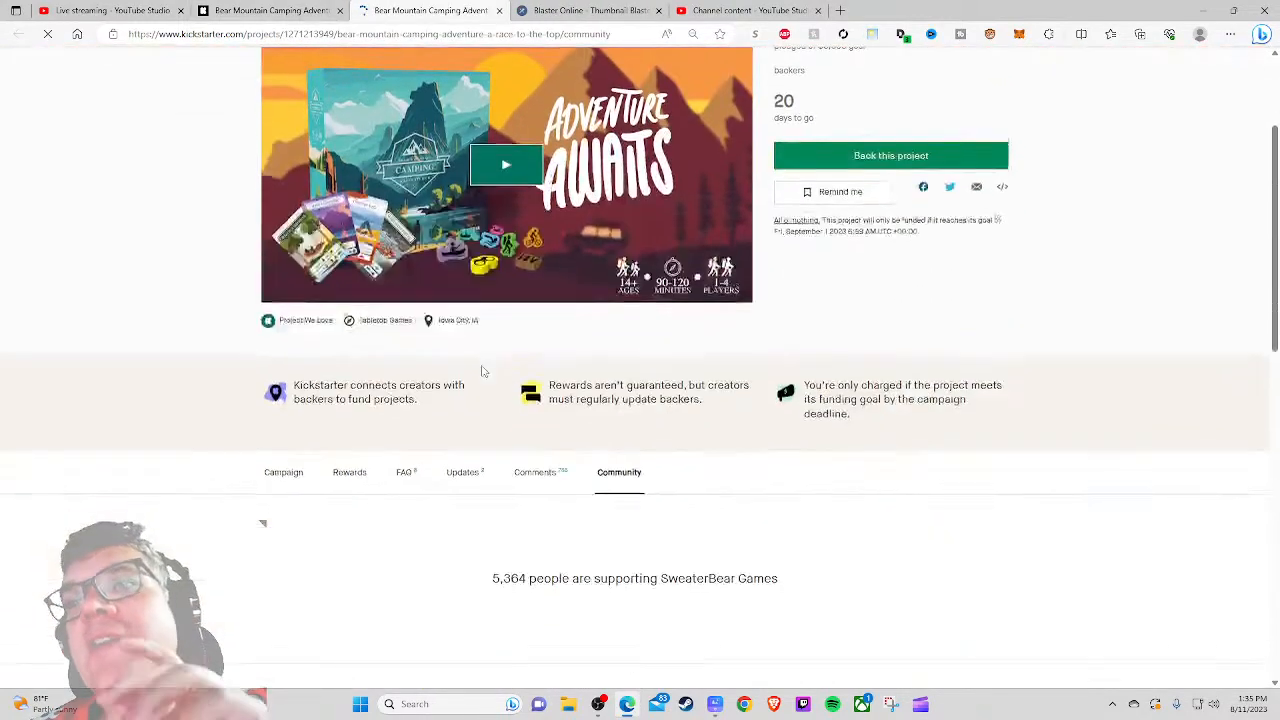
pyautogui.scroll(-3)
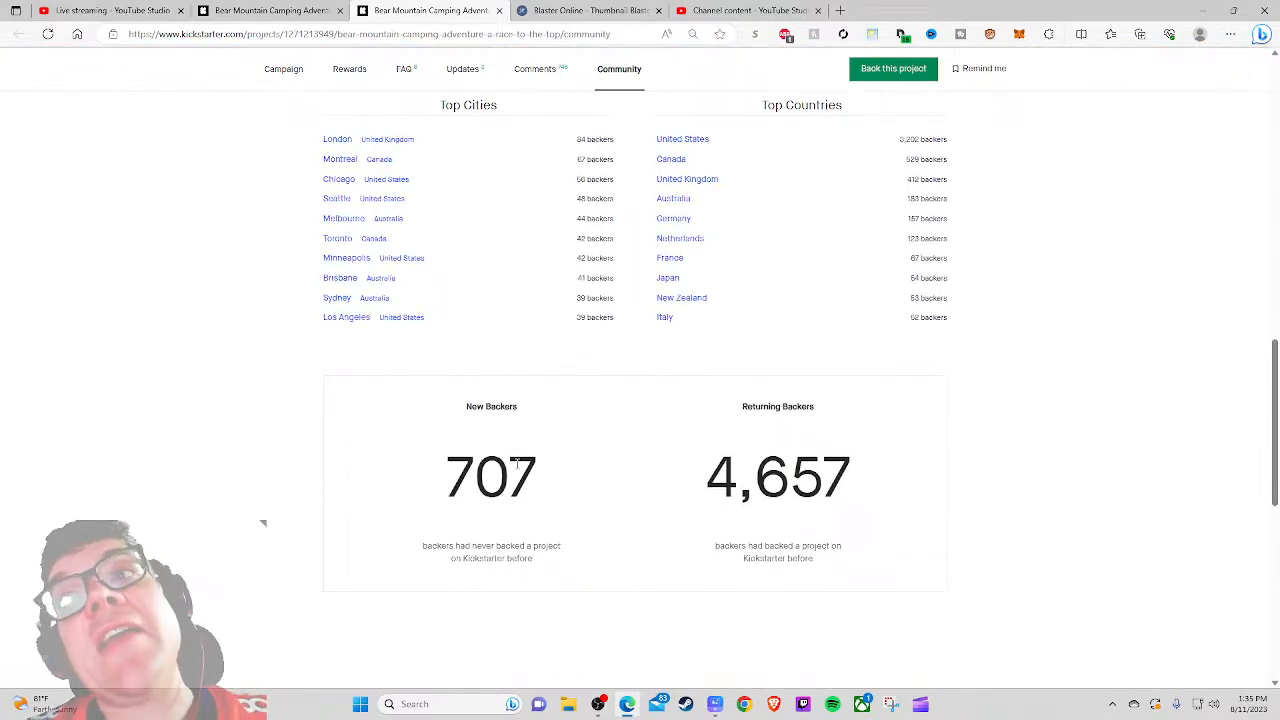
pyautogui.moveTo(534, 76)
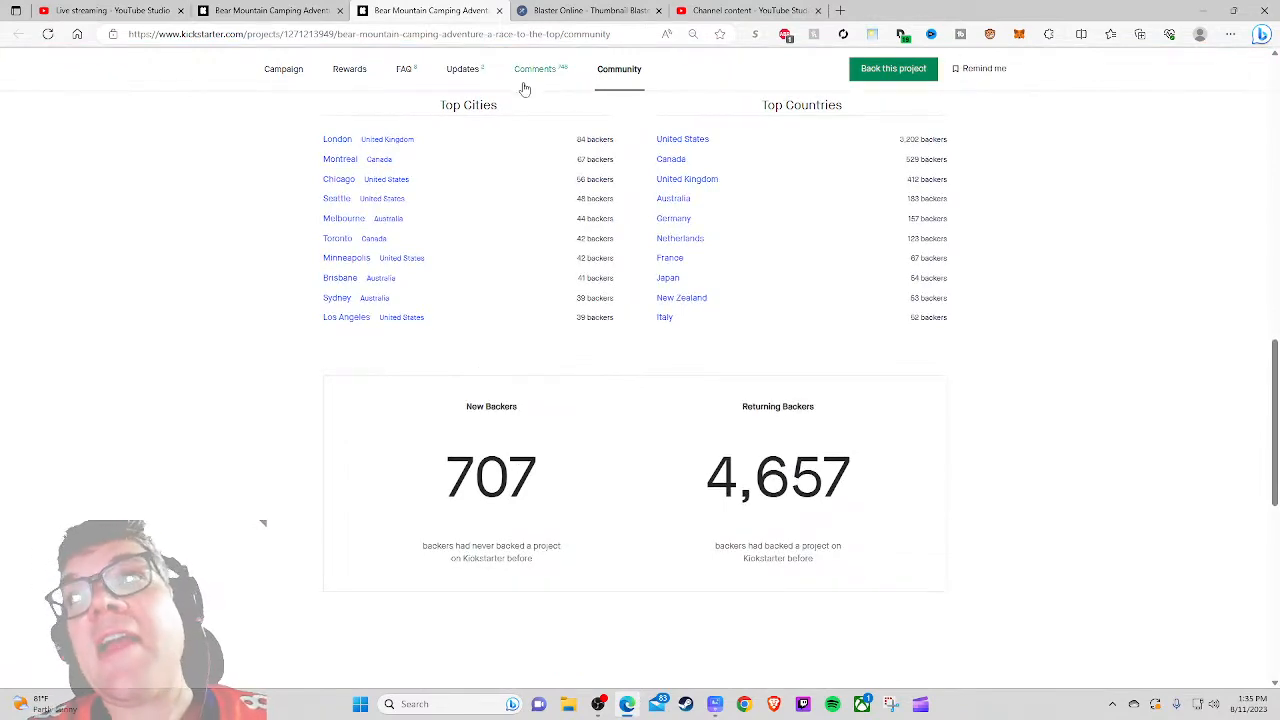
pyautogui.scroll(3)
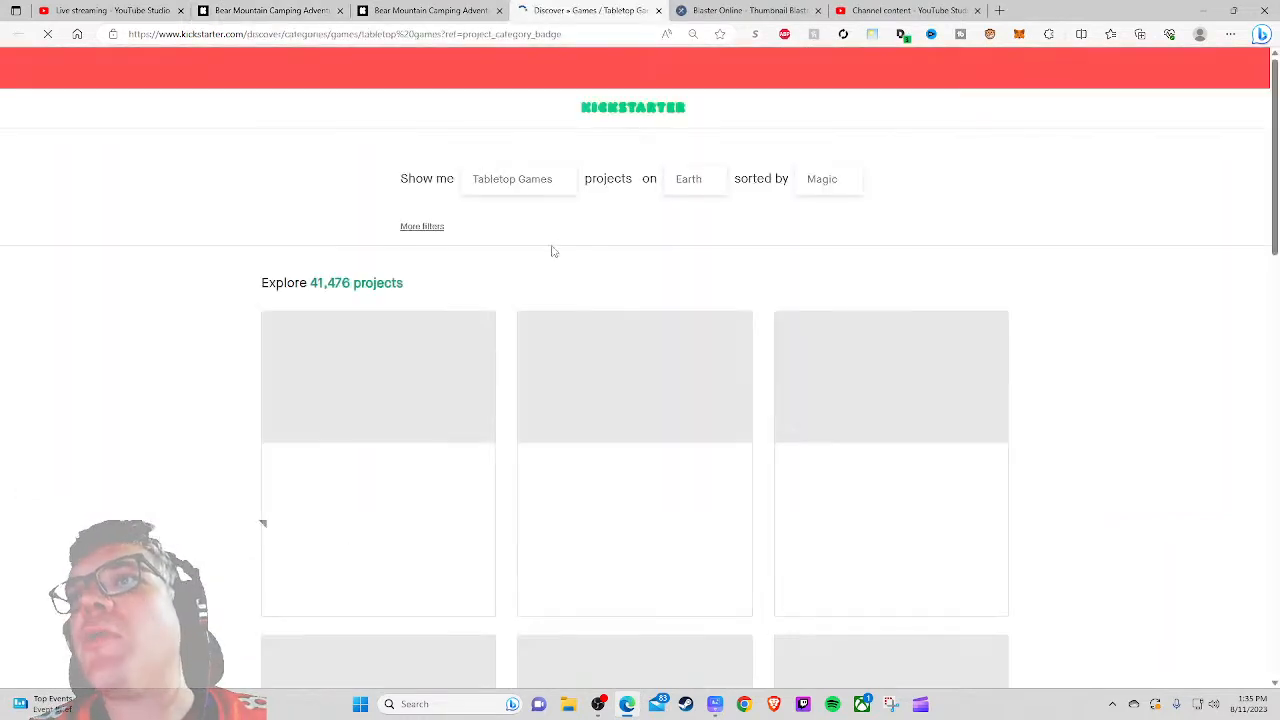
# Step: Sort tabletop projects by popularity and open the Mistwind project page
pyautogui.click(826, 180)
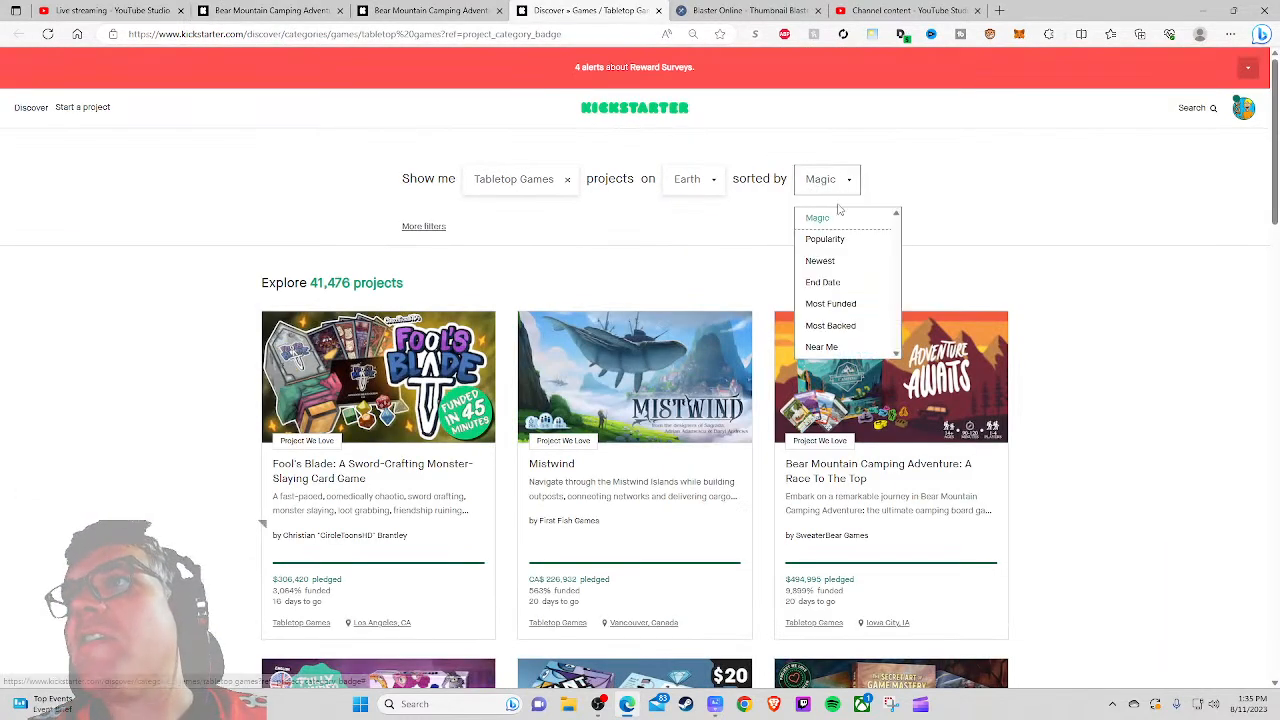
pyautogui.click(824, 240)
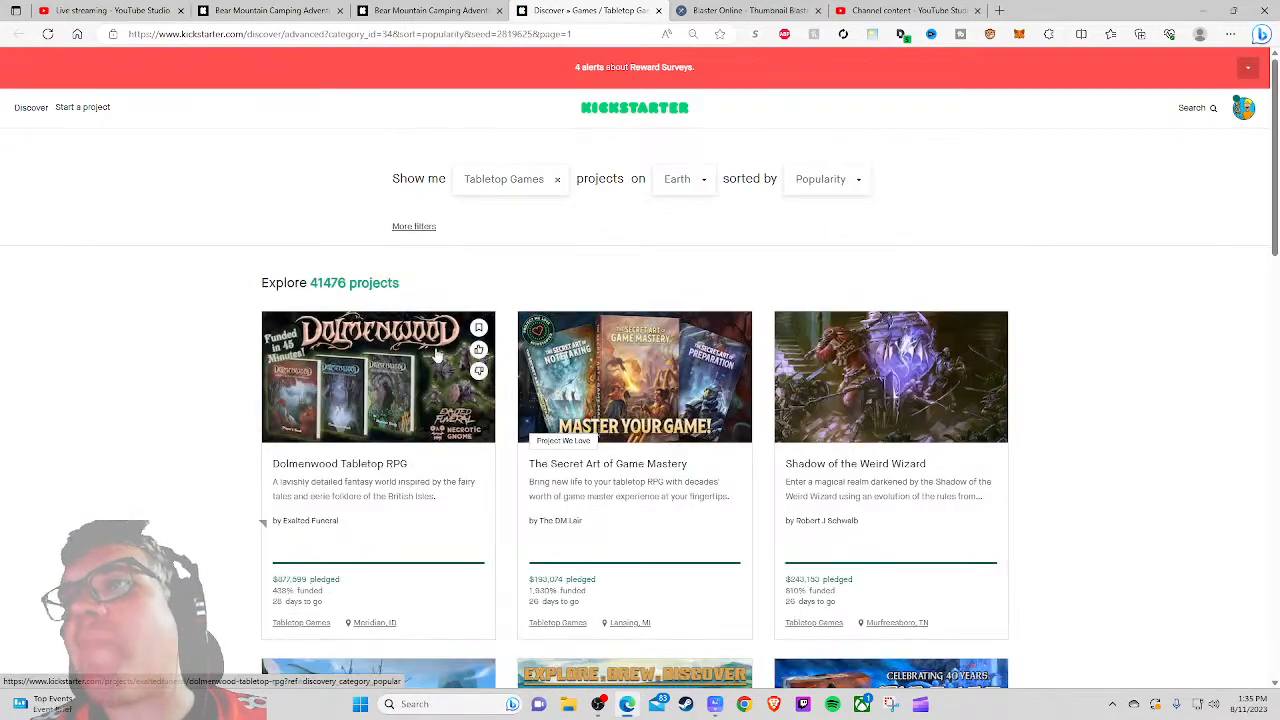
pyautogui.scroll(-3)
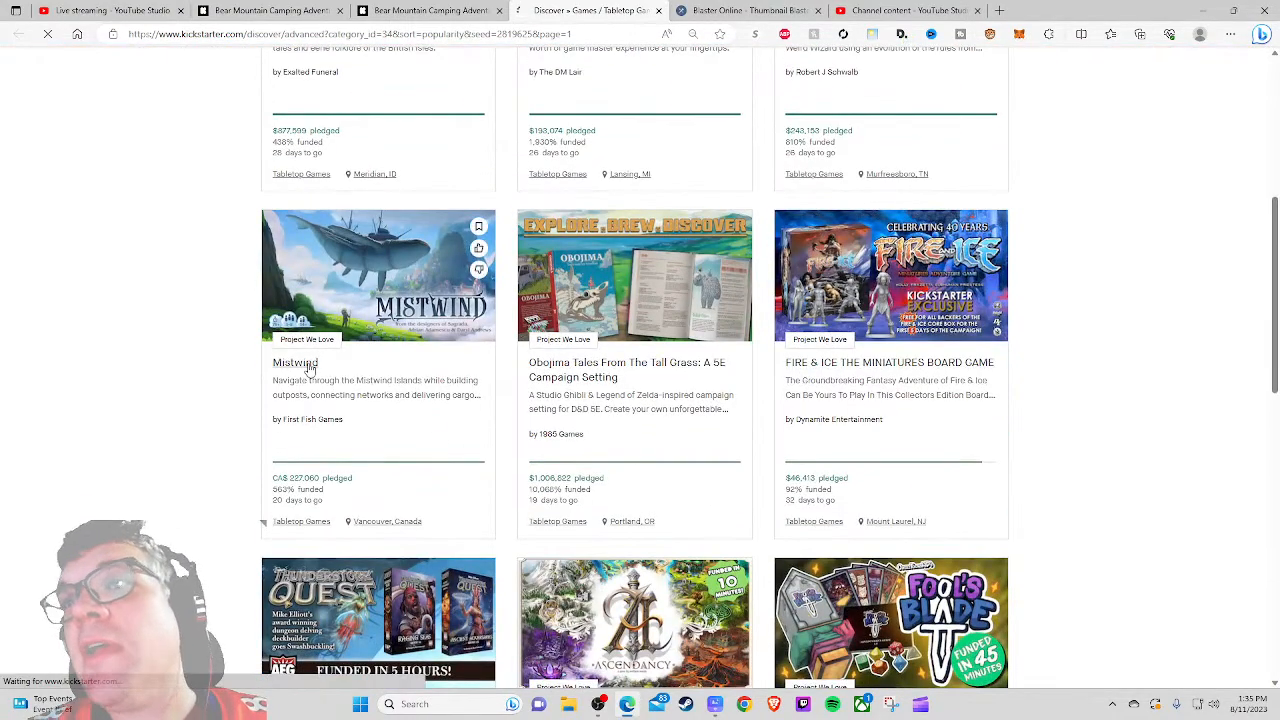
pyautogui.click(296, 362)
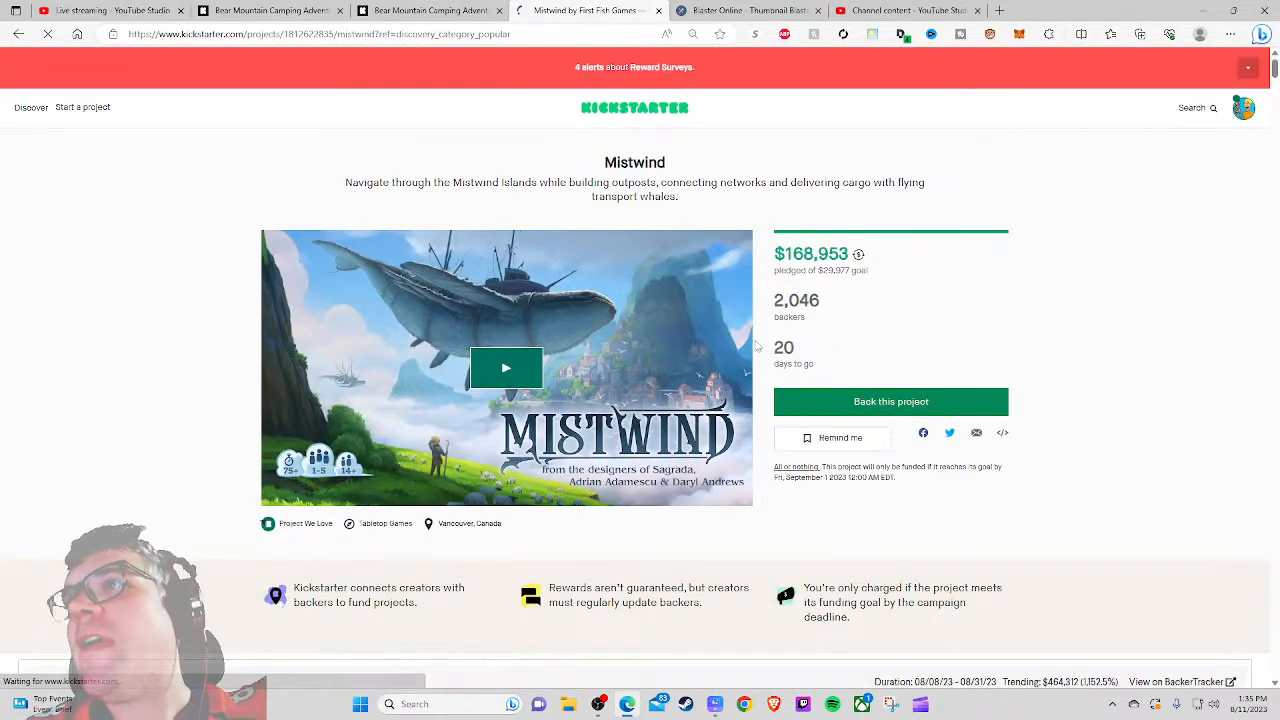
# Step: Review Mistwind's community stats (31 new, 2,015 returning) and return to the Bear Mountain tab
pyautogui.scroll(-3)
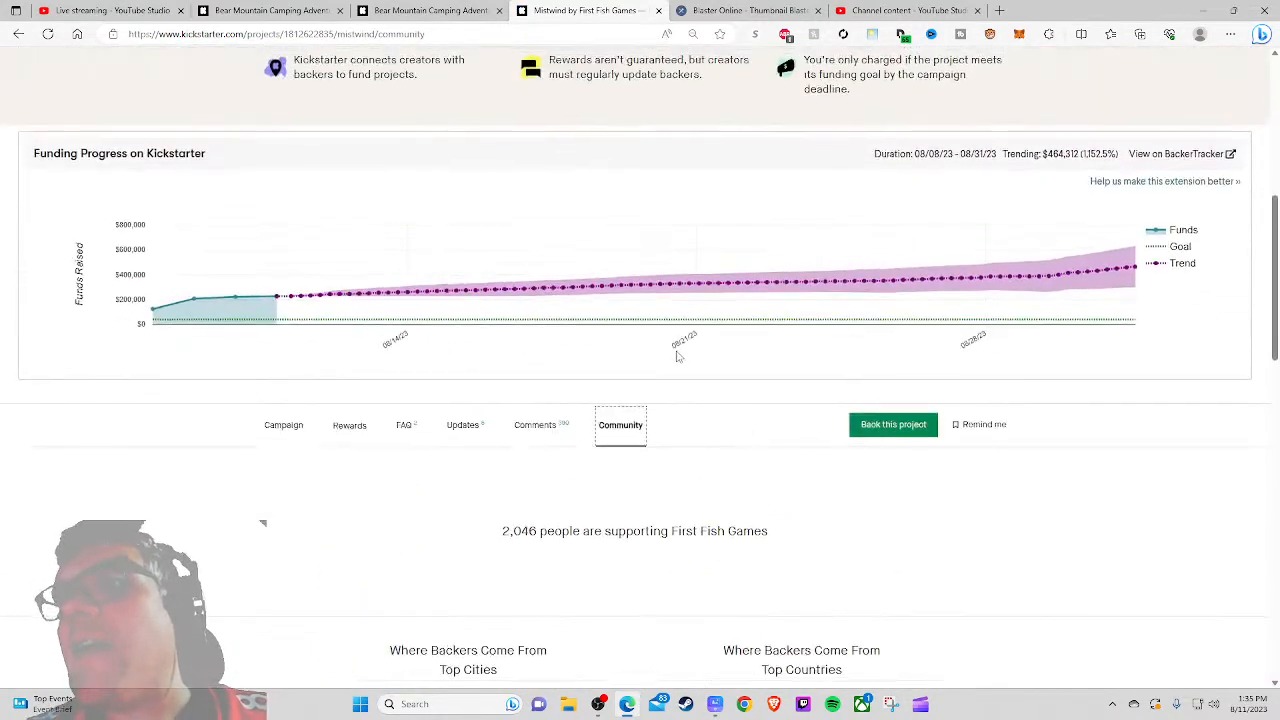
pyautogui.scroll(-3)
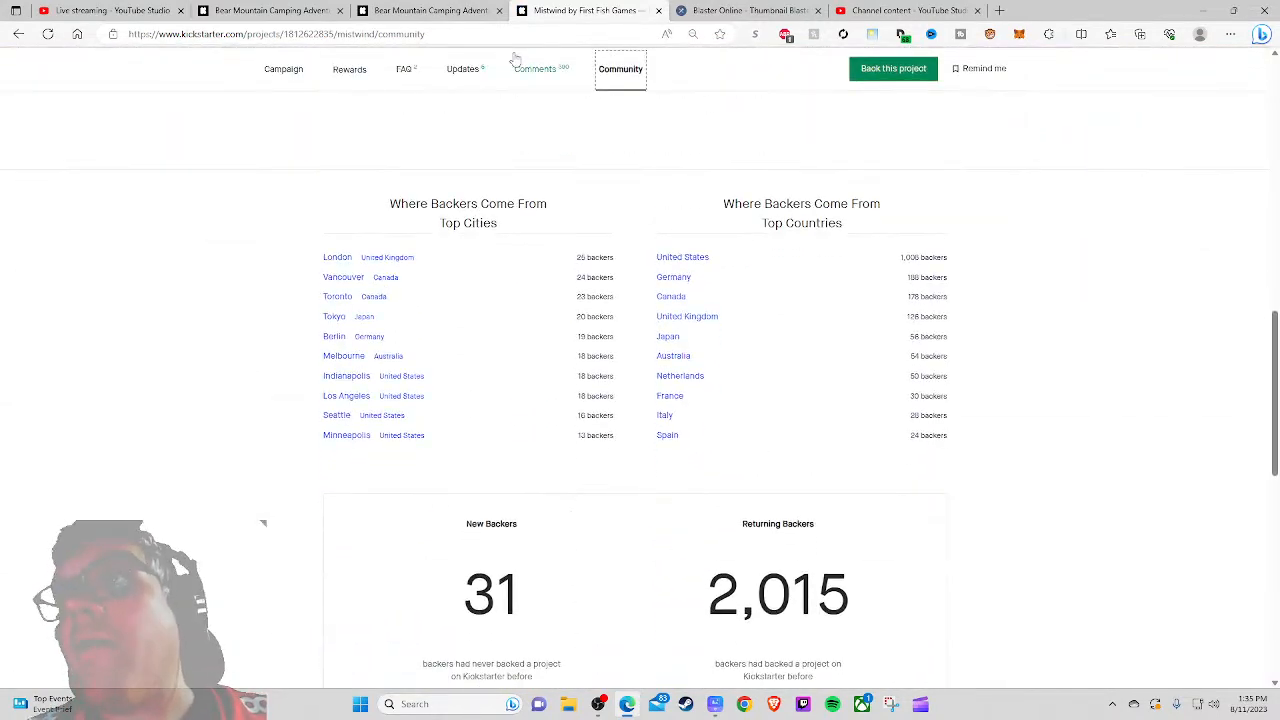
pyautogui.click(428, 12)
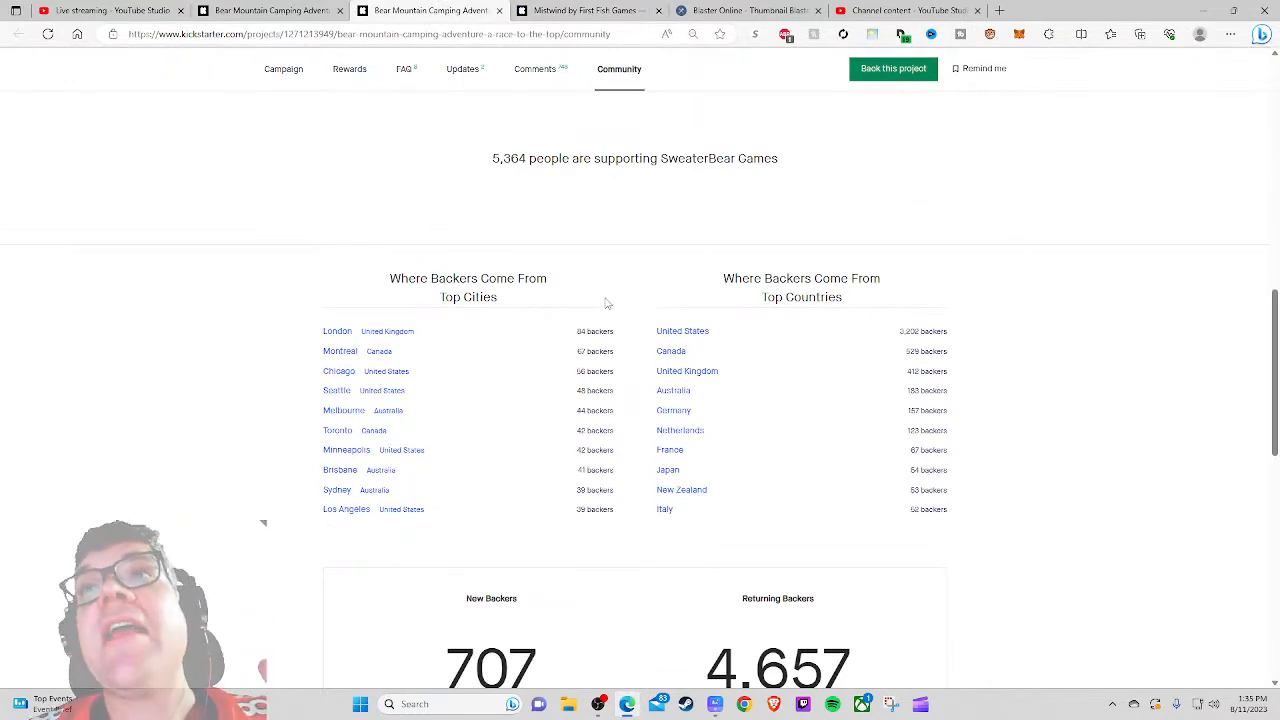
# Step: Scroll the campaign story from the top down to the 'Why back Bear Mountain Camping Adventure?' section
pyautogui.scroll(3)
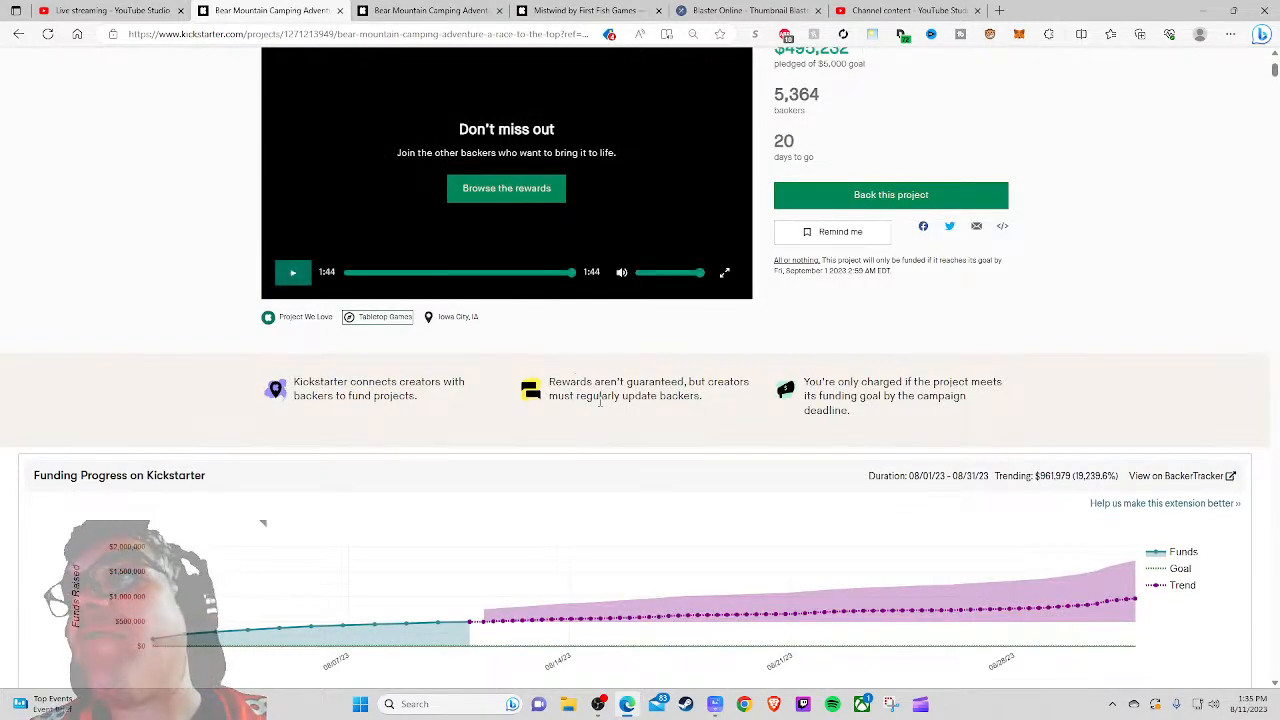
pyautogui.scroll(-3)
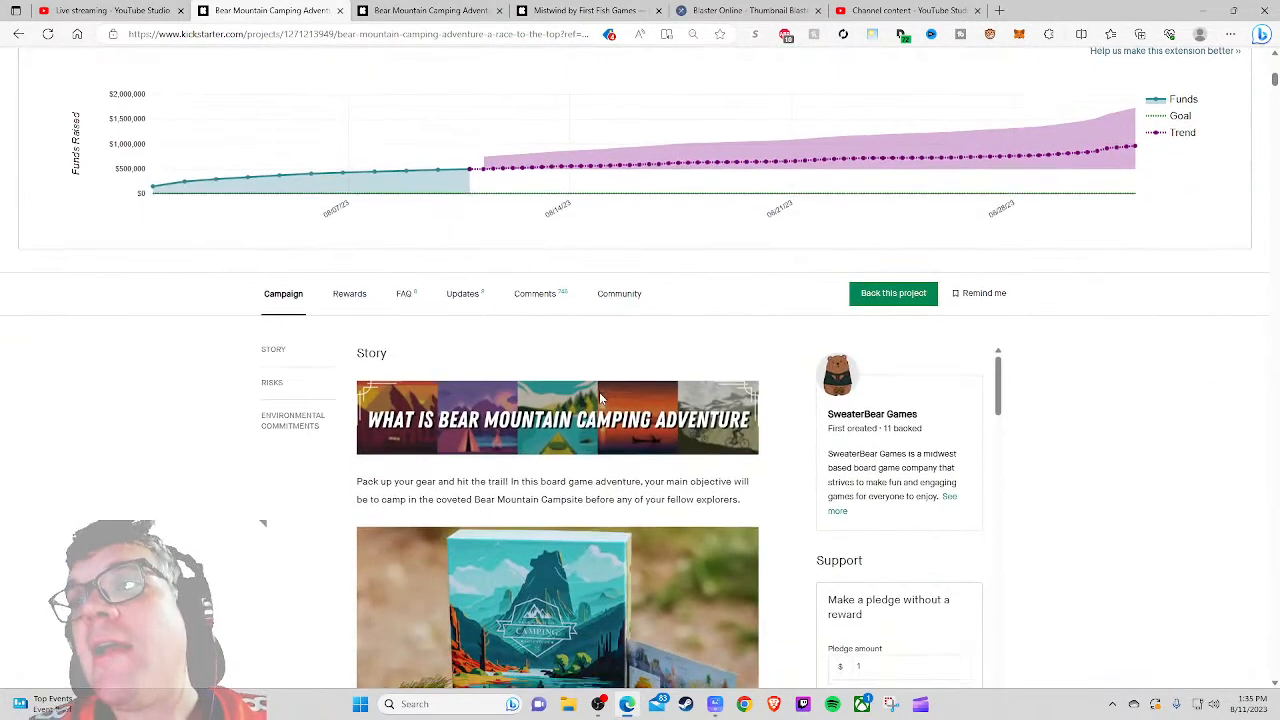
pyautogui.scroll(-3)
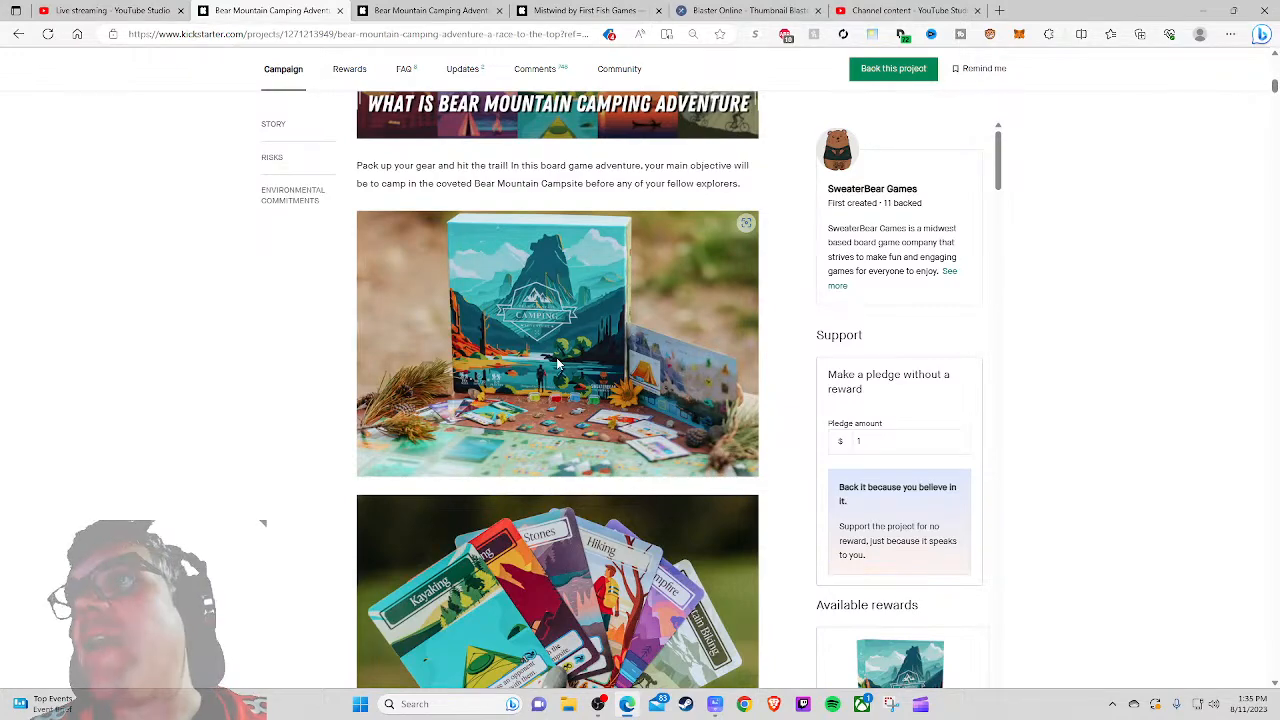
pyautogui.scroll(-3)
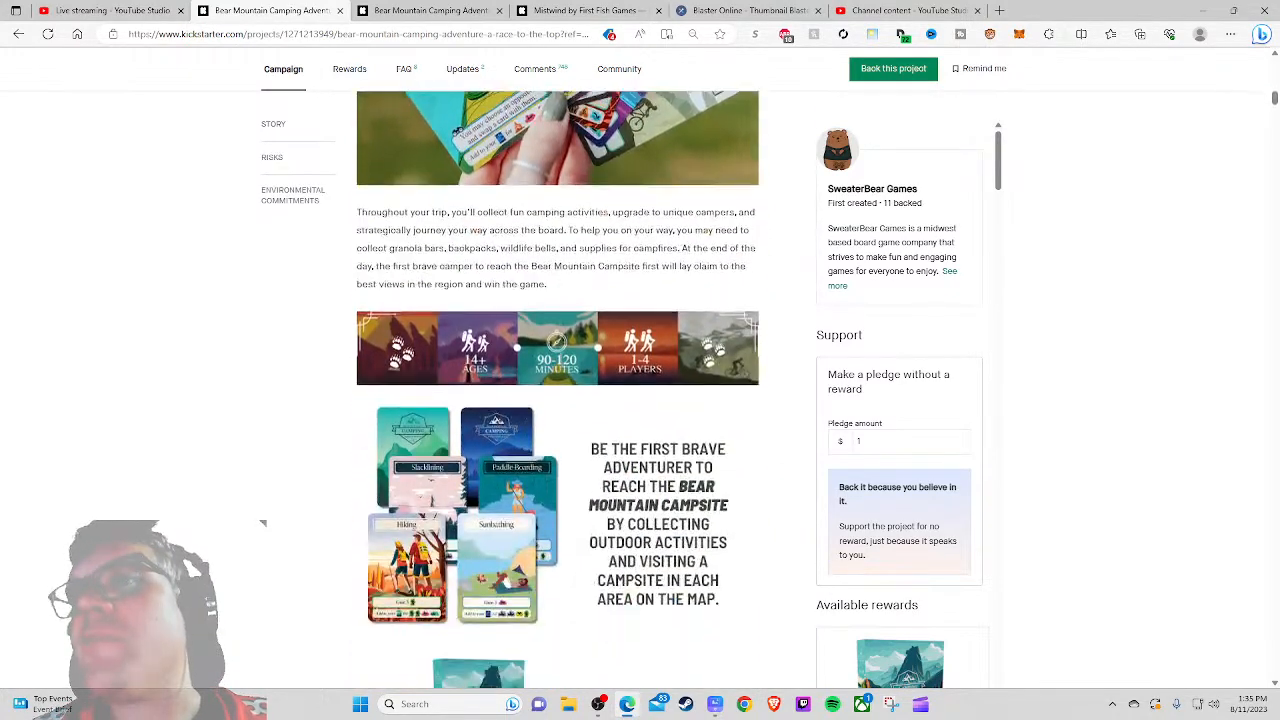
pyautogui.scroll(-3)
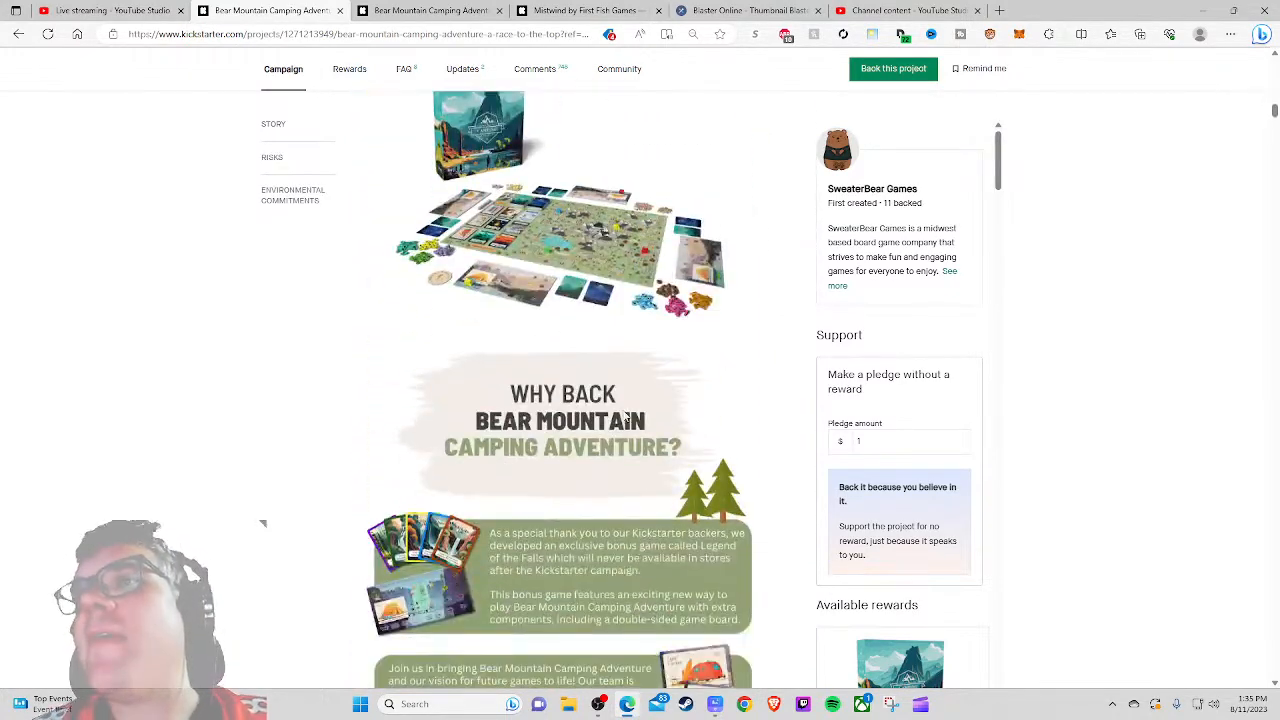
pyautogui.scroll(-3)
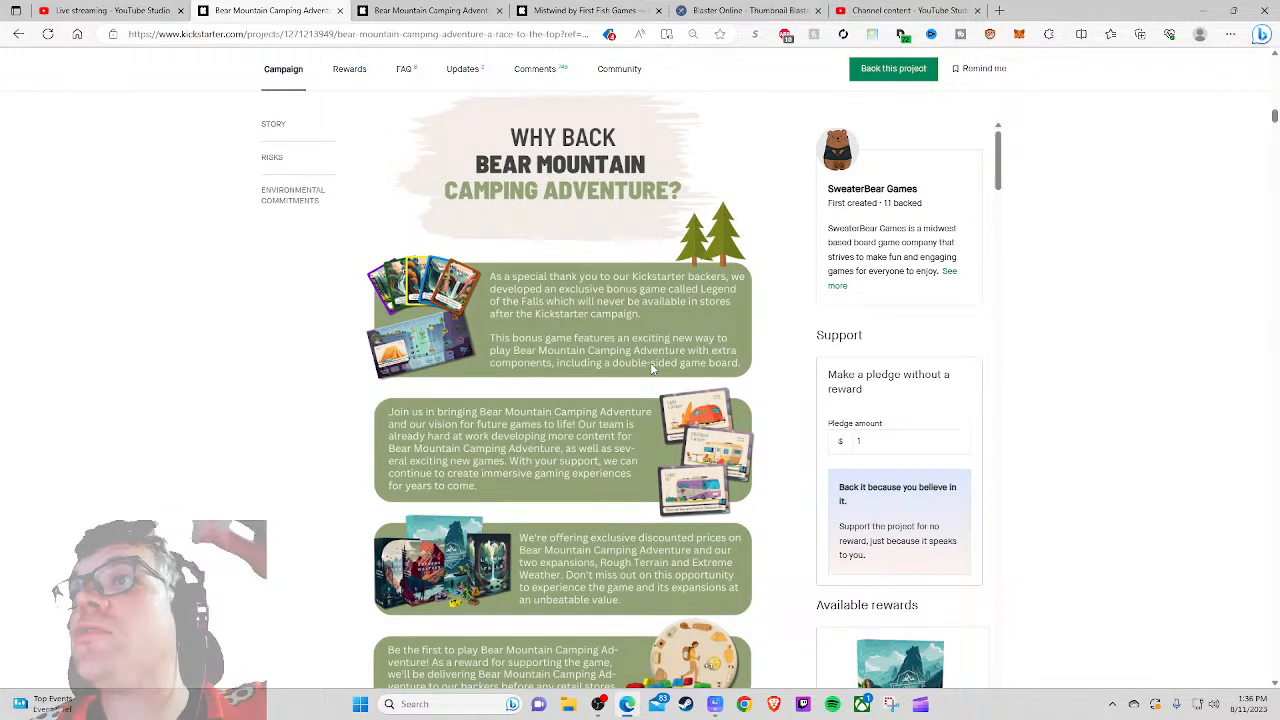
# Step: Scroll through the 'Why Back' panels to the 'First Time on Kickstarter?' pledge guide
pyautogui.scroll(-3)
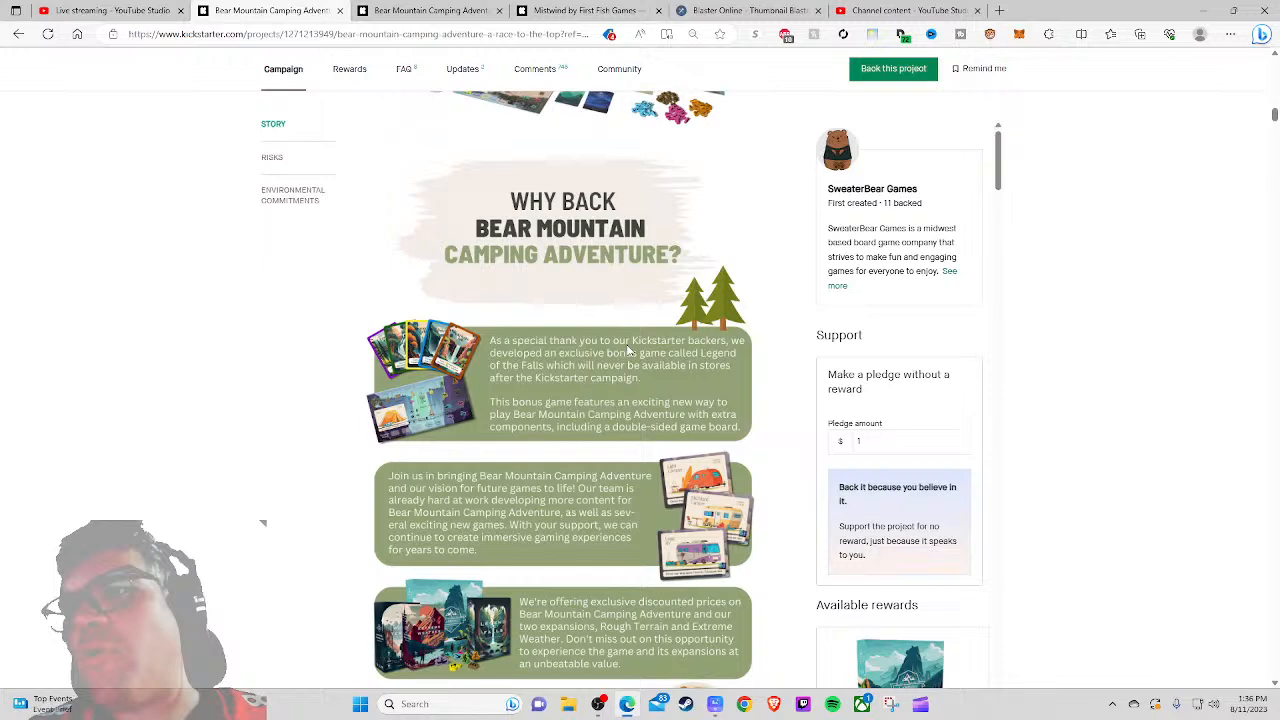
pyautogui.scroll(-3)
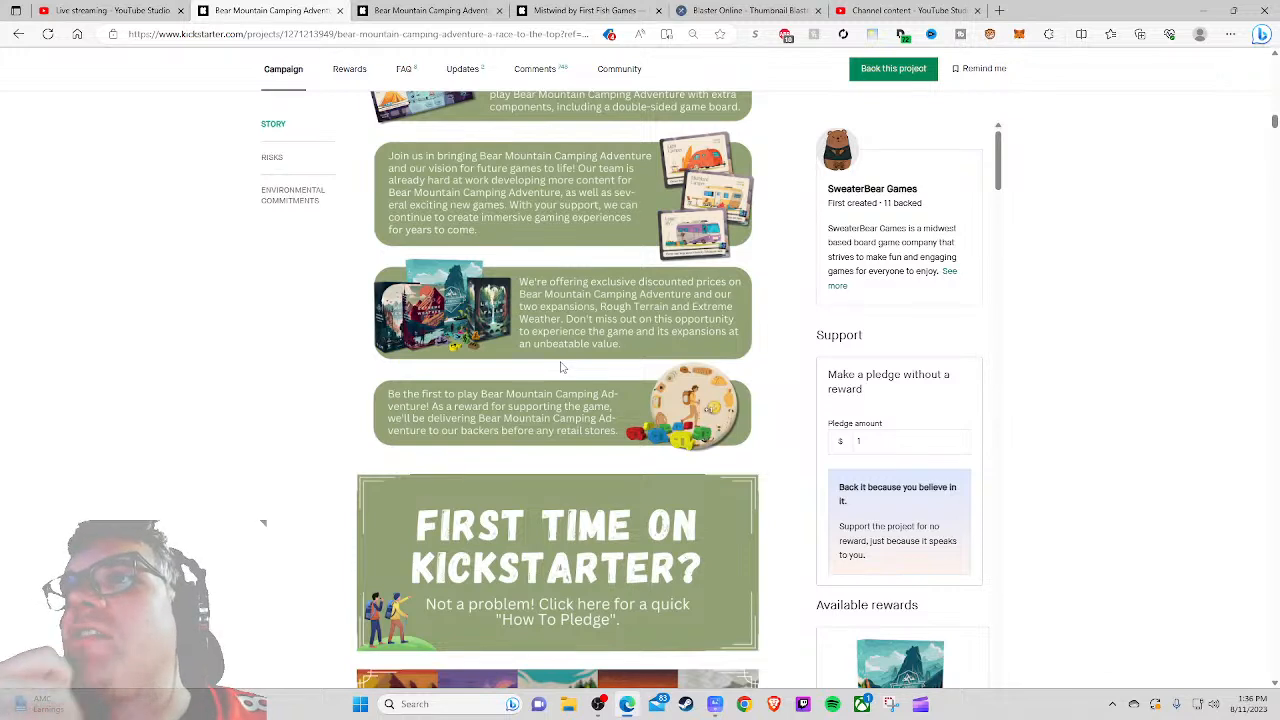
pyautogui.moveTo(600, 342)
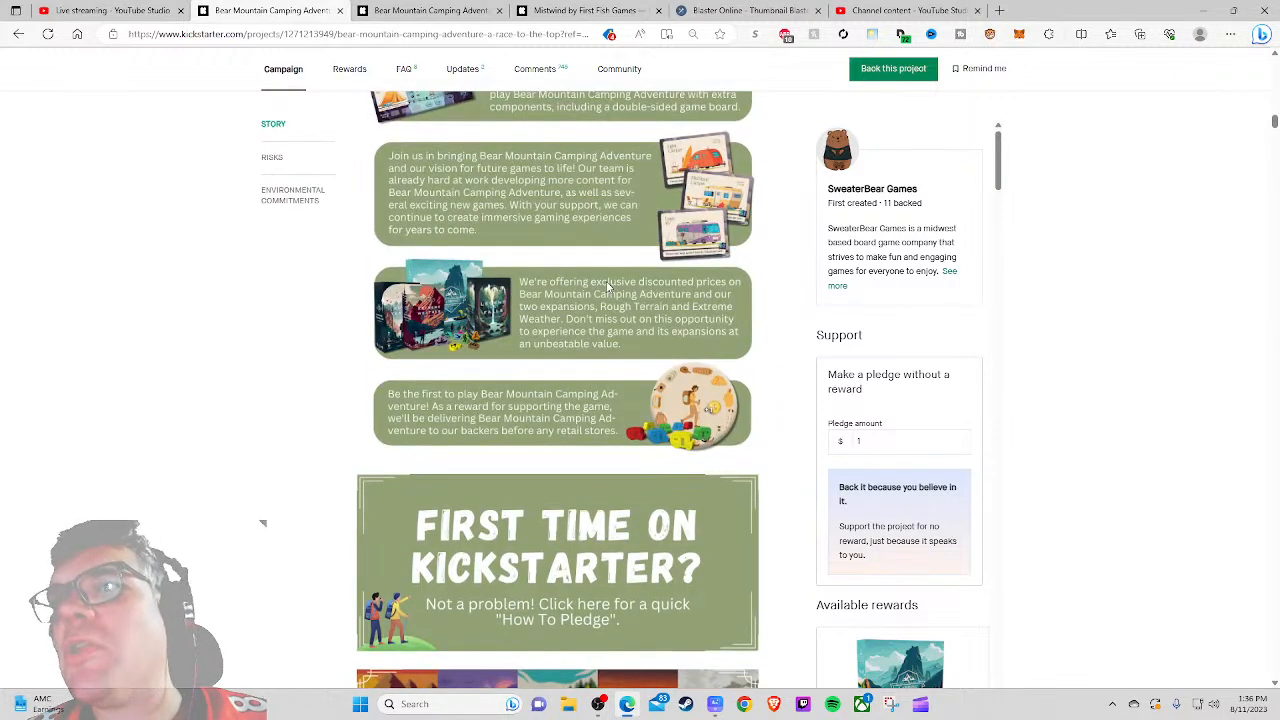
pyautogui.moveTo(592, 316)
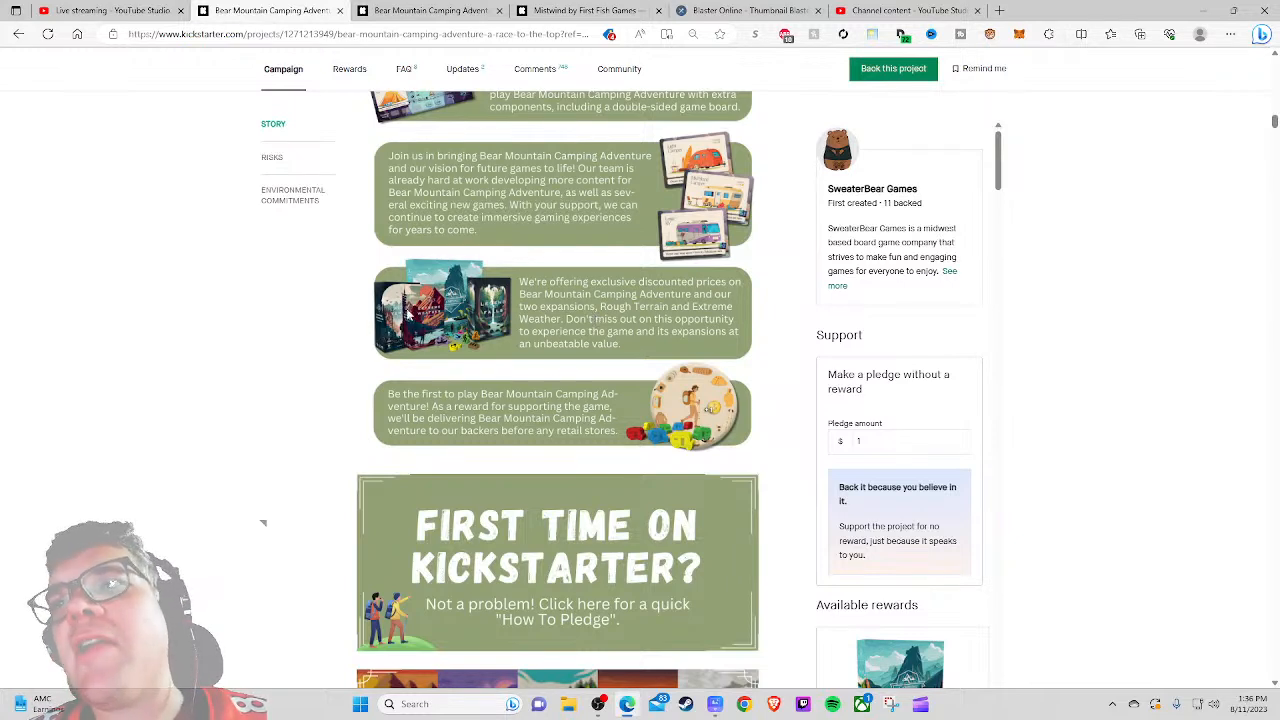
pyautogui.moveTo(530, 322)
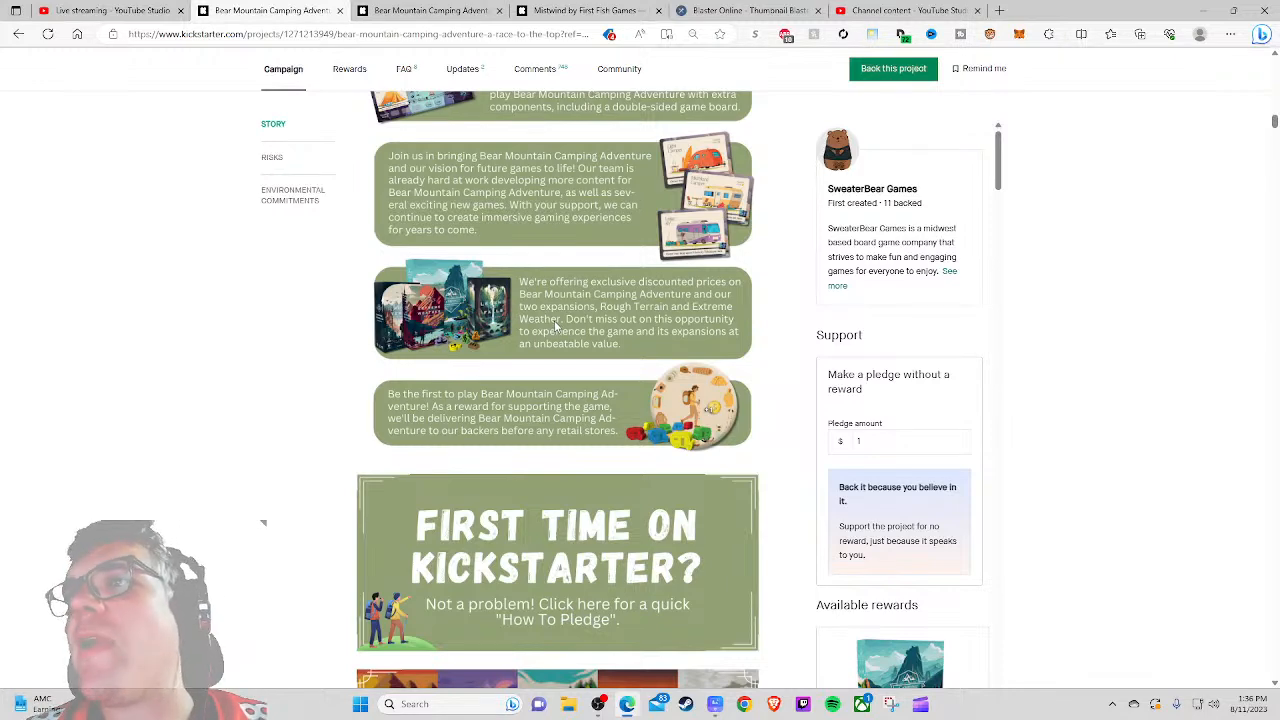
# Step: Scroll through Key Features, Dual-Deck Building and Detailed Theming to the 'What's Included' banner
pyautogui.scroll(-3)
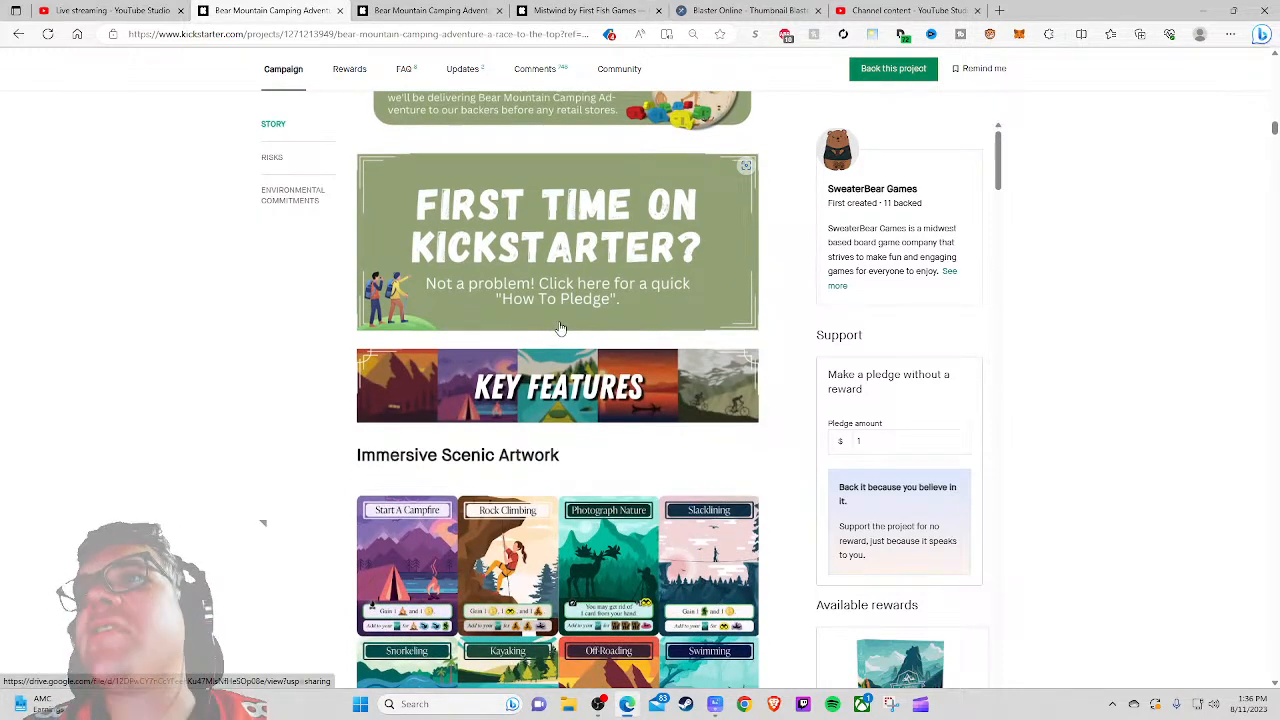
pyautogui.scroll(-3)
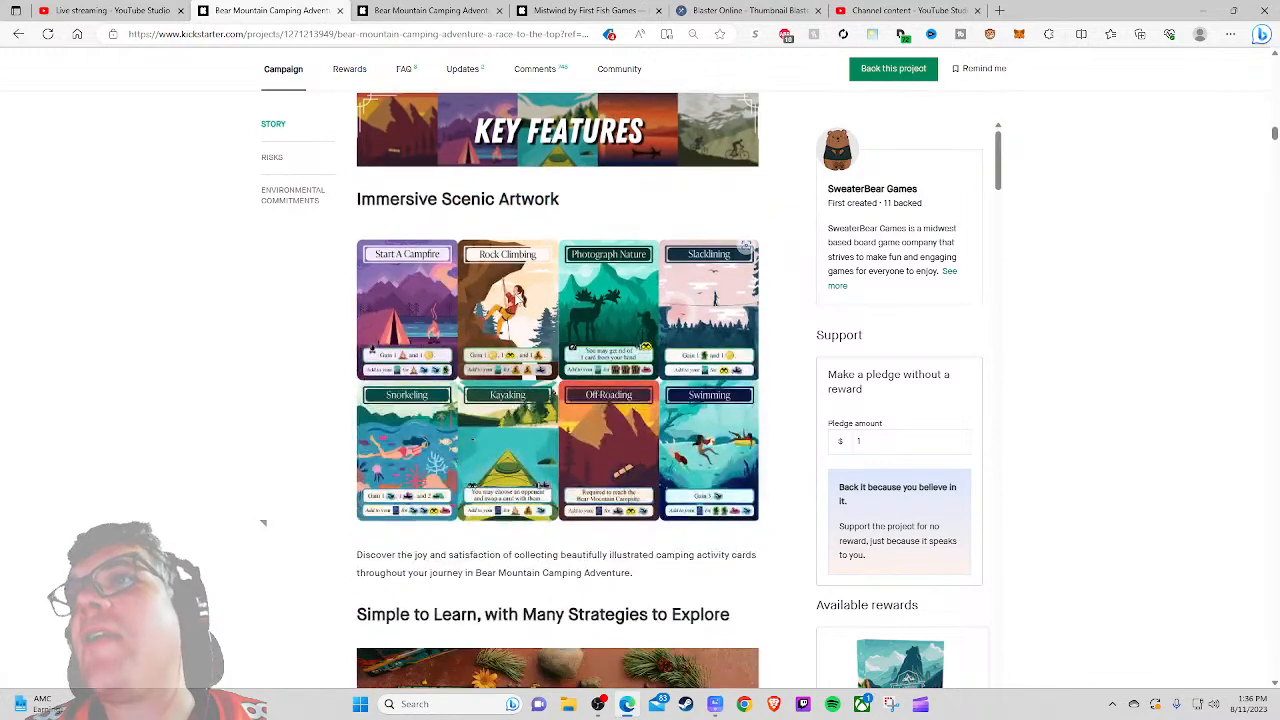
pyautogui.scroll(-3)
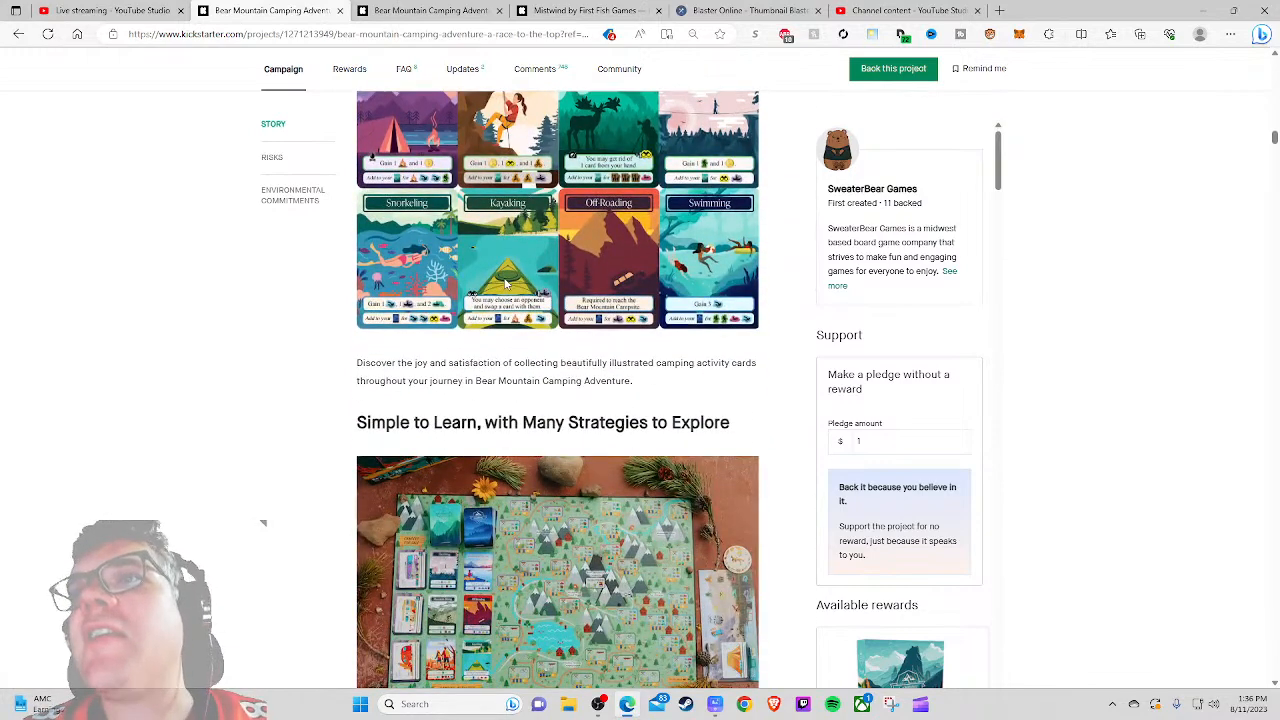
pyautogui.scroll(-3)
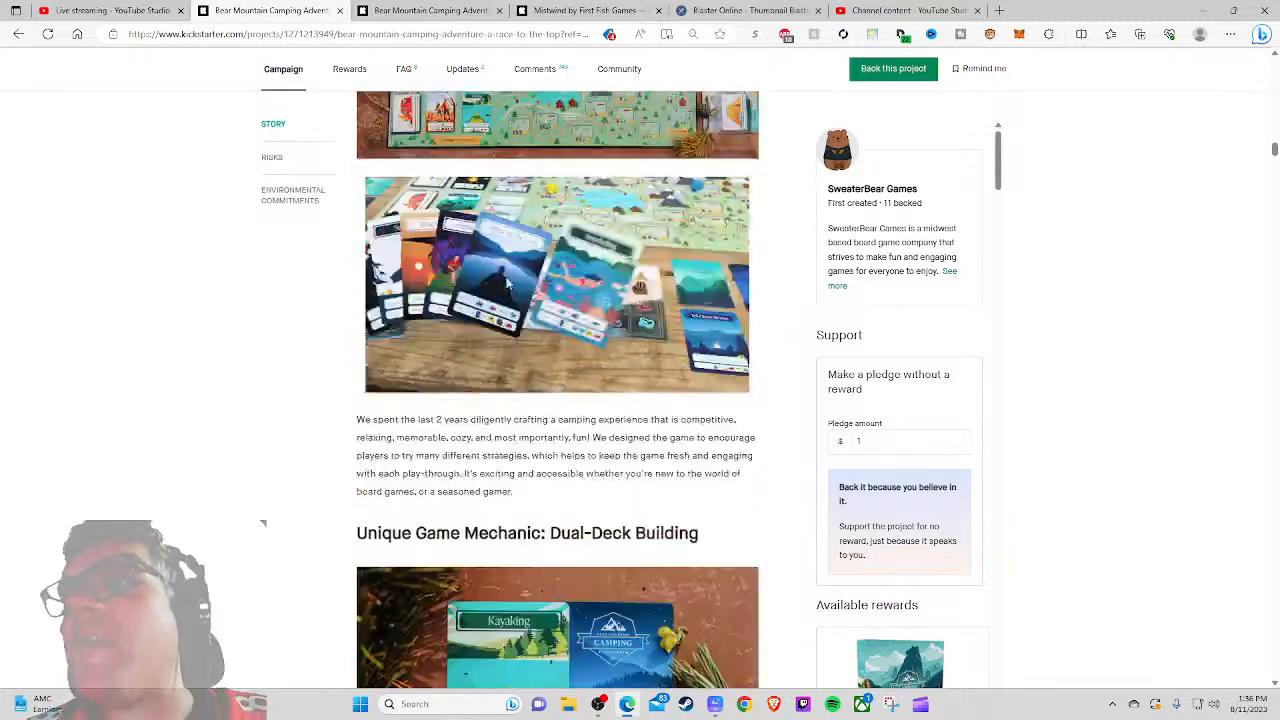
pyautogui.scroll(-3)
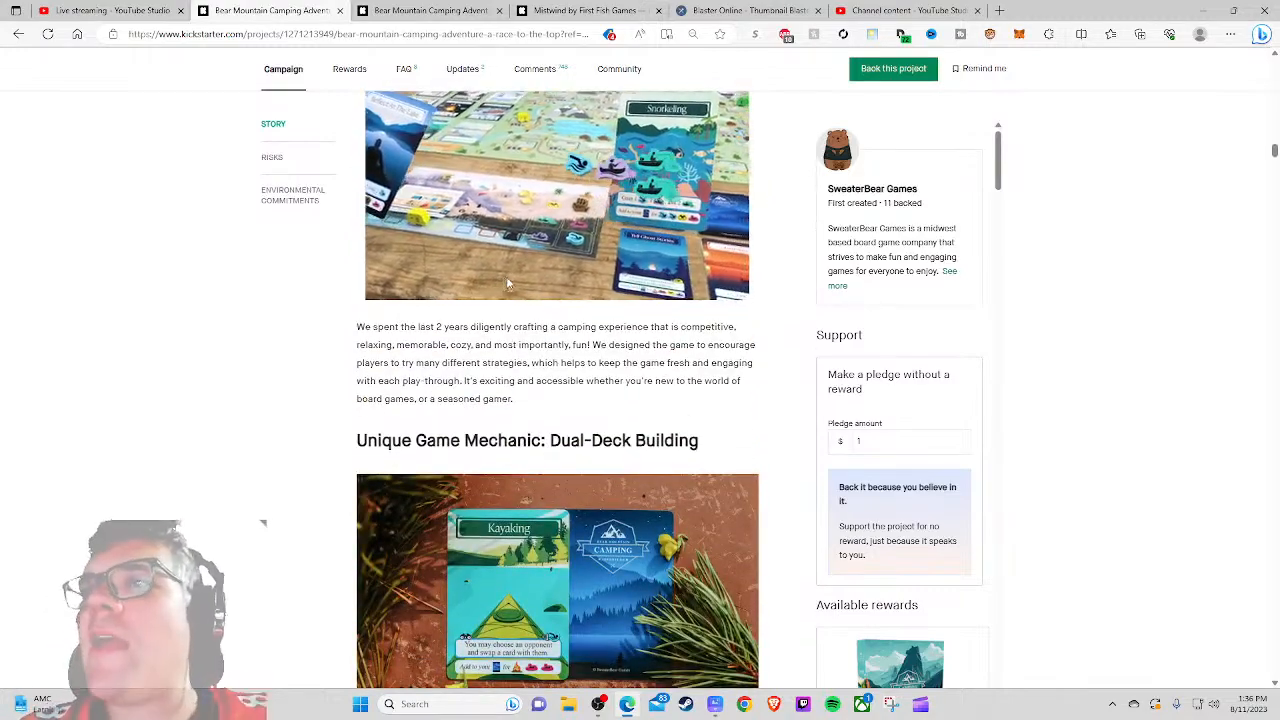
pyautogui.scroll(-3)
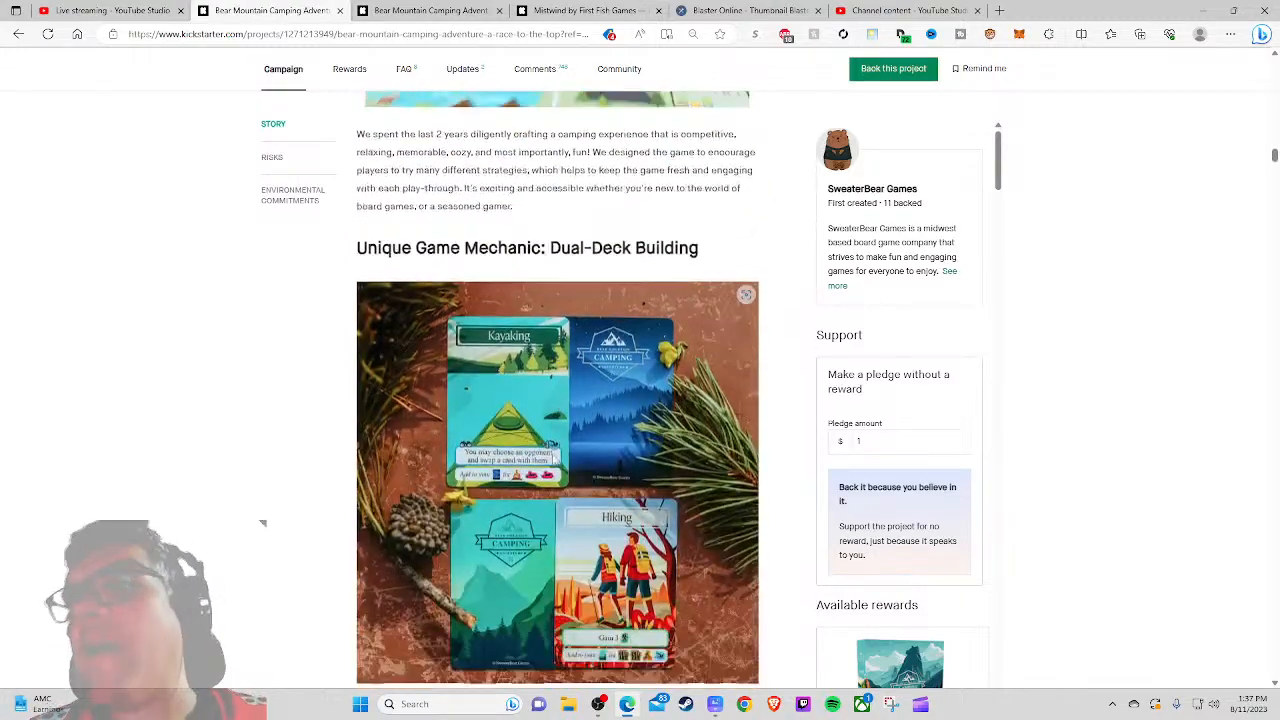
pyautogui.scroll(-3)
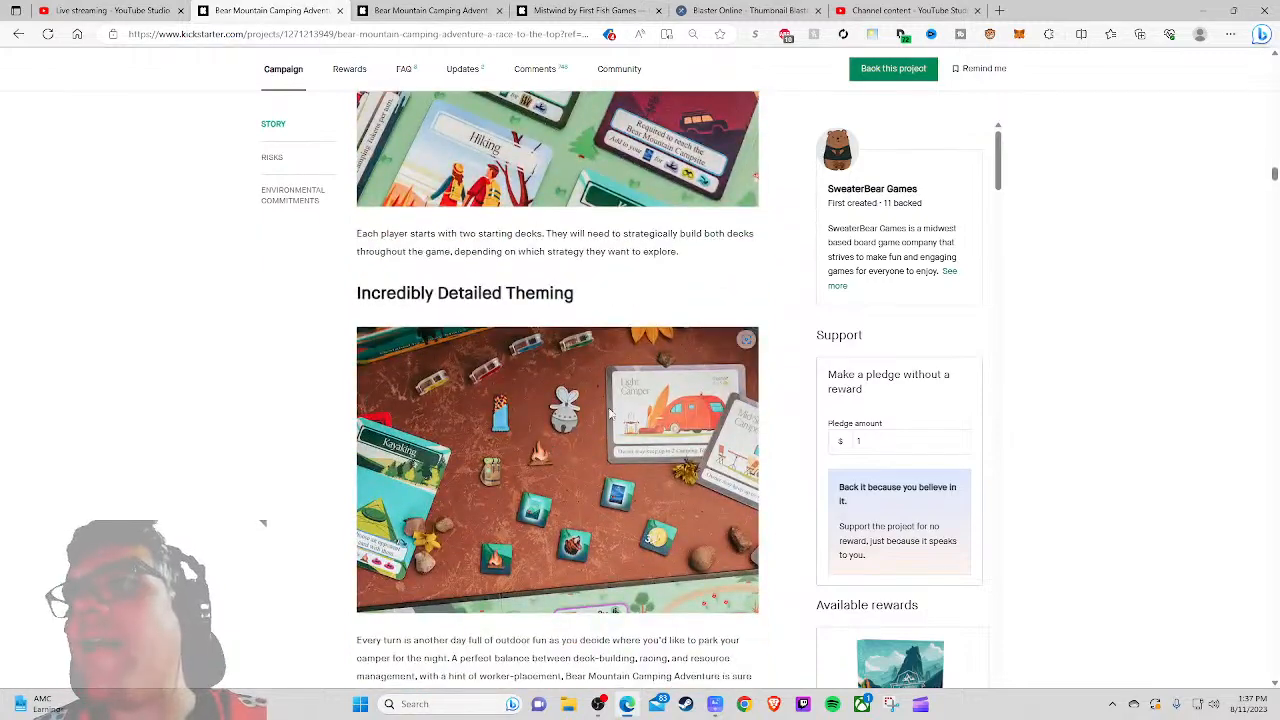
pyautogui.scroll(-3)
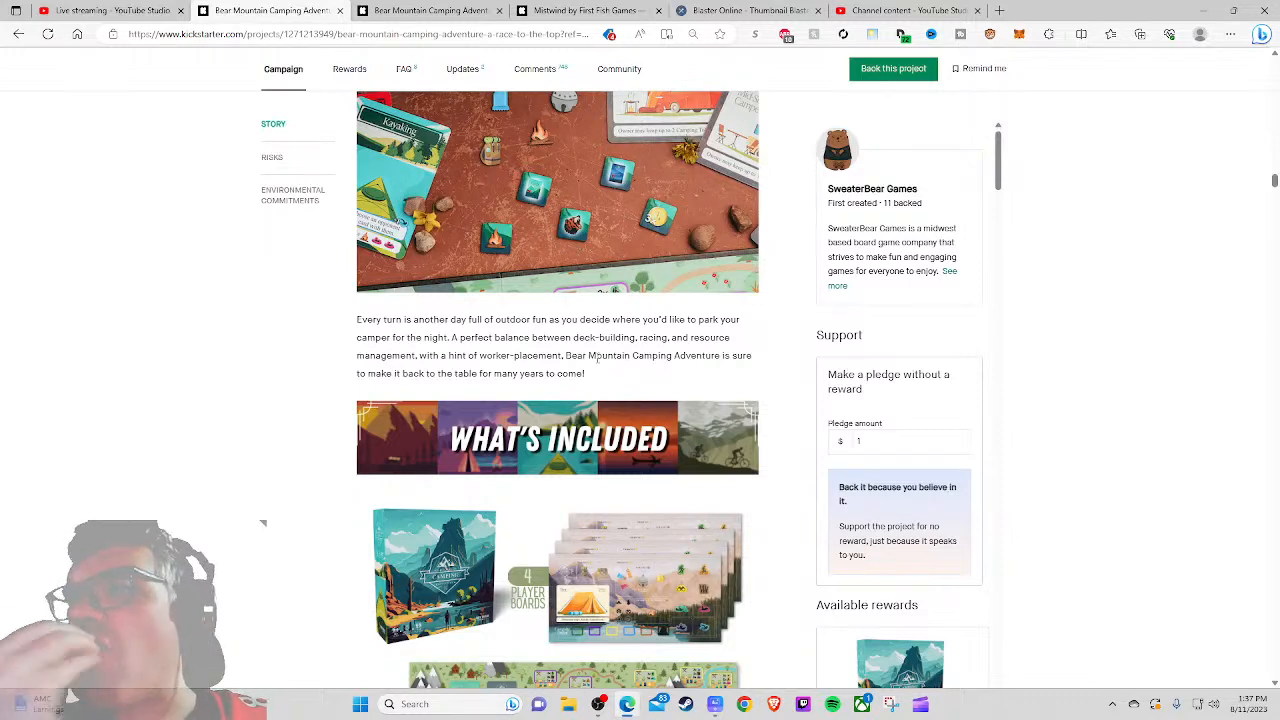
pyautogui.scroll(-3)
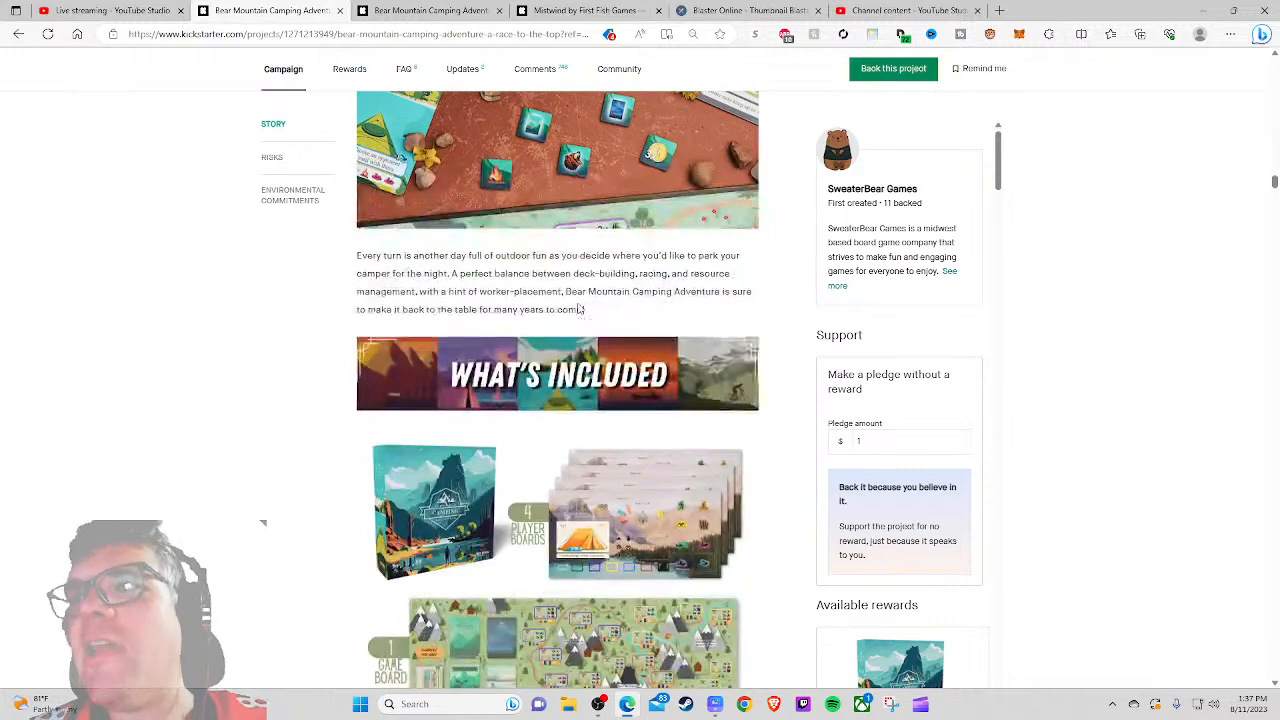
pyautogui.scroll(-3)
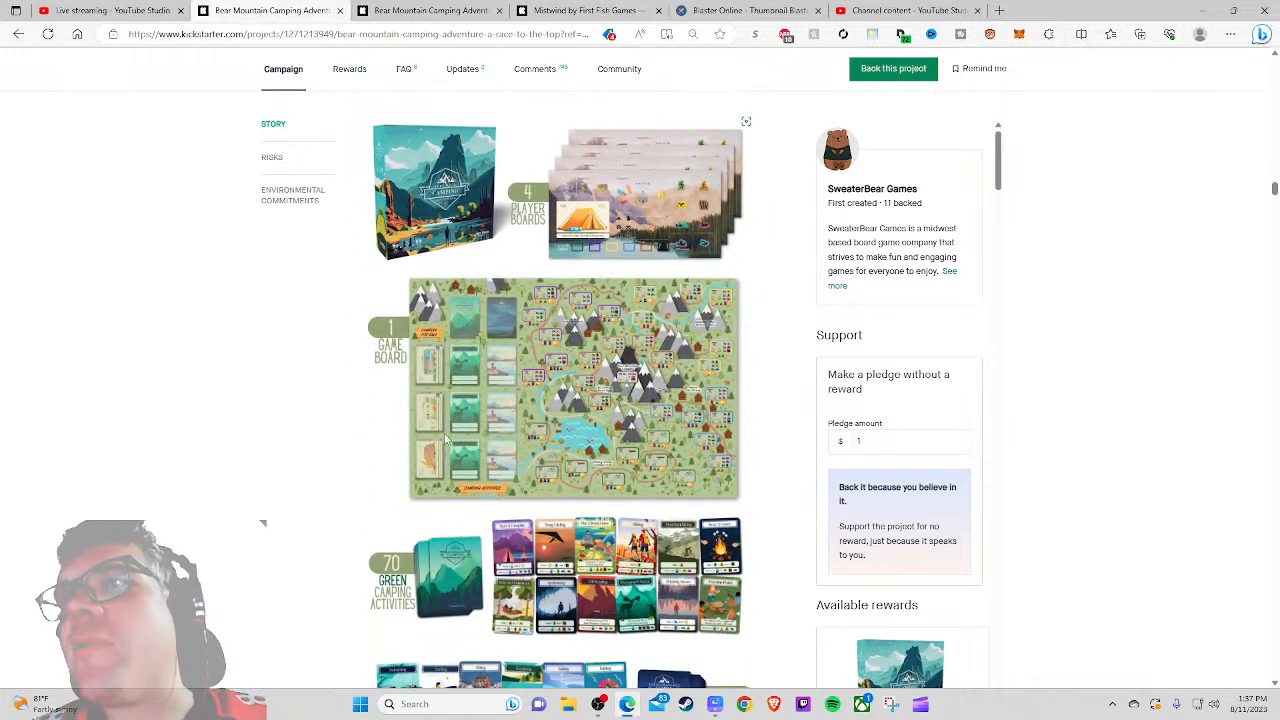
pyautogui.moveTo(532, 250)
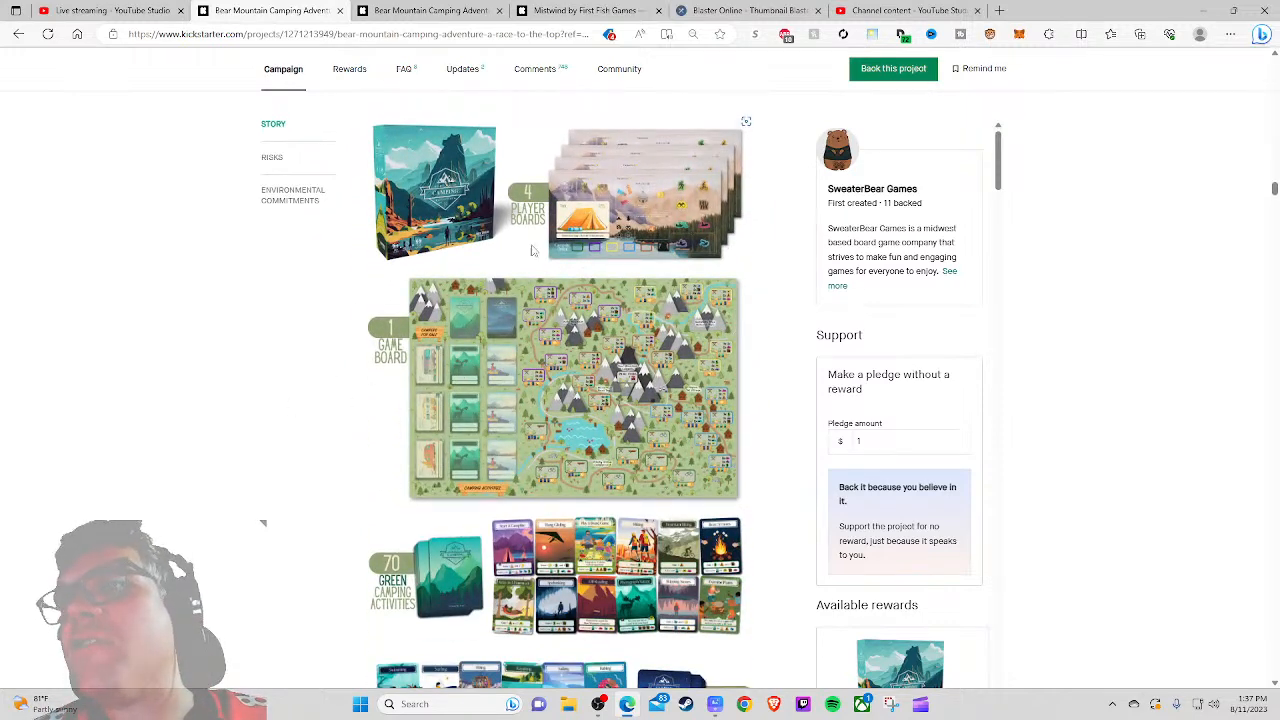
pyautogui.scroll(-3)
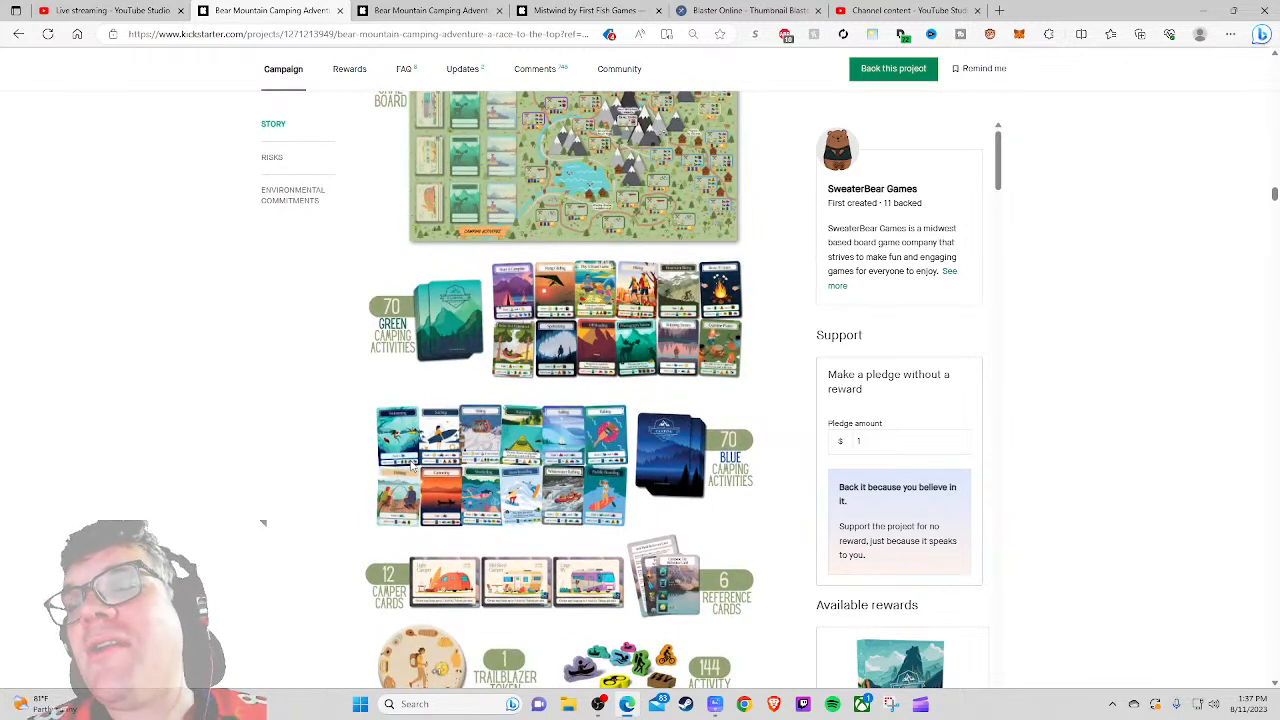
pyautogui.scroll(-3)
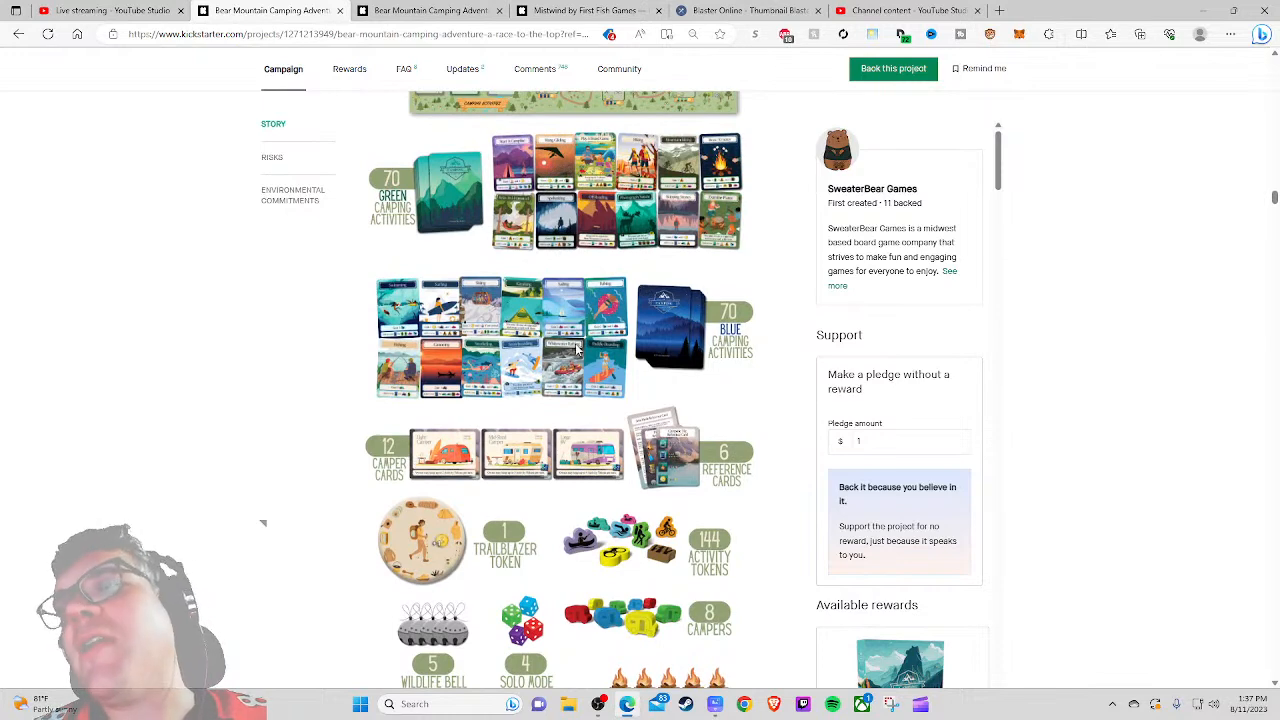
pyautogui.scroll(-3)
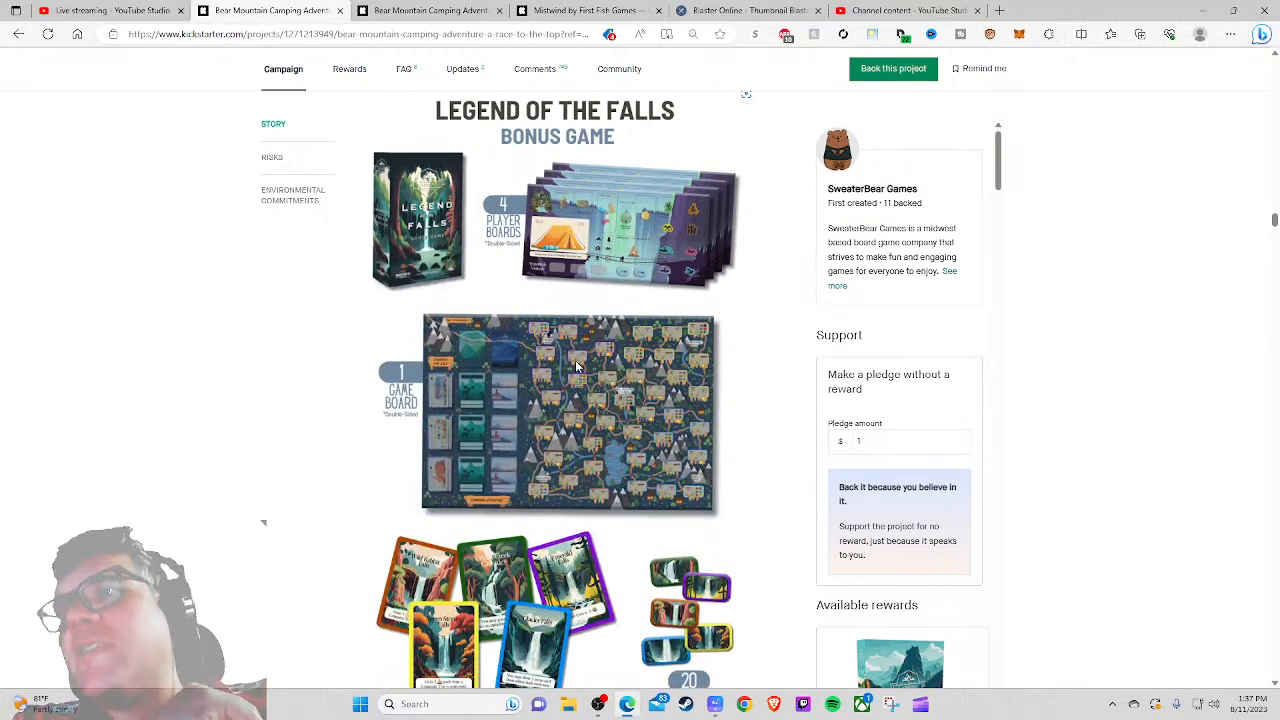
pyautogui.scroll(3)
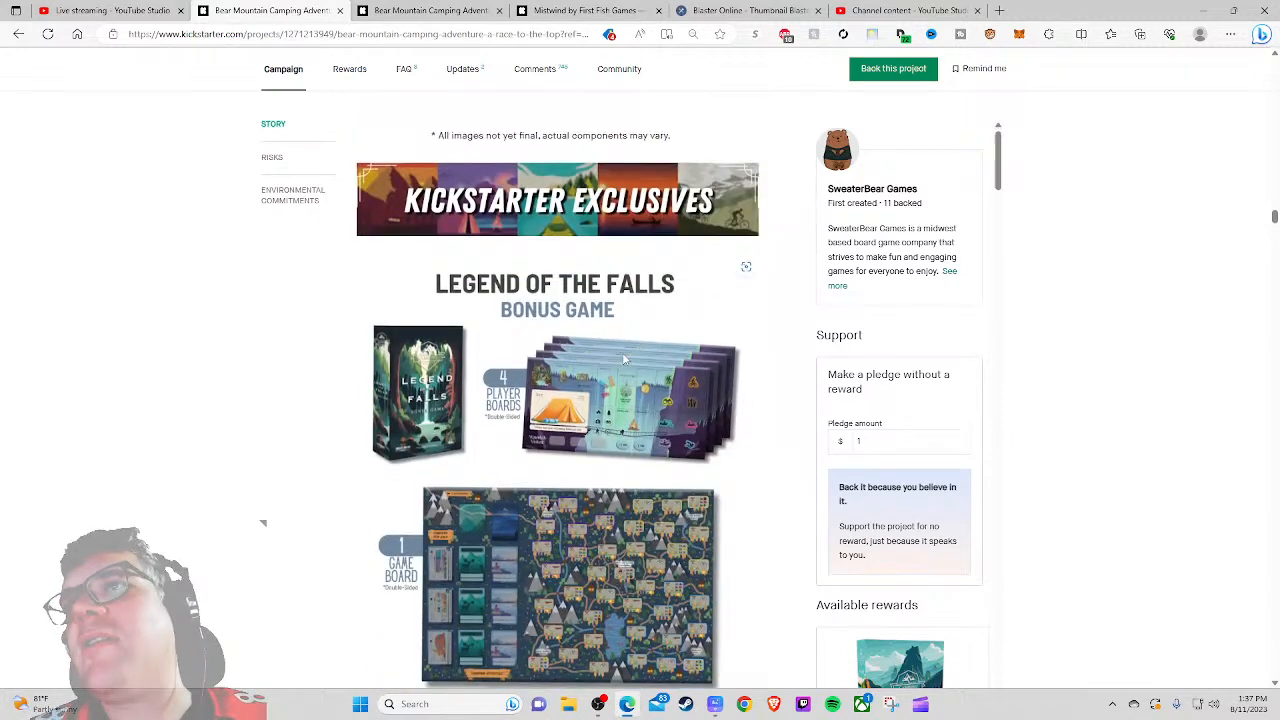
pyautogui.scroll(3)
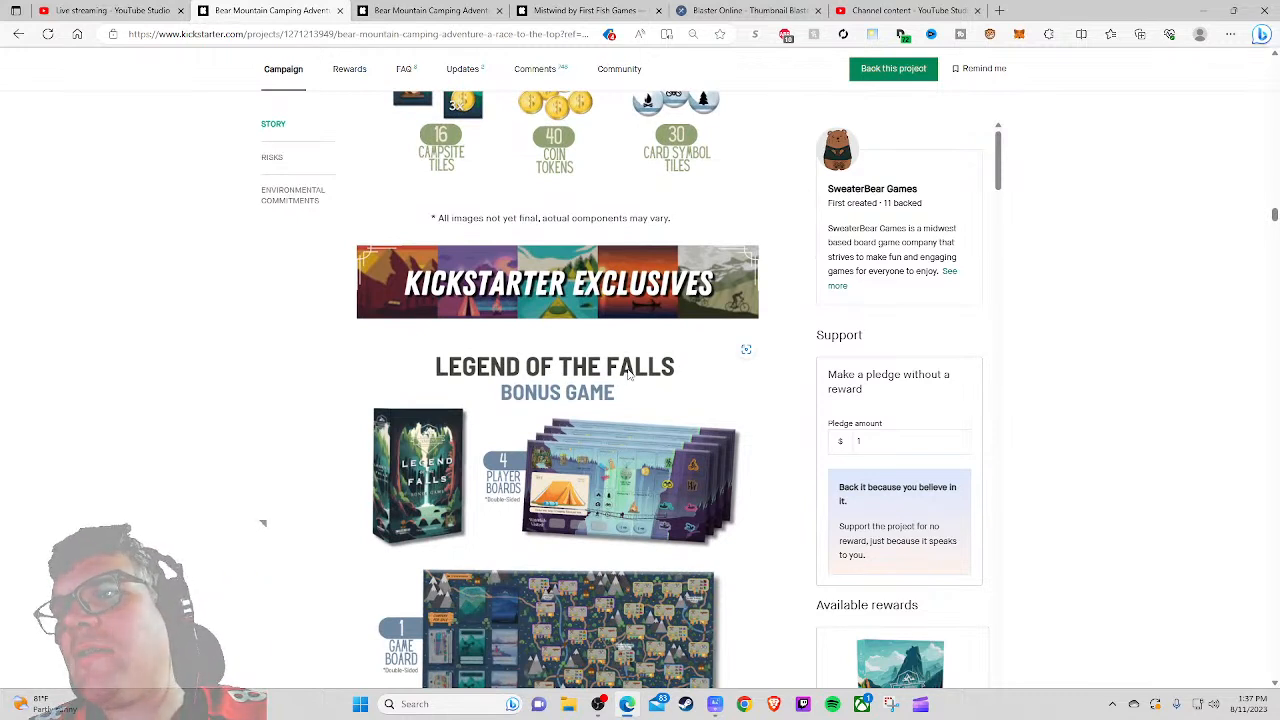
pyautogui.moveTo(648, 418)
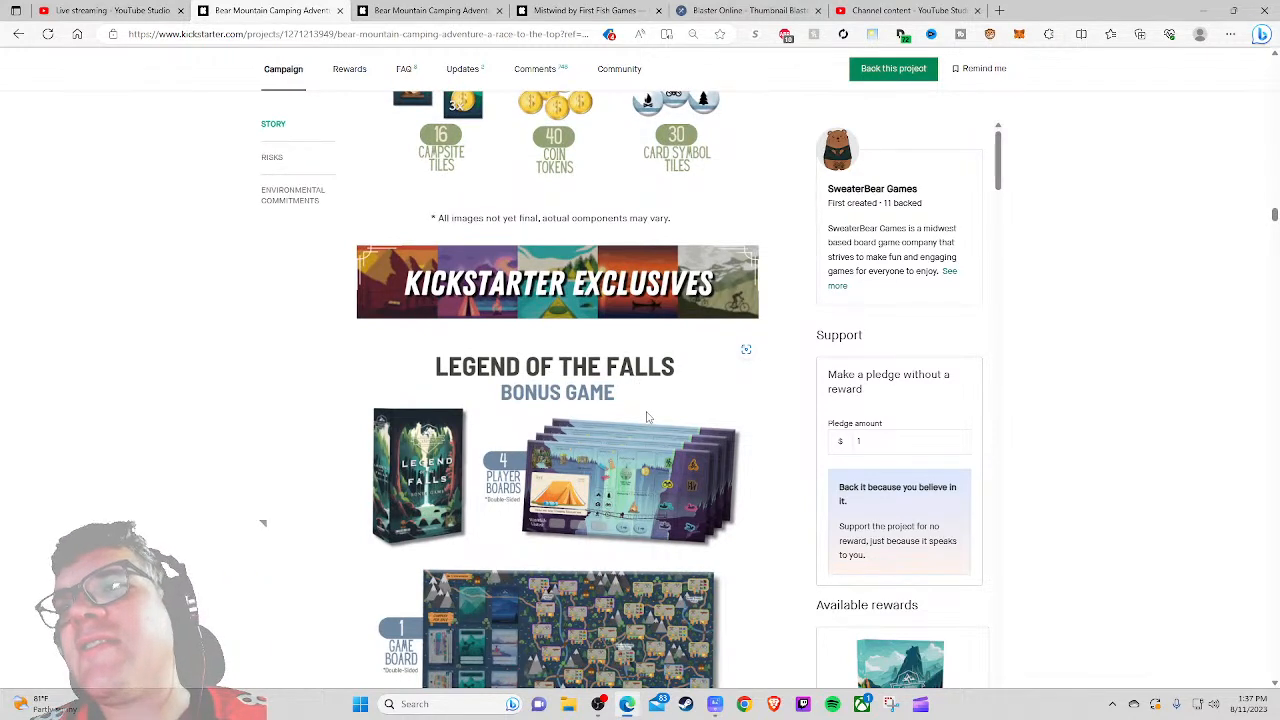
pyautogui.scroll(-3)
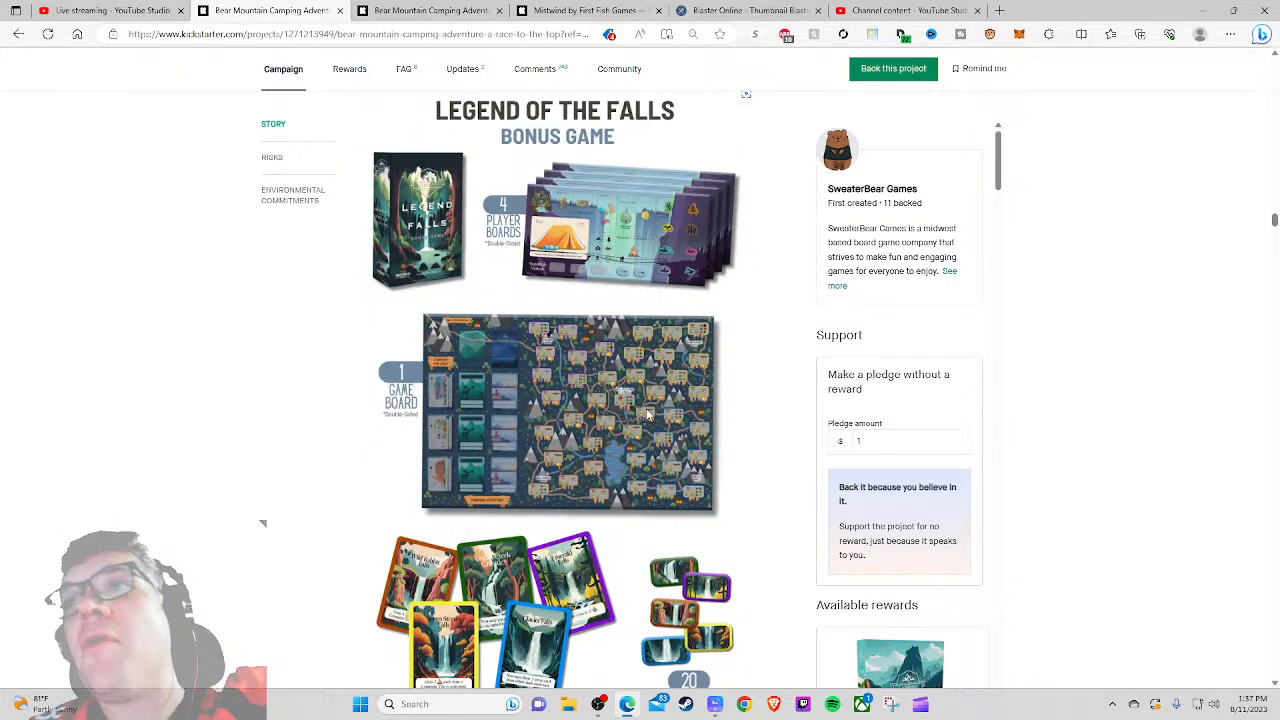
pyautogui.scroll(3)
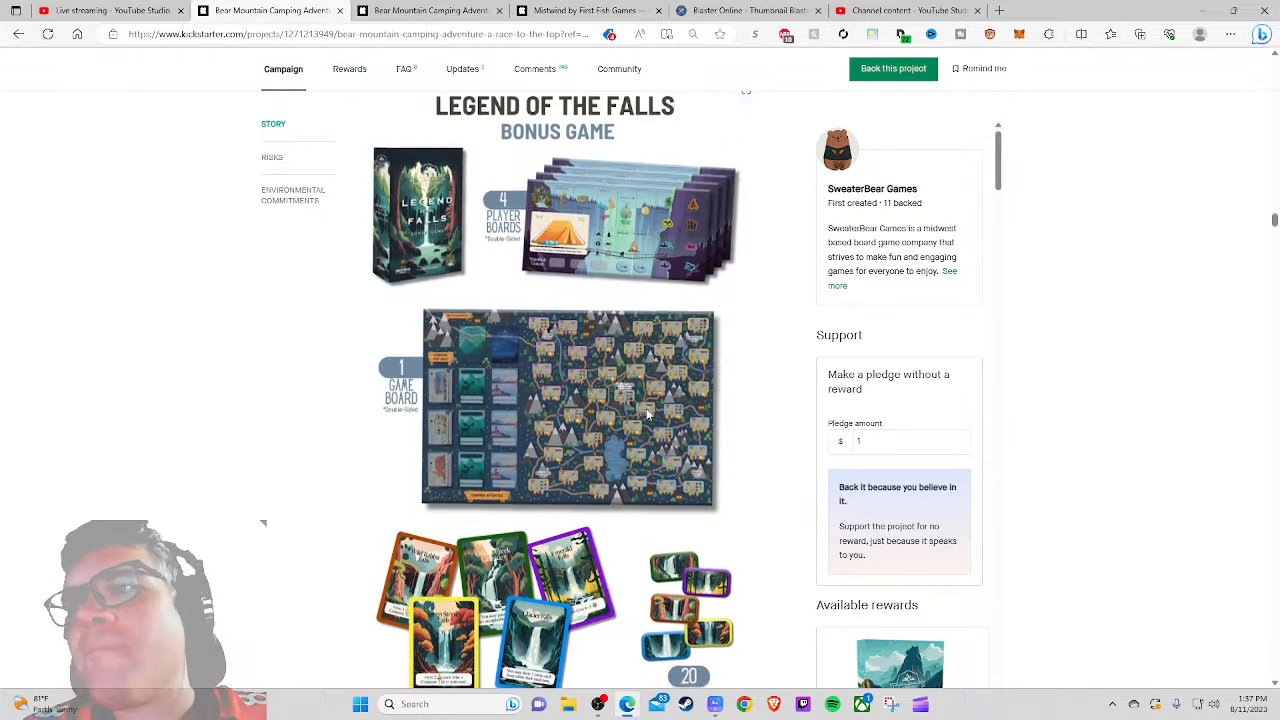
pyautogui.scroll(-3)
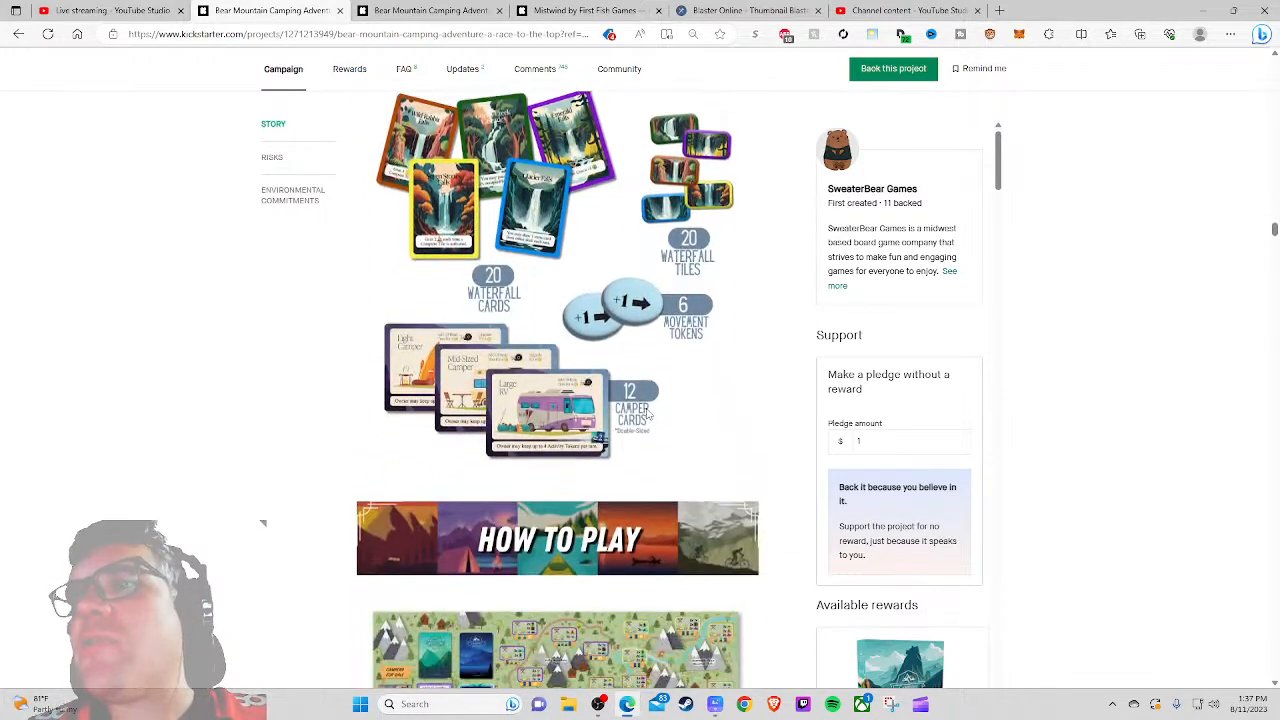
pyautogui.scroll(-3)
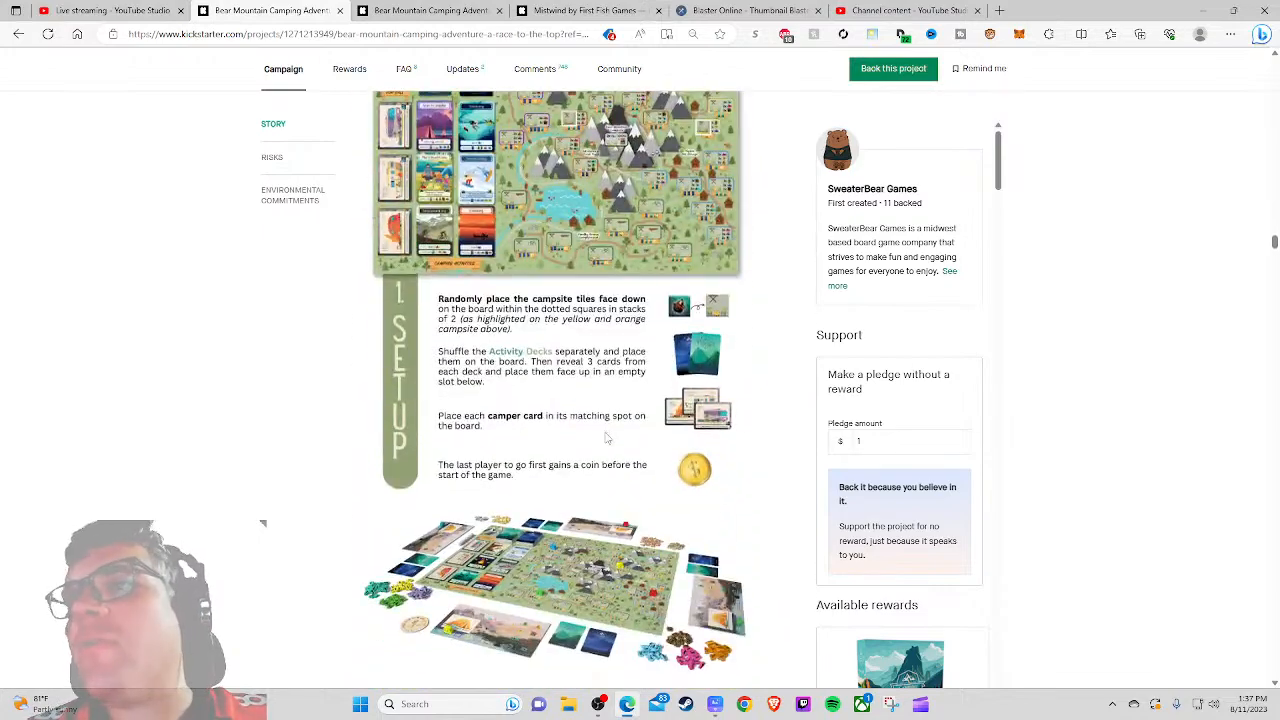
pyautogui.scroll(-3)
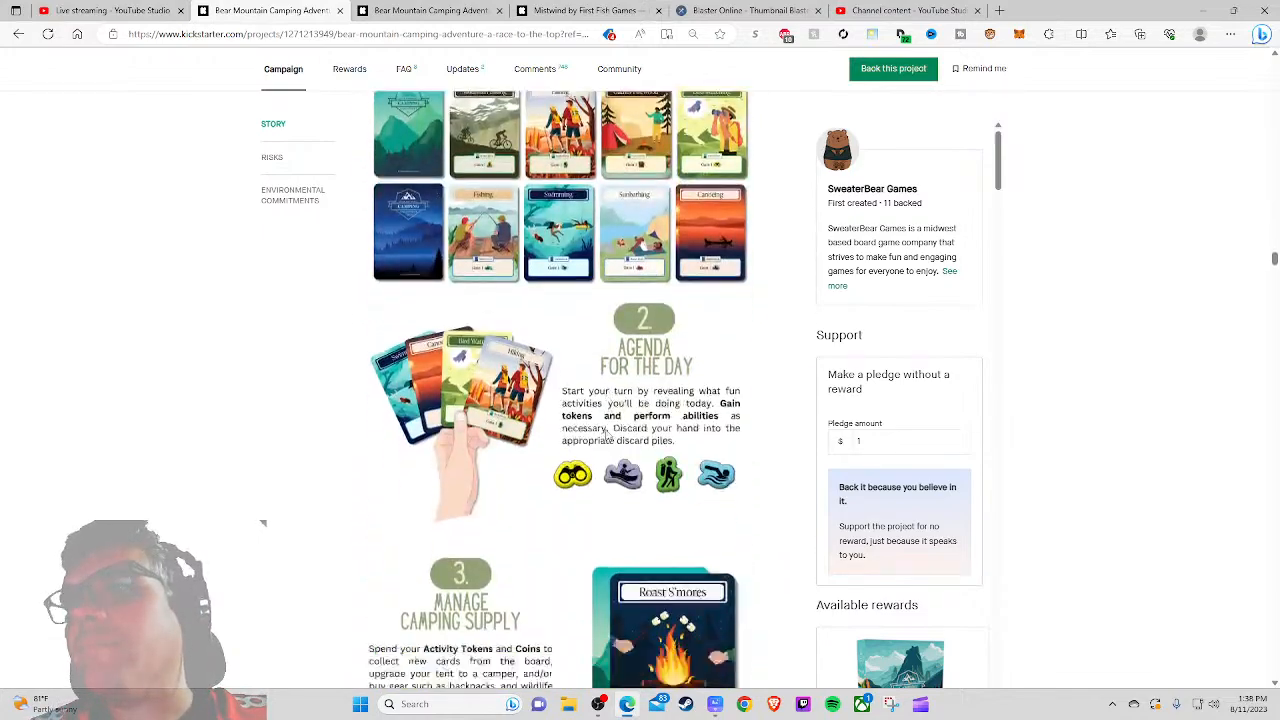
pyautogui.scroll(-3)
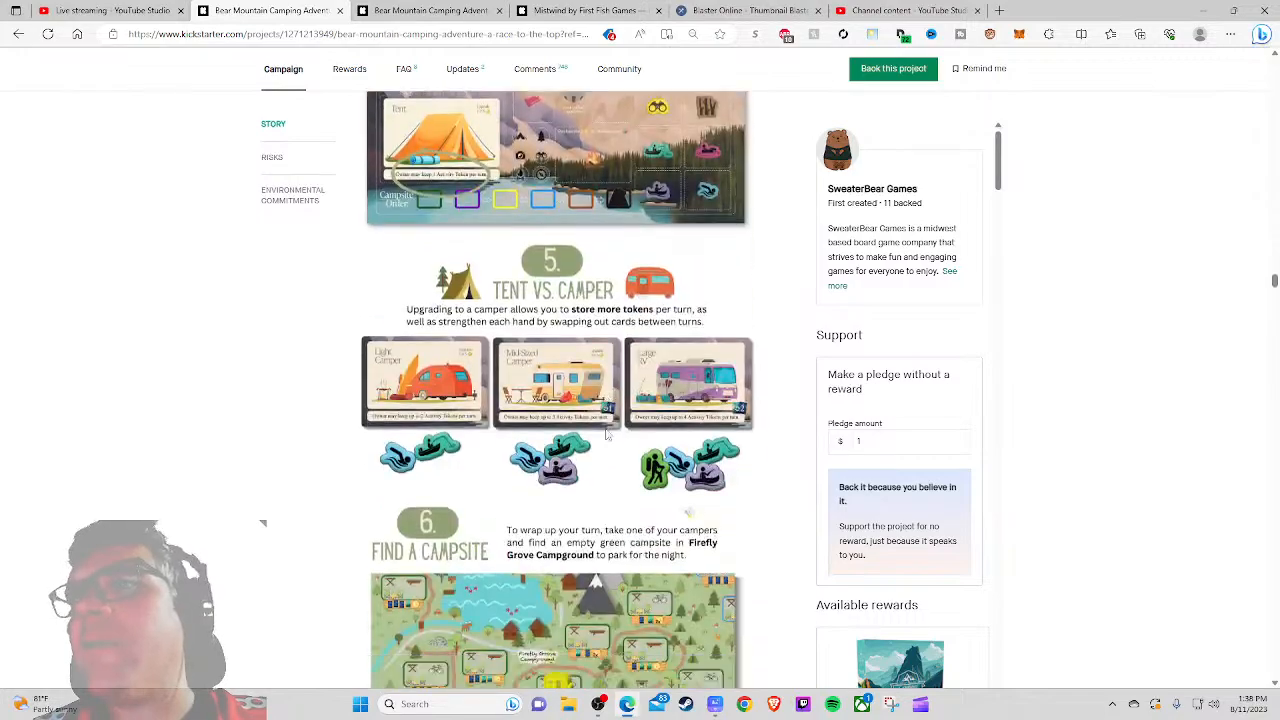
pyautogui.scroll(-3)
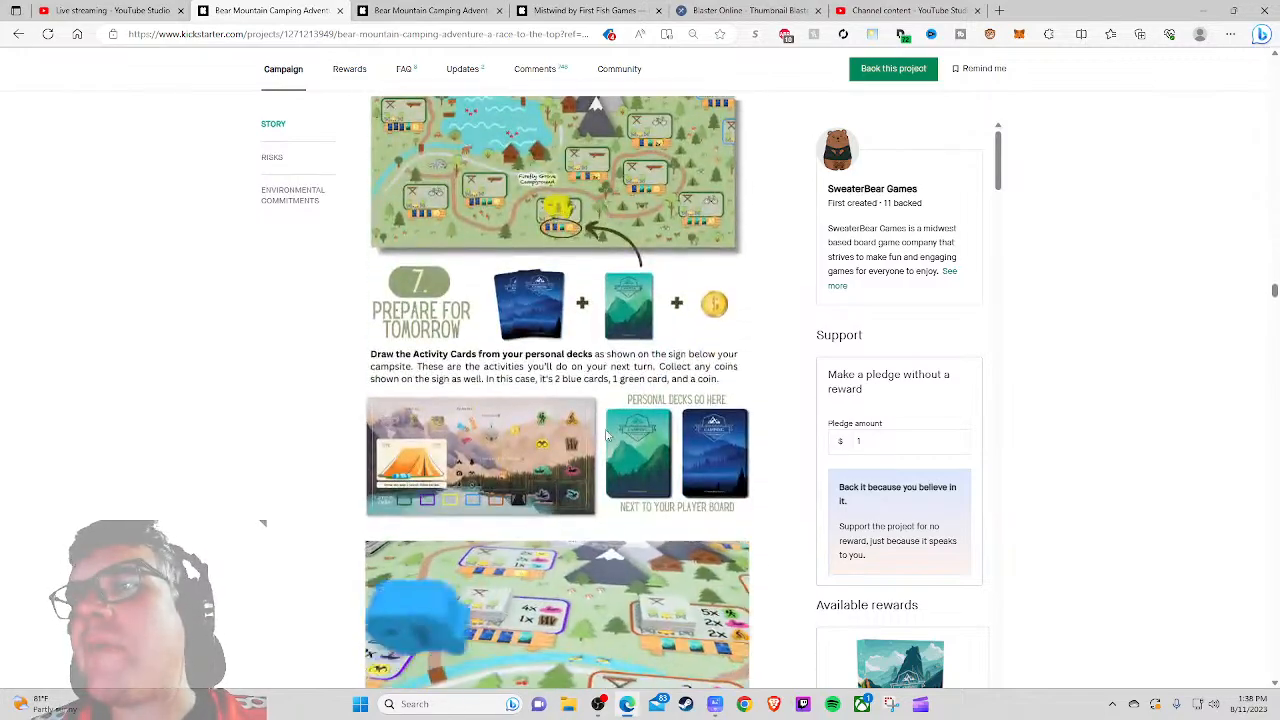
pyautogui.scroll(-3)
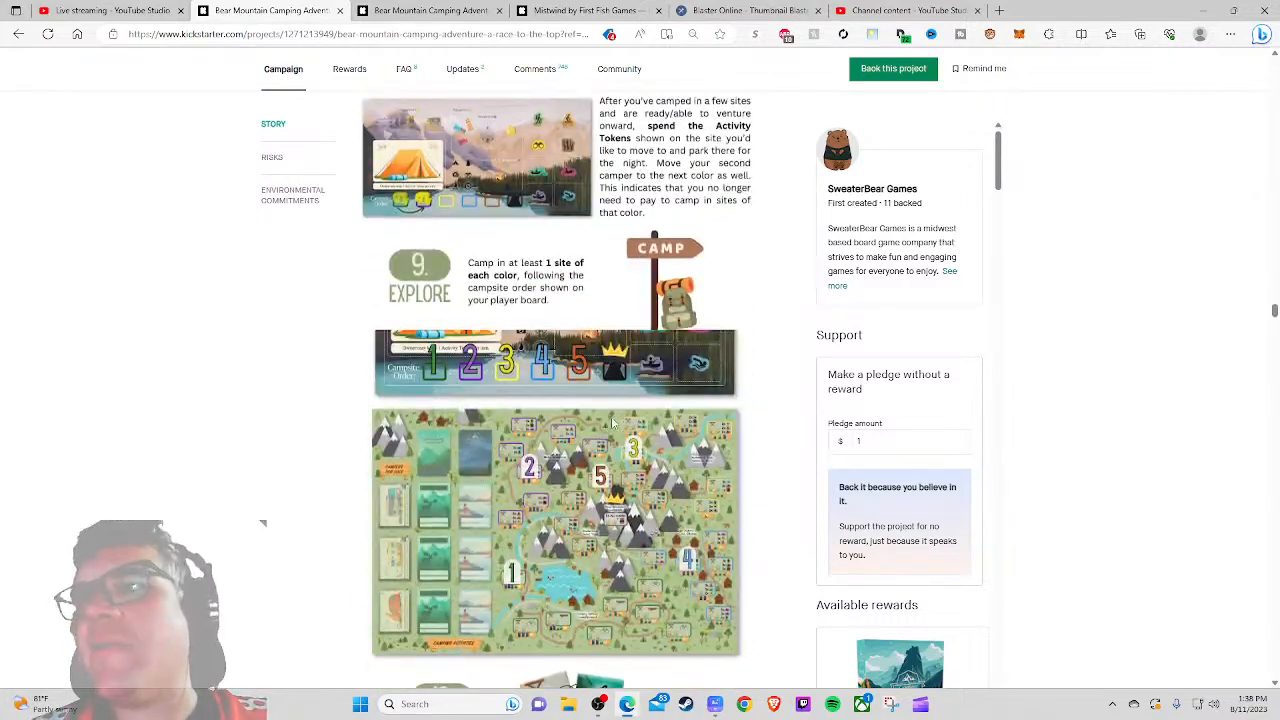
pyautogui.scroll(-3)
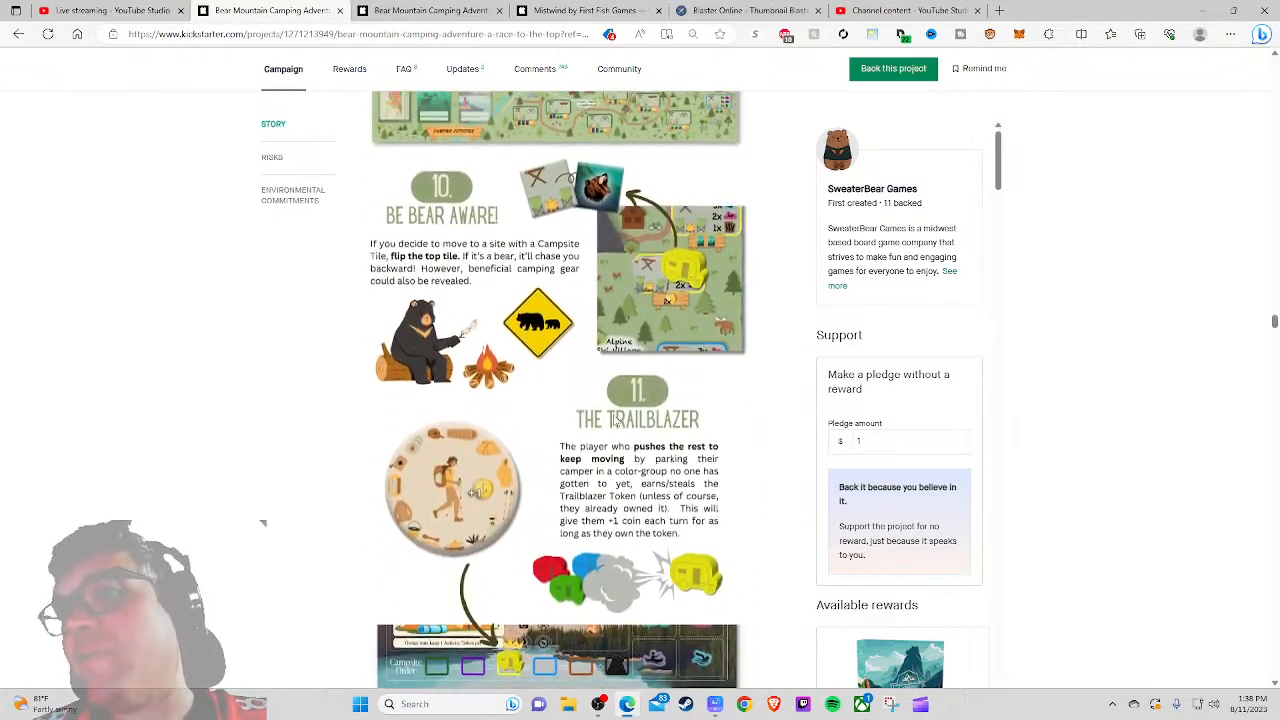
pyautogui.scroll(-3)
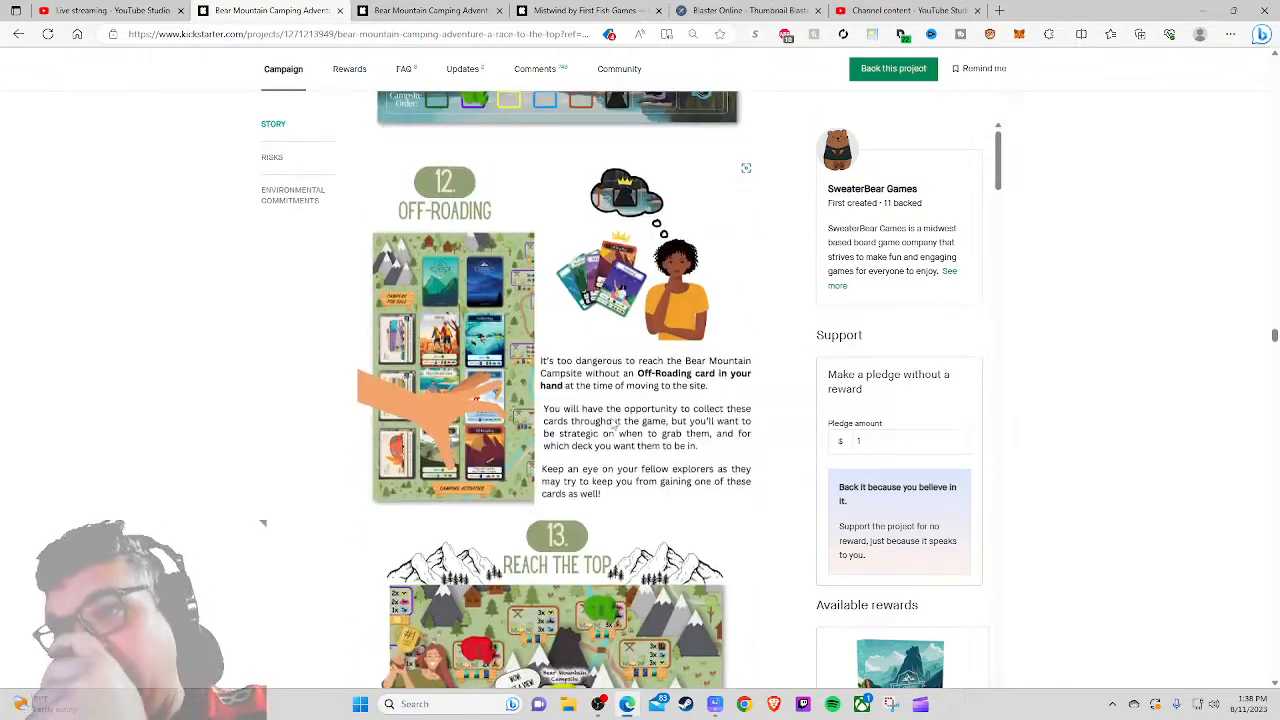
pyautogui.scroll(-3)
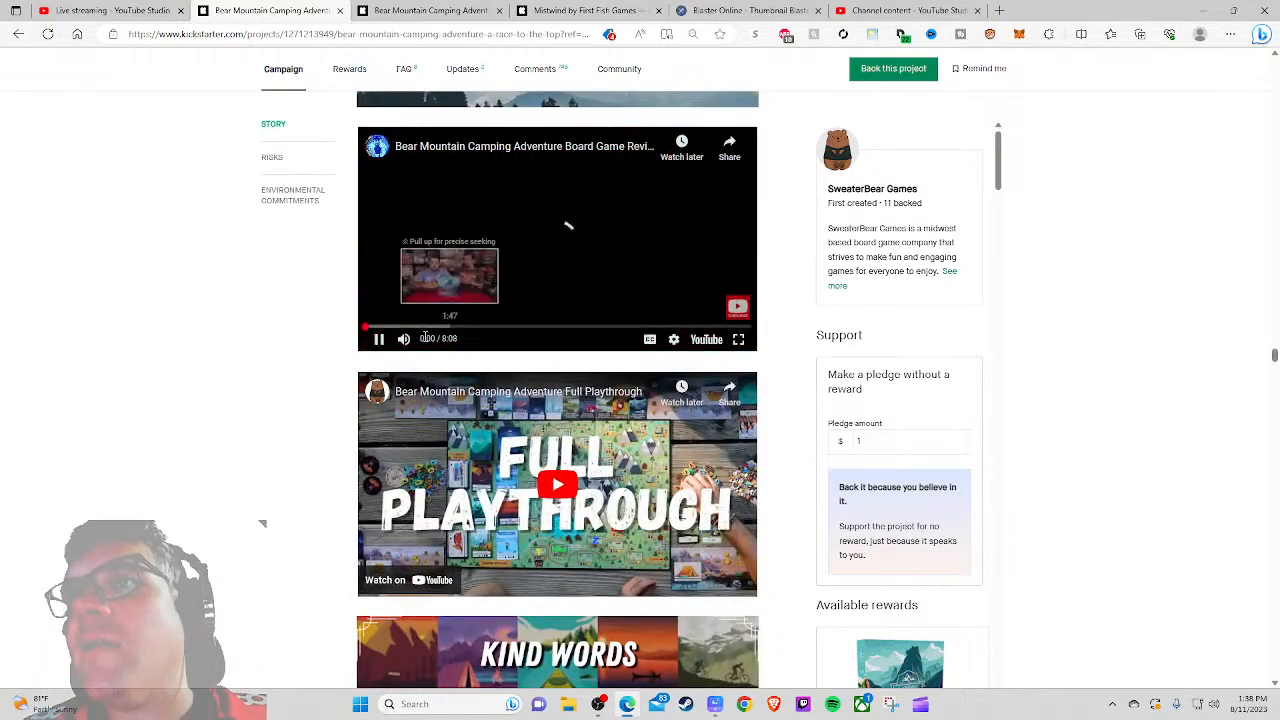
# Step: Play the Full Playthrough embed, skip to about 4:30, view it full screen briefly, then continue down the page
pyautogui.scroll(-3)
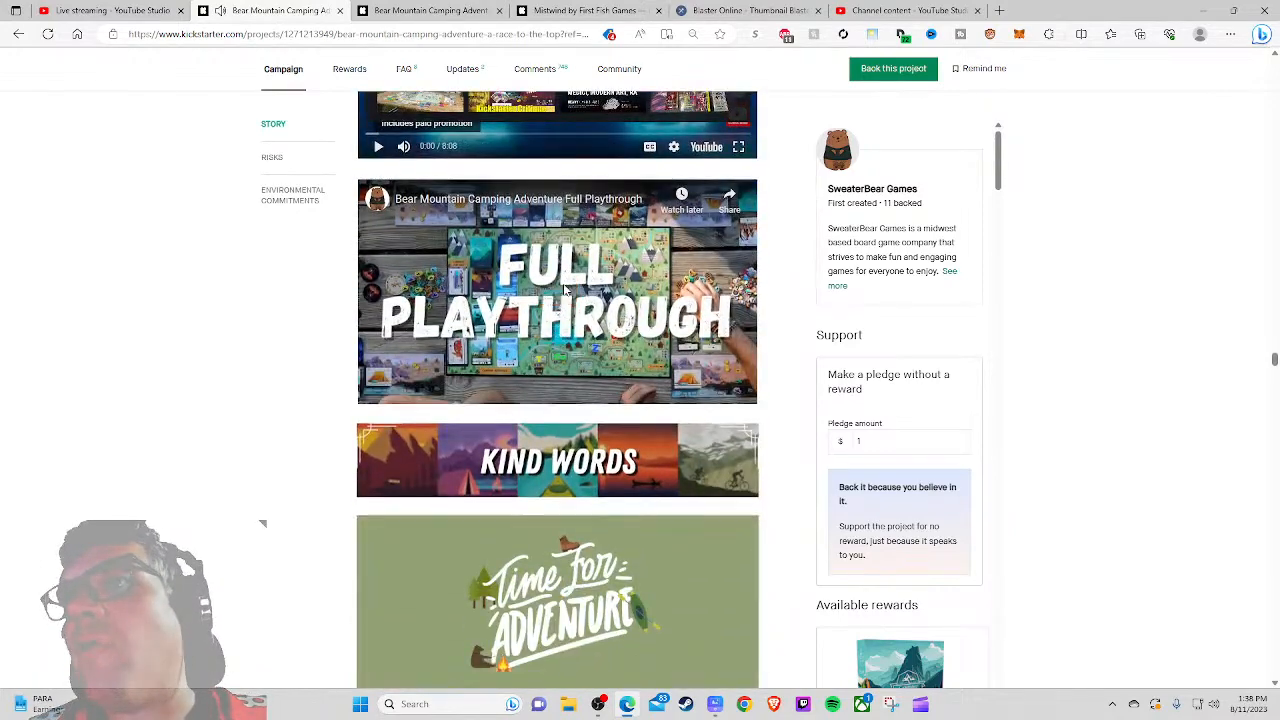
pyautogui.click(556, 292)
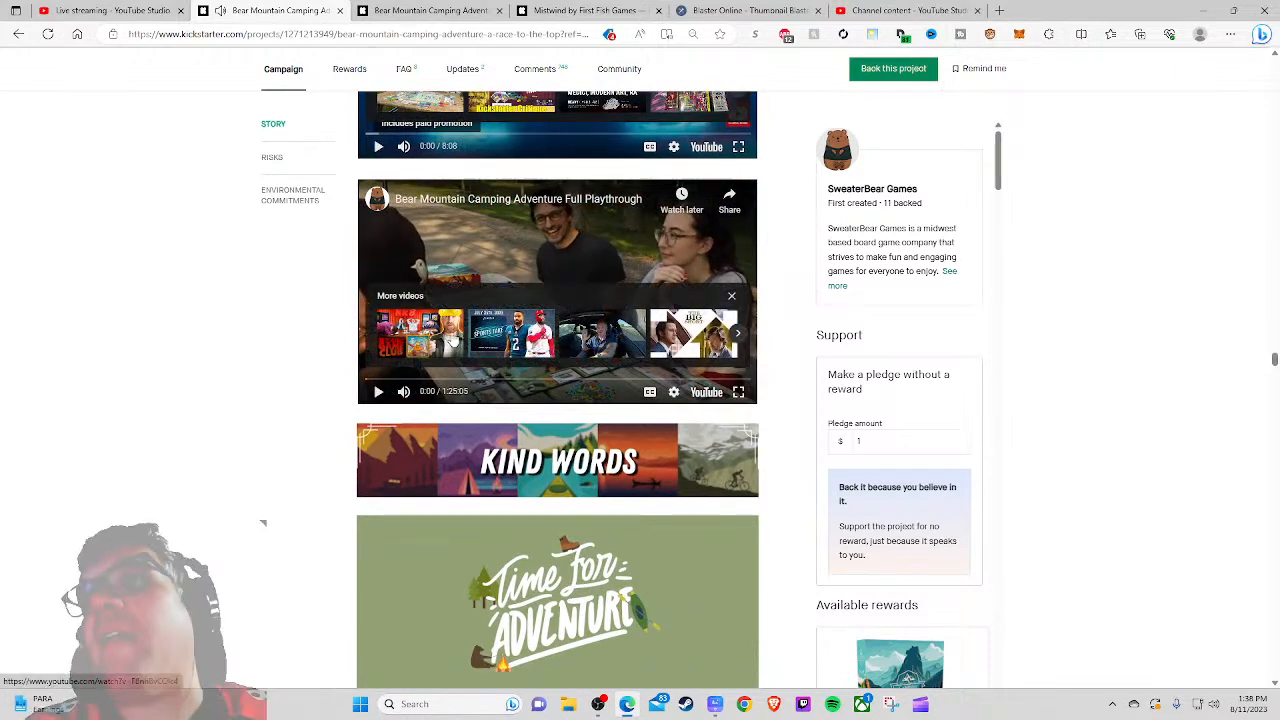
pyautogui.click(504, 380)
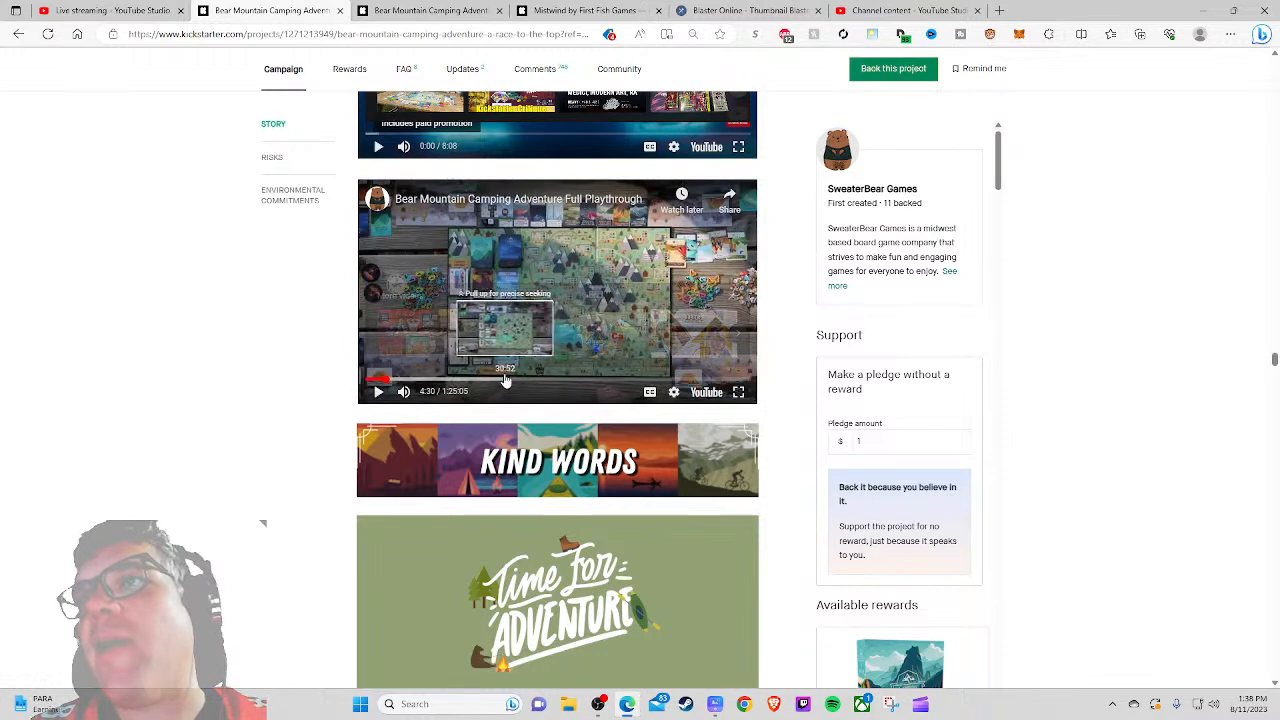
pyautogui.click(378, 390)
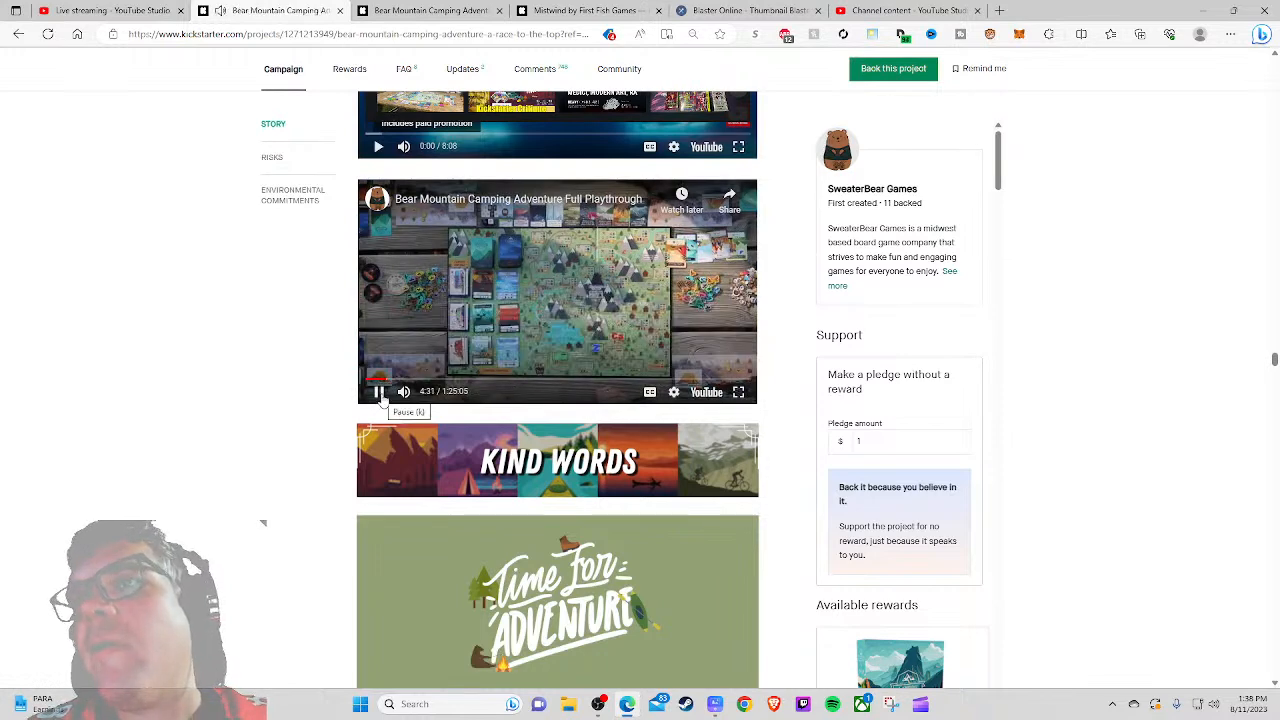
pyautogui.click(738, 390)
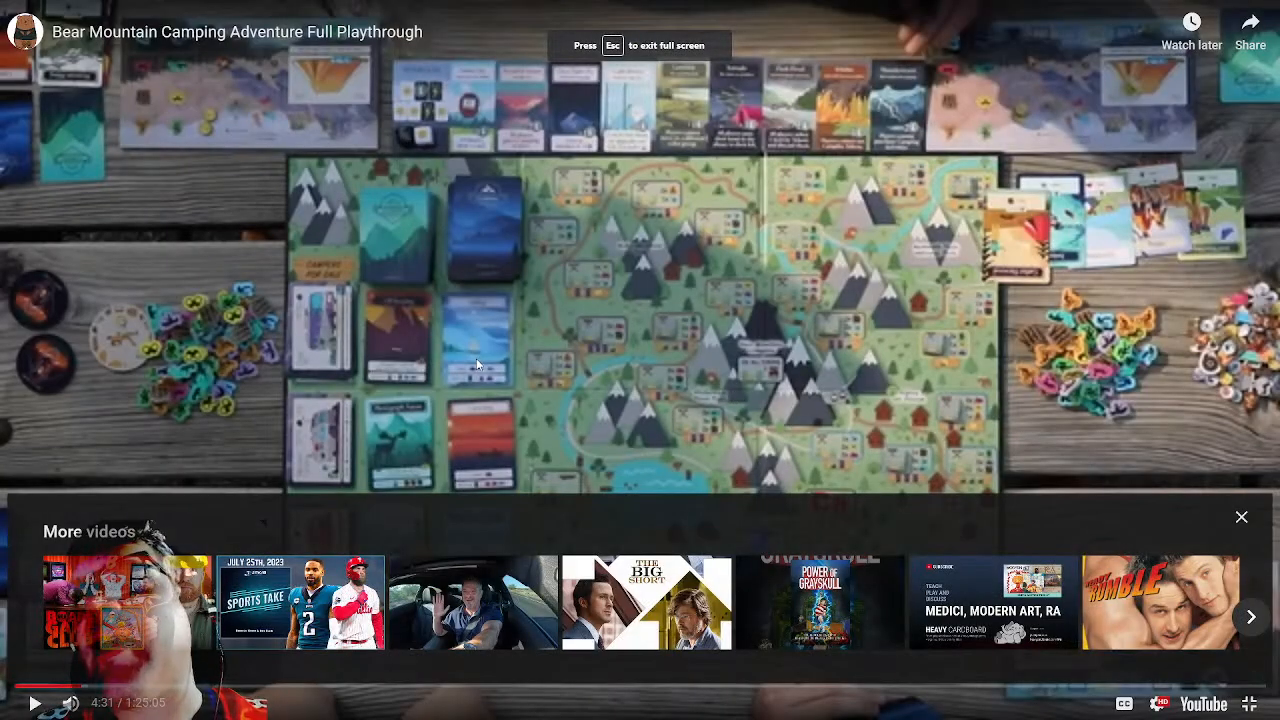
pyautogui.press('Escape')
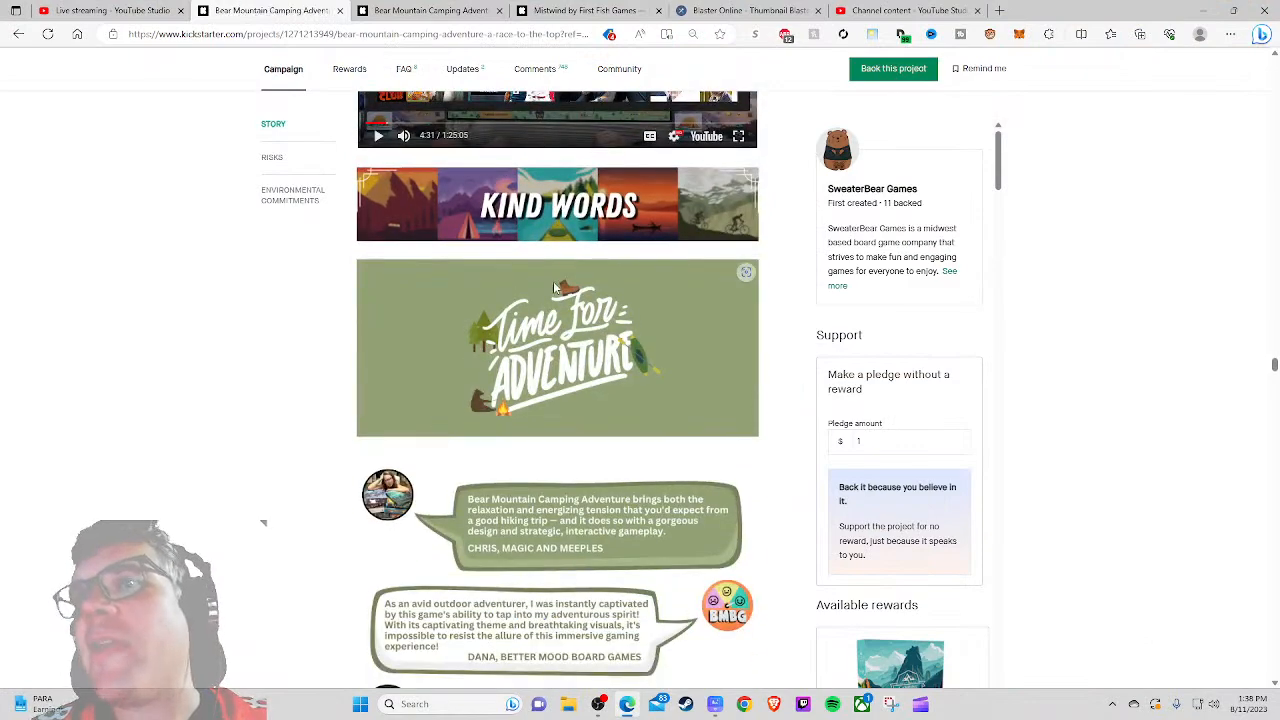
pyautogui.scroll(-3)
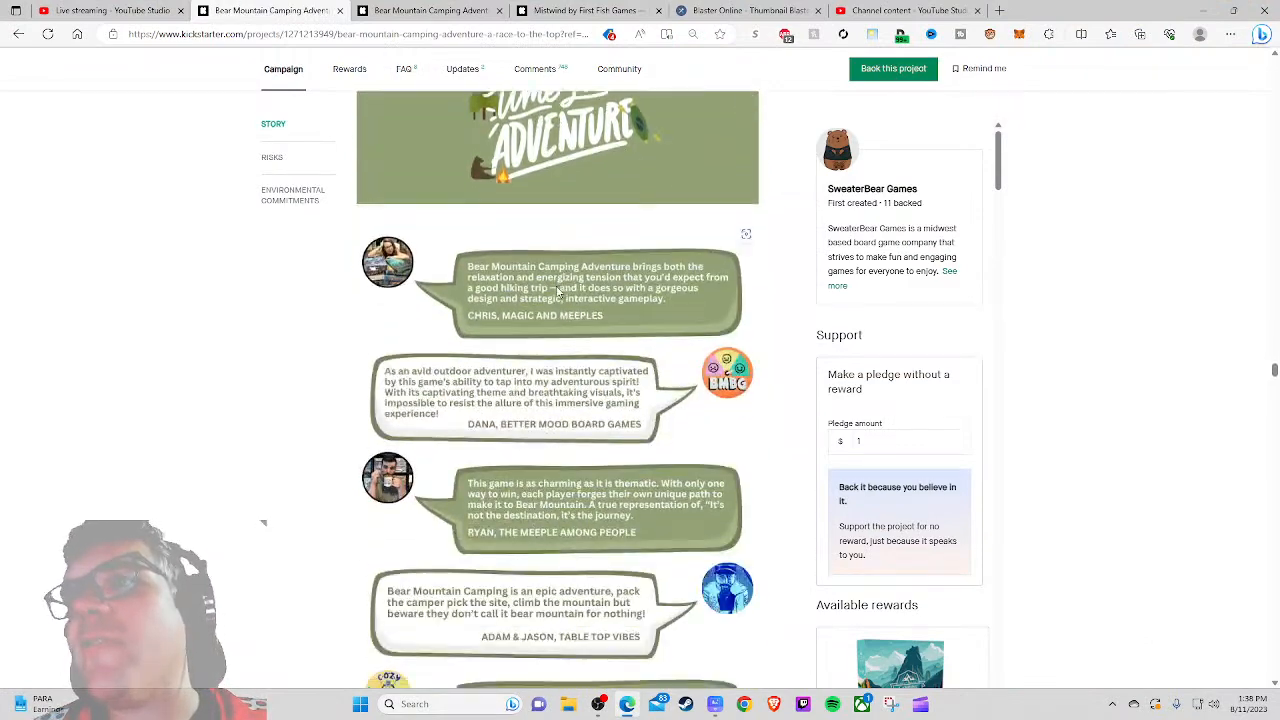
# Step: Scroll past the reviewer quote bubbles to the Pledge Tiers banner and the $39 retail edition
pyautogui.scroll(-3)
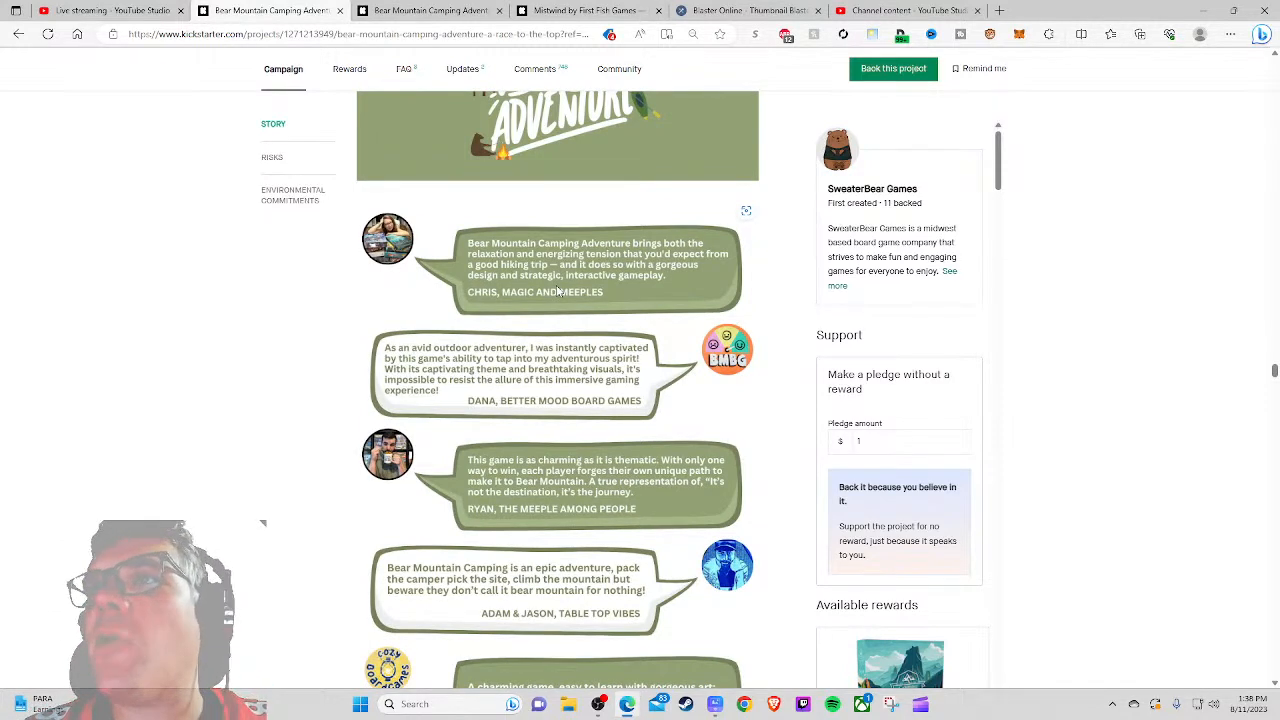
pyautogui.moveTo(646, 360)
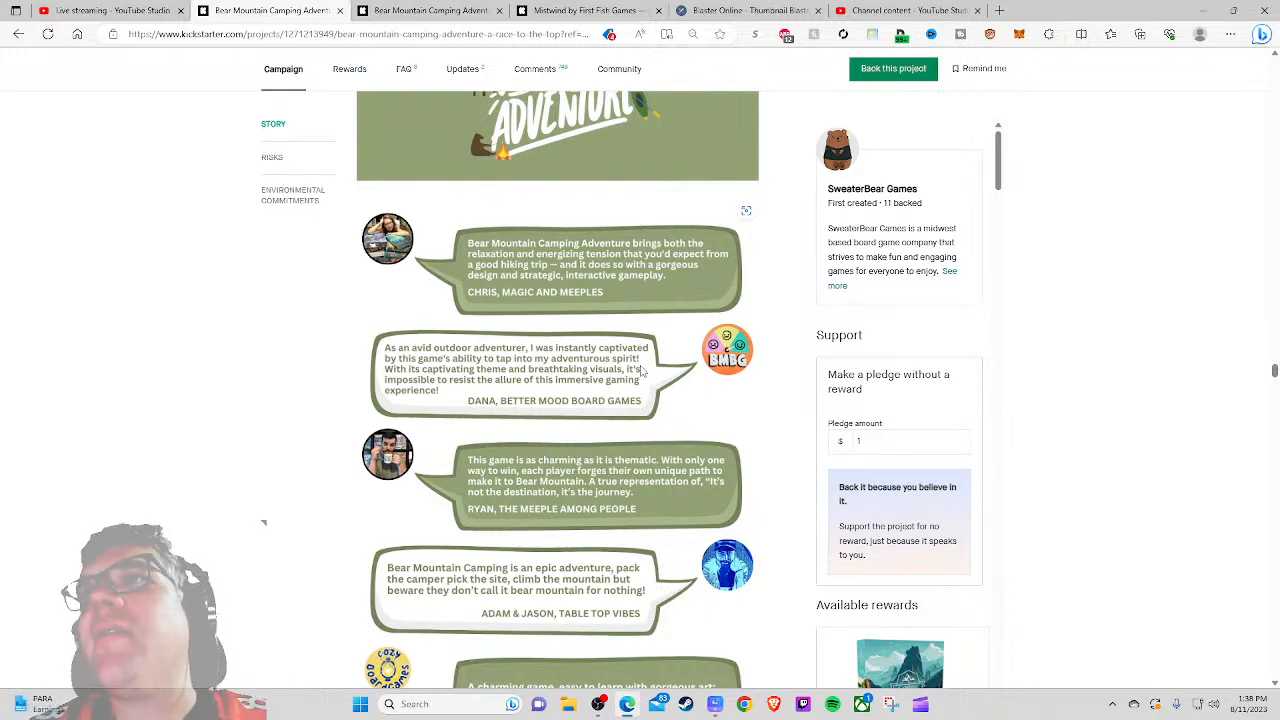
pyautogui.moveTo(640, 380)
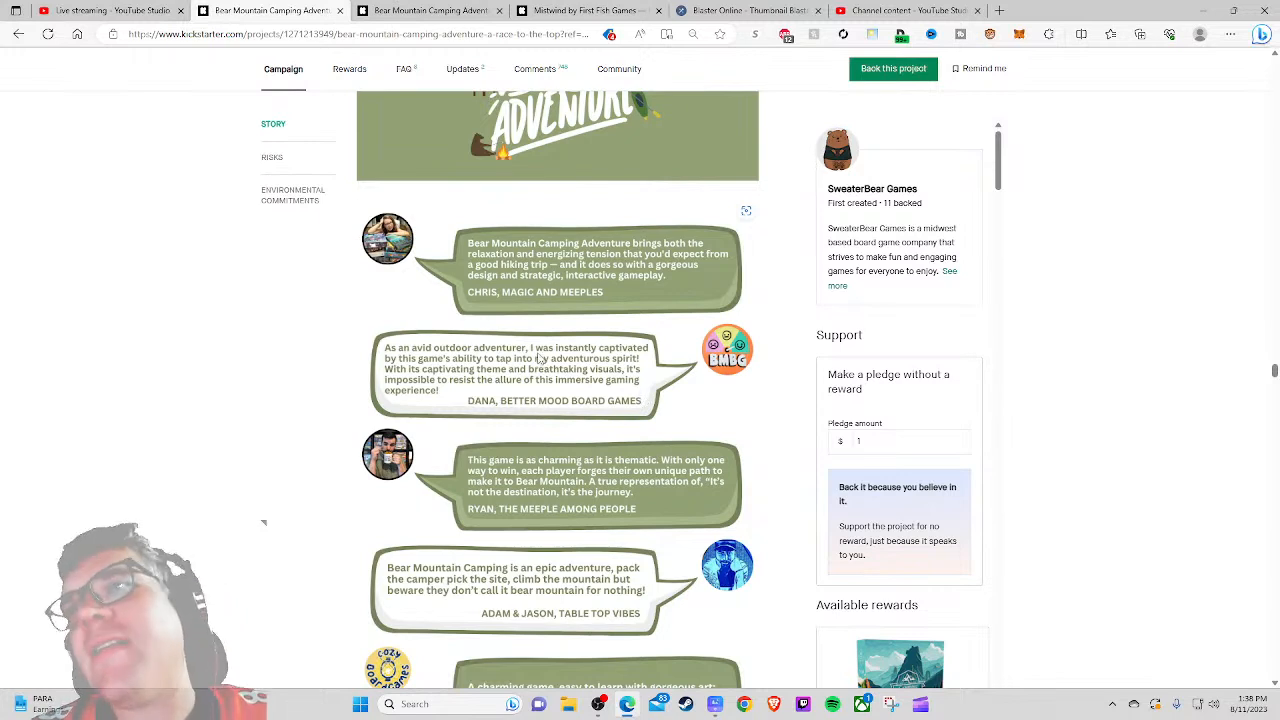
pyautogui.scroll(-3)
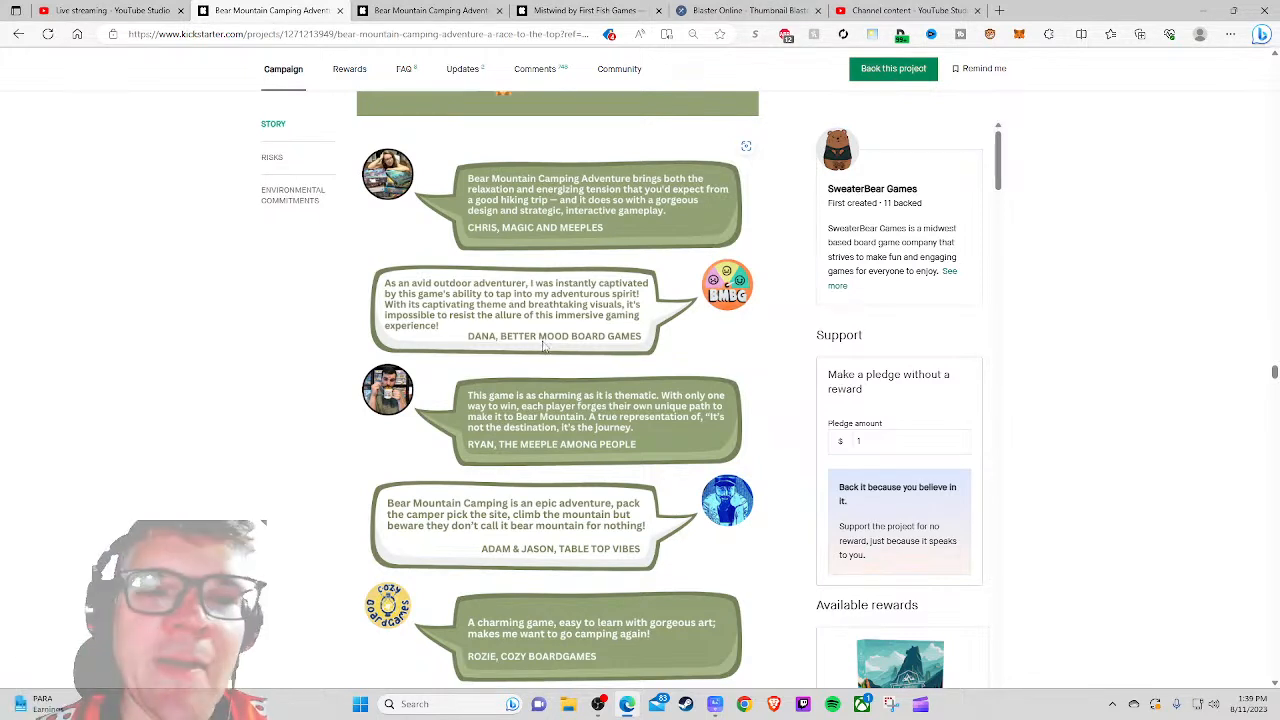
pyautogui.scroll(-3)
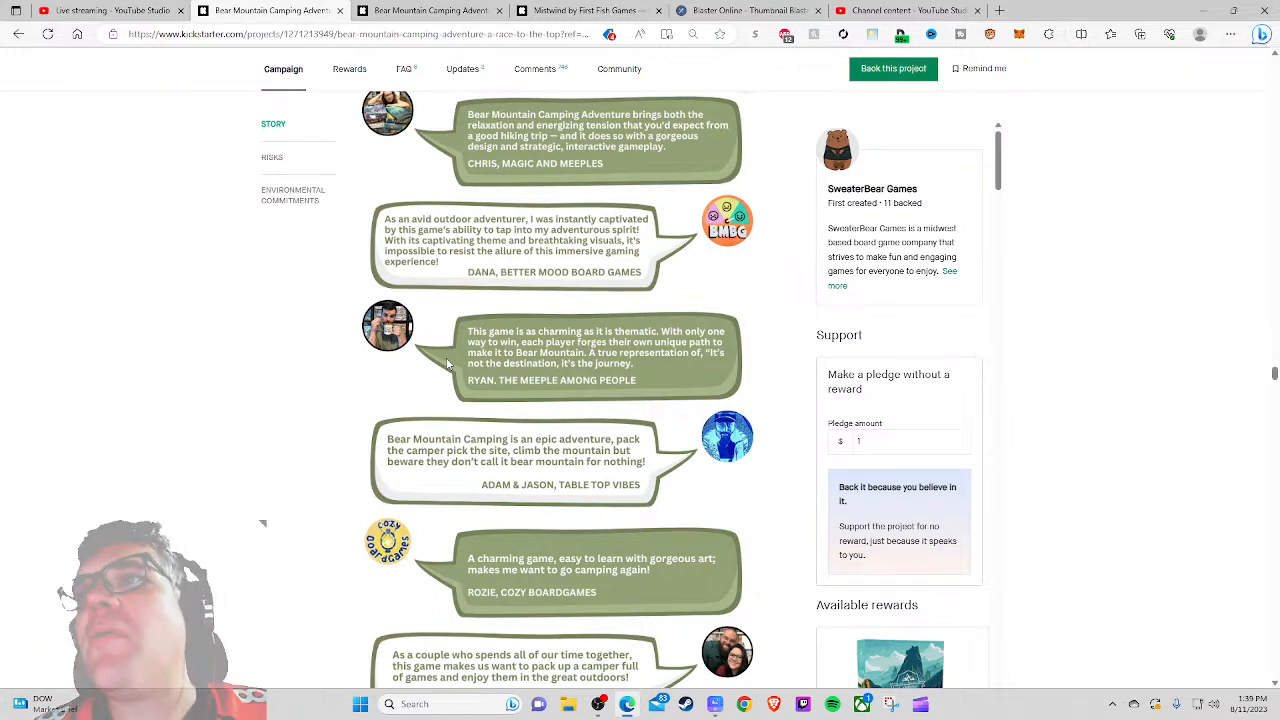
pyautogui.moveTo(532, 396)
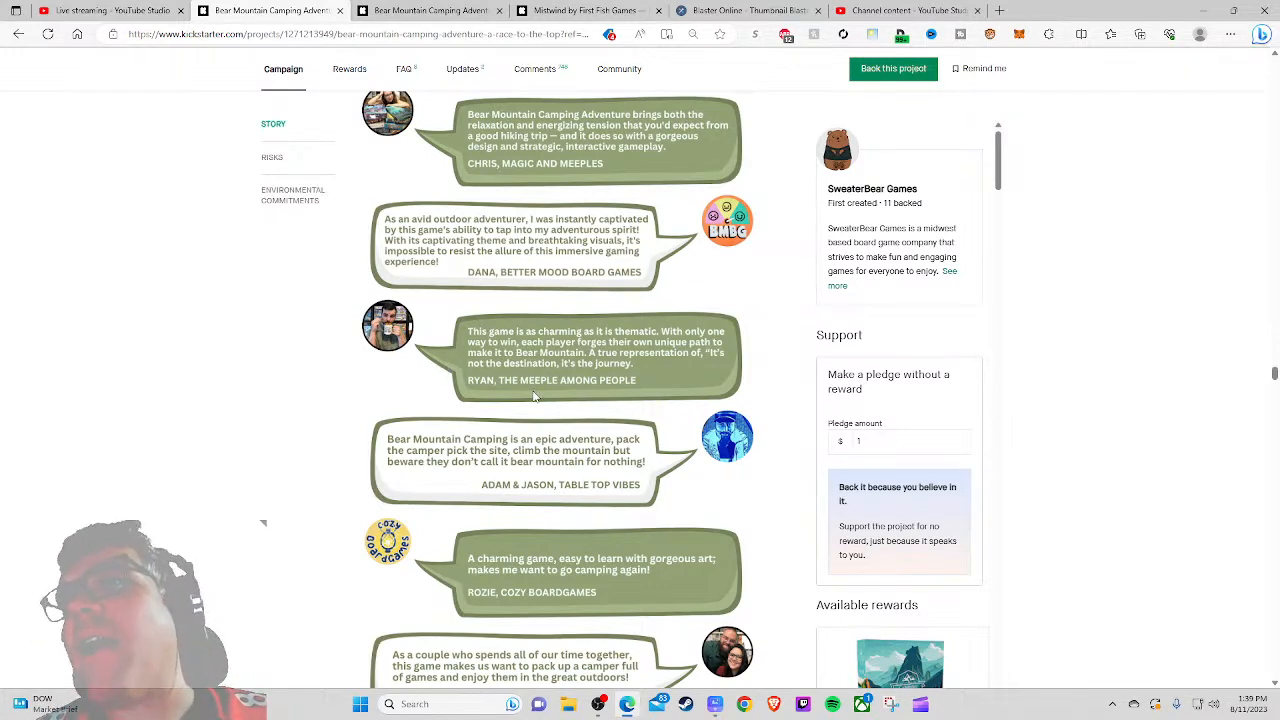
pyautogui.moveTo(540, 352)
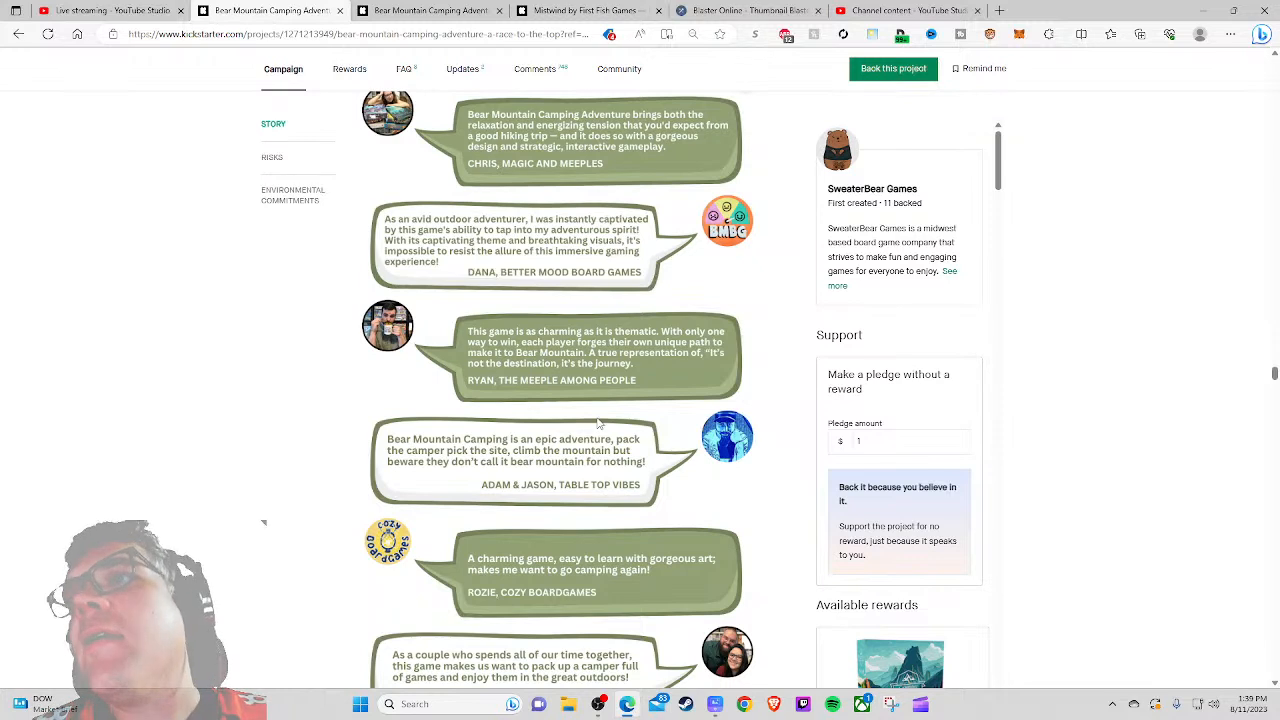
pyautogui.moveTo(570, 364)
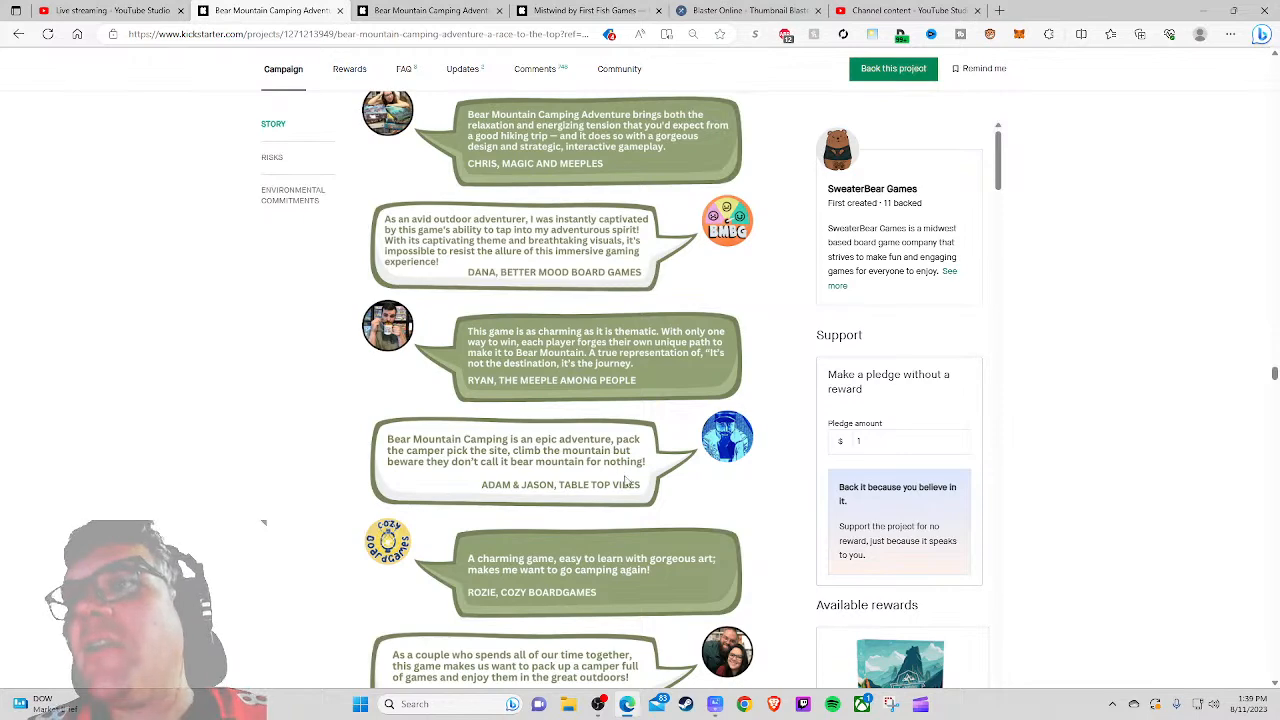
pyautogui.moveTo(624, 480)
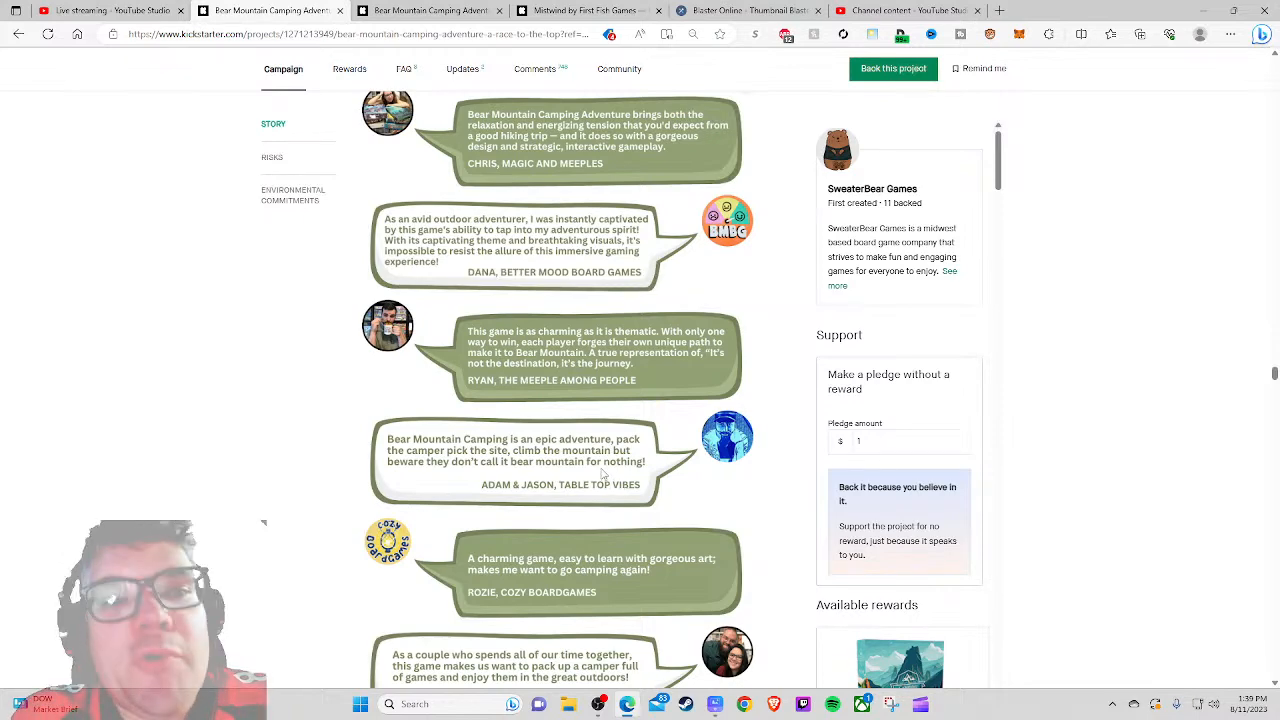
pyautogui.moveTo(640, 432)
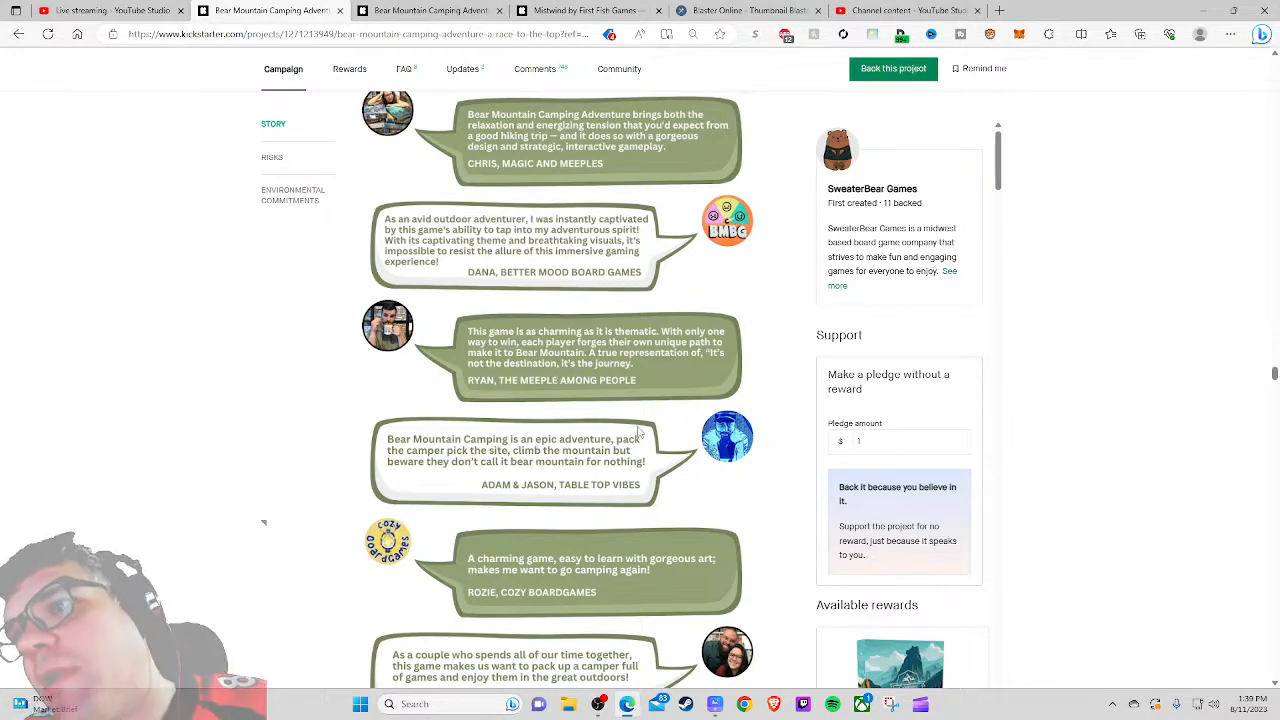
pyautogui.scroll(-3)
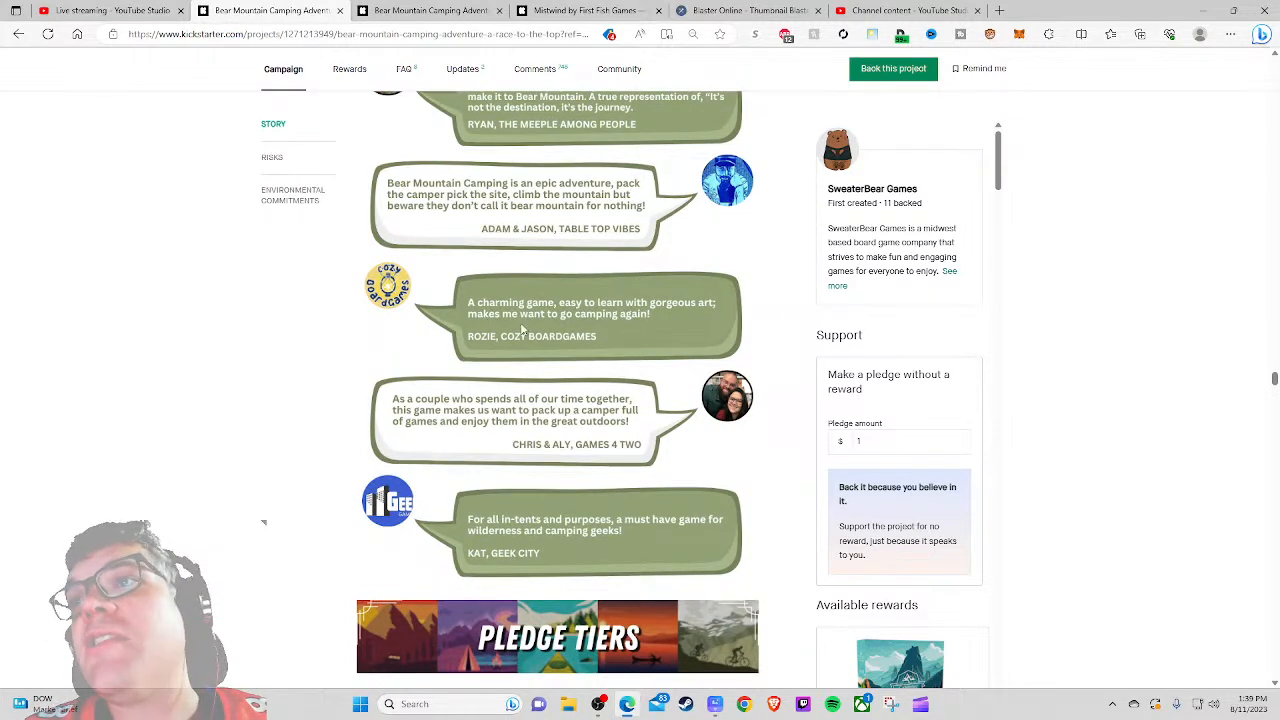
pyautogui.scroll(-3)
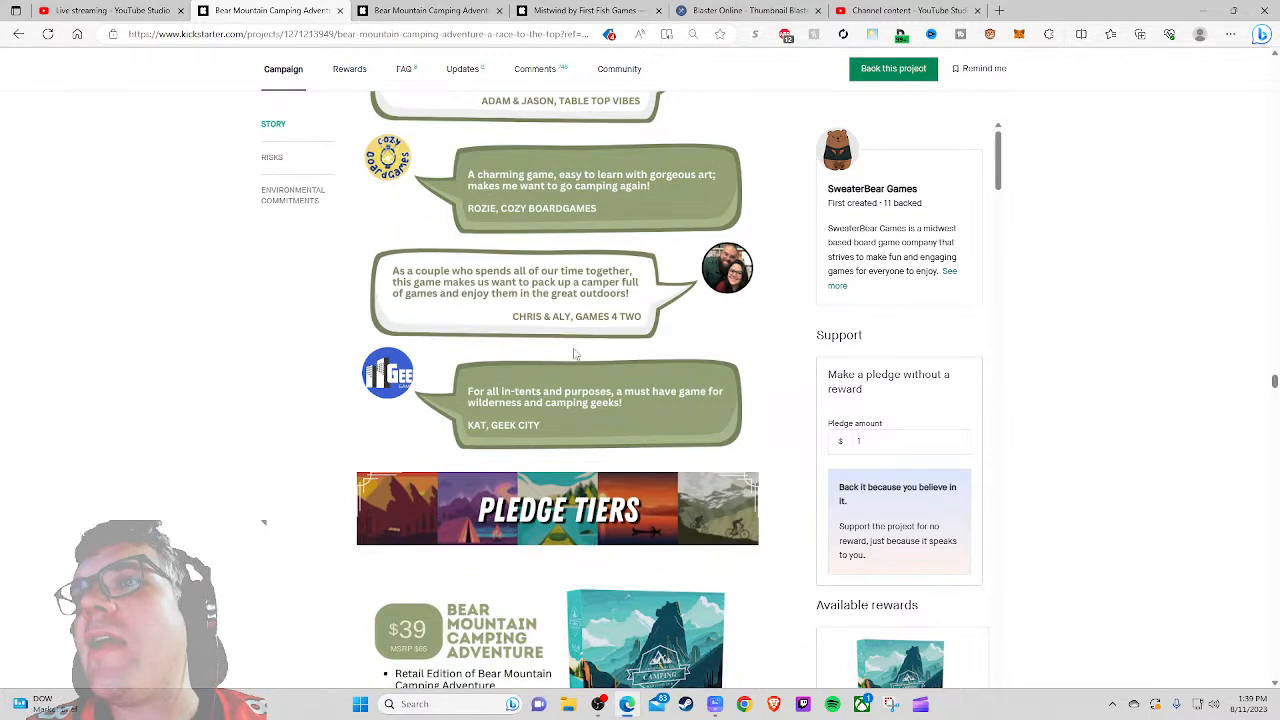
pyautogui.scroll(-3)
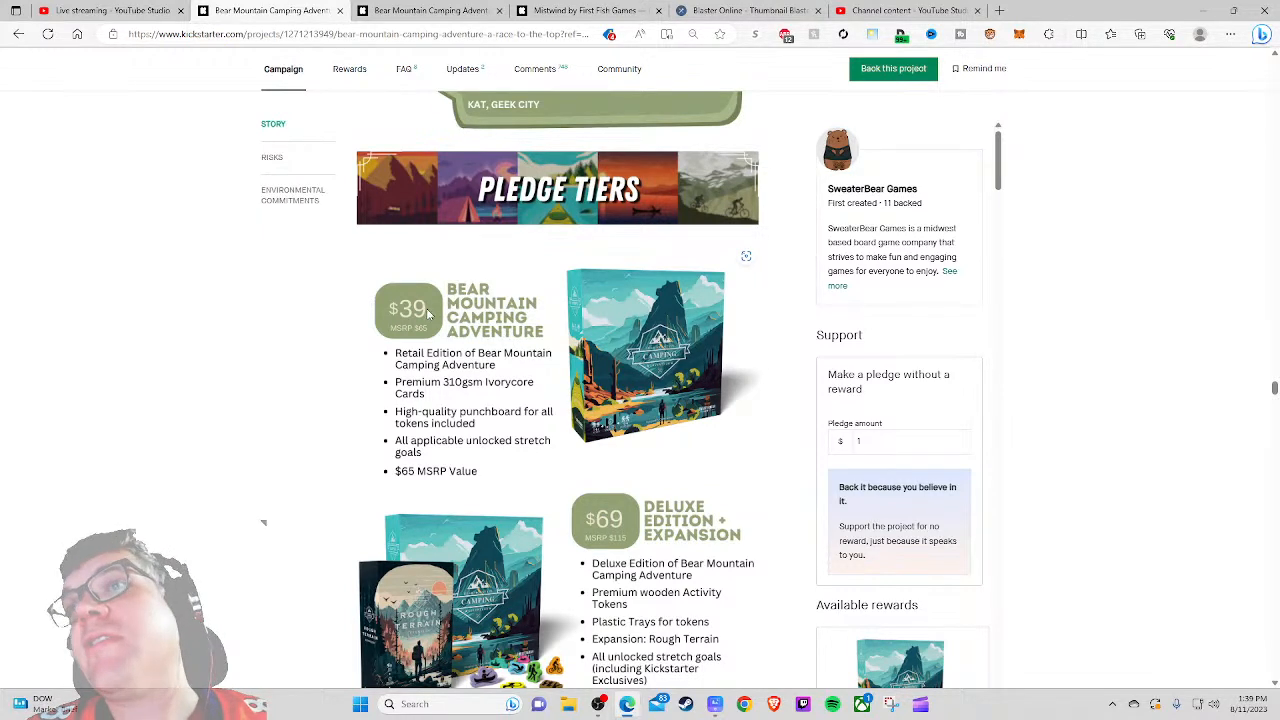
pyautogui.moveTo(550, 412)
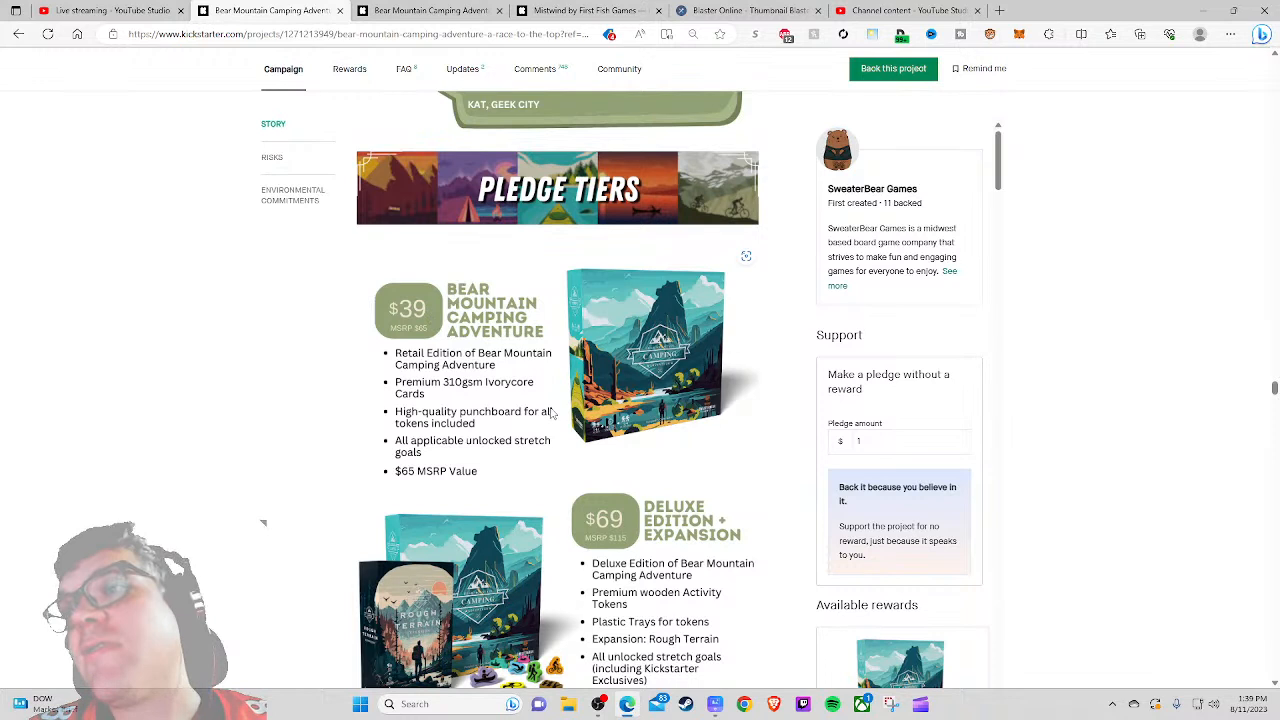
pyautogui.moveTo(496, 428)
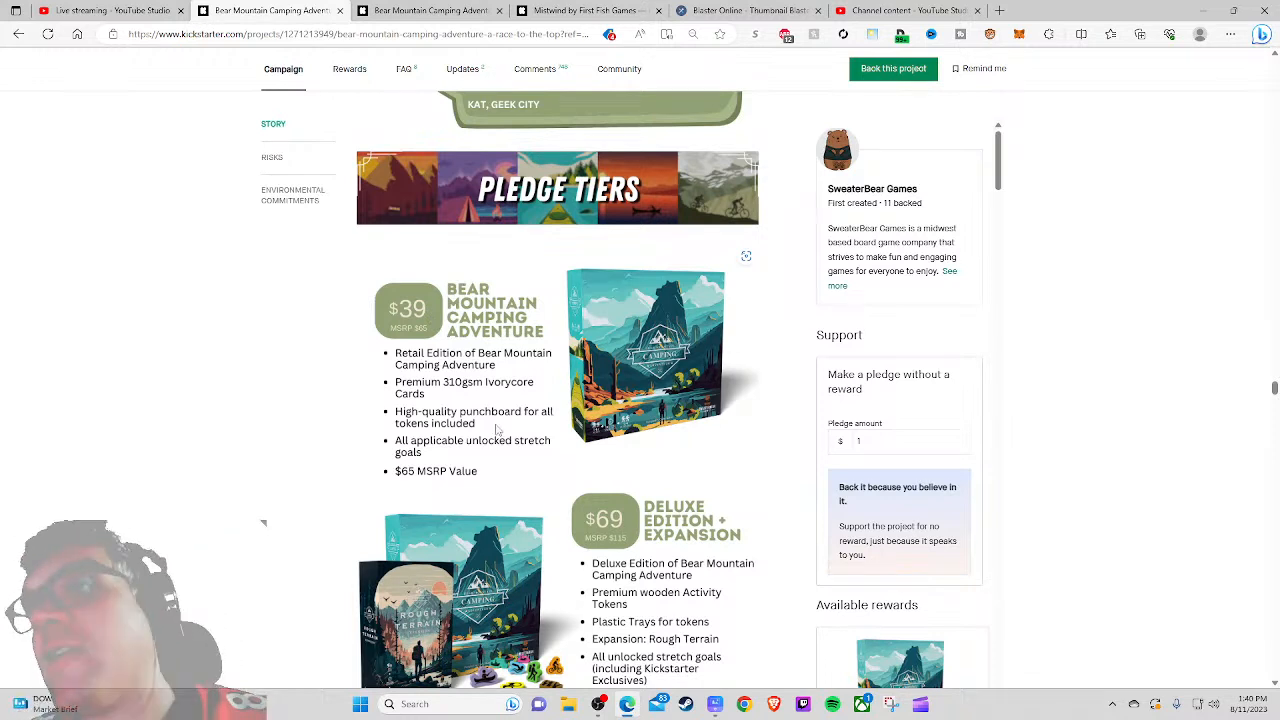
pyautogui.scroll(-3)
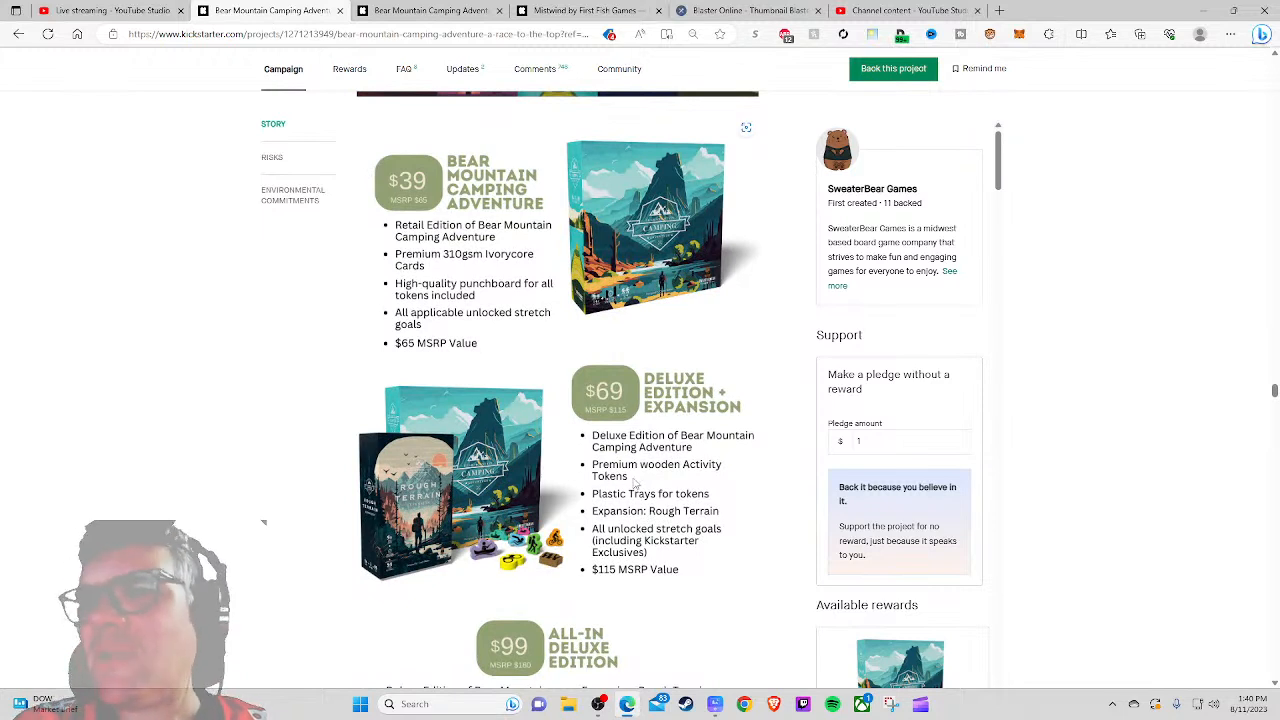
pyautogui.moveTo(768, 492)
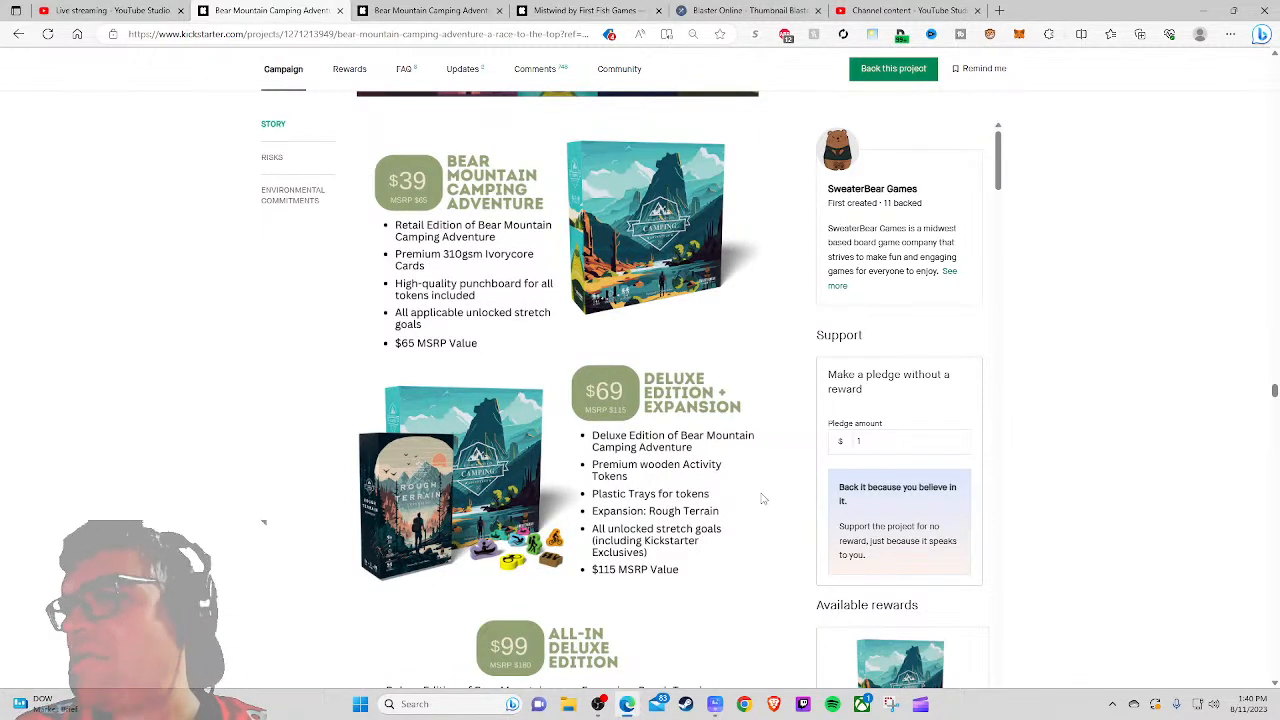
pyautogui.scroll(-3)
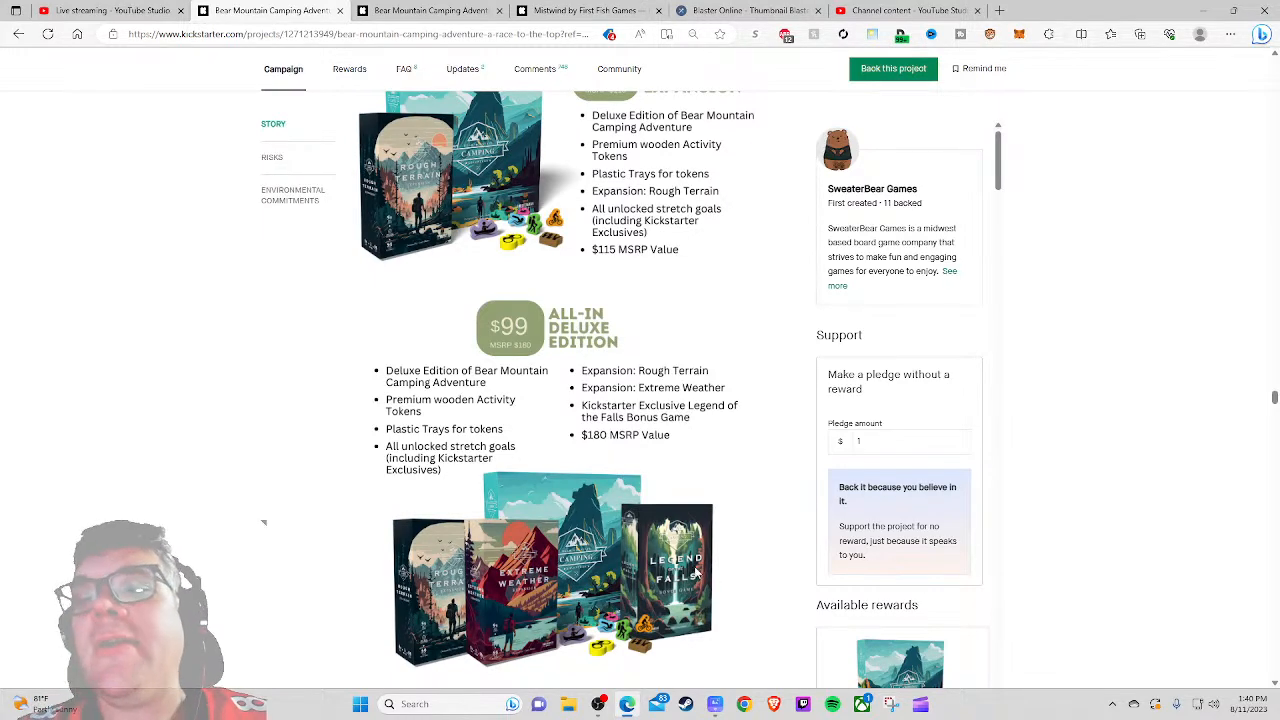
pyautogui.click(110, 10)
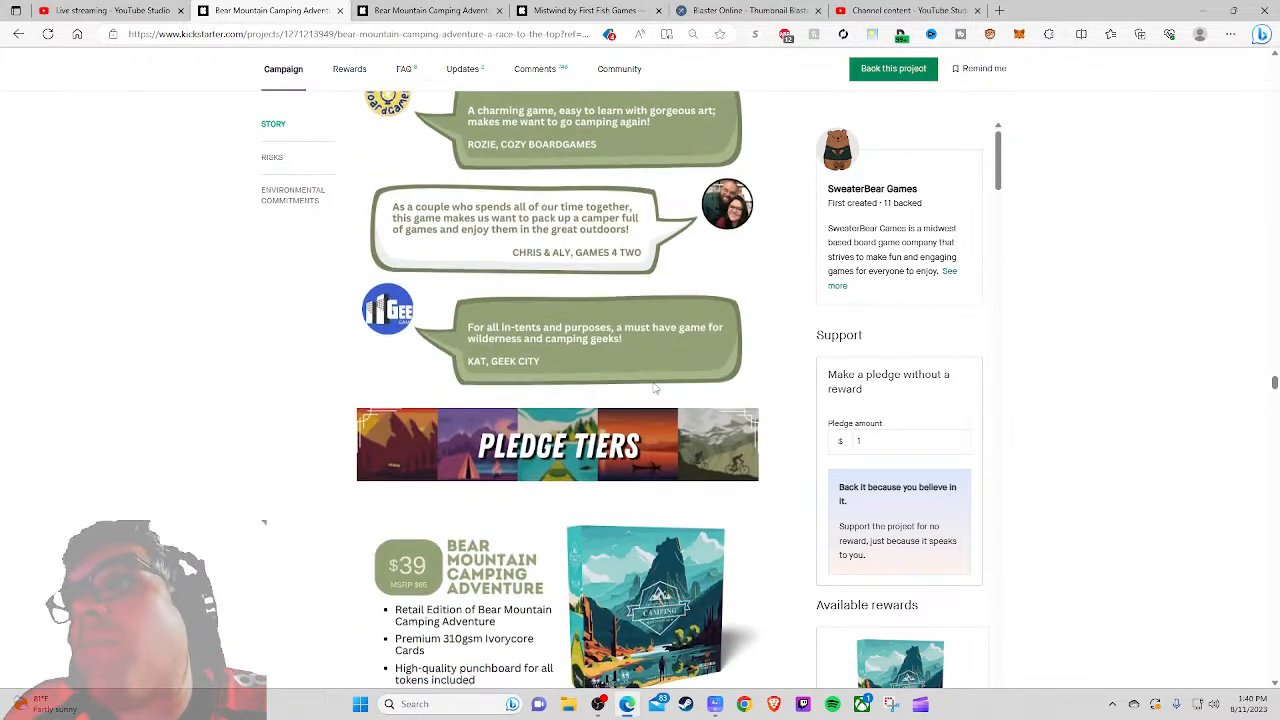
pyautogui.scroll(-3)
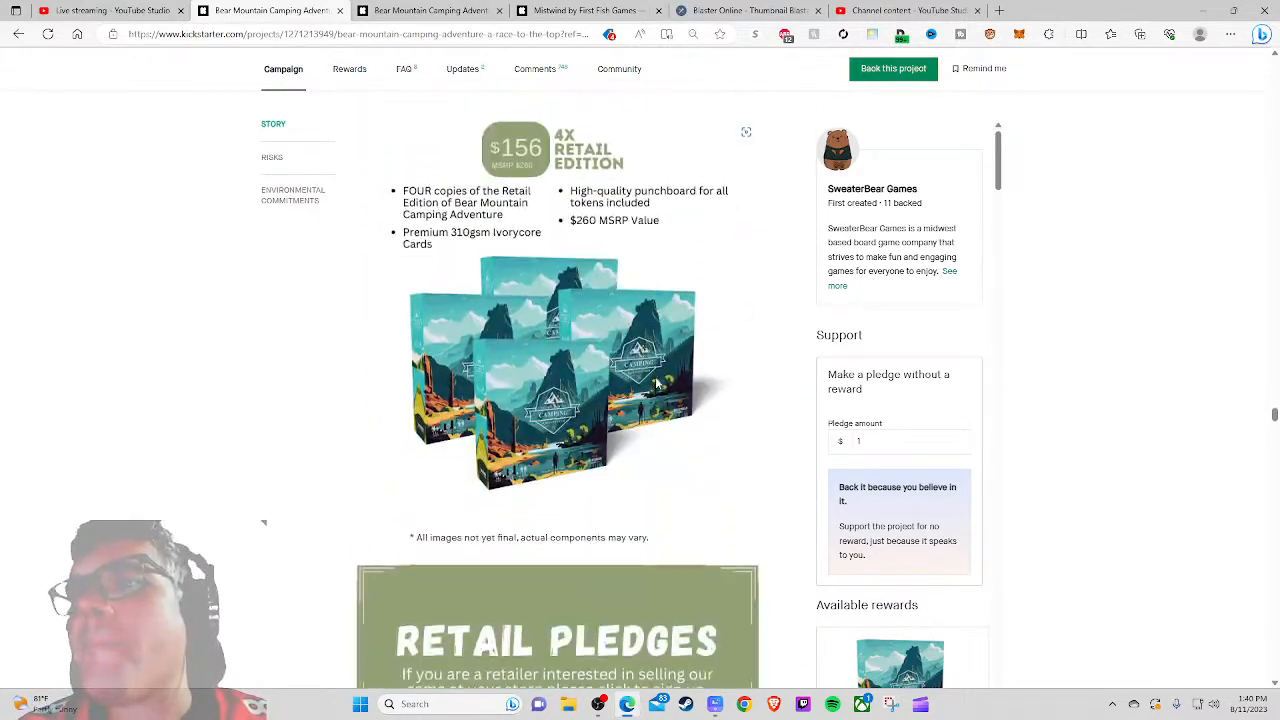
# Step: Scroll through the 4x Retail tier and Retail Pledges to the Rough Terrain add-on
pyautogui.scroll(-3)
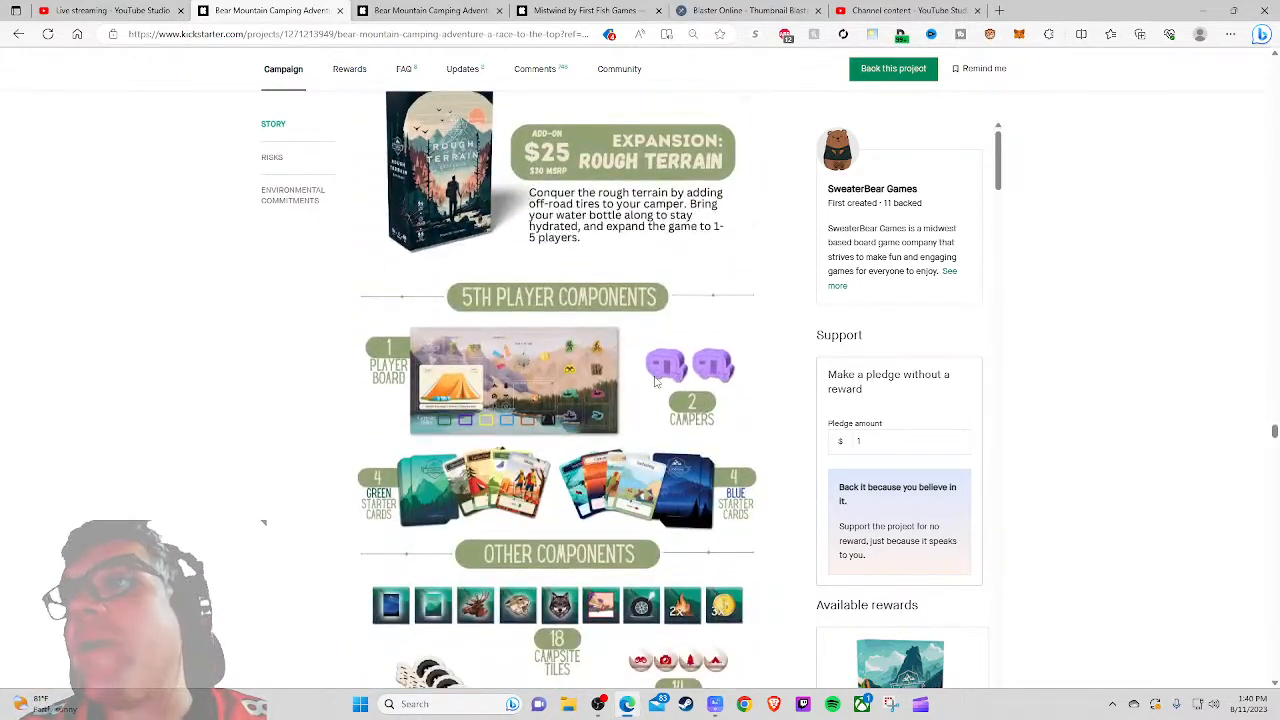
pyautogui.scroll(3)
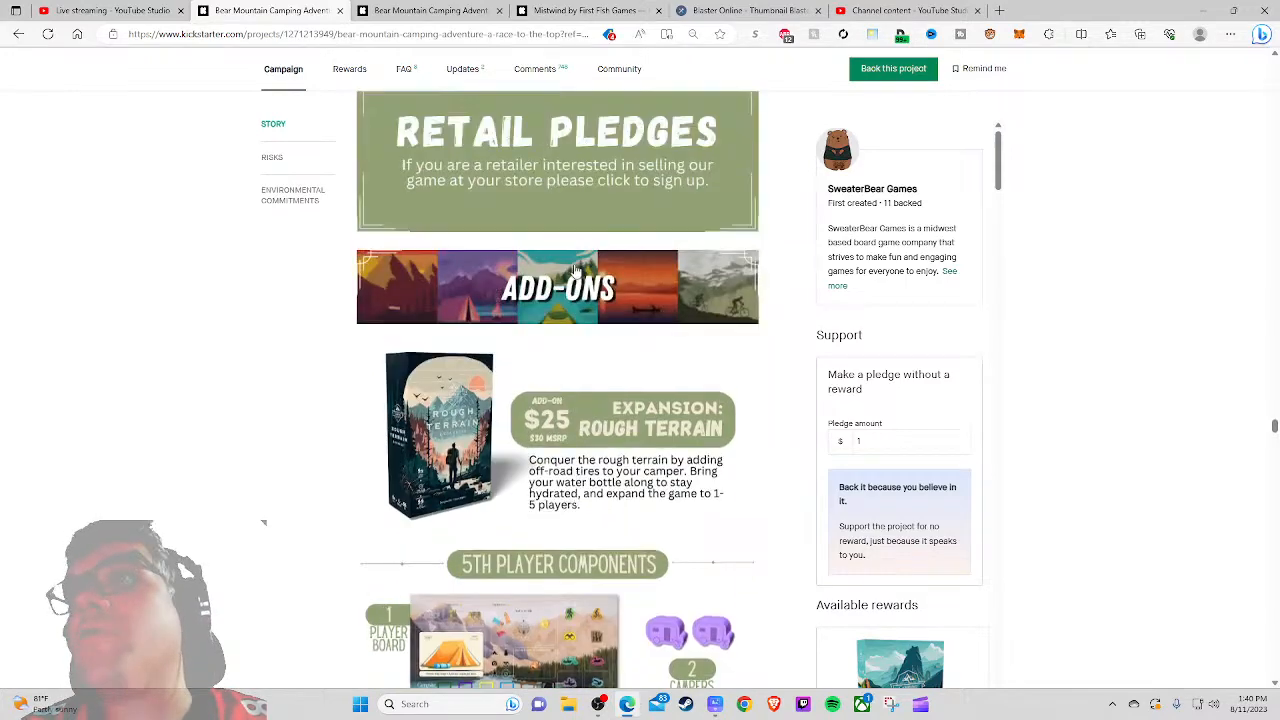
pyautogui.scroll(-3)
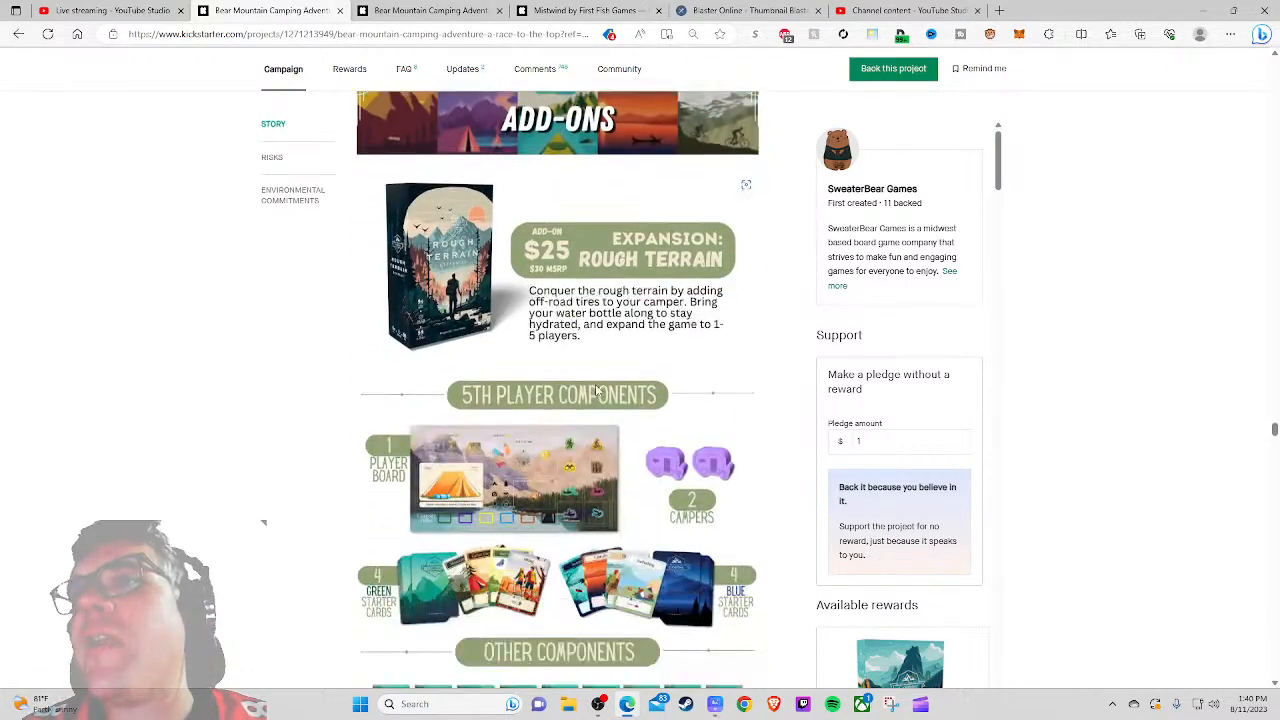
pyautogui.scroll(-3)
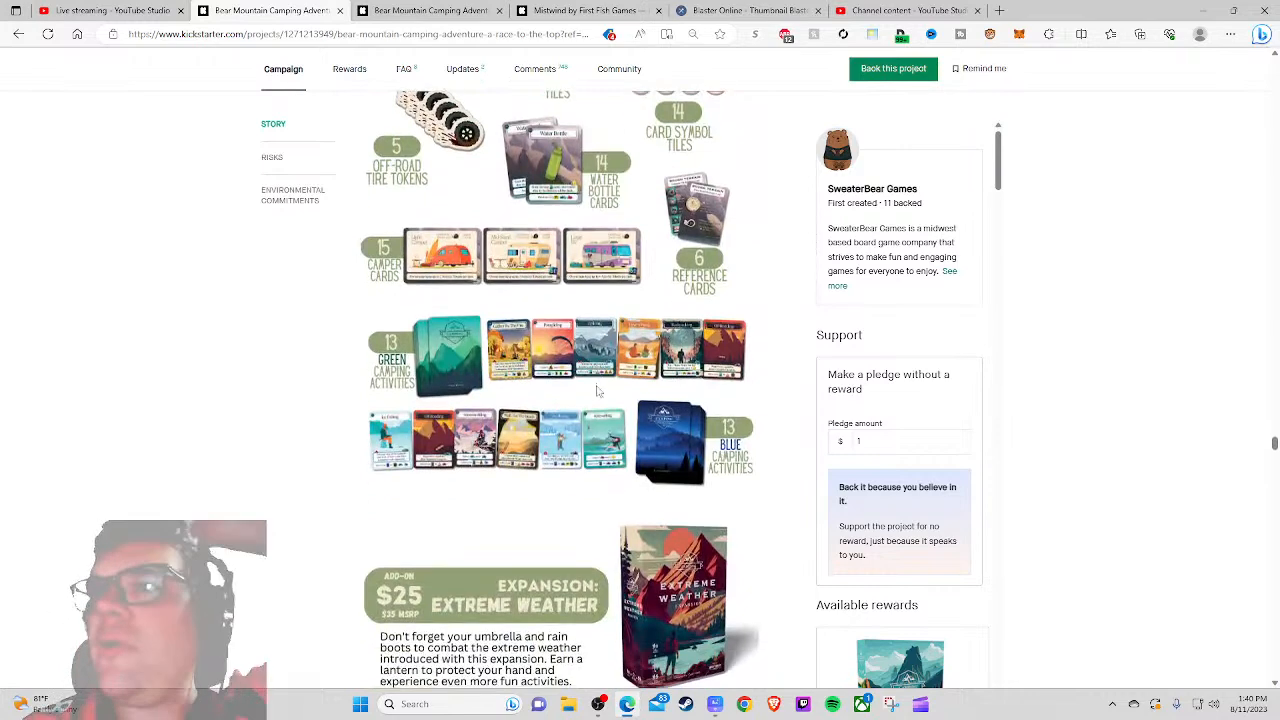
pyautogui.scroll(-3)
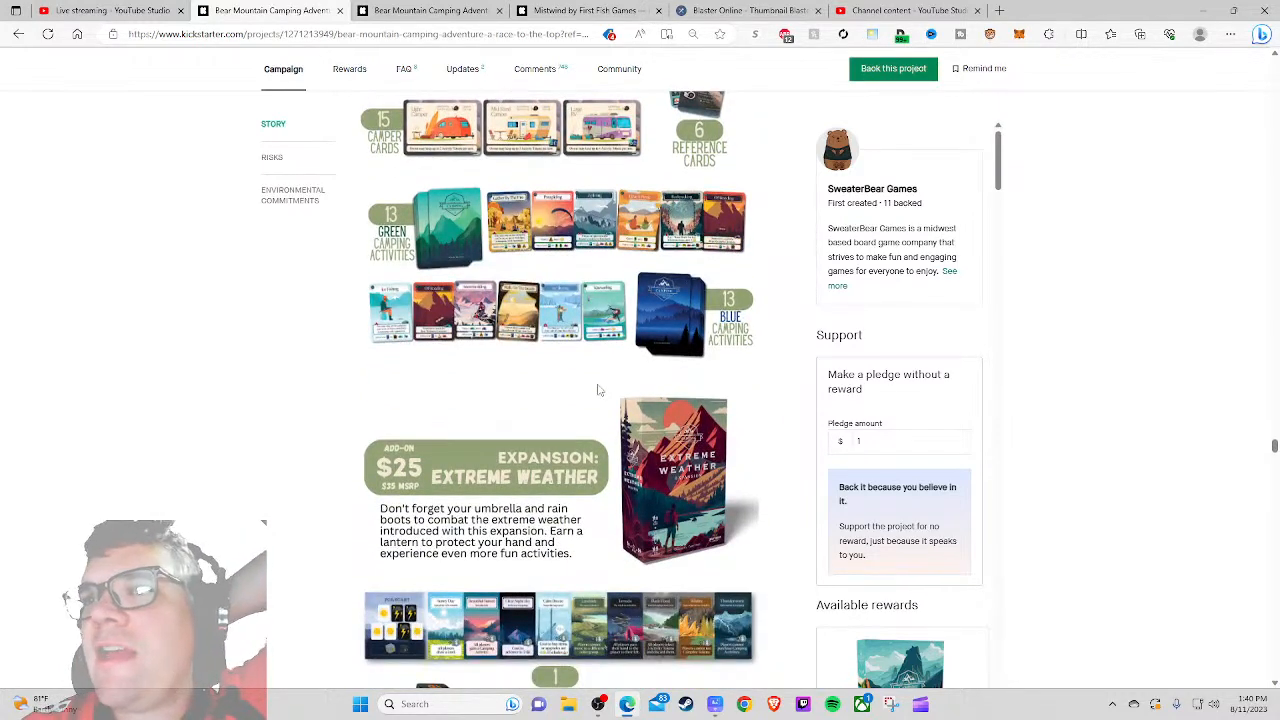
pyautogui.scroll(-3)
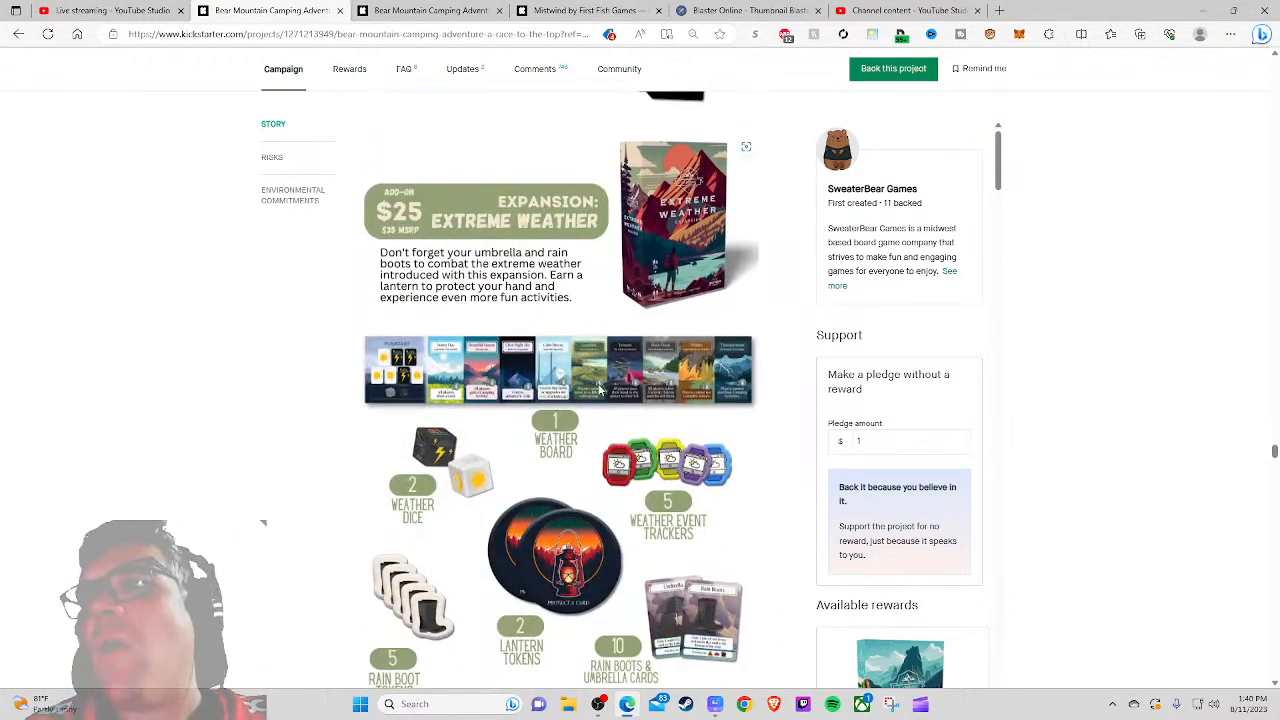
pyautogui.scroll(-3)
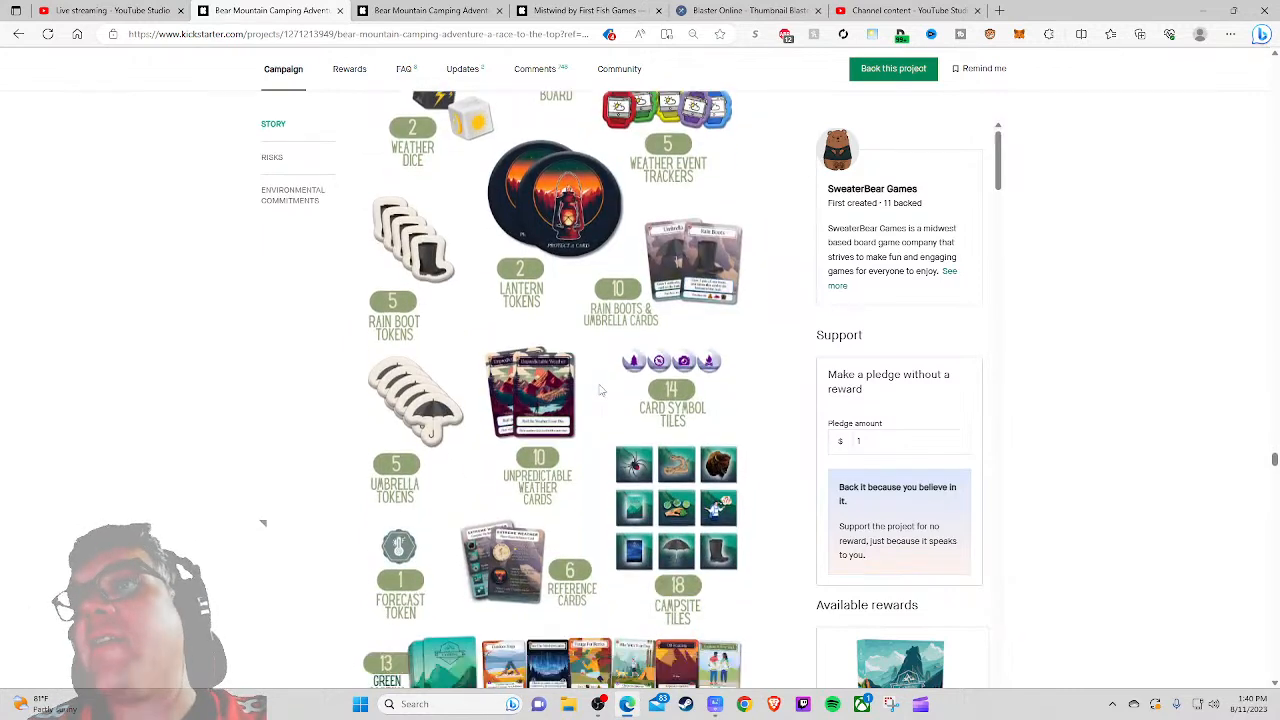
# Step: Continue through the $25 Extreme Weather and Legend of the Falls add-ons to the $30 wooden token upgrade
pyautogui.scroll(-3)
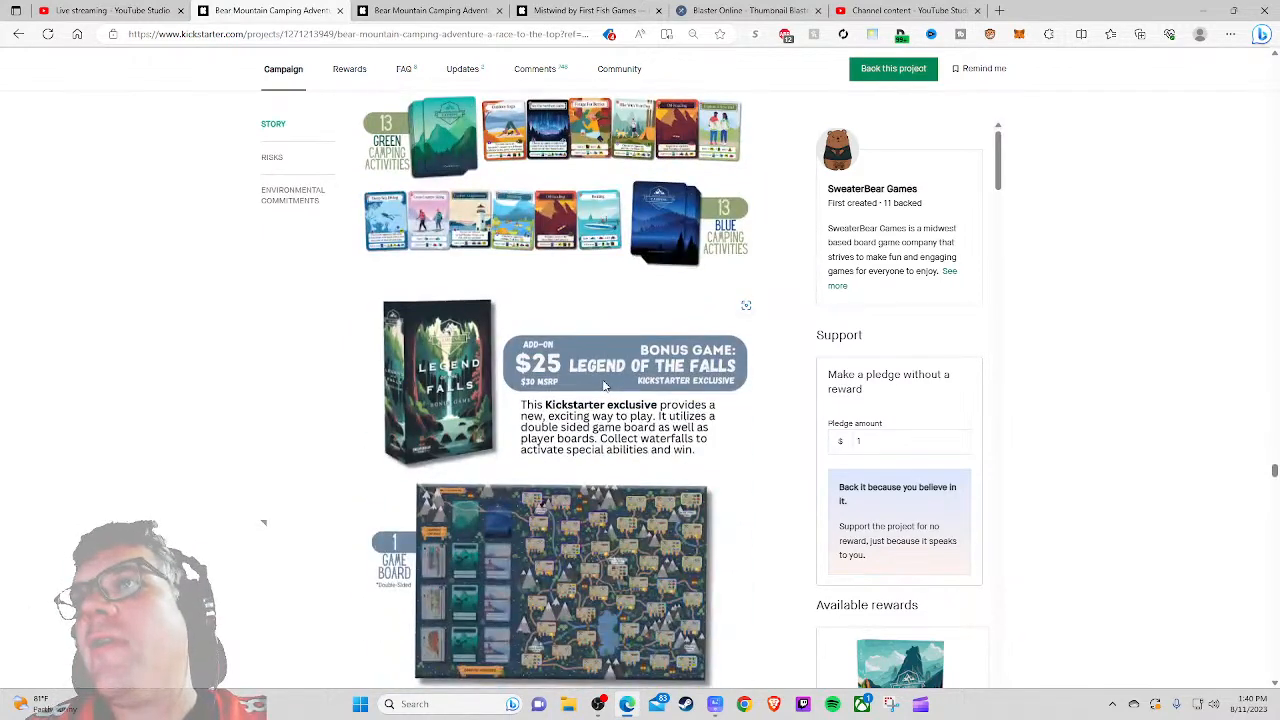
pyautogui.scroll(-3)
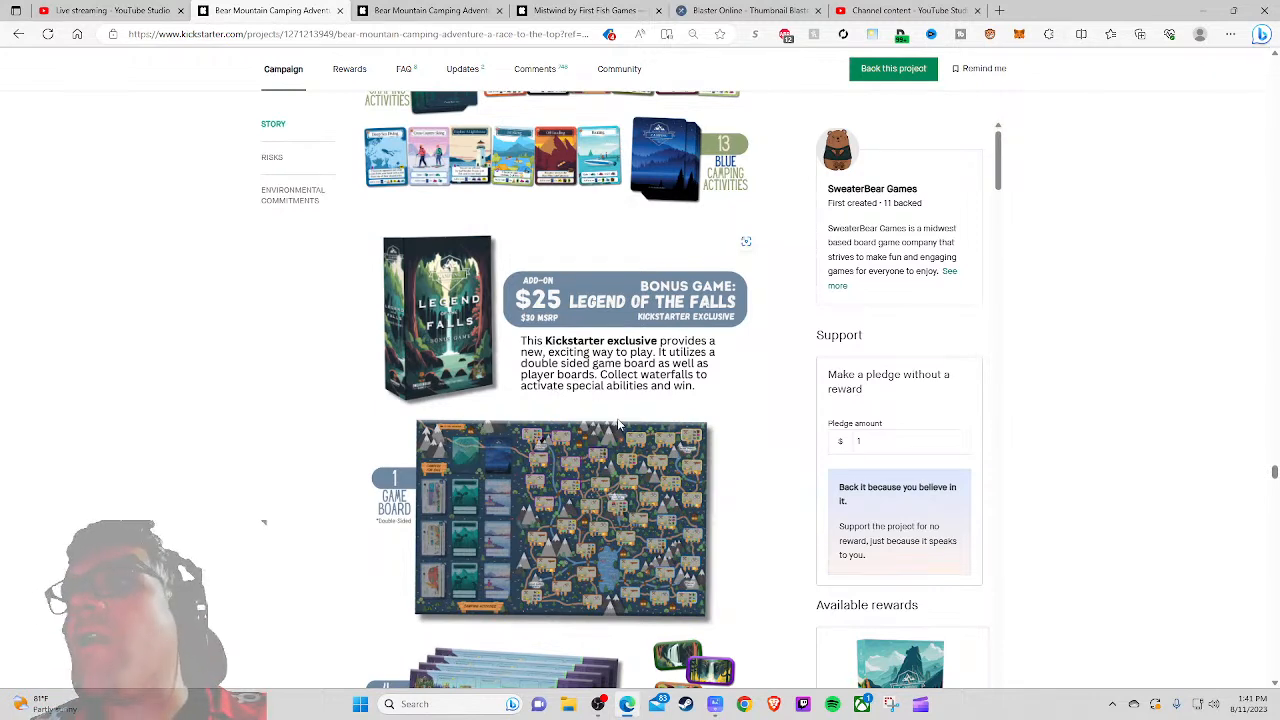
pyautogui.scroll(-3)
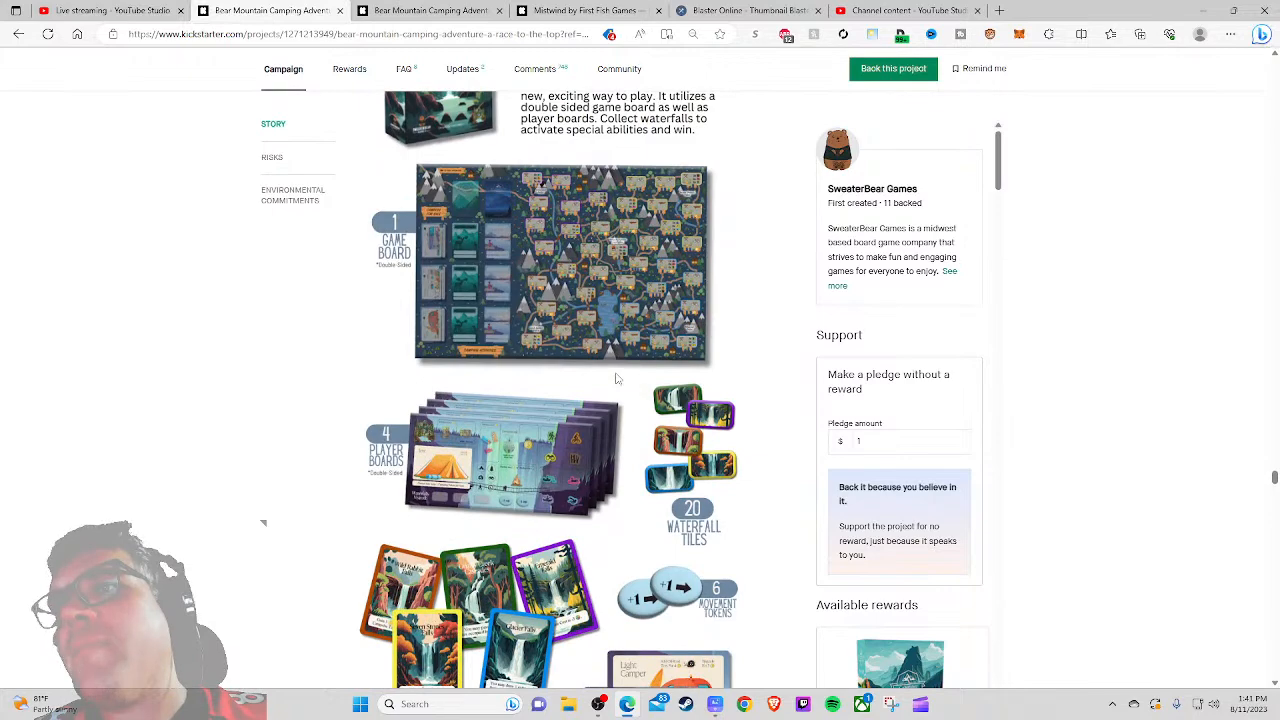
pyautogui.scroll(-3)
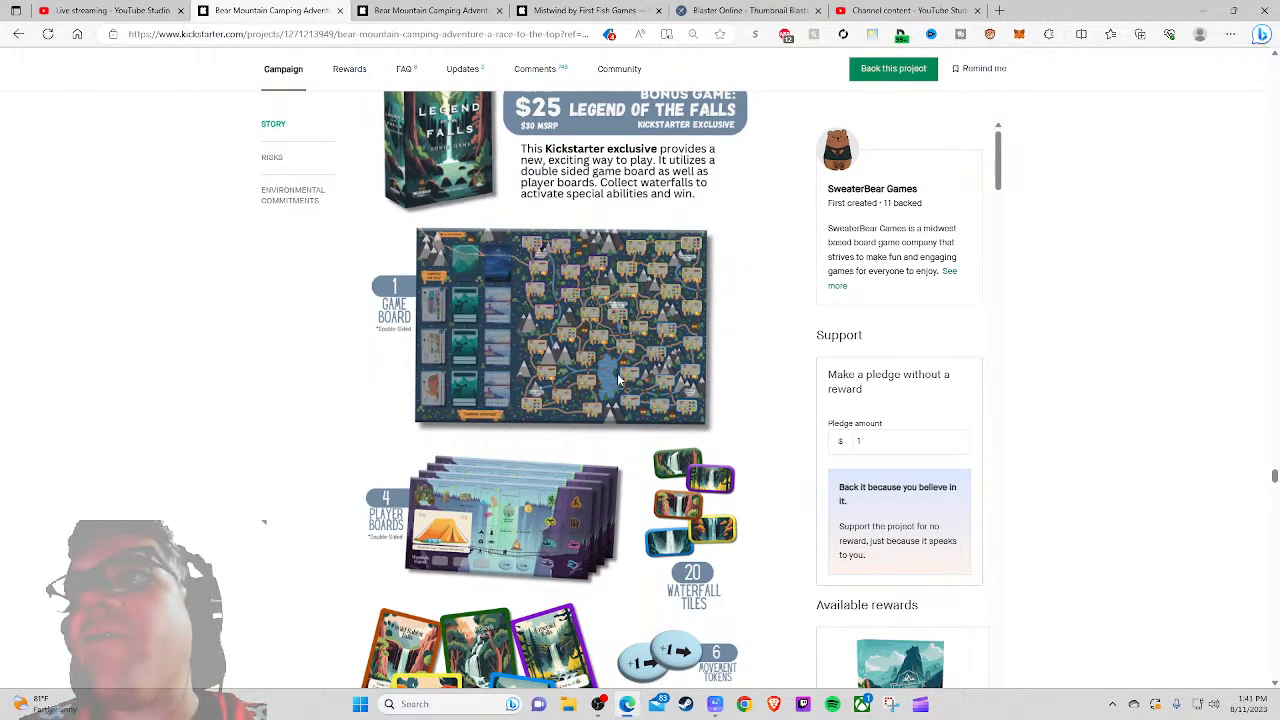
pyautogui.scroll(-3)
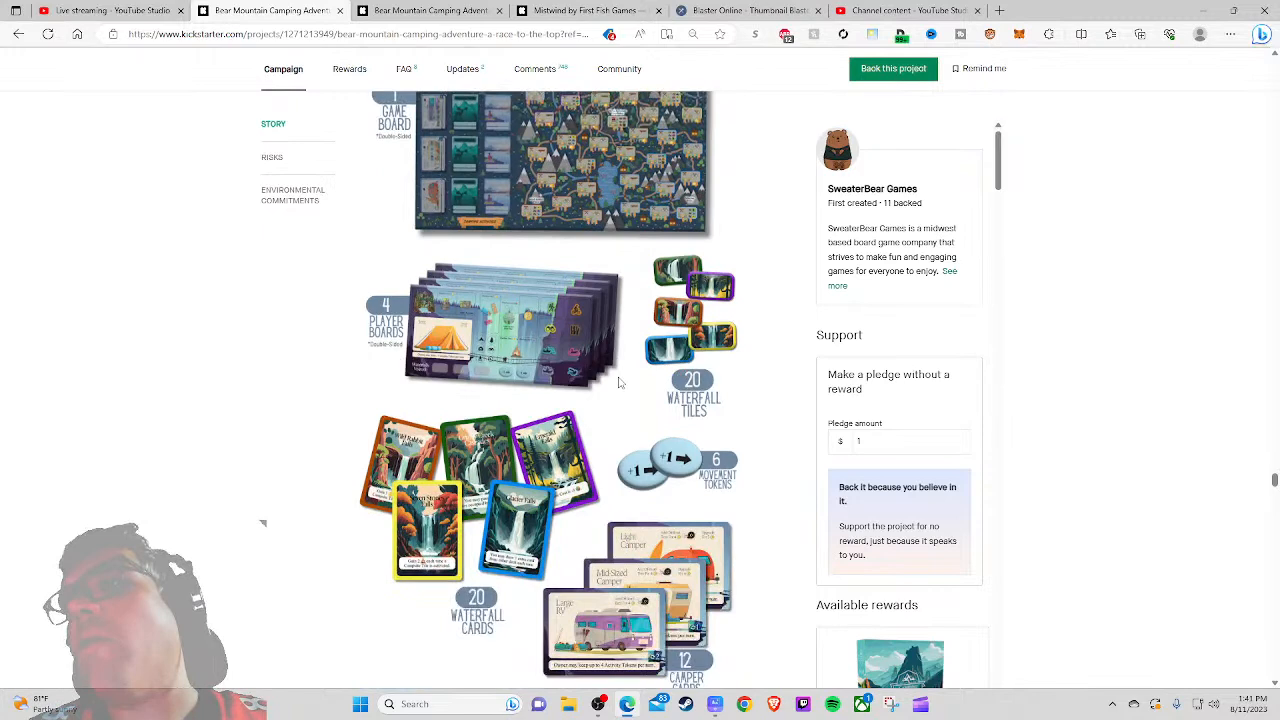
pyautogui.scroll(-3)
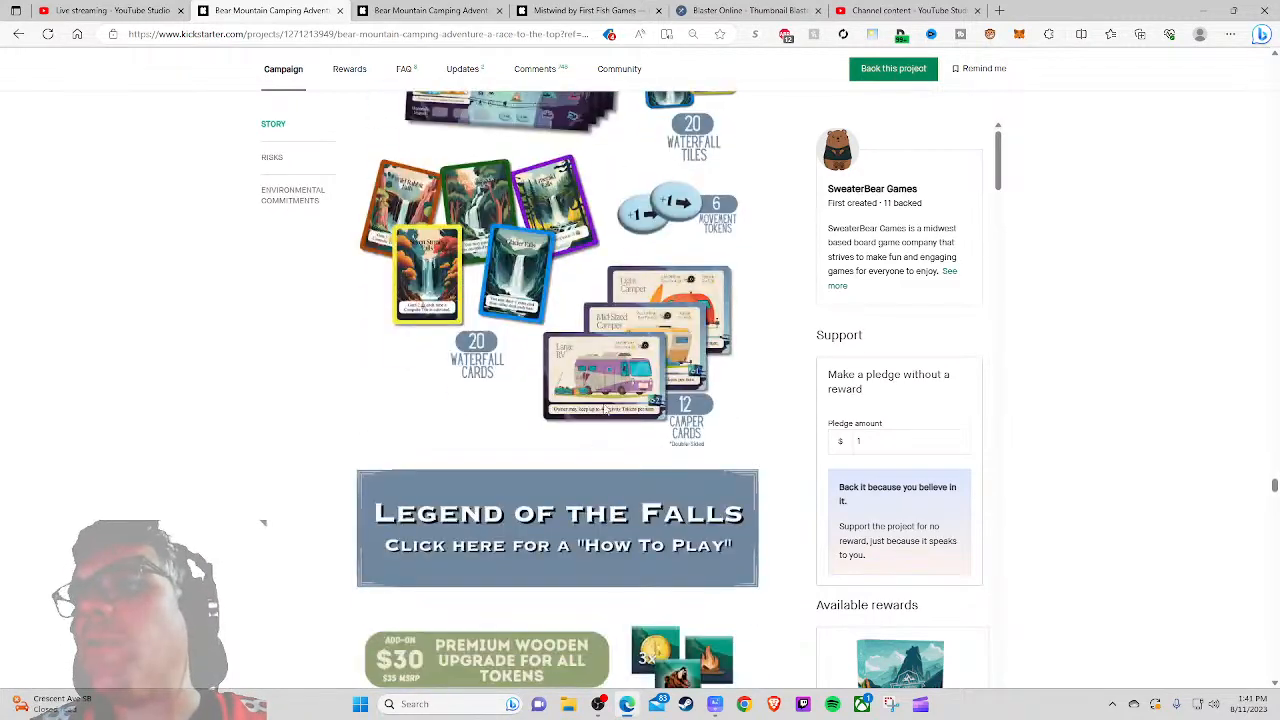
# Step: Open the How To Play Legend of the Falls PDF and read down to its Victory rule
pyautogui.click(560, 528)
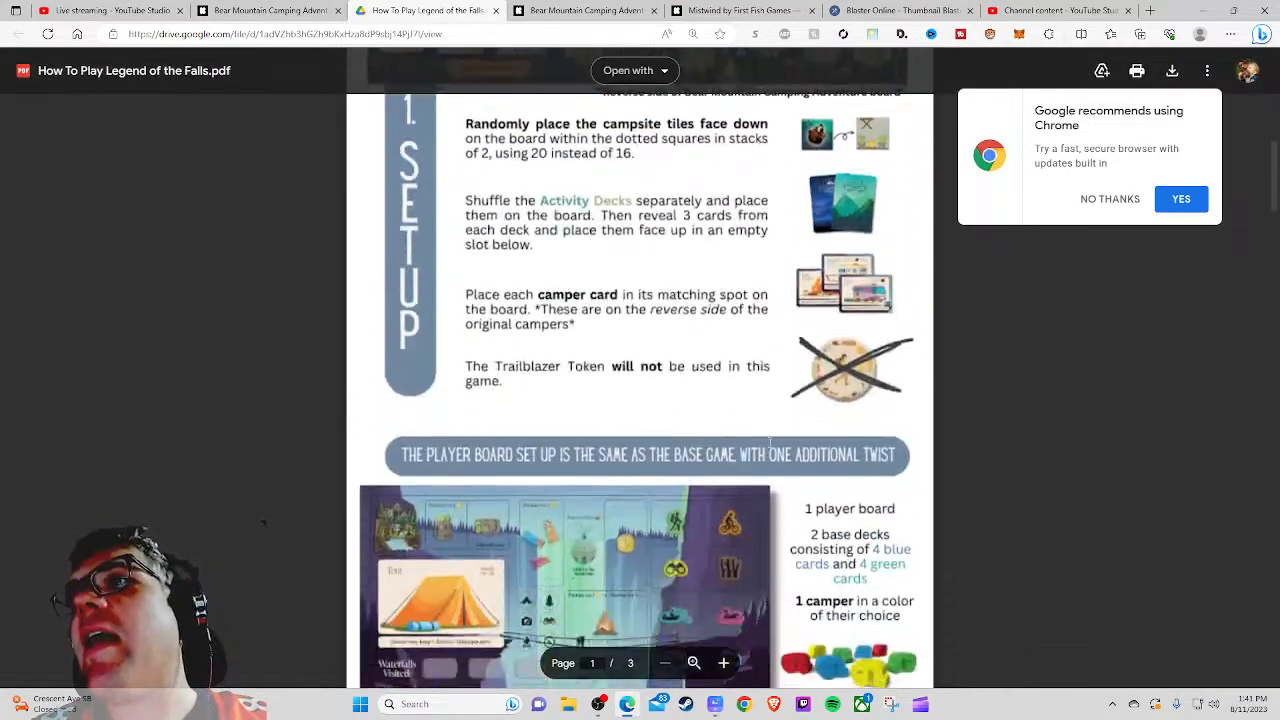
pyautogui.scroll(-3)
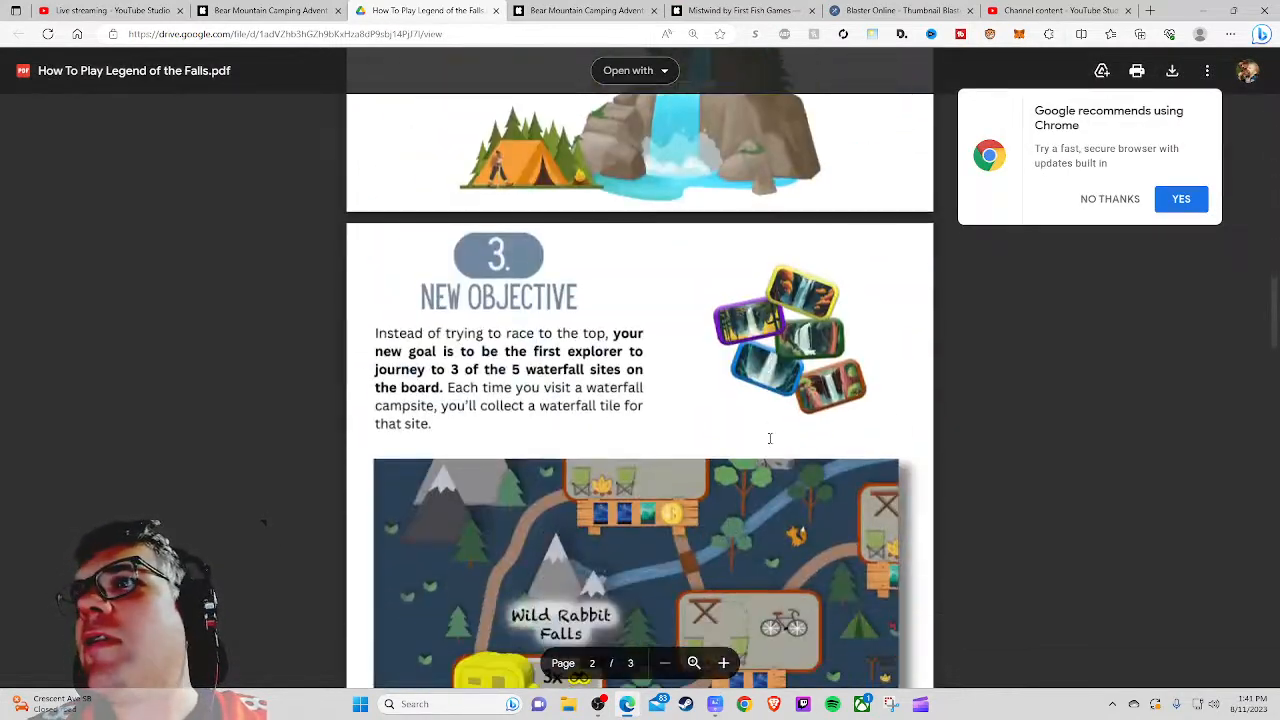
pyautogui.scroll(-3)
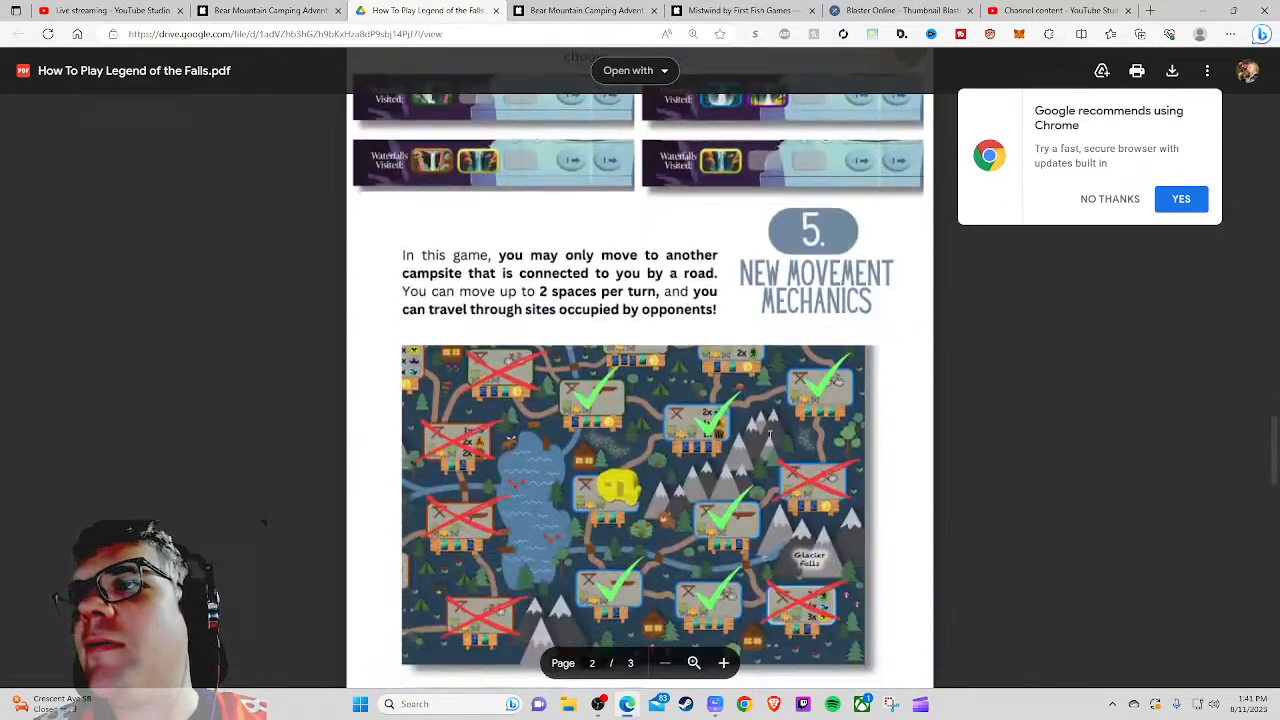
pyautogui.scroll(-3)
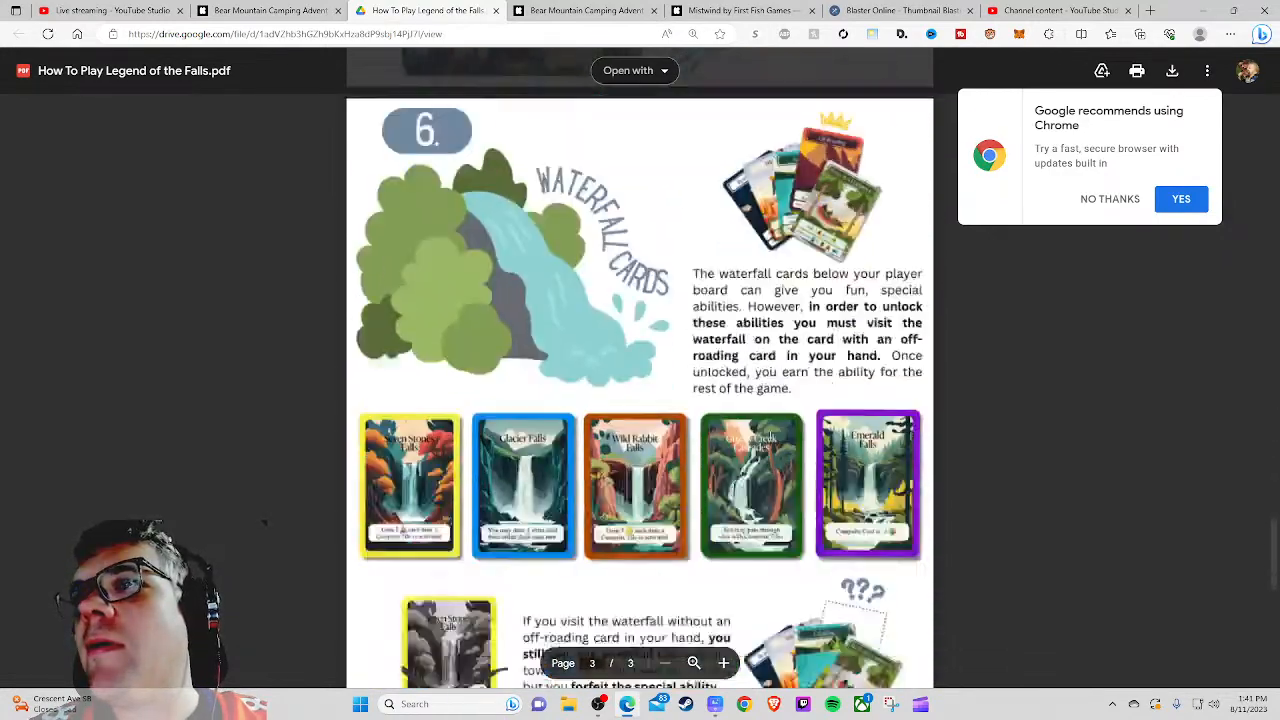
pyautogui.scroll(-3)
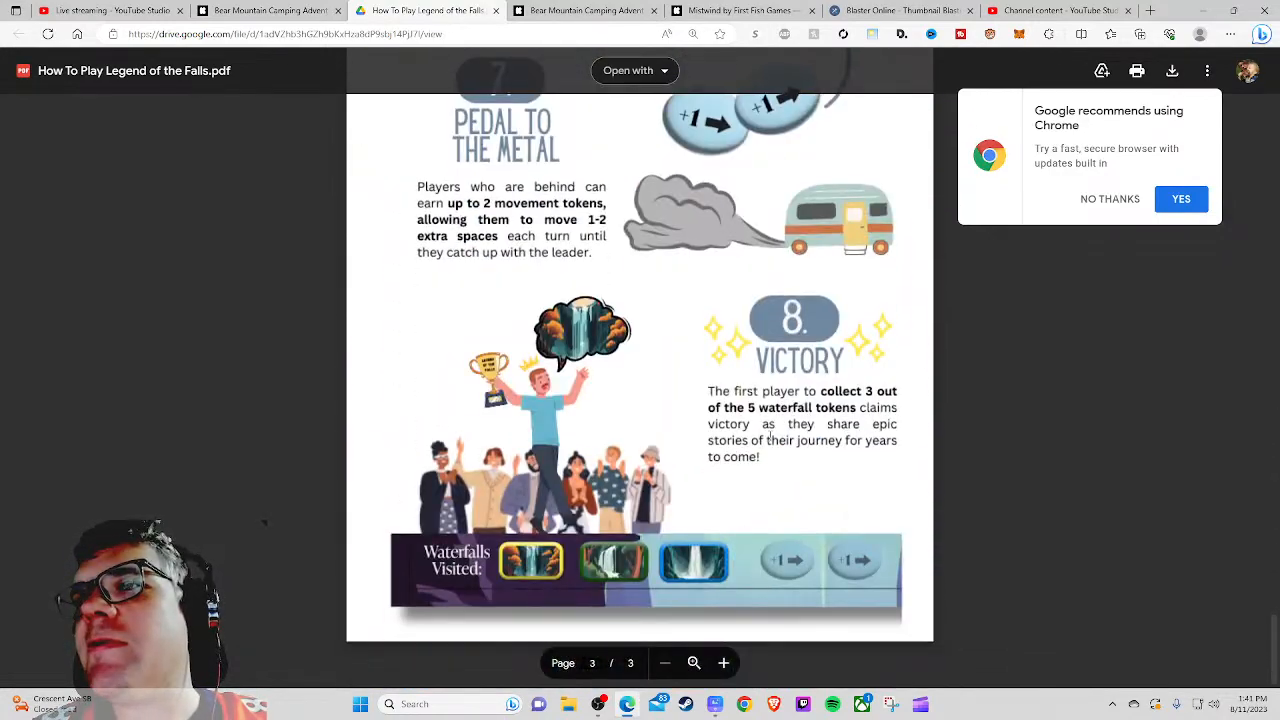
pyautogui.scroll(3)
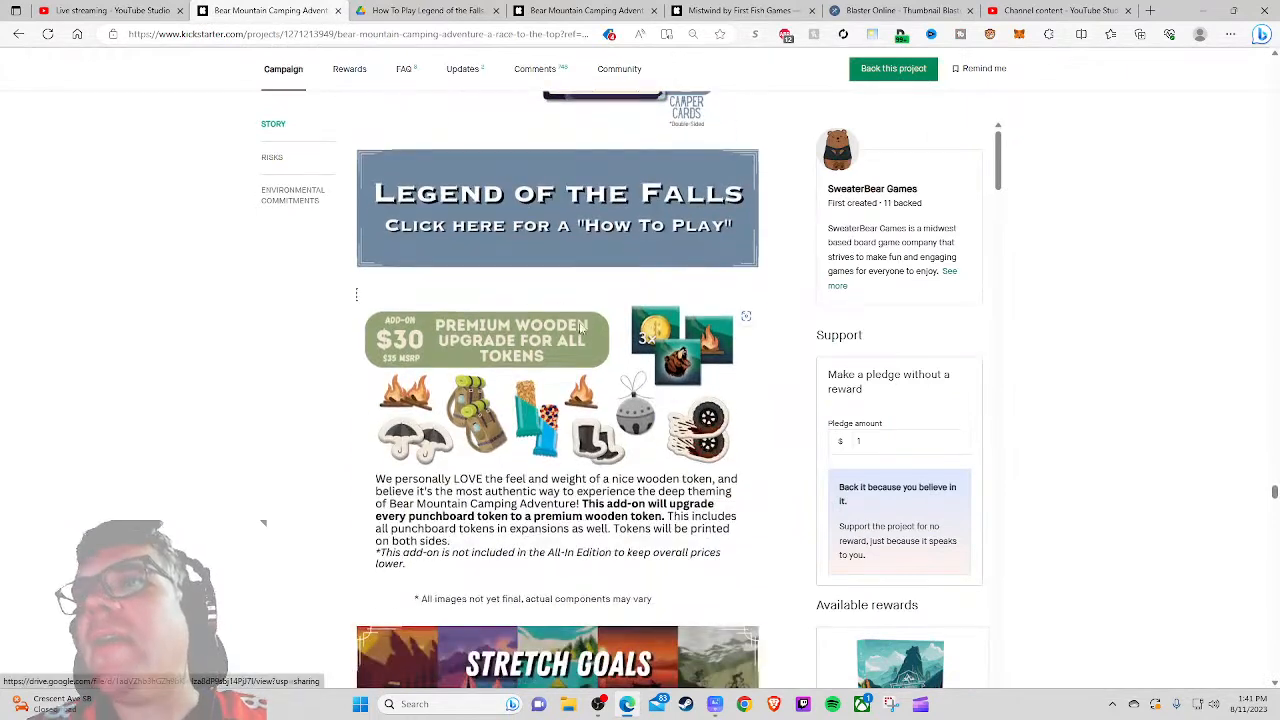
pyautogui.moveTo(592, 376)
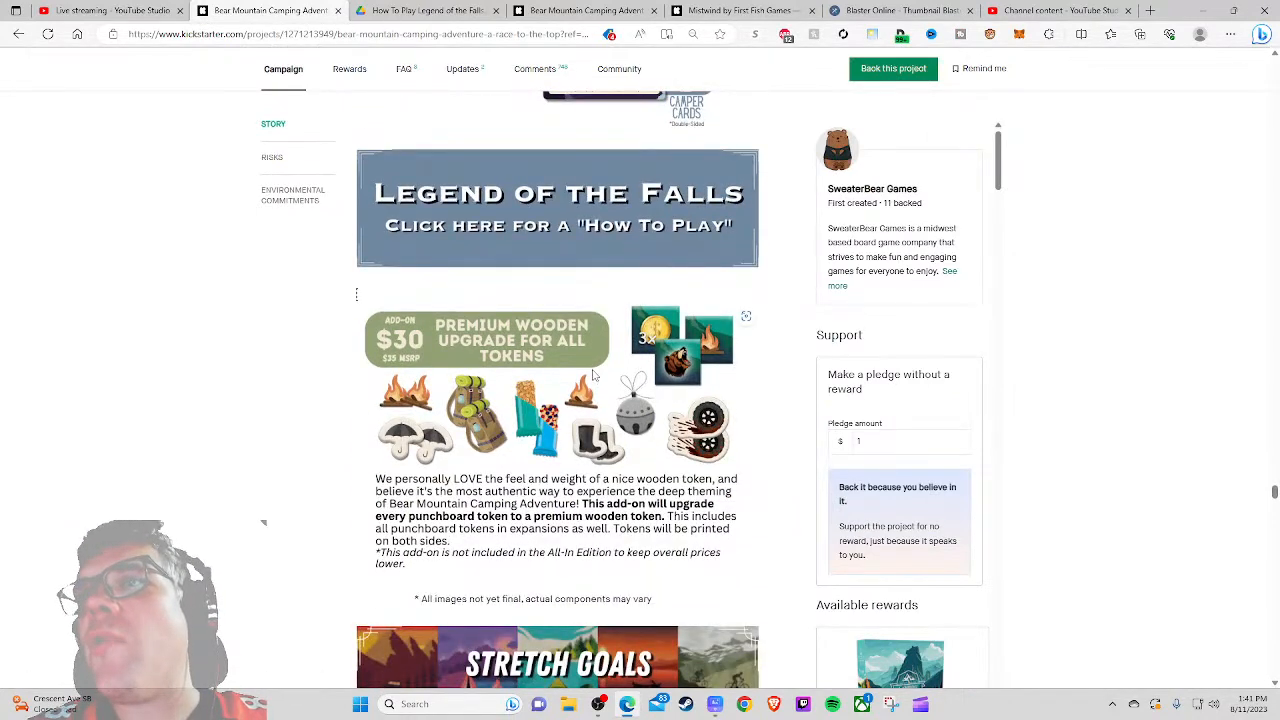
# Step: Read the stretch goals starting from the $15,000 camper card past the wooden token add-on
pyautogui.scroll(-3)
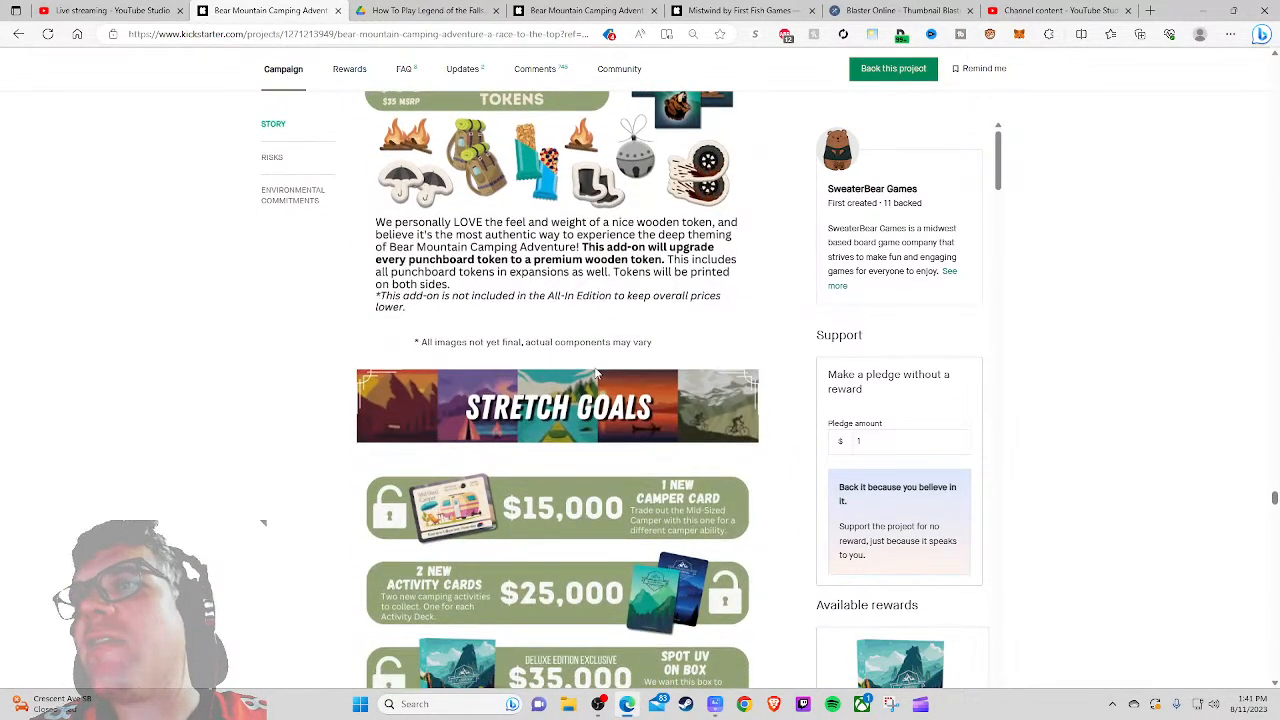
pyautogui.scroll(-3)
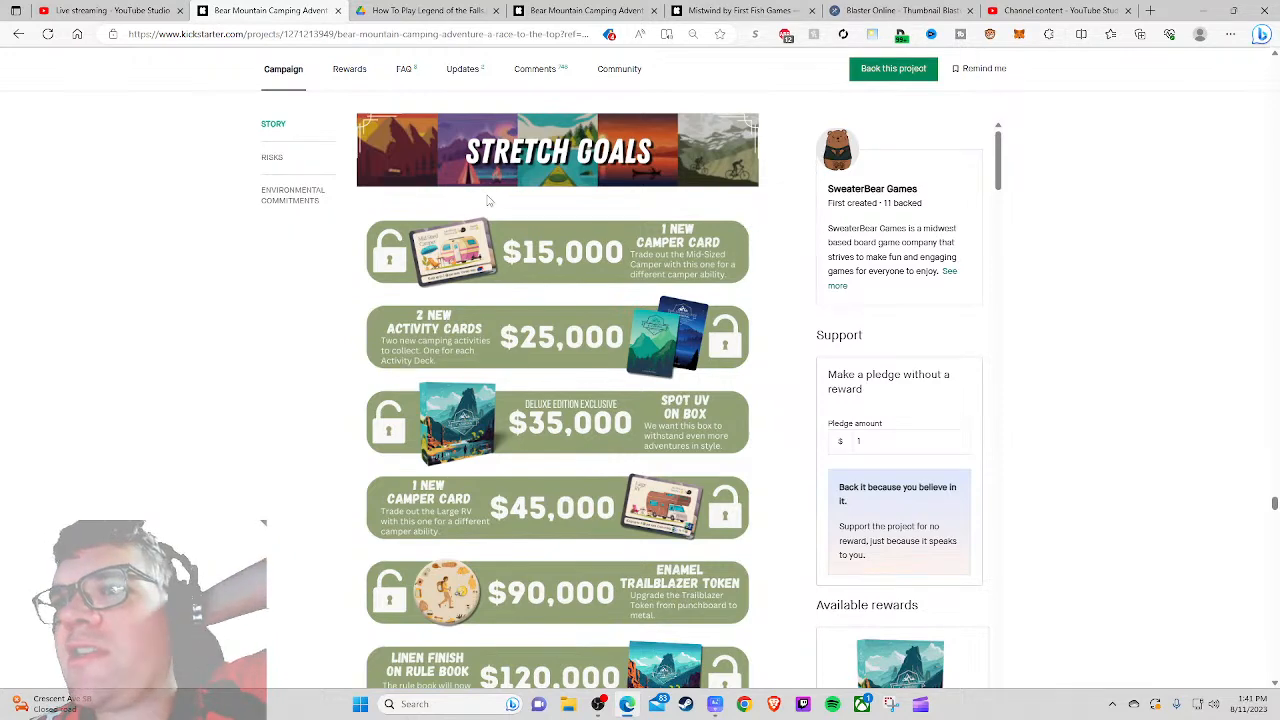
pyautogui.scroll(-3)
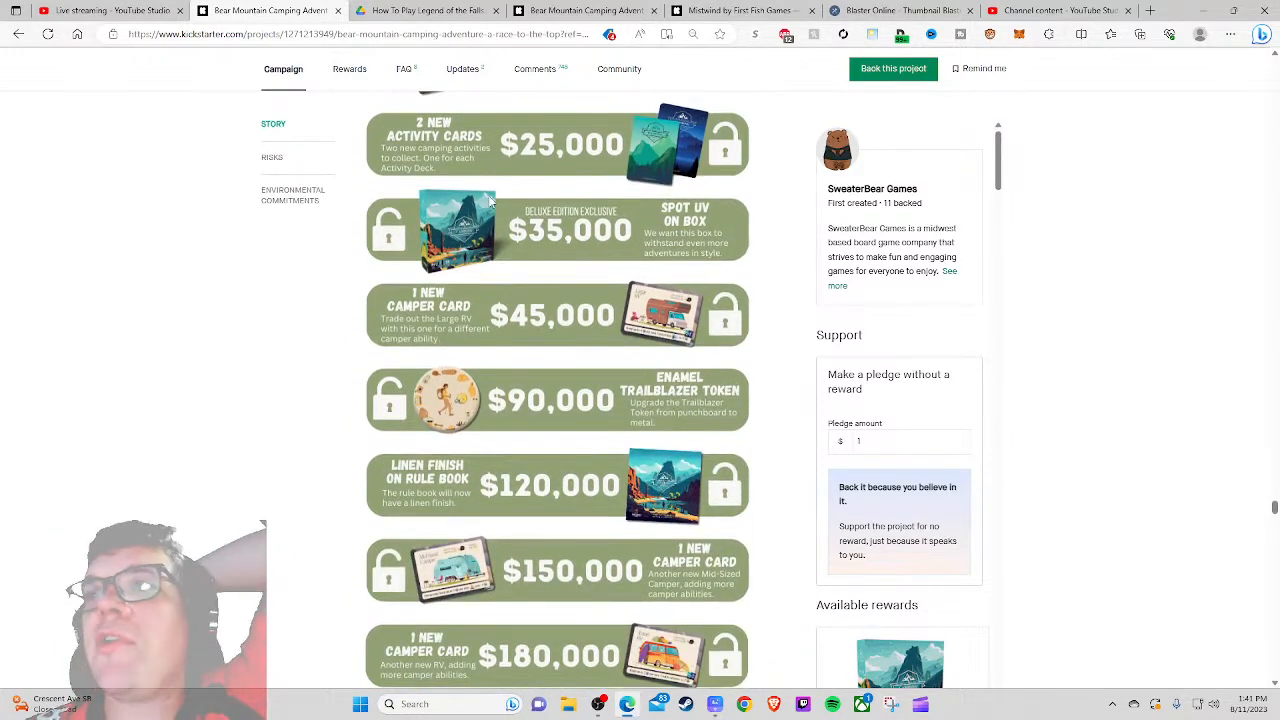
pyautogui.scroll(-3)
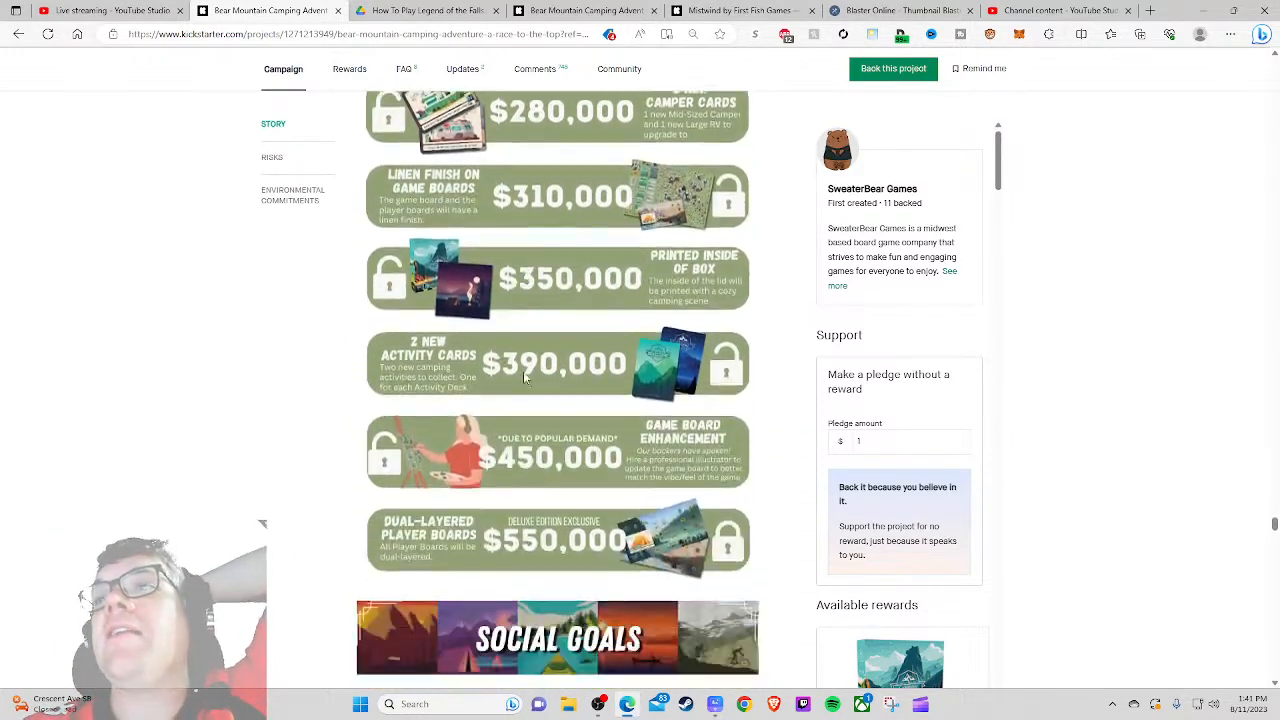
pyautogui.scroll(3)
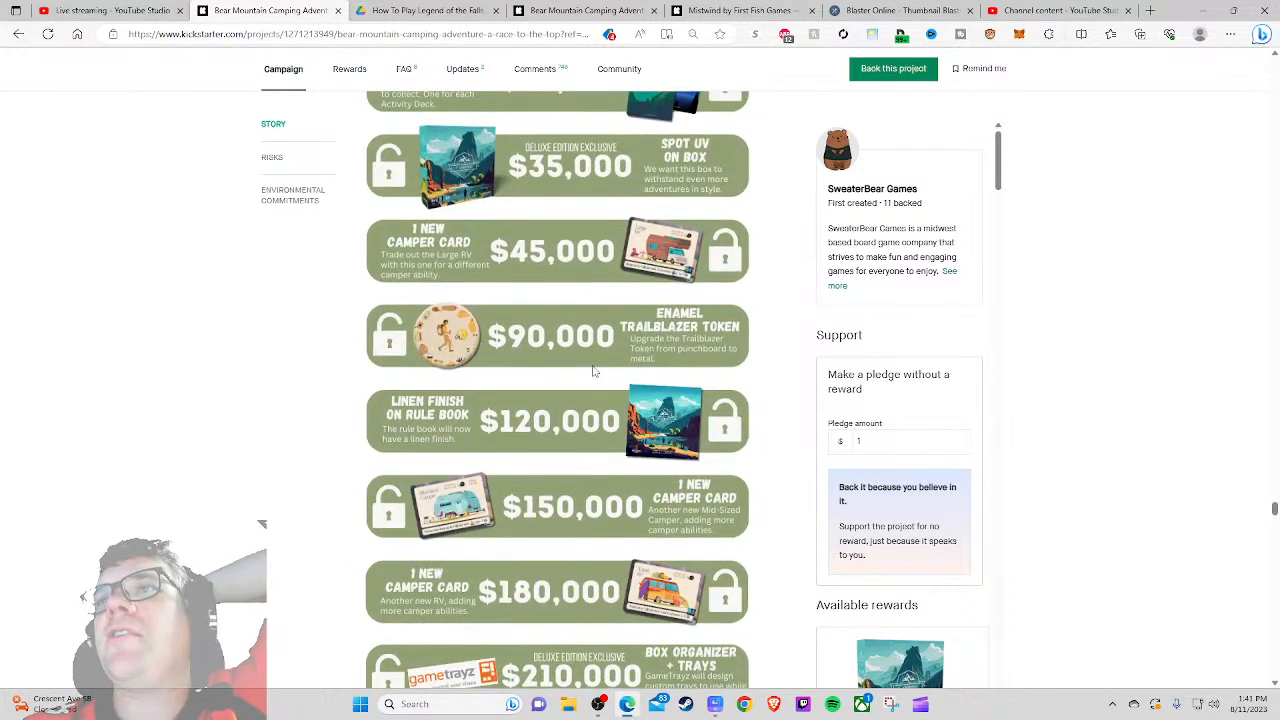
# Step: Continue through the stretch goals up to the $550,000 dual-layered player boards and Social Goals banner
pyautogui.scroll(-3)
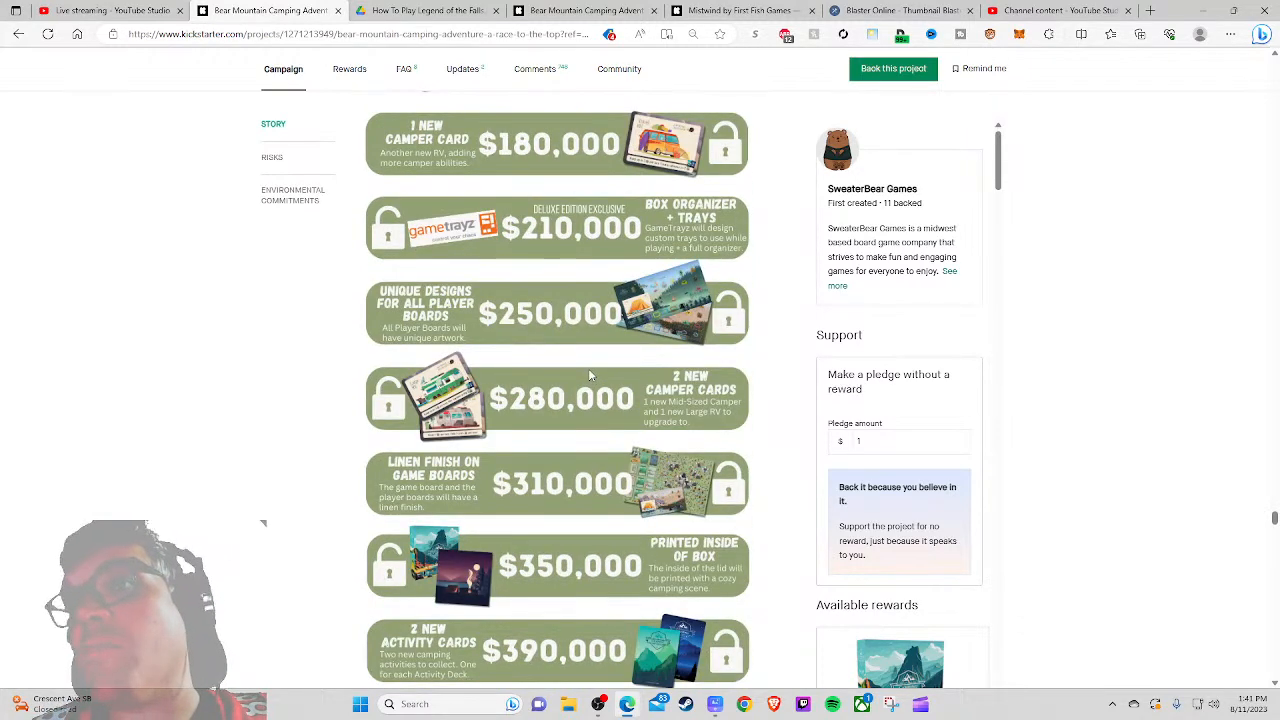
pyautogui.scroll(-3)
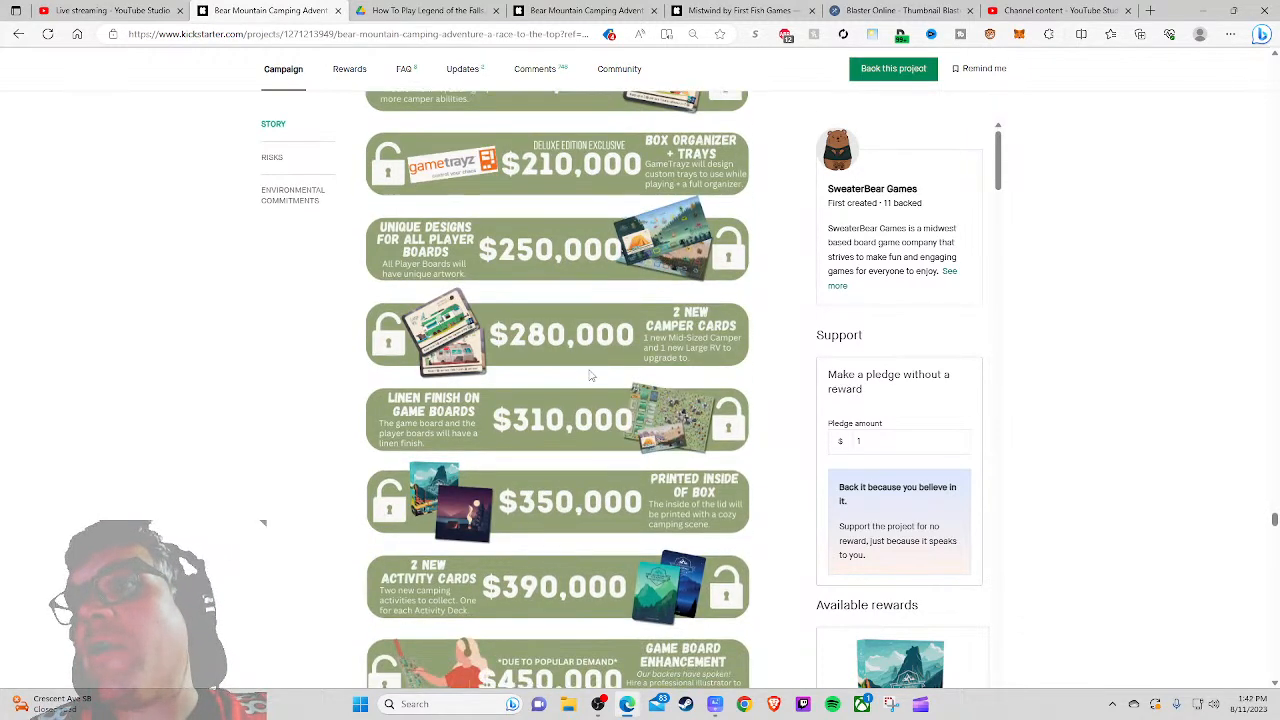
pyautogui.scroll(-3)
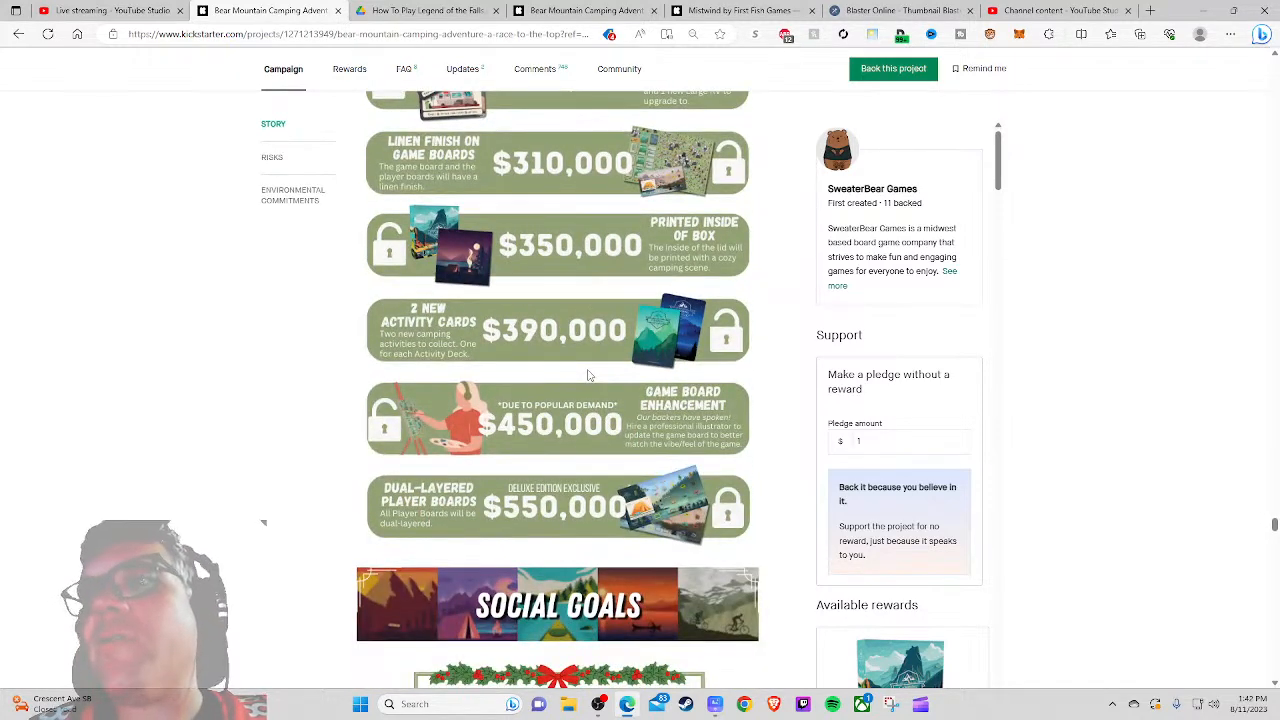
# Step: Read the Holiday, Halloween, Summer and Earth Day social goal campers down to Estimated Shipping
pyautogui.scroll(-3)
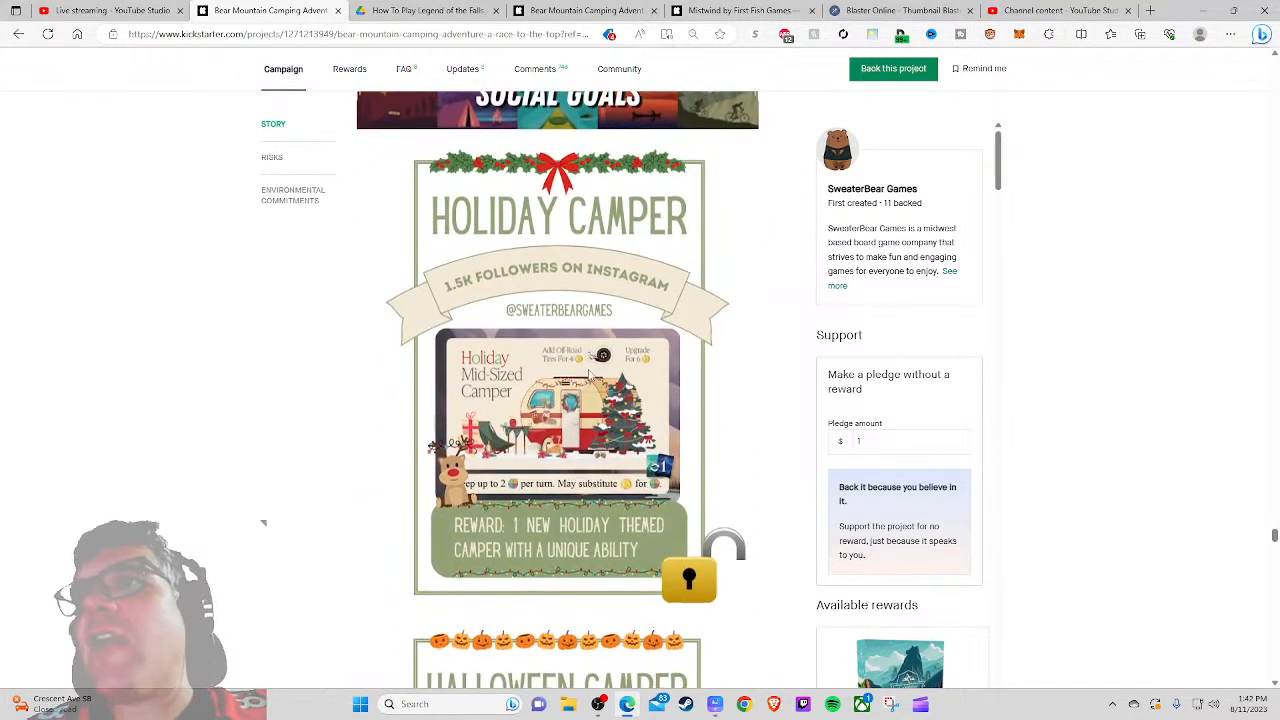
pyautogui.scroll(-3)
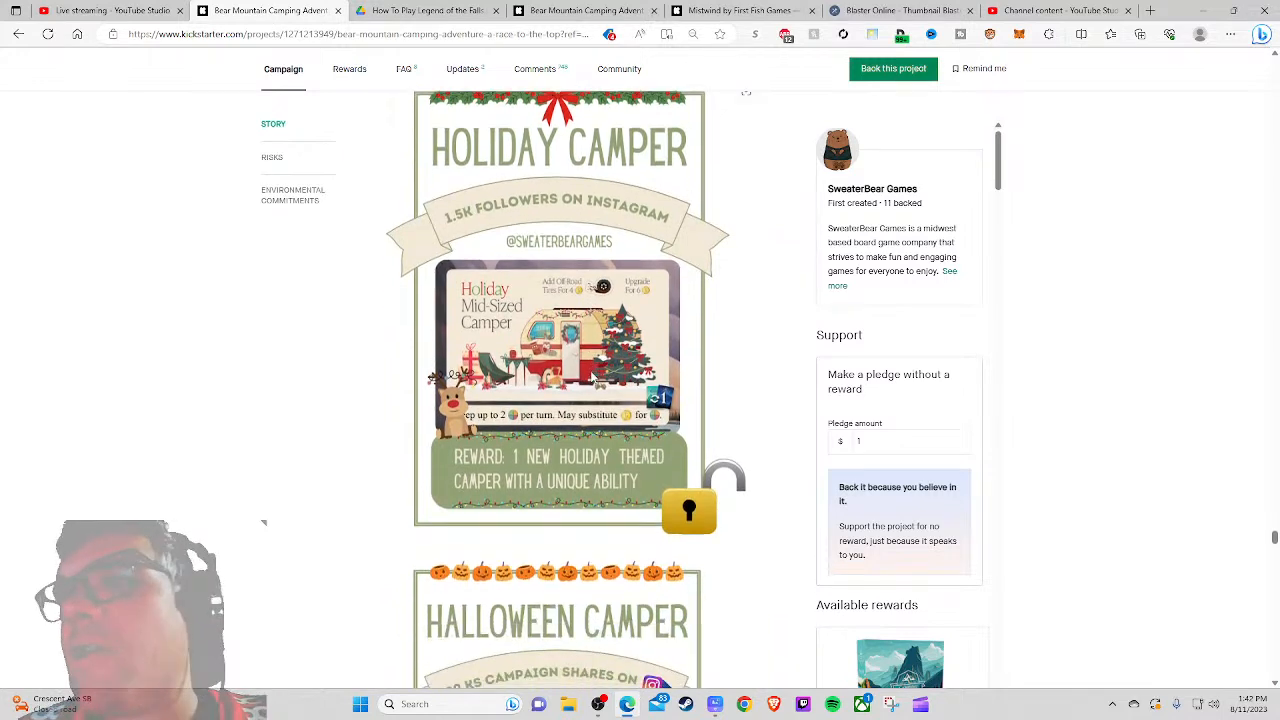
pyautogui.scroll(-3)
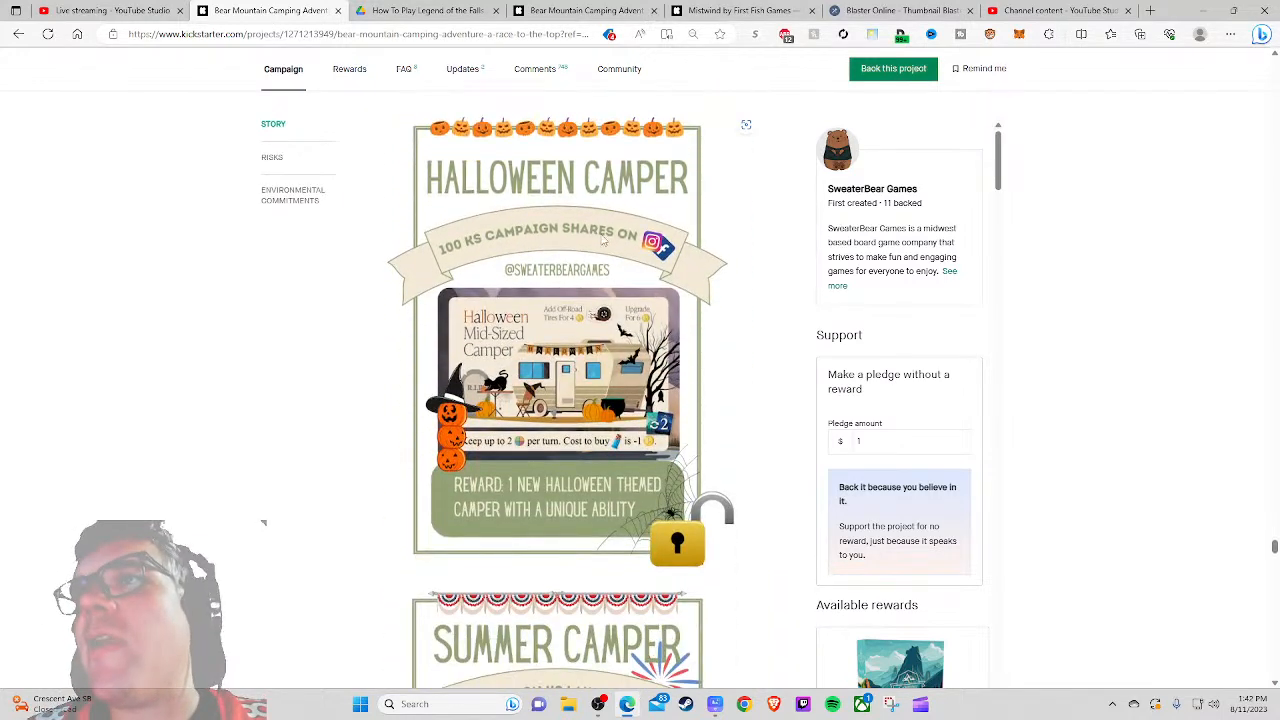
pyautogui.scroll(-3)
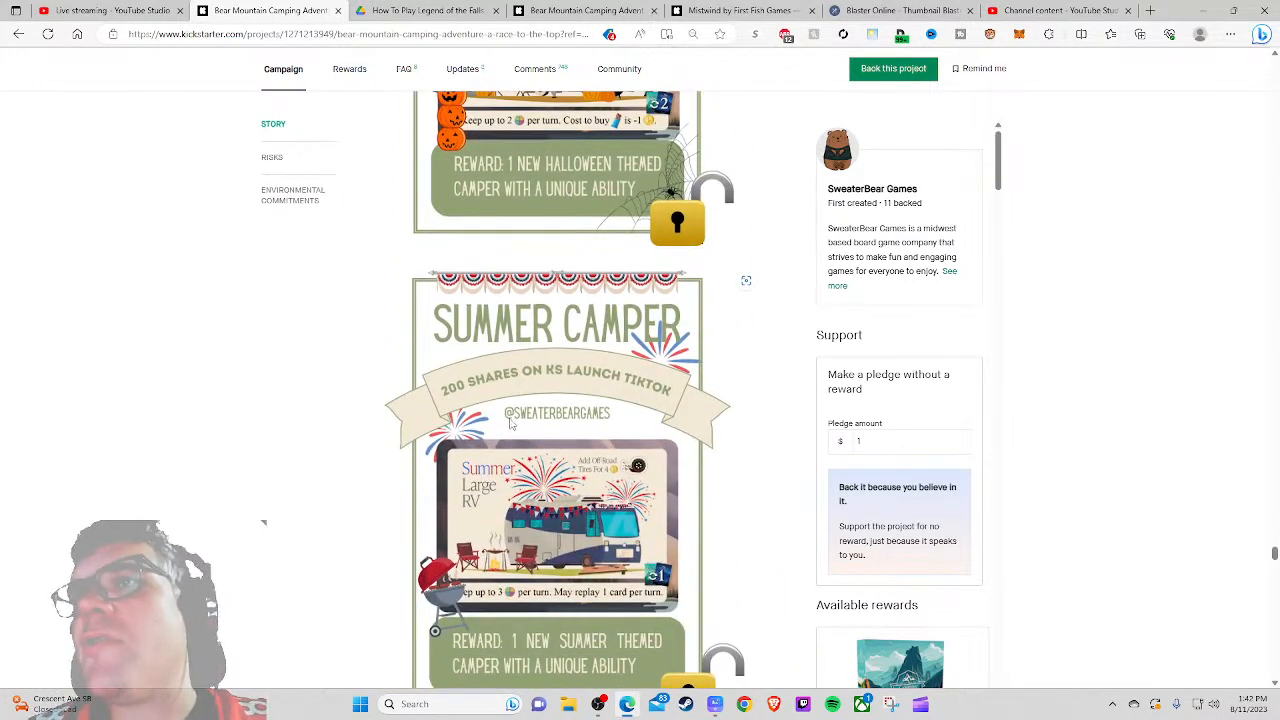
pyautogui.scroll(-3)
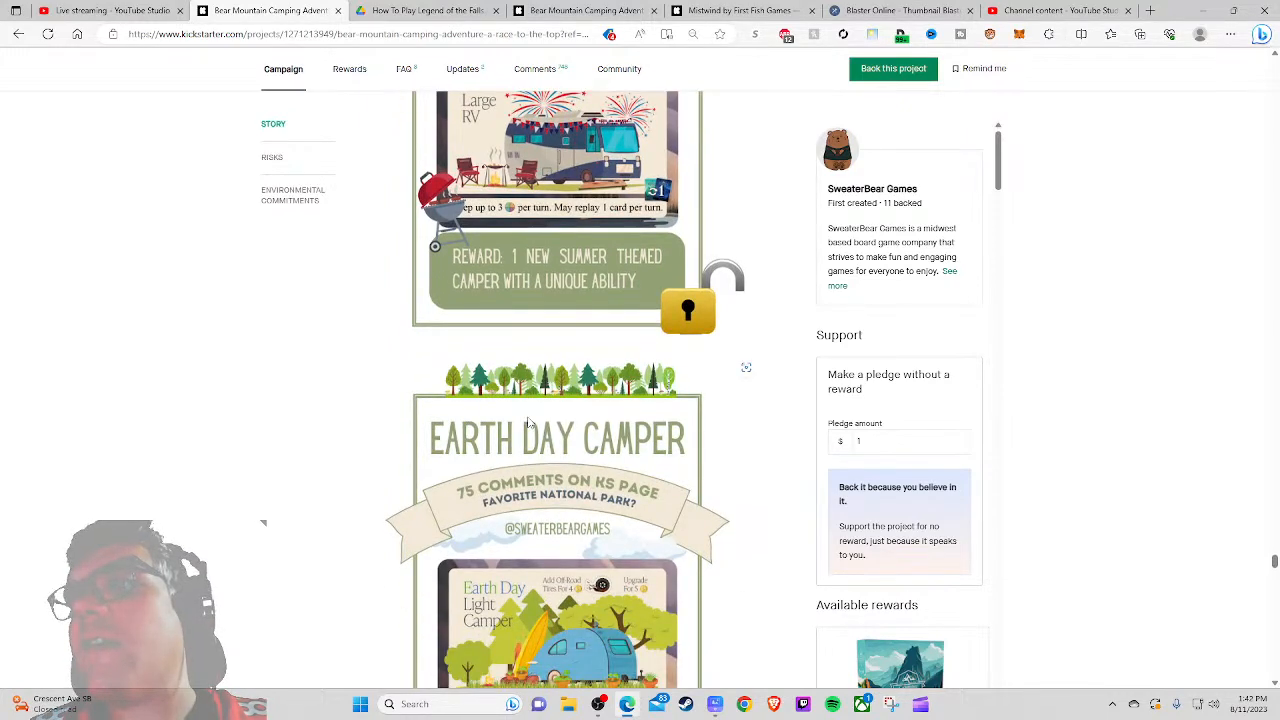
pyautogui.scroll(-3)
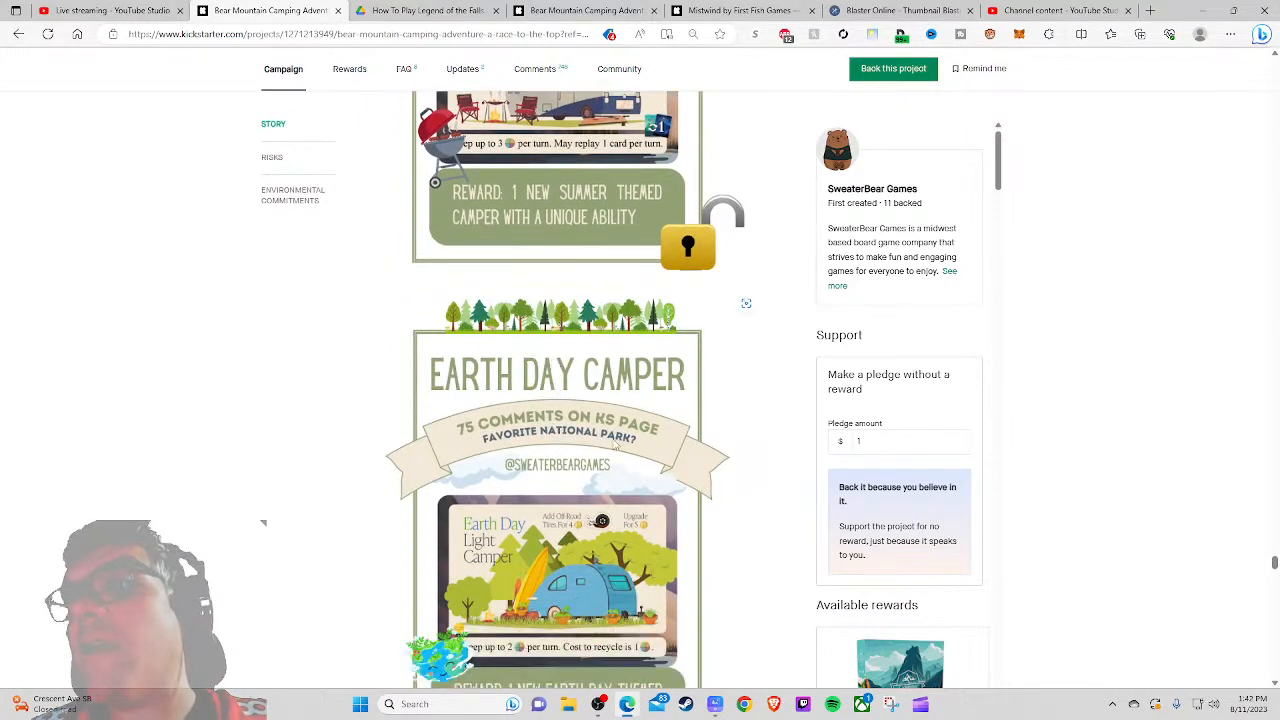
pyautogui.scroll(-3)
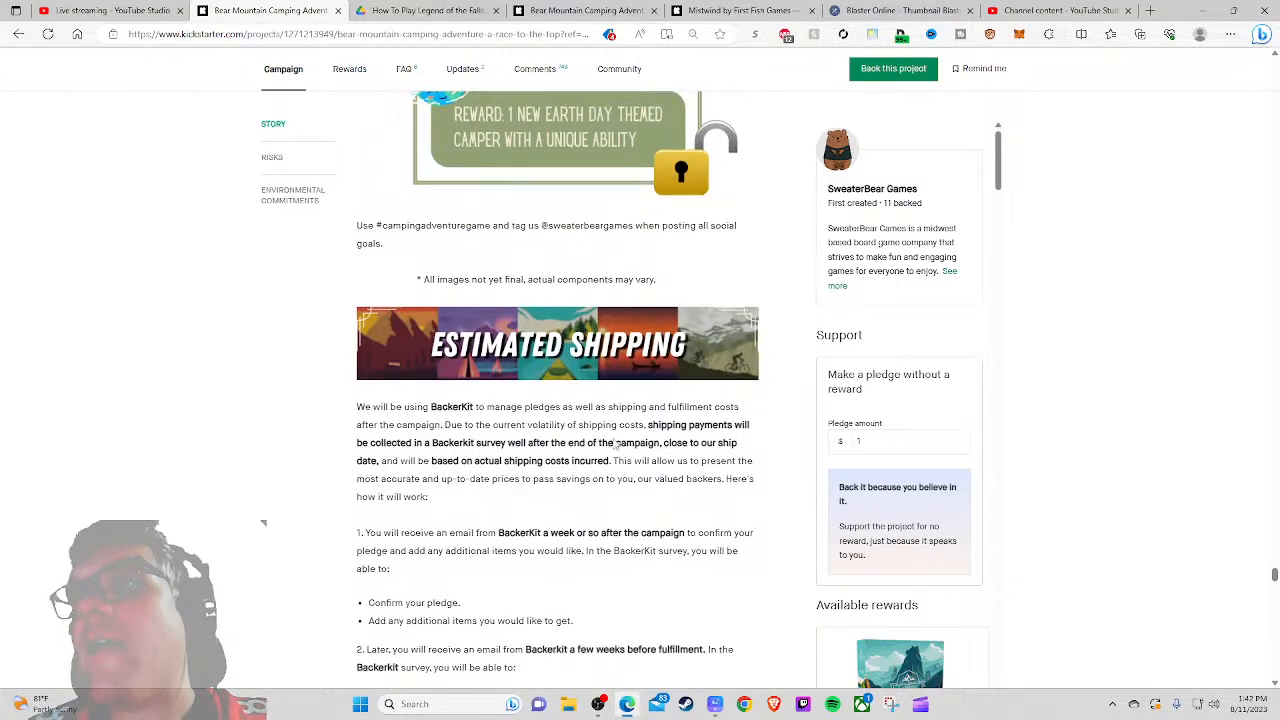
# Step: Read the Estimated Shipping text on BackerKit collection and no-ship countries down to the rate table
pyautogui.scroll(-3)
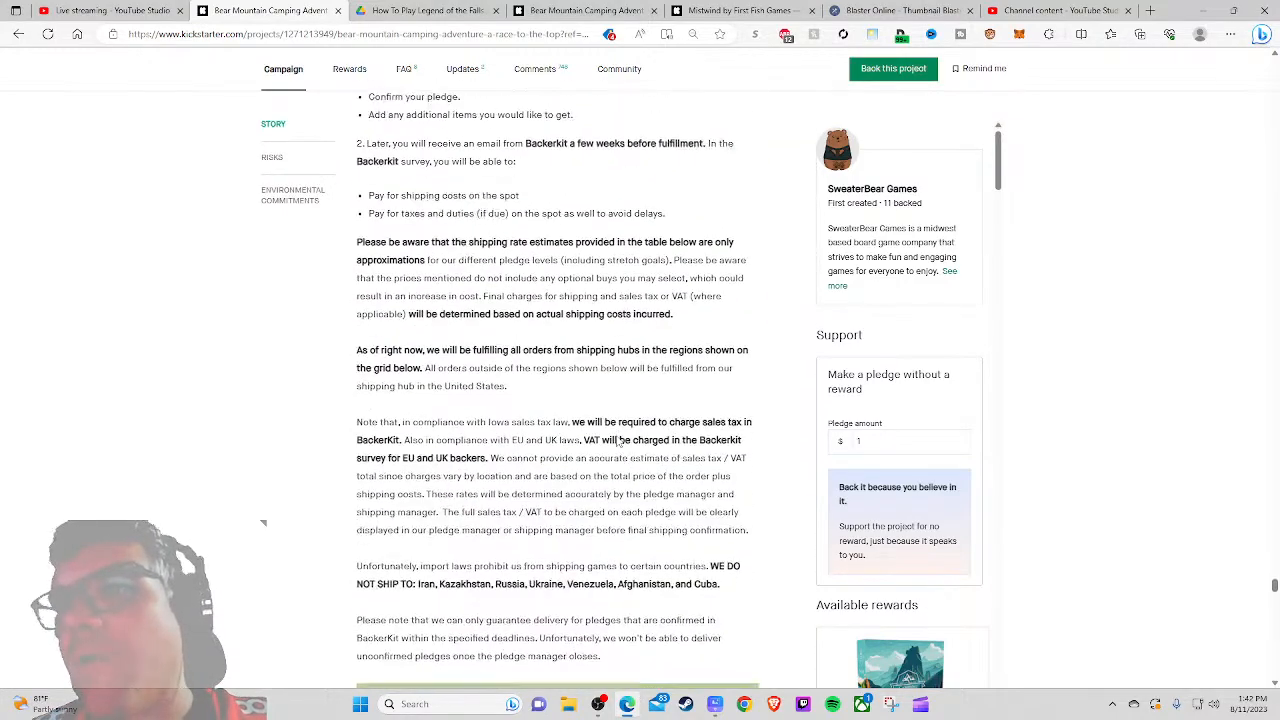
pyautogui.scroll(3)
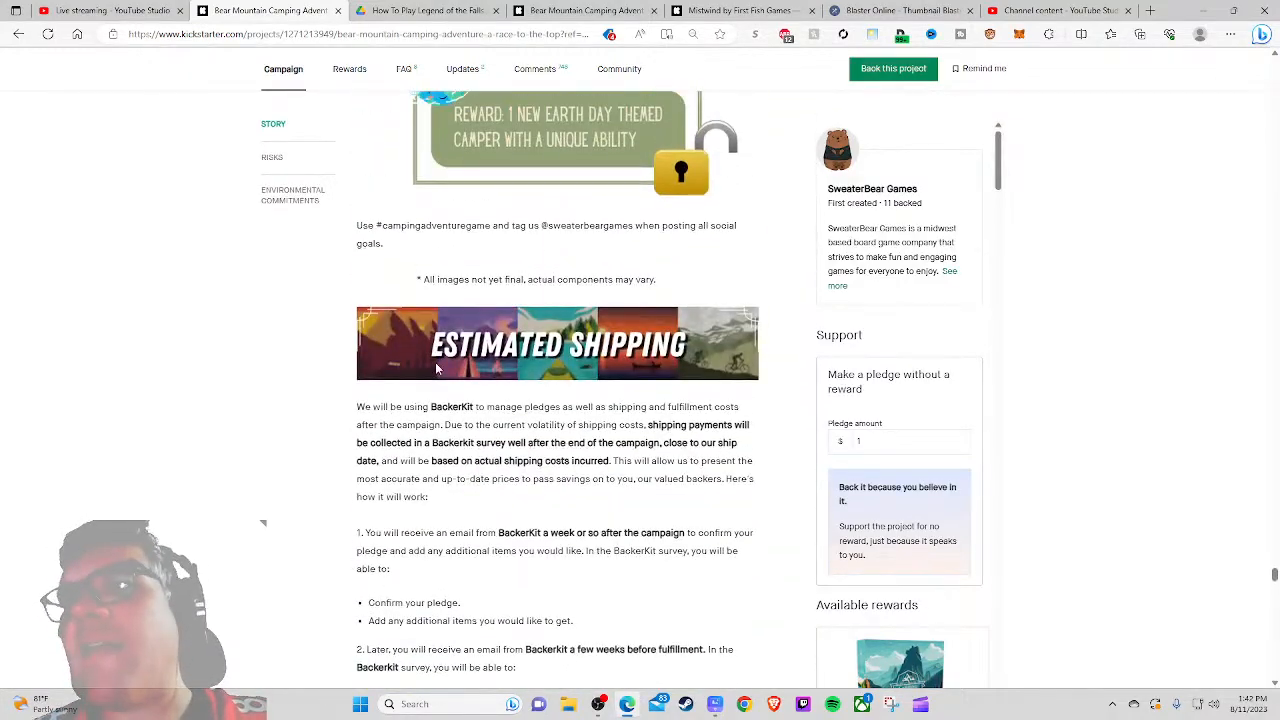
pyautogui.scroll(-3)
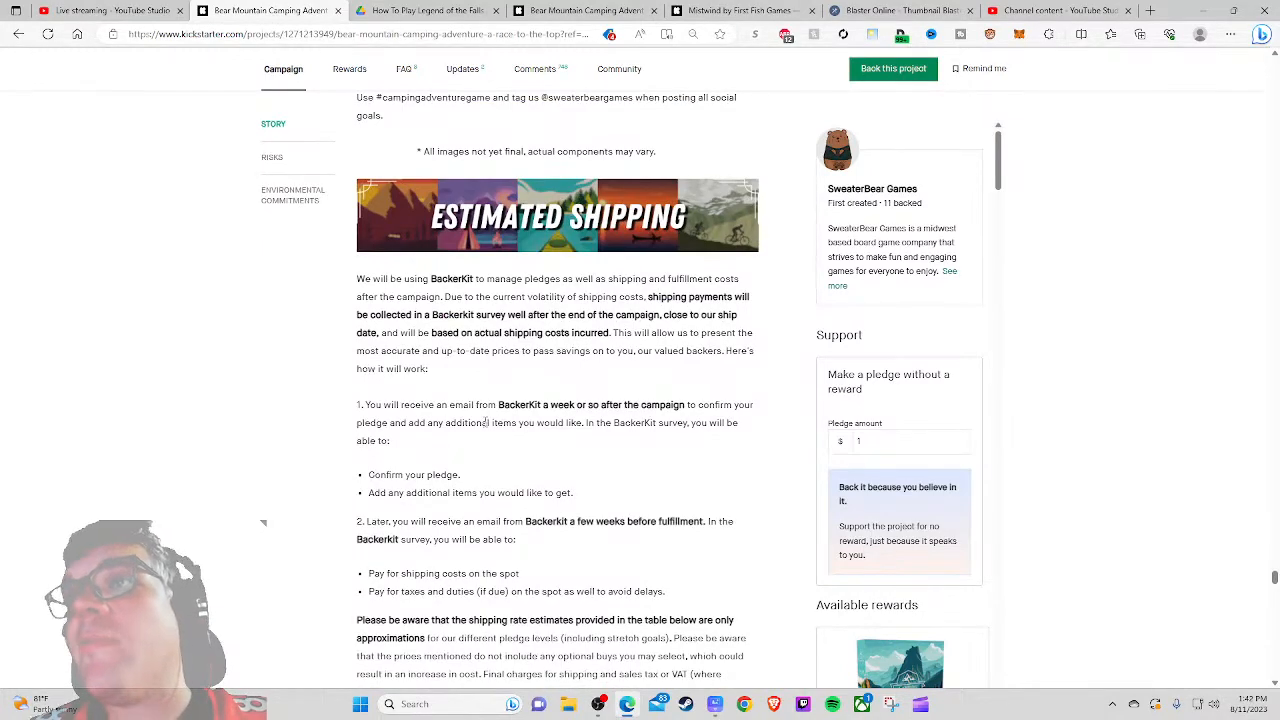
pyautogui.scroll(-3)
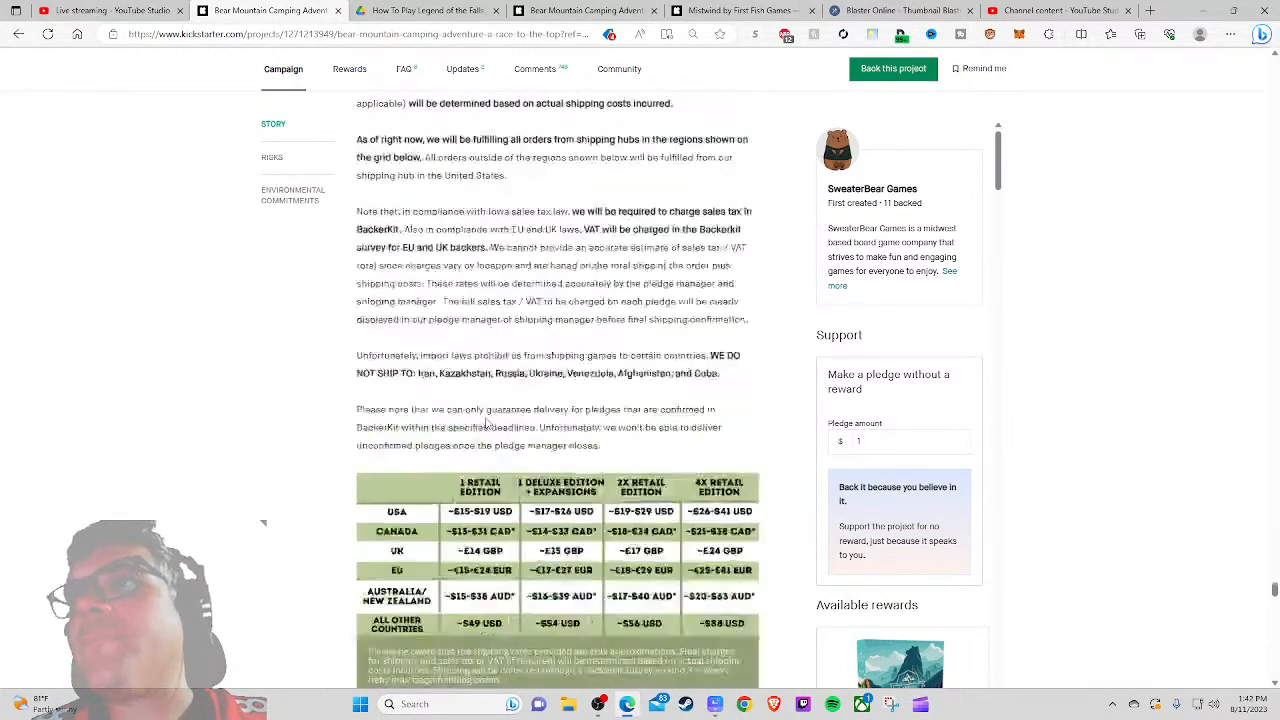
pyautogui.scroll(-3)
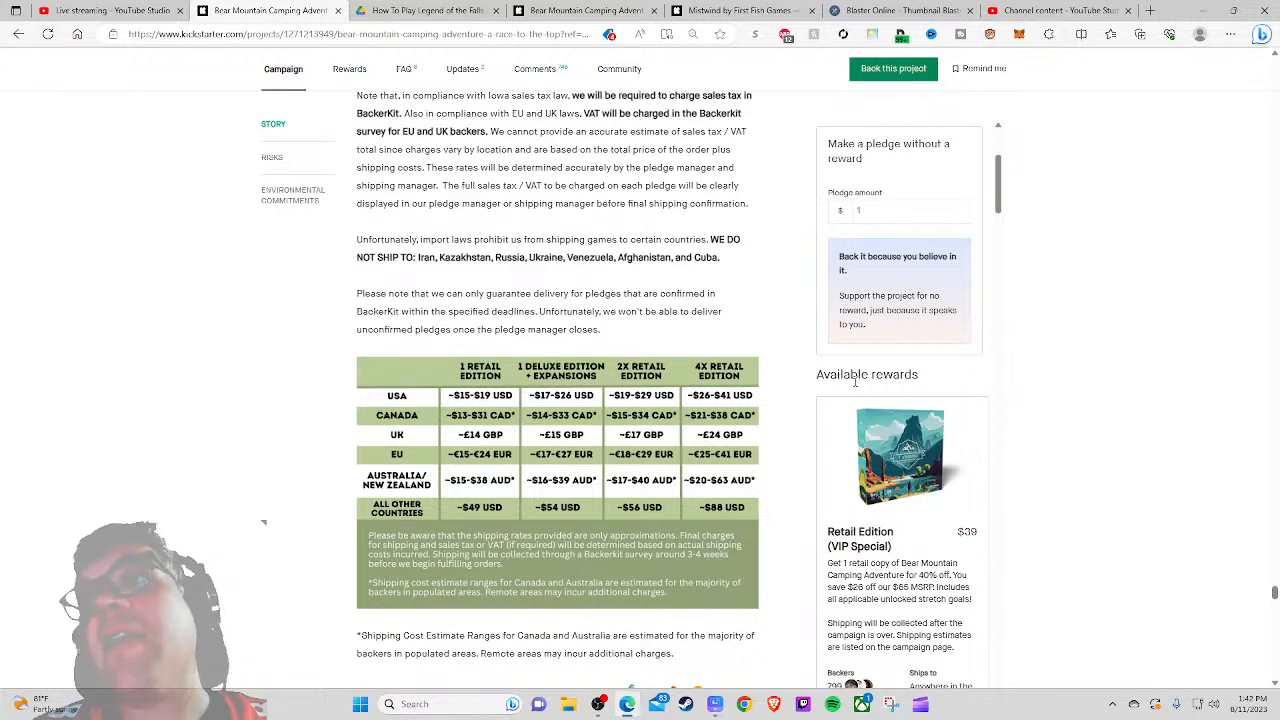
pyautogui.moveTo(904, 396)
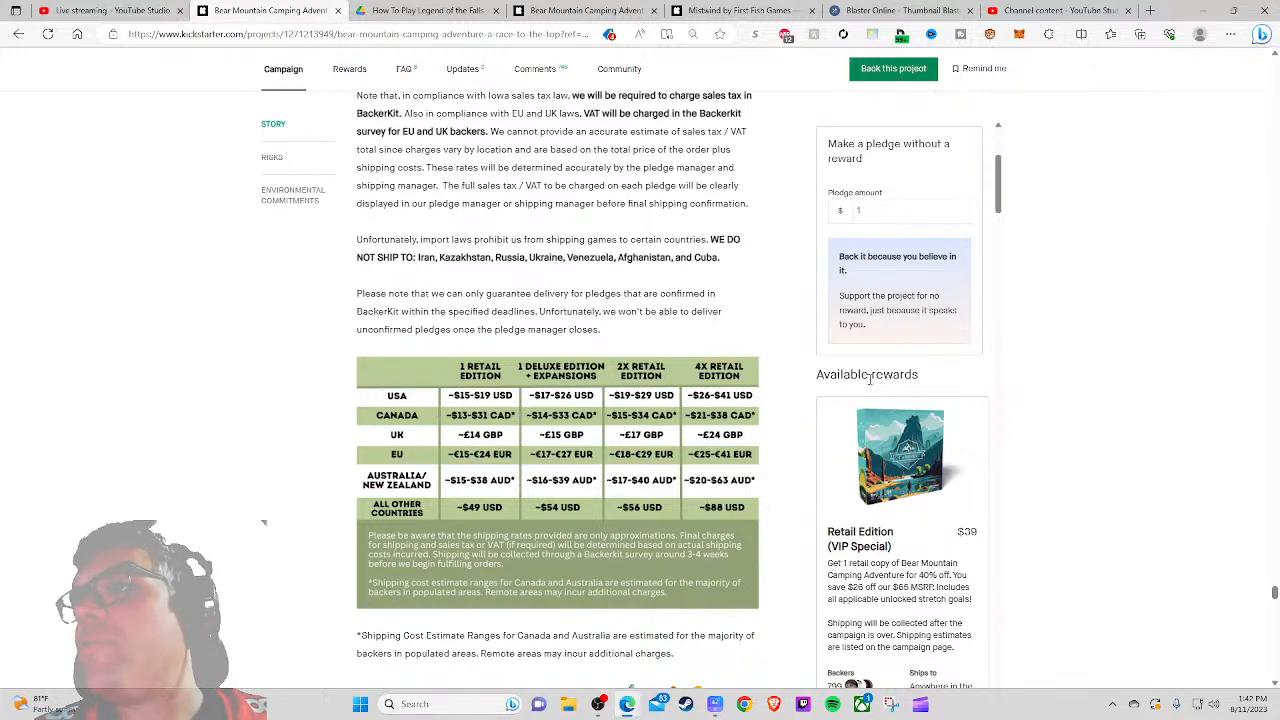
# Step: Glance at the timeline, then return to the per-region shipping cost table
pyautogui.scroll(-3)
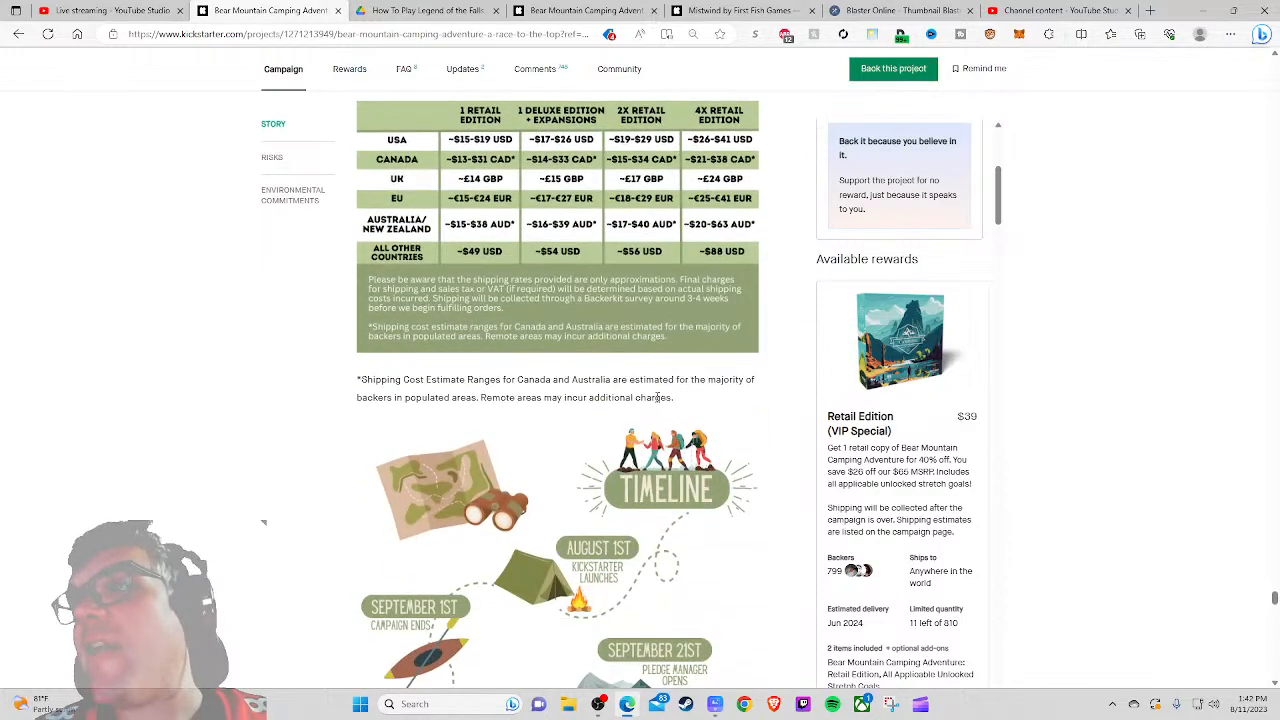
pyautogui.scroll(3)
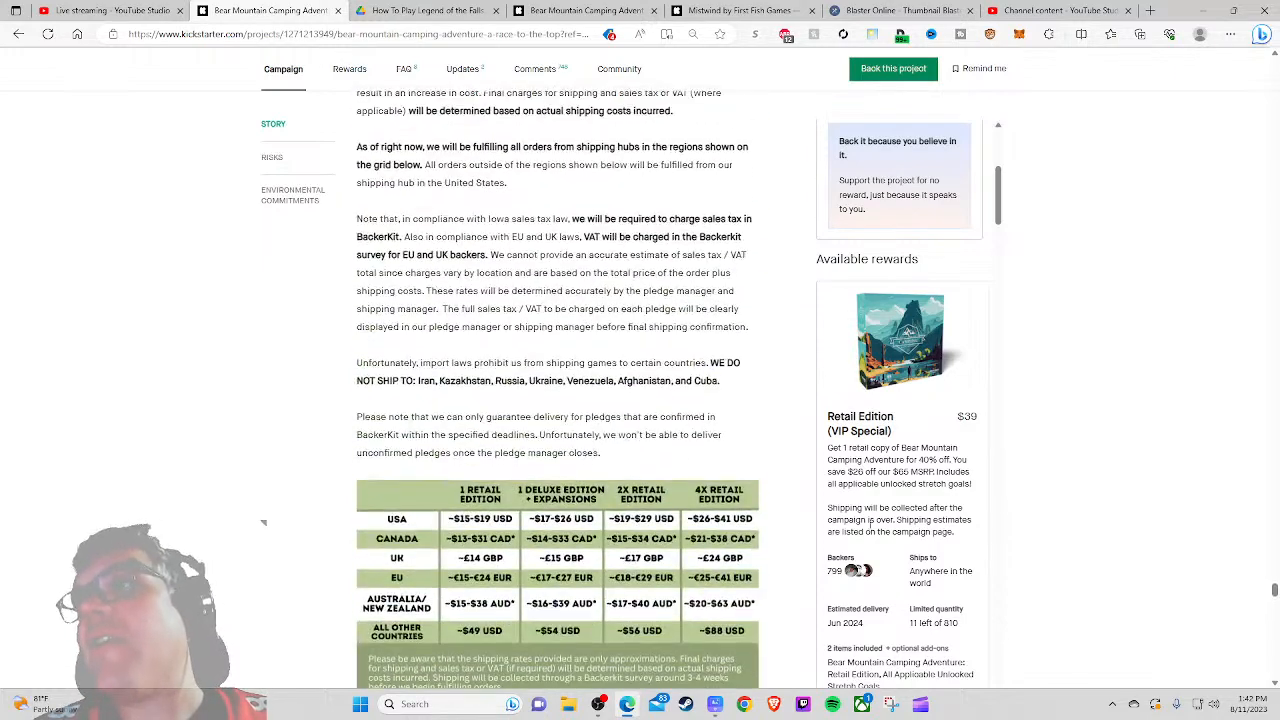
pyautogui.scroll(3)
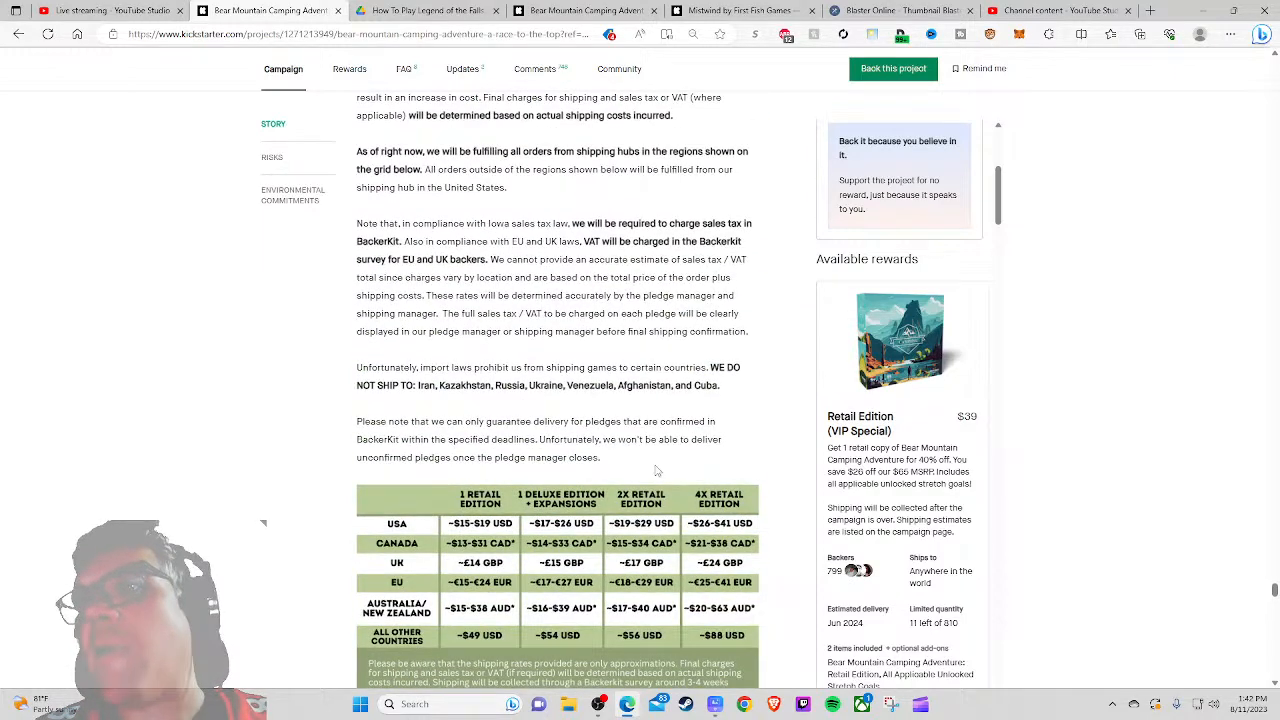
pyautogui.scroll(-3)
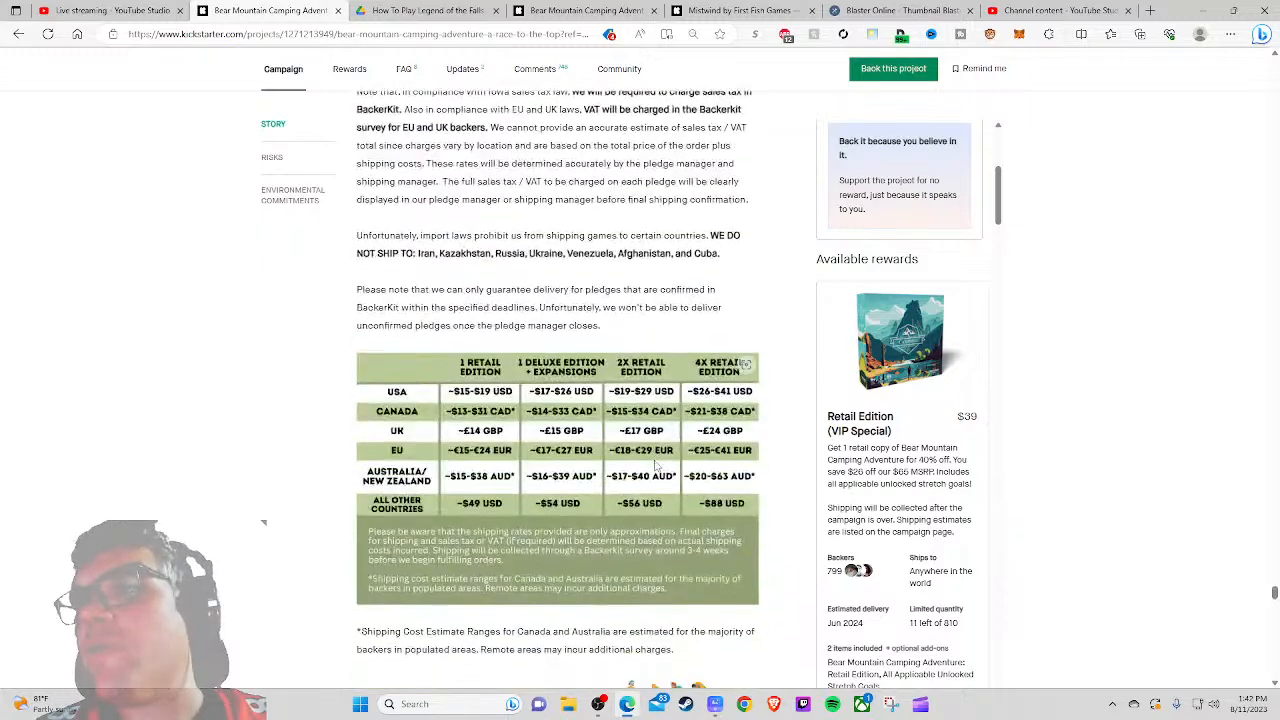
pyautogui.scroll(-3)
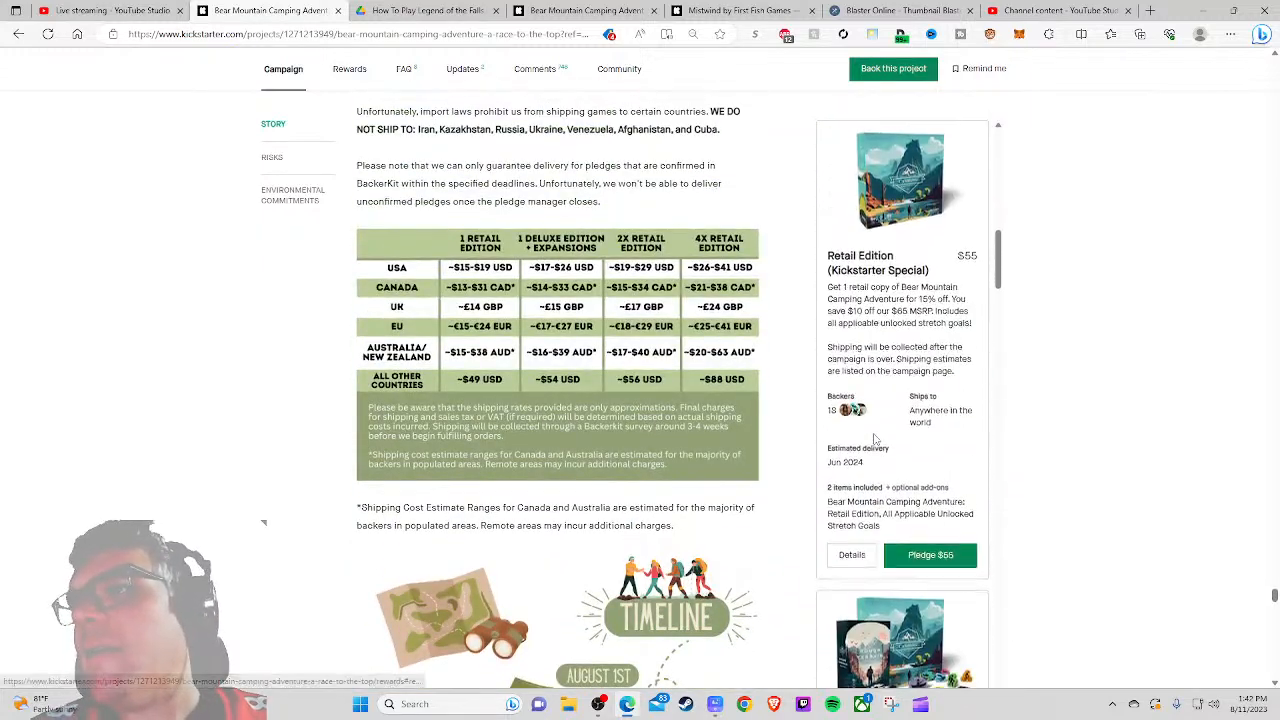
pyautogui.scroll(-3)
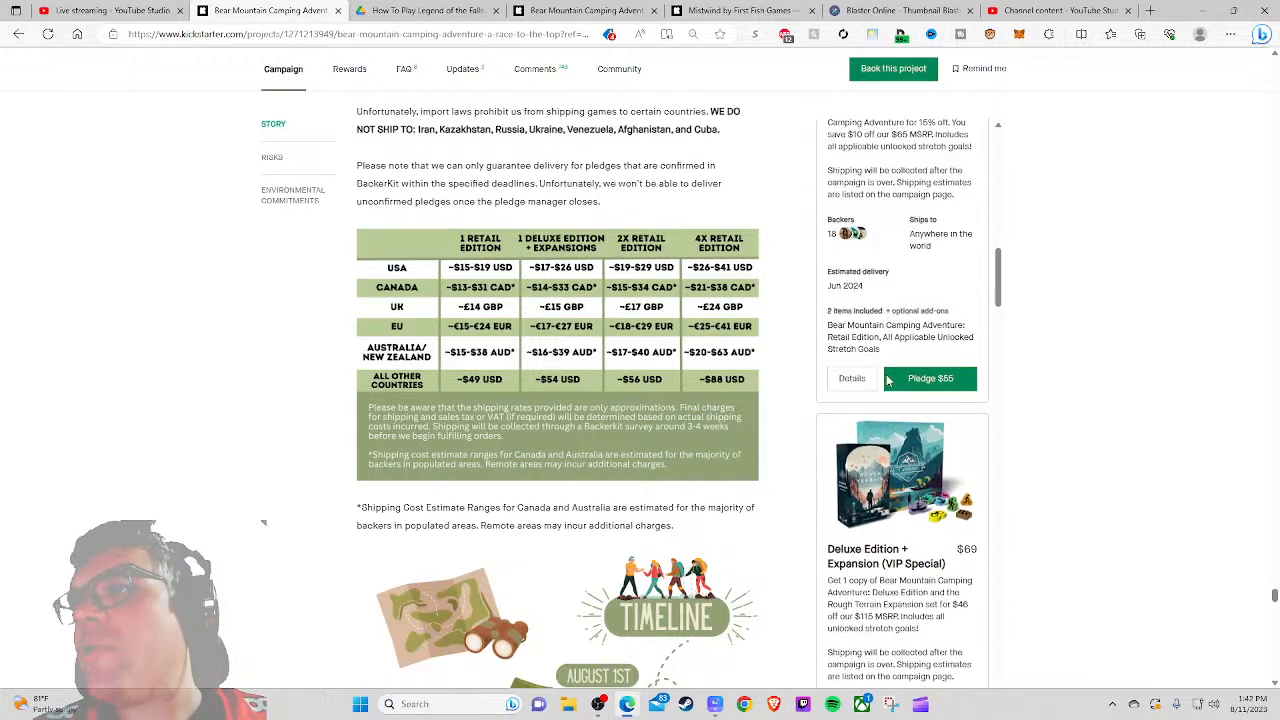
pyautogui.scroll(-3)
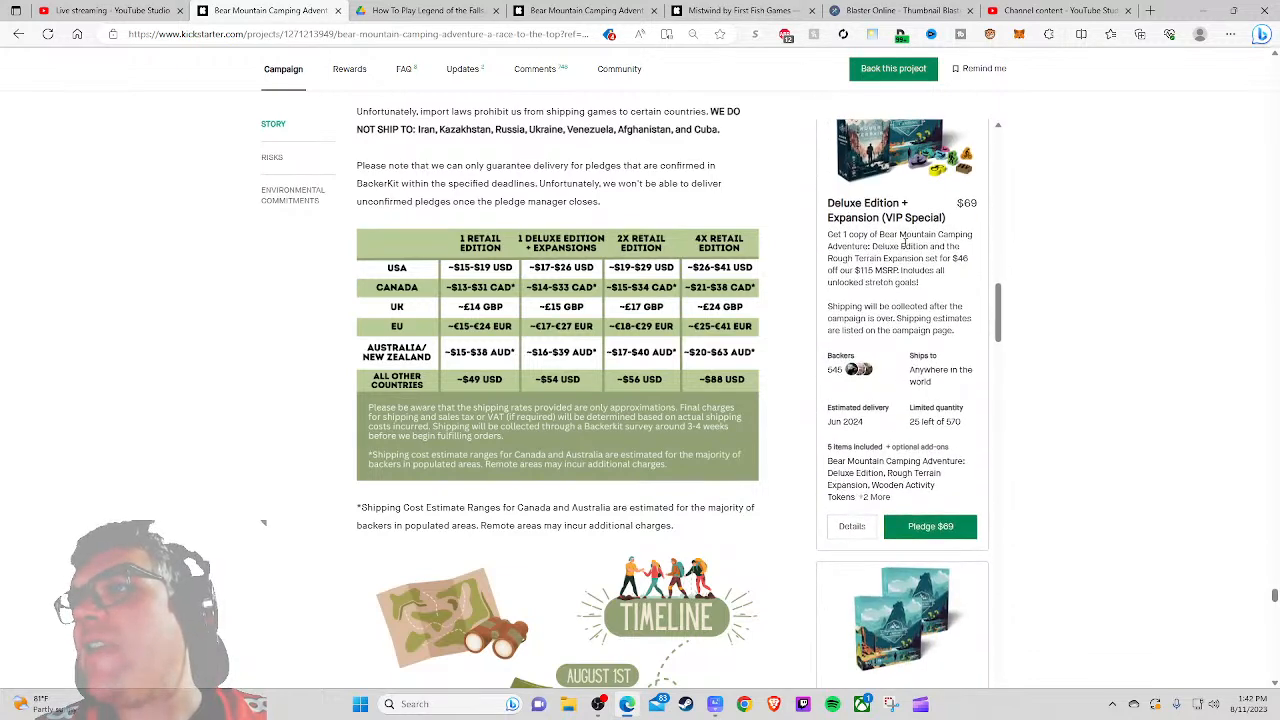
pyautogui.scroll(-3)
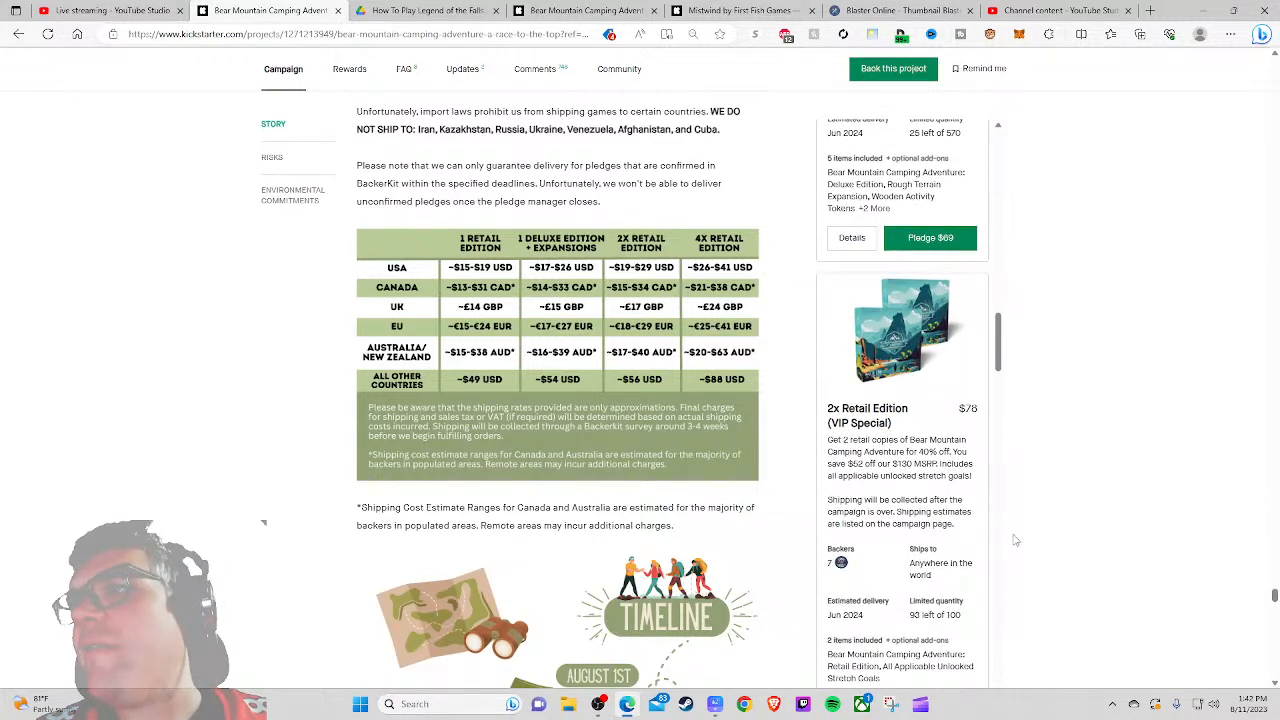
pyautogui.scroll(-3)
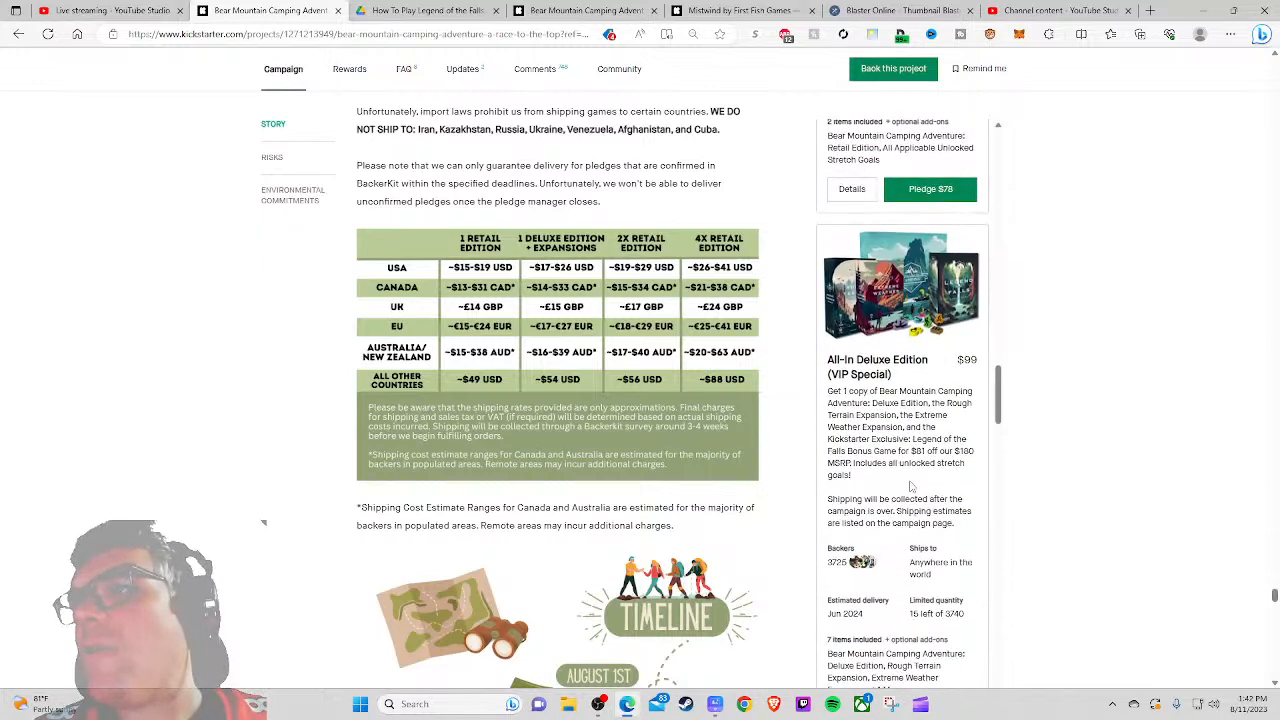
pyautogui.scroll(-3)
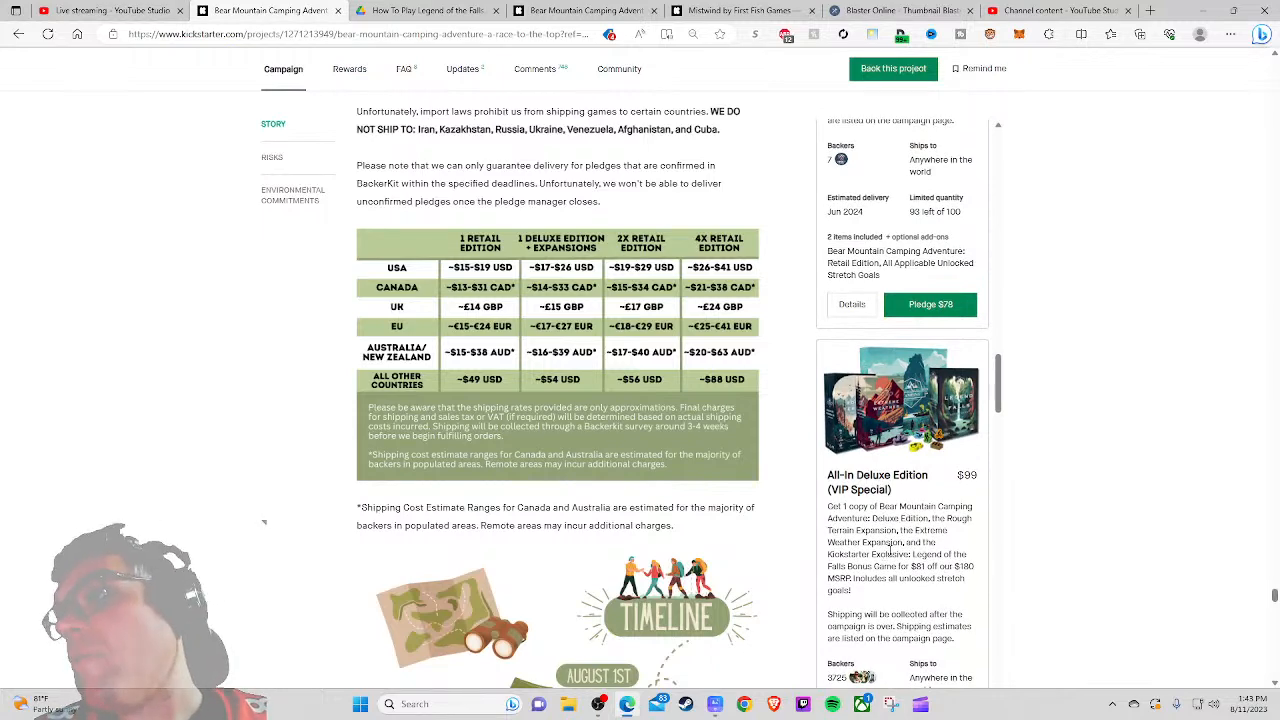
pyautogui.scroll(-3)
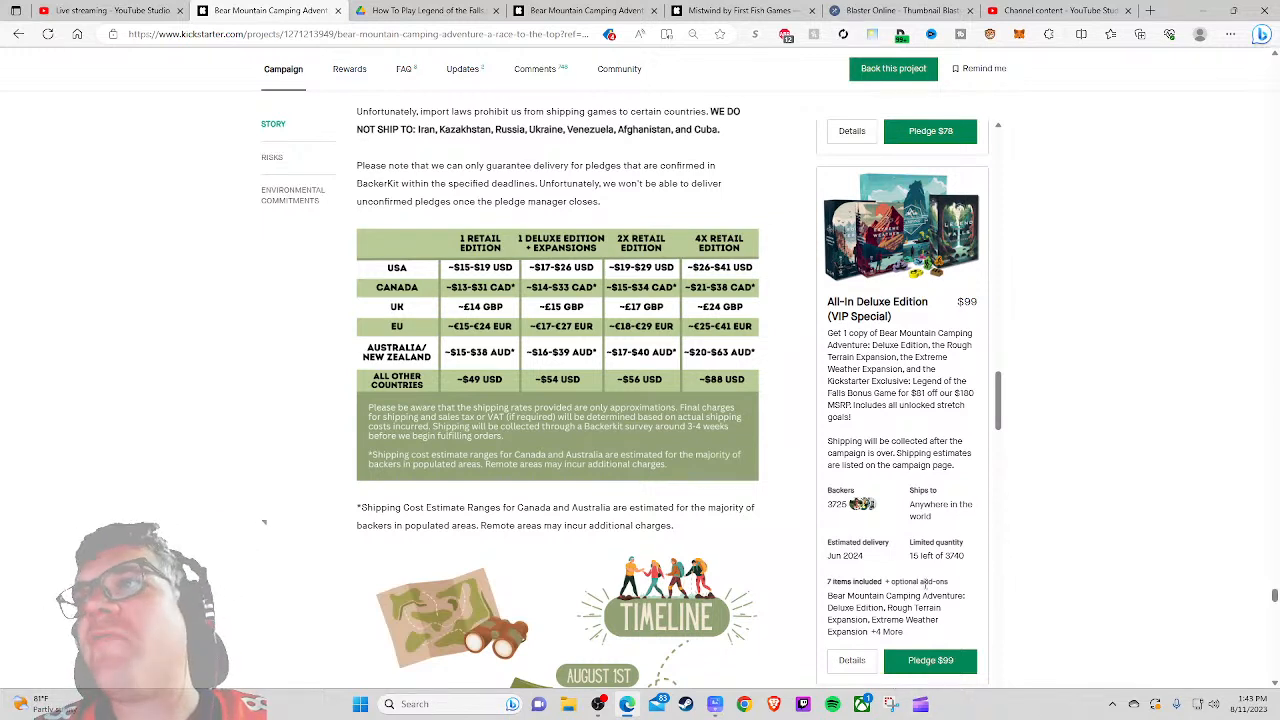
pyautogui.moveTo(936, 576)
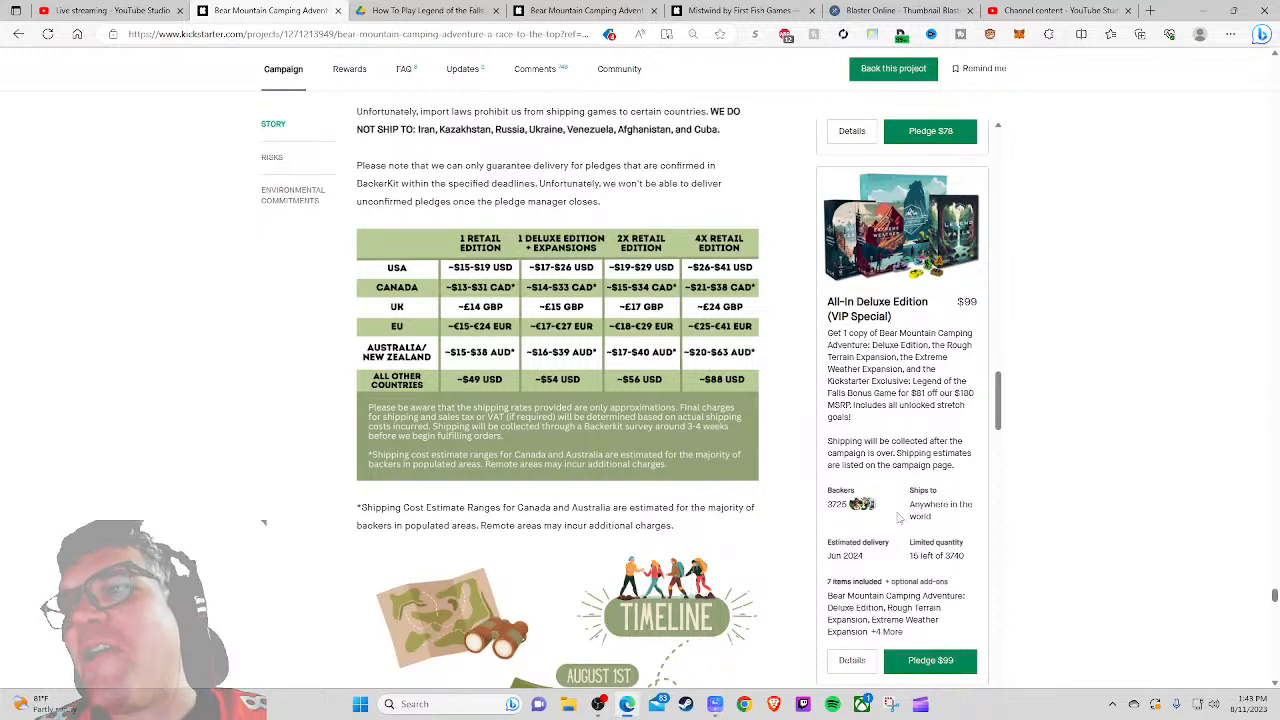
pyautogui.scroll(-3)
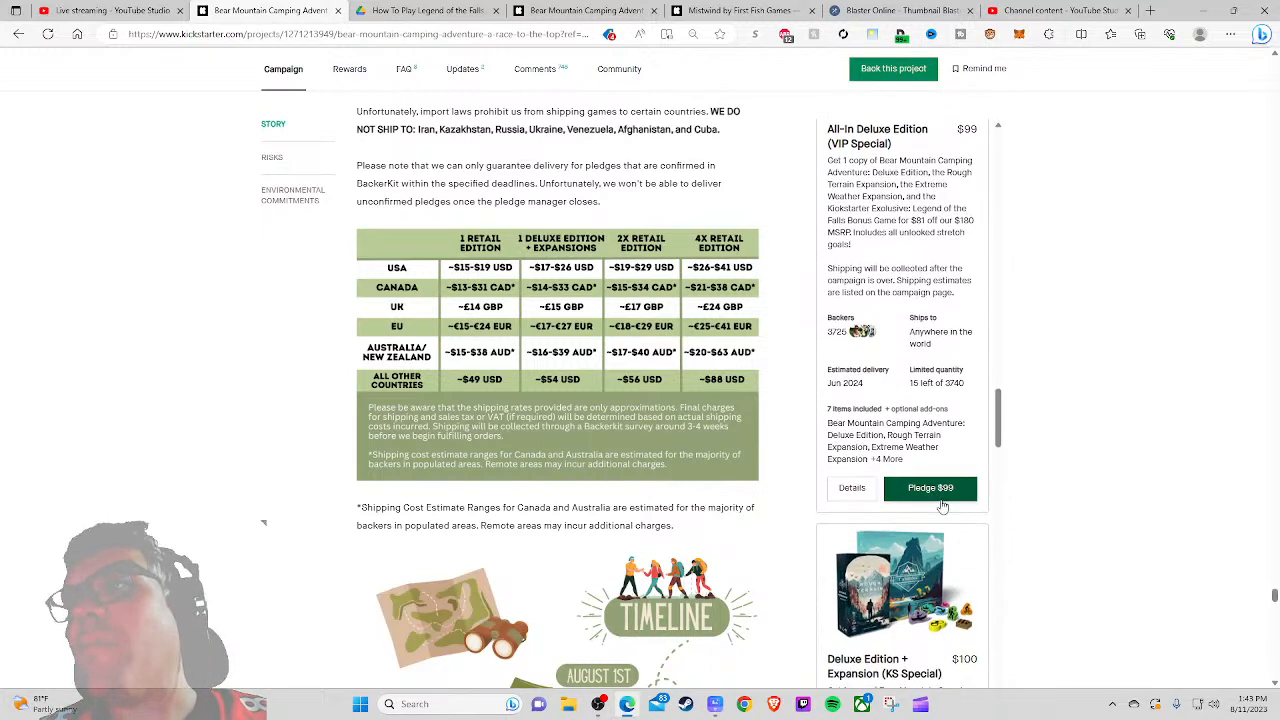
pyautogui.scroll(-3)
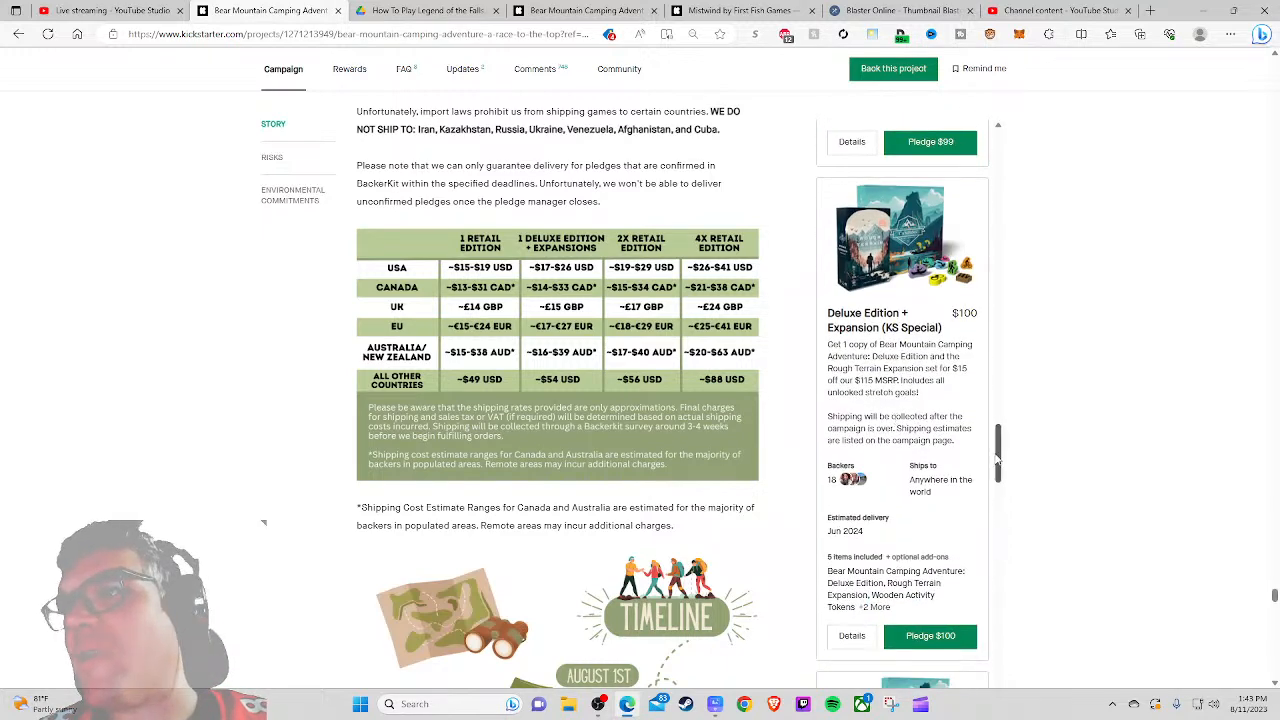
pyautogui.scroll(-3)
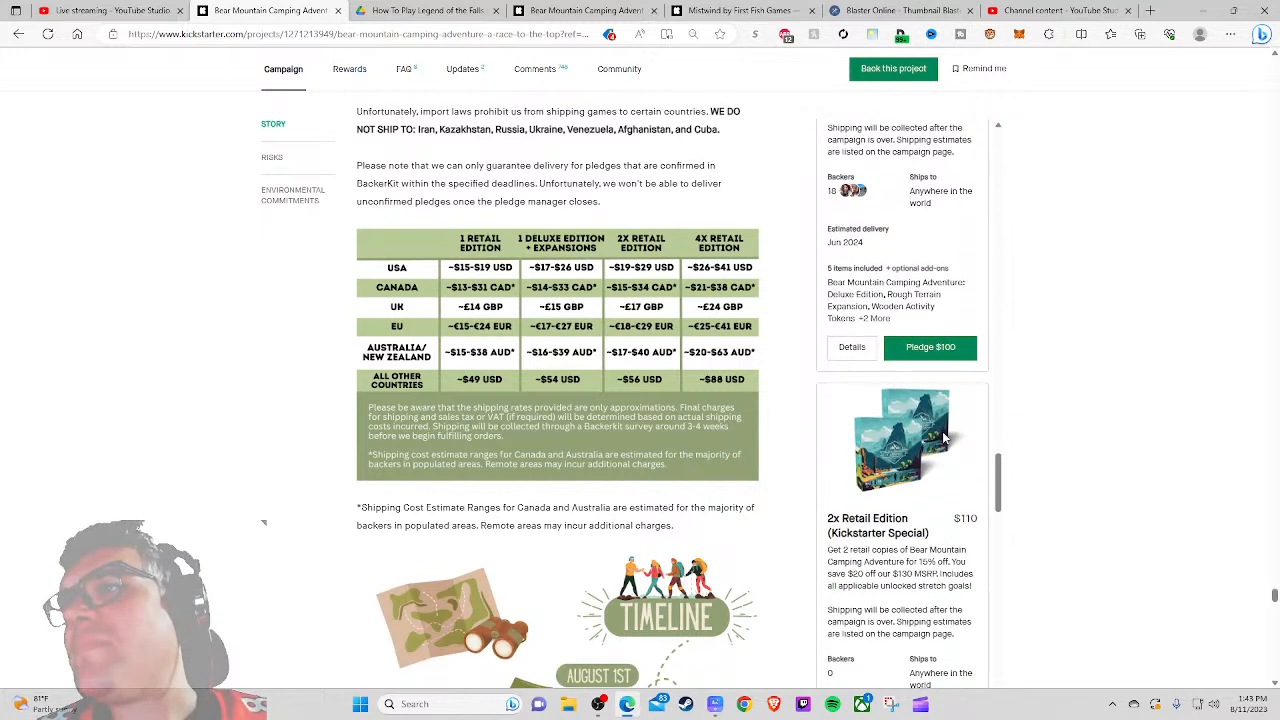
pyautogui.scroll(-3)
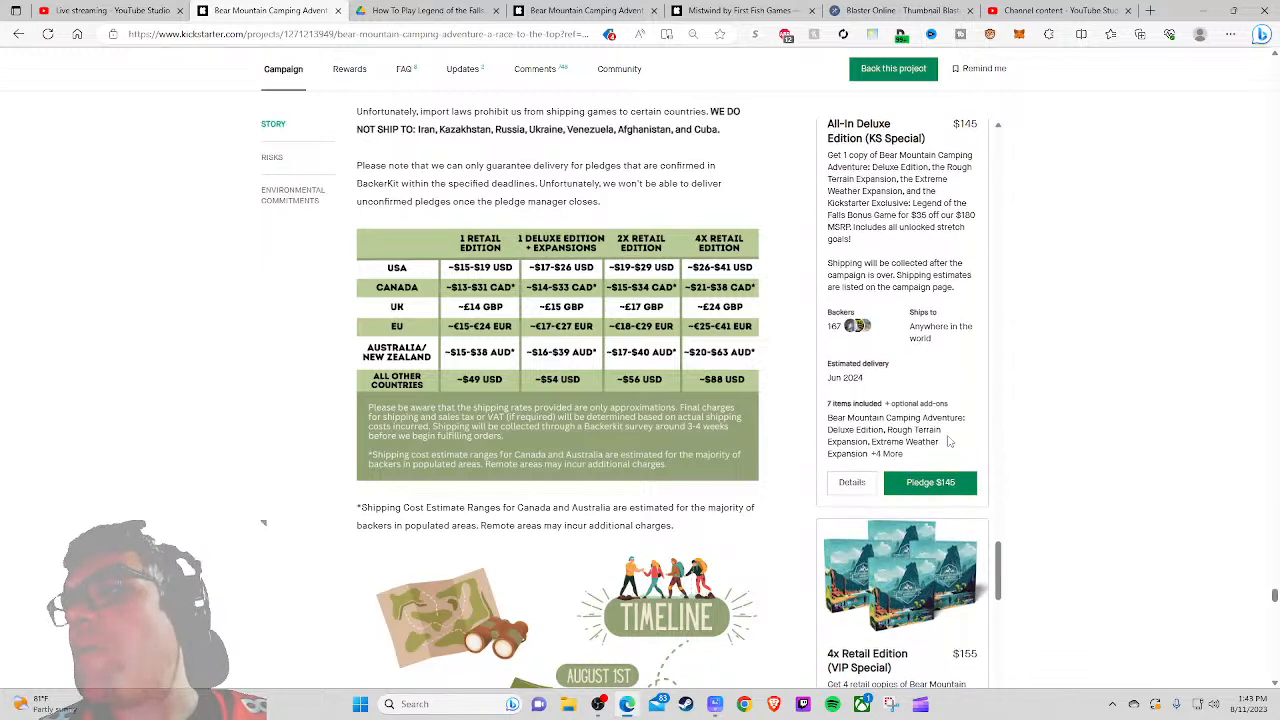
pyautogui.scroll(-3)
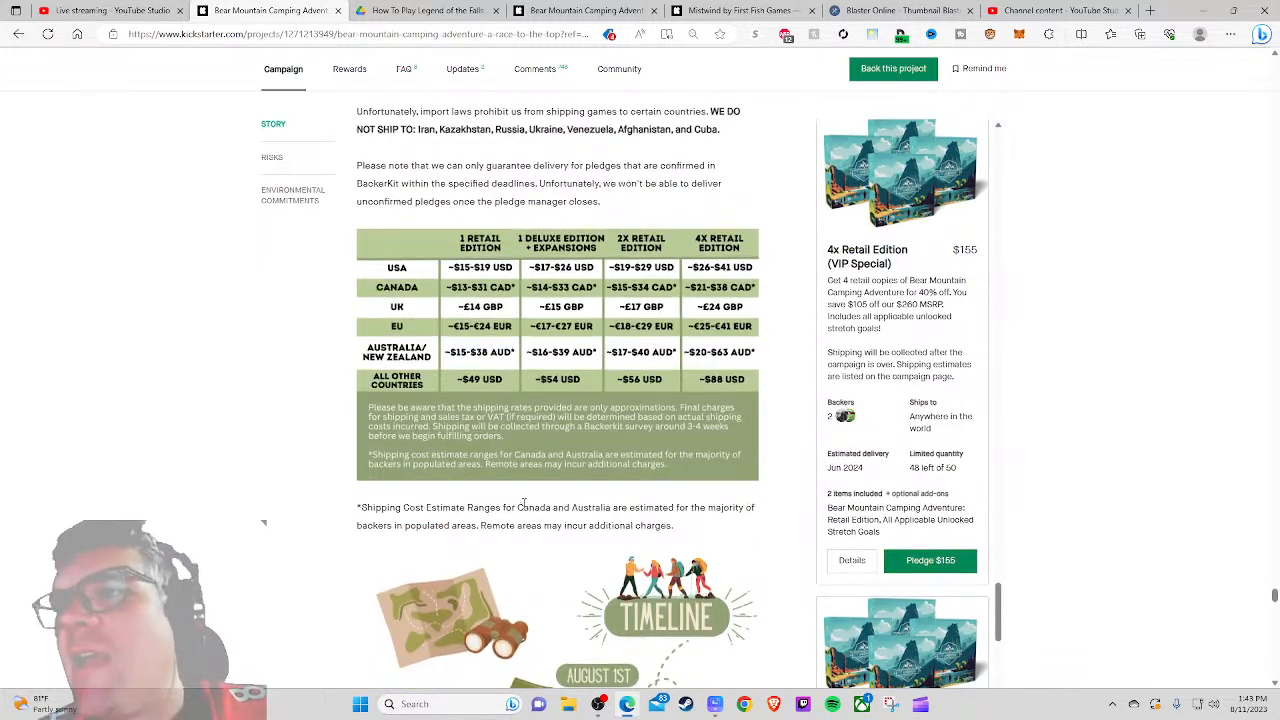
pyautogui.scroll(-3)
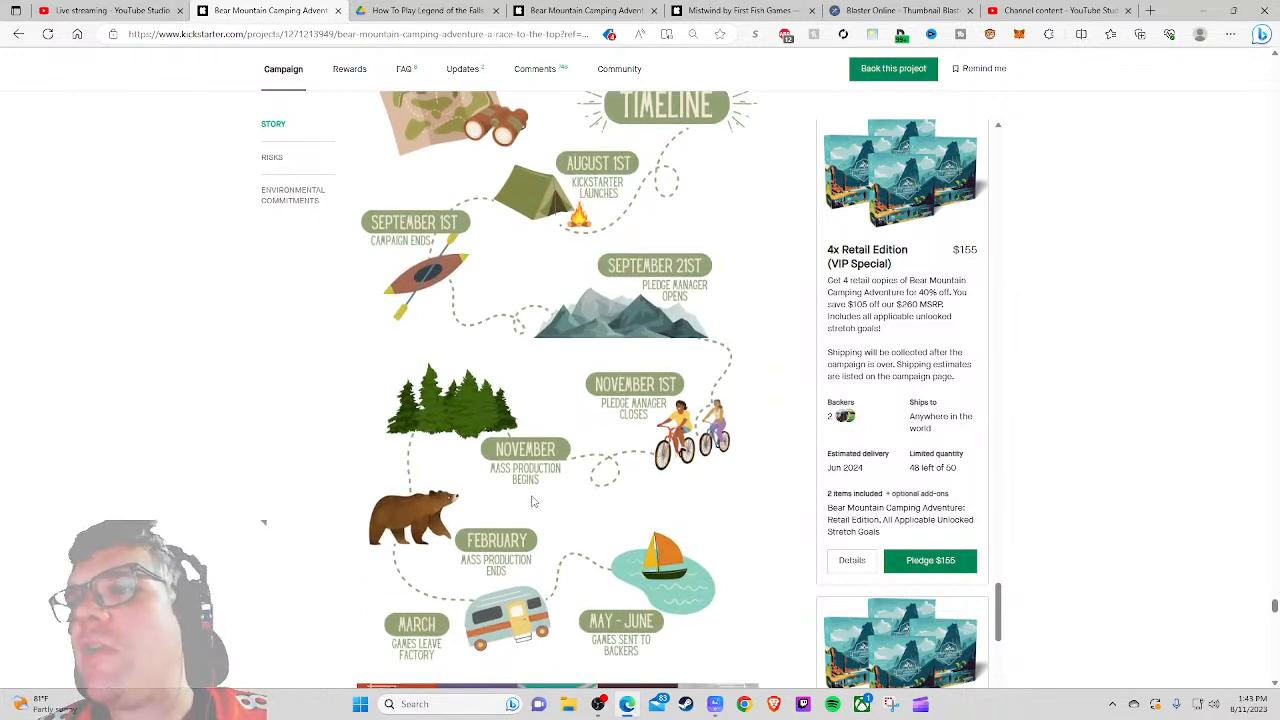
pyautogui.scroll(-3)
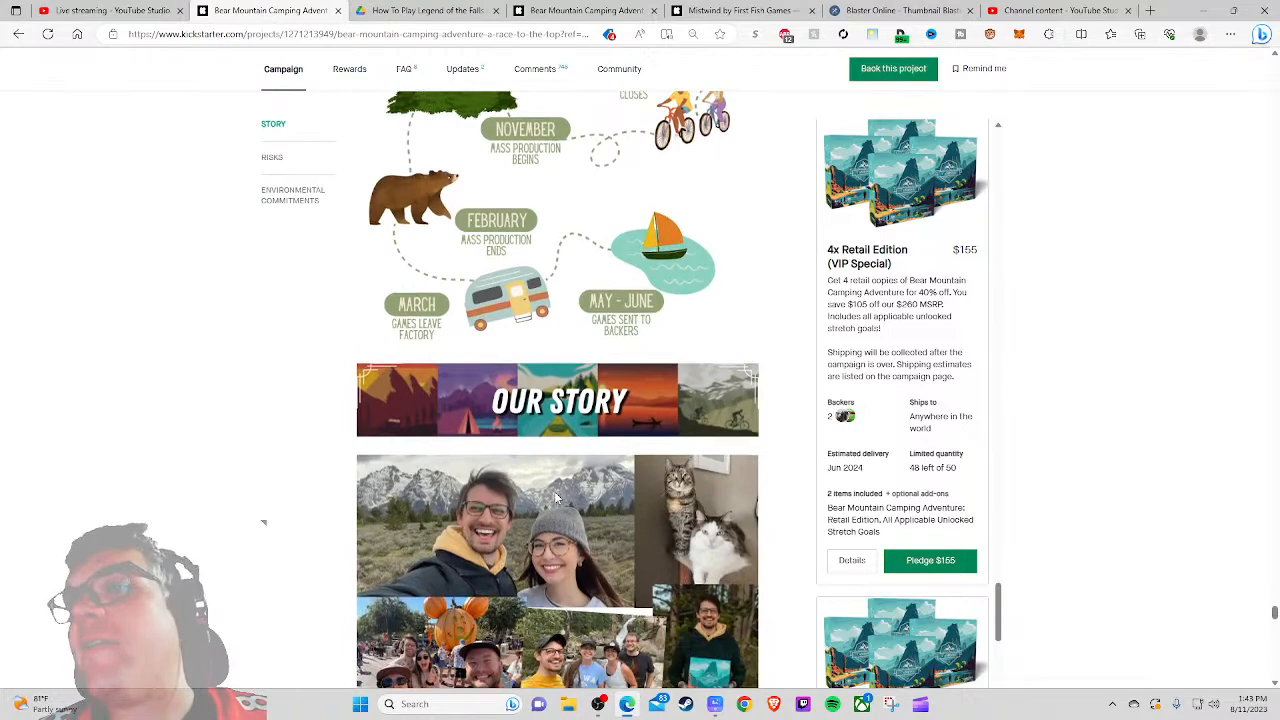
pyautogui.scroll(-3)
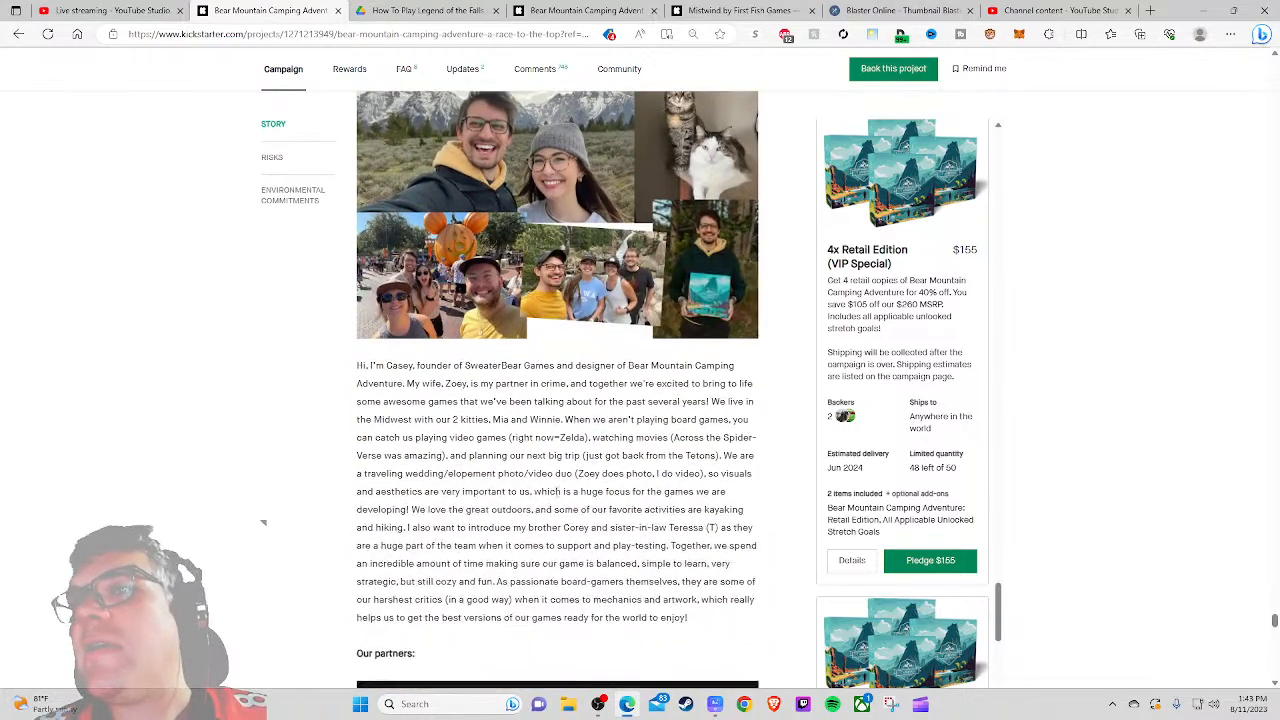
pyautogui.scroll(-3)
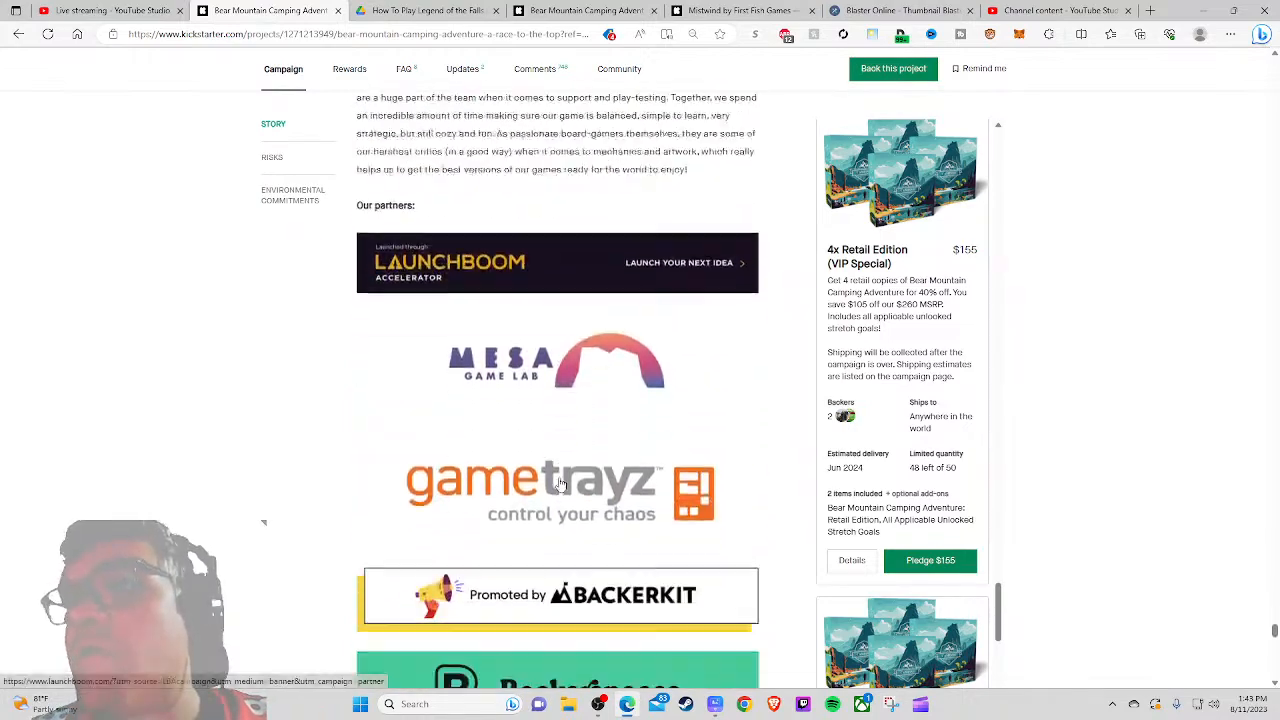
pyautogui.scroll(-3)
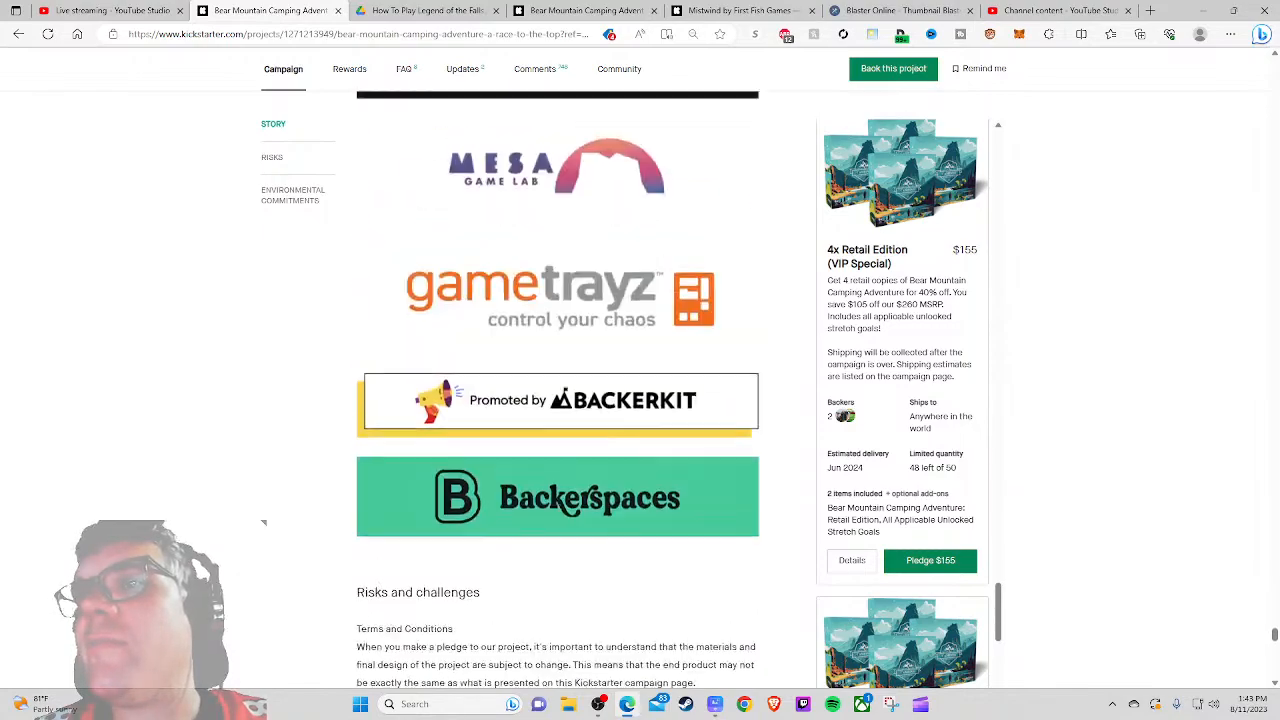
pyautogui.scroll(3)
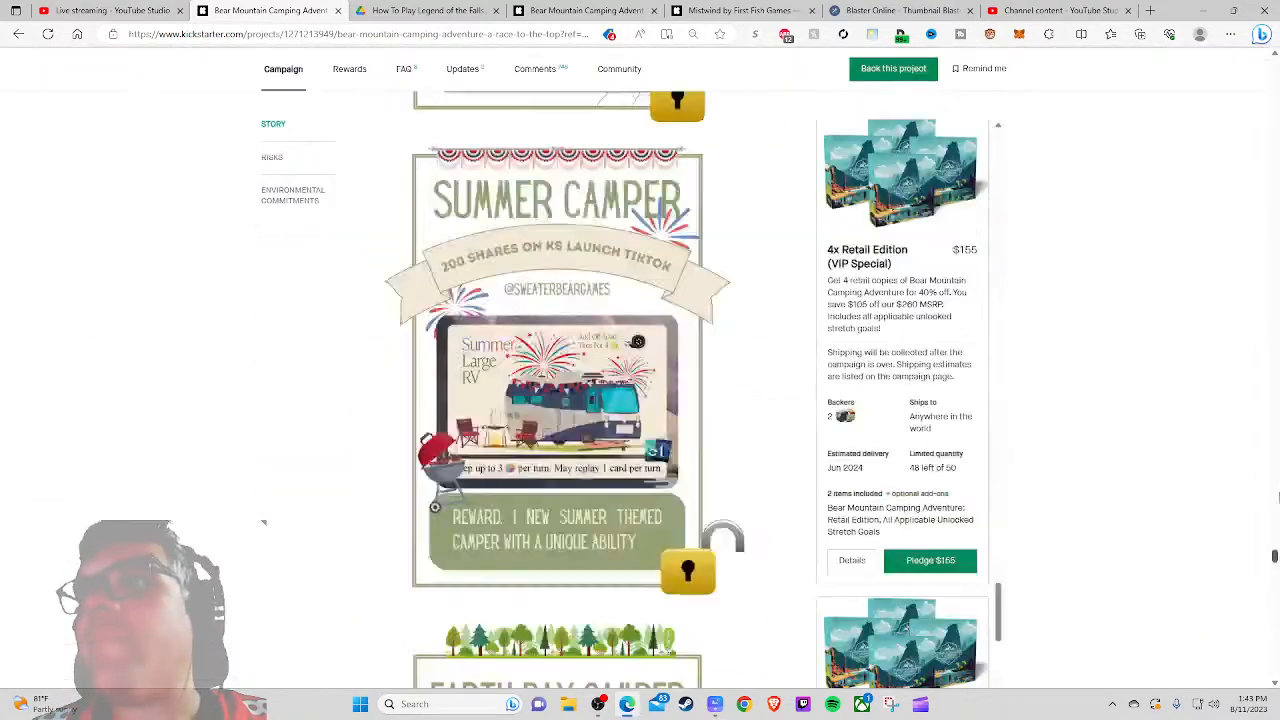
pyautogui.scroll(3)
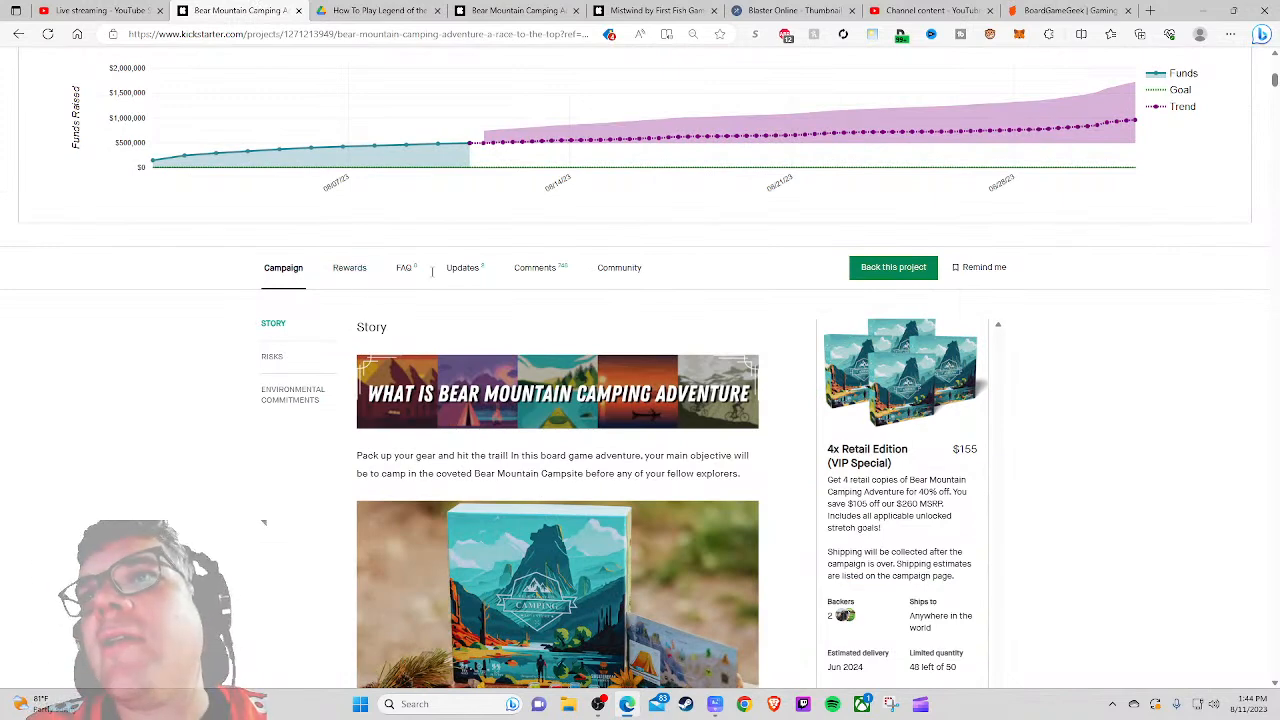
# Step: Read the FAQ answer to 'Is there a solo mode?', then switch to the campaign's Updates
pyautogui.click(404, 268)
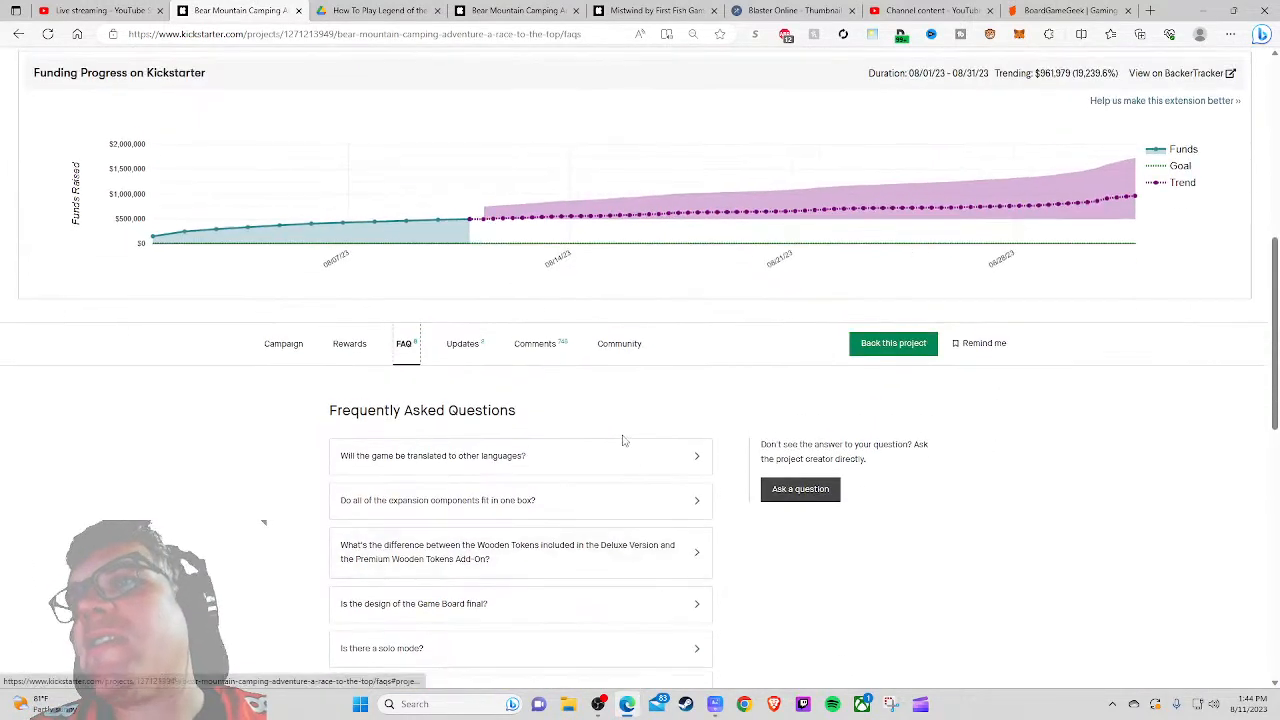
pyautogui.scroll(-3)
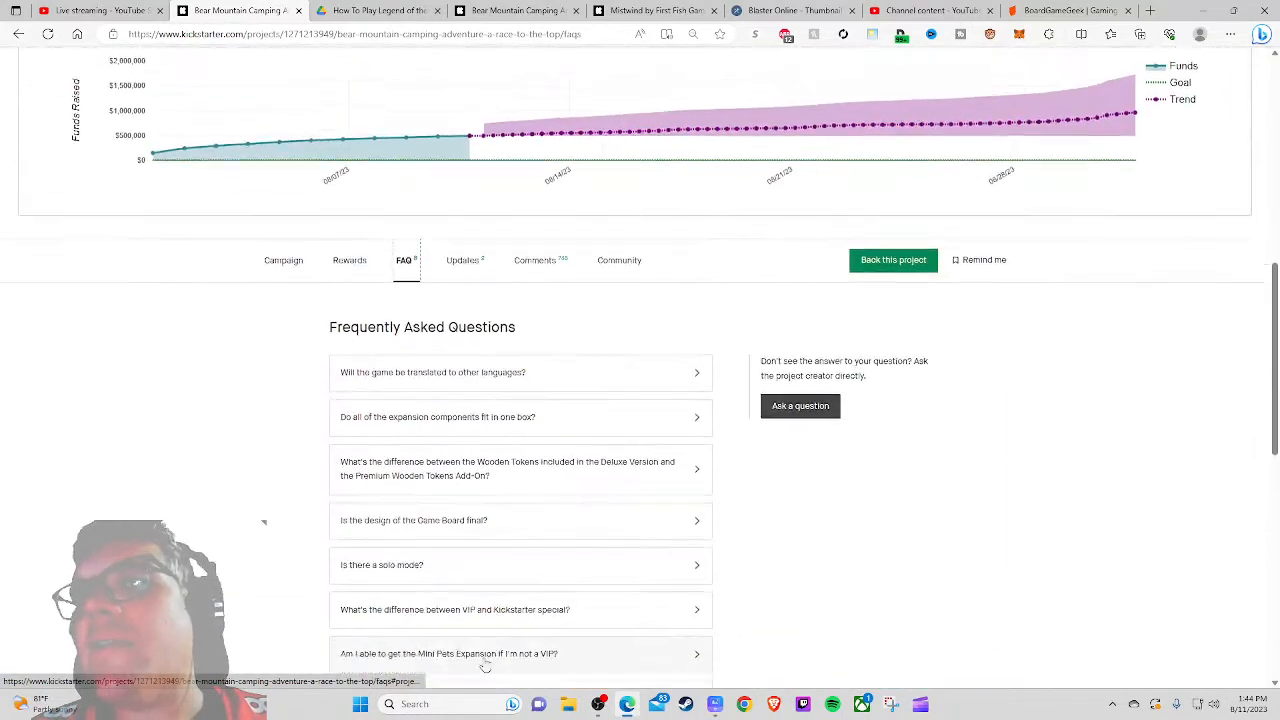
pyautogui.click(520, 564)
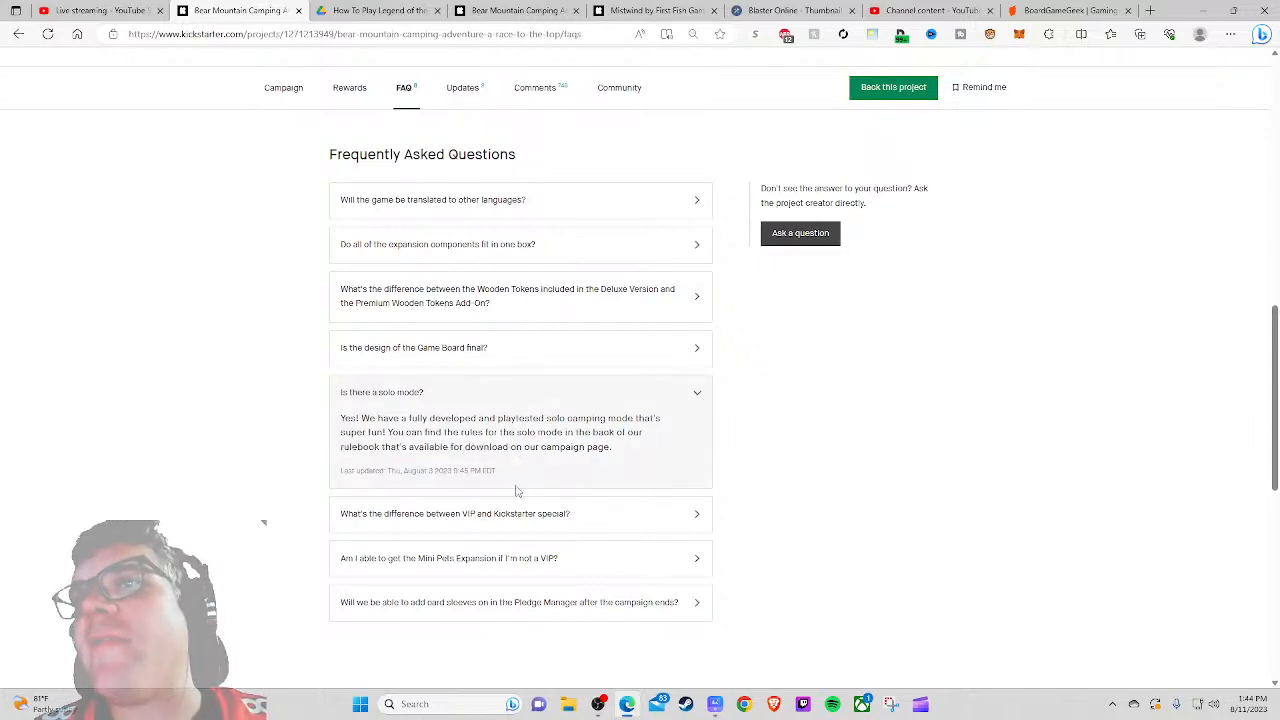
pyautogui.click(376, 12)
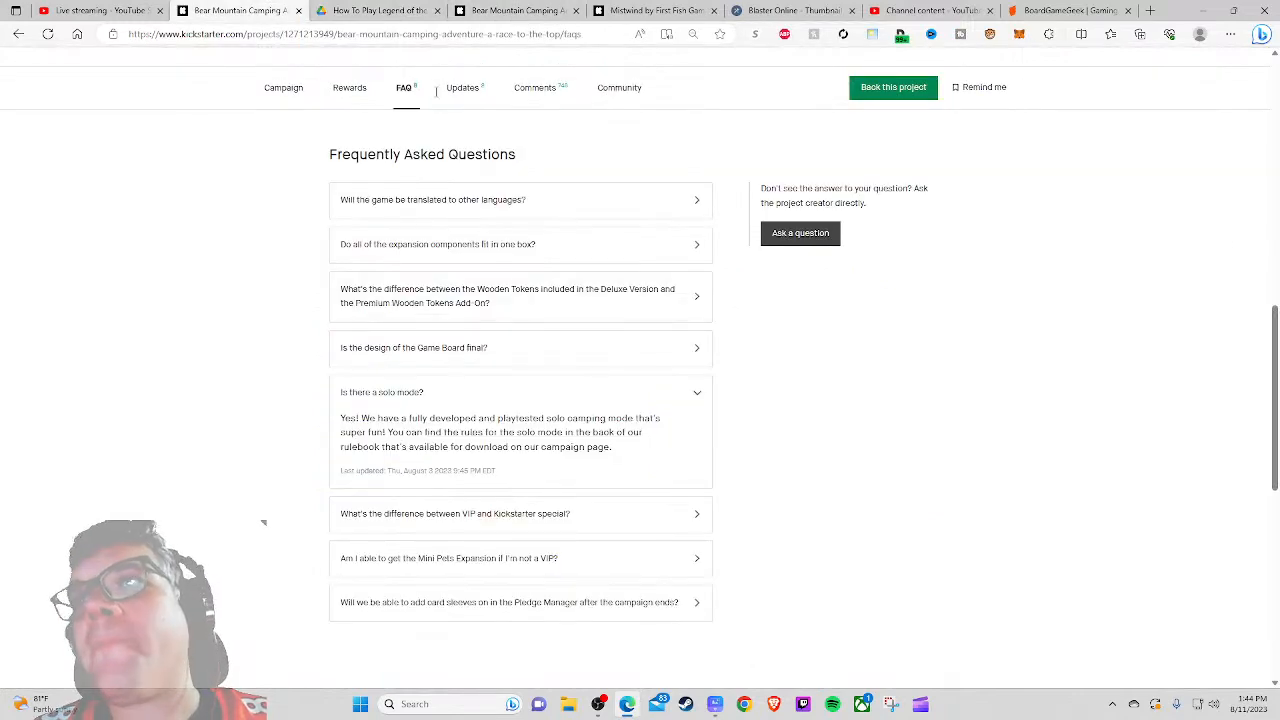
pyautogui.click(462, 88)
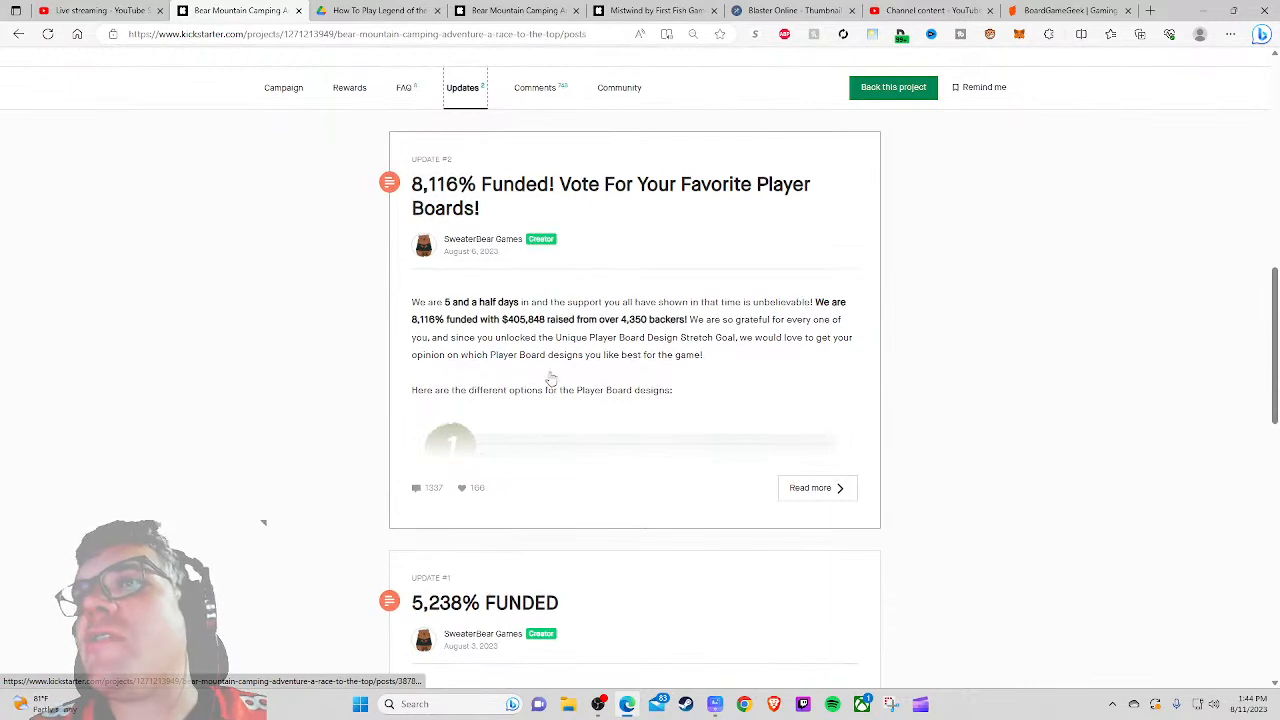
pyautogui.moveTo(436, 506)
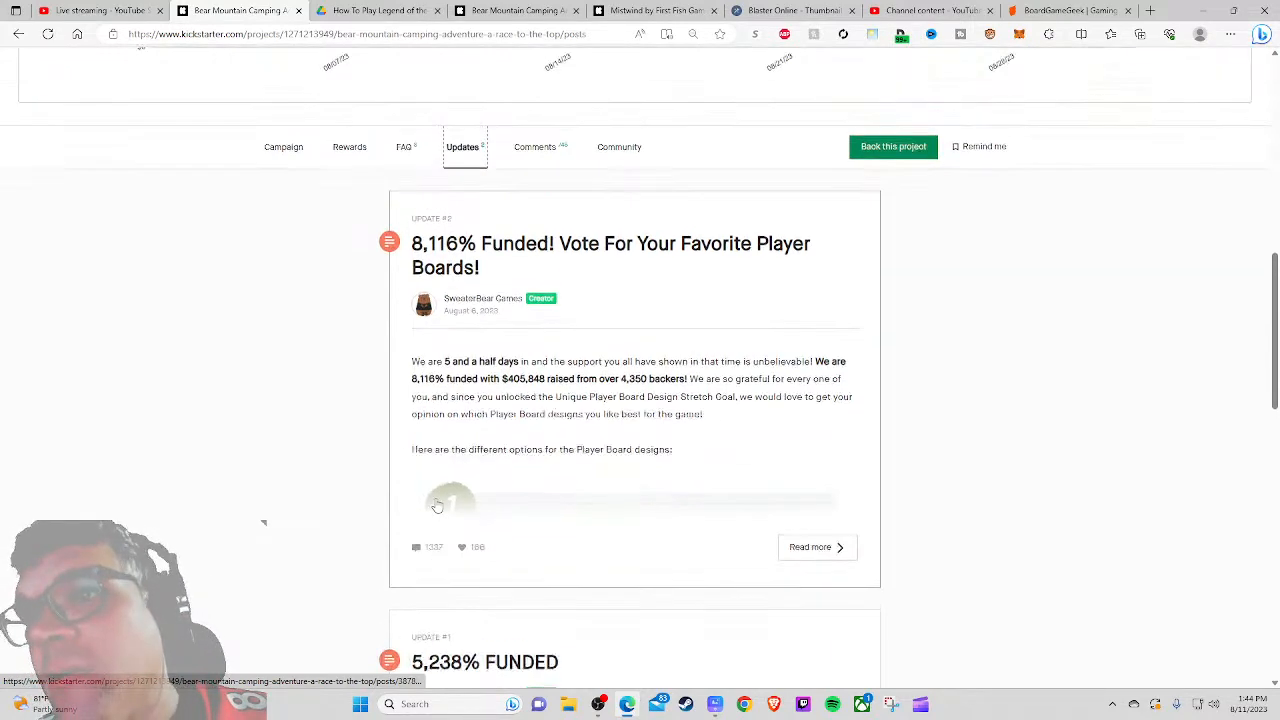
pyautogui.scroll(-3)
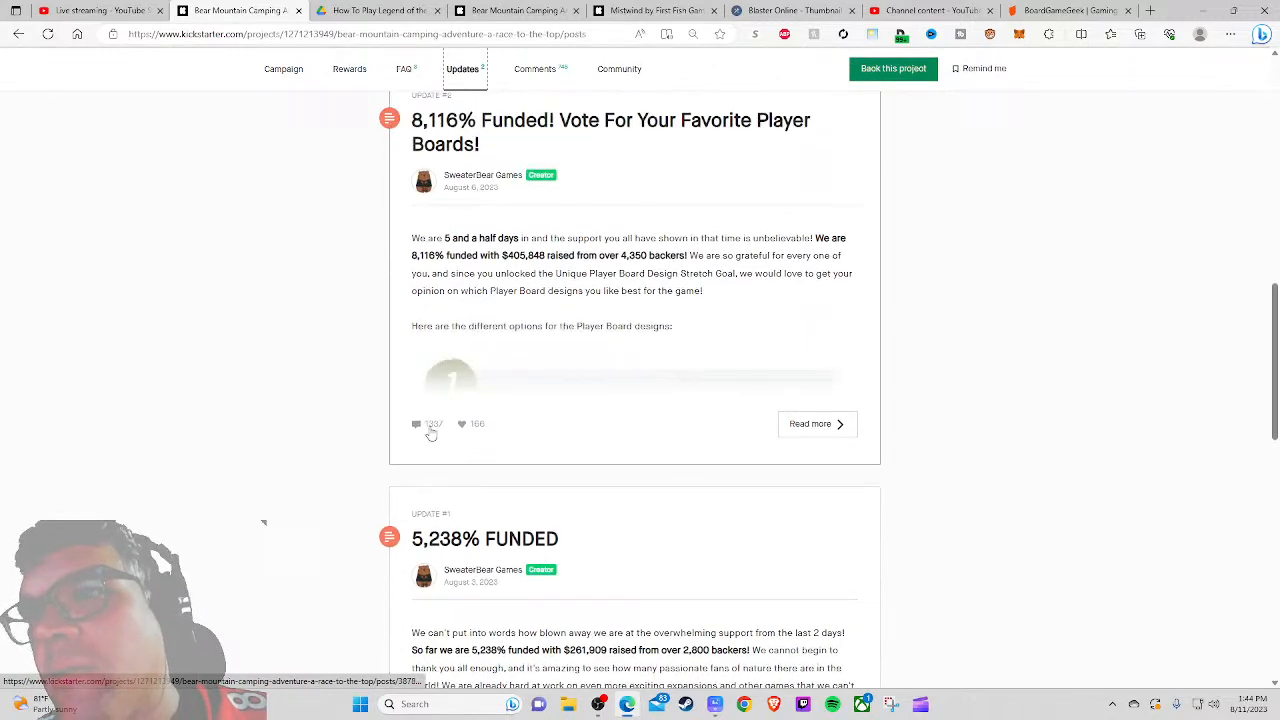
pyautogui.scroll(3)
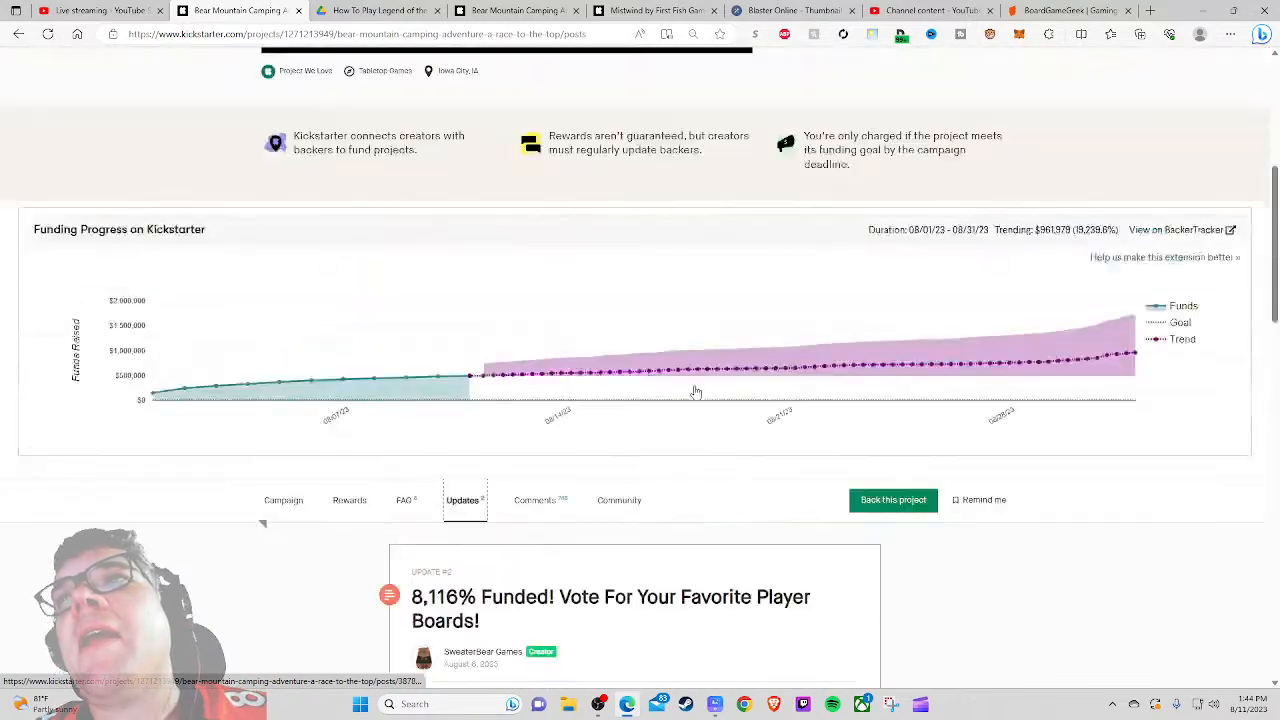
pyautogui.scroll(3)
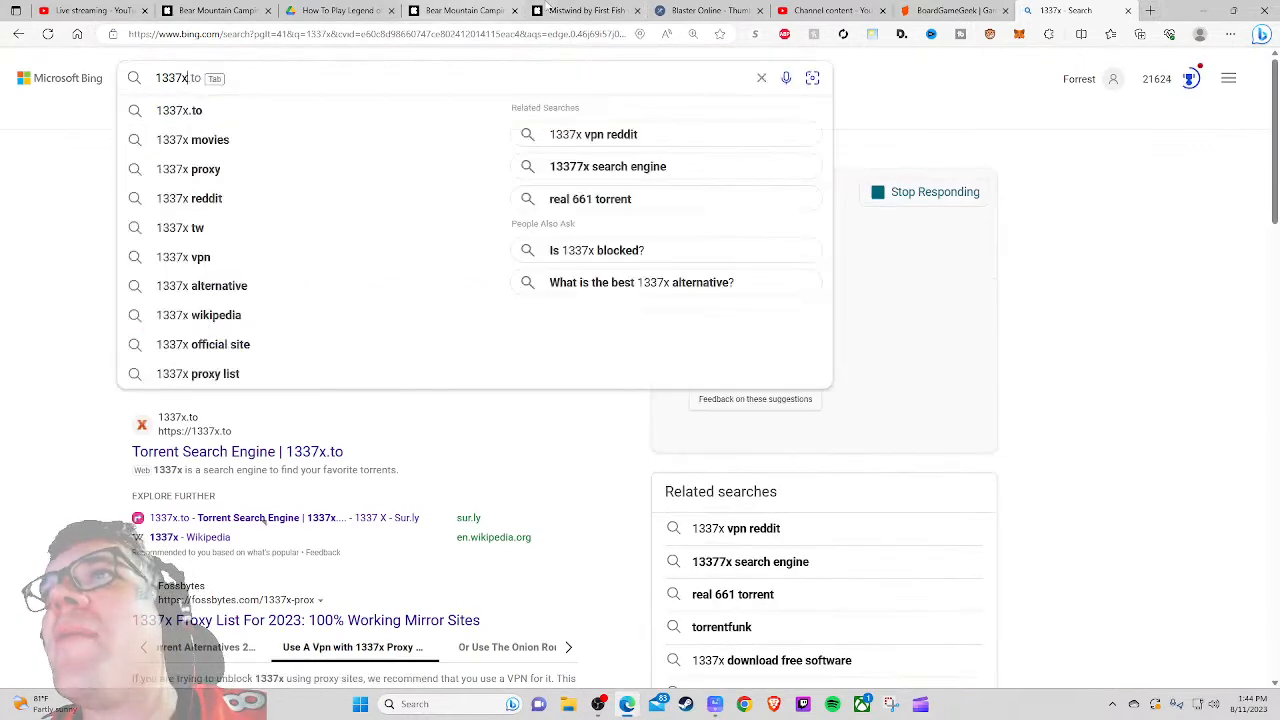
pyautogui.click(340, 10)
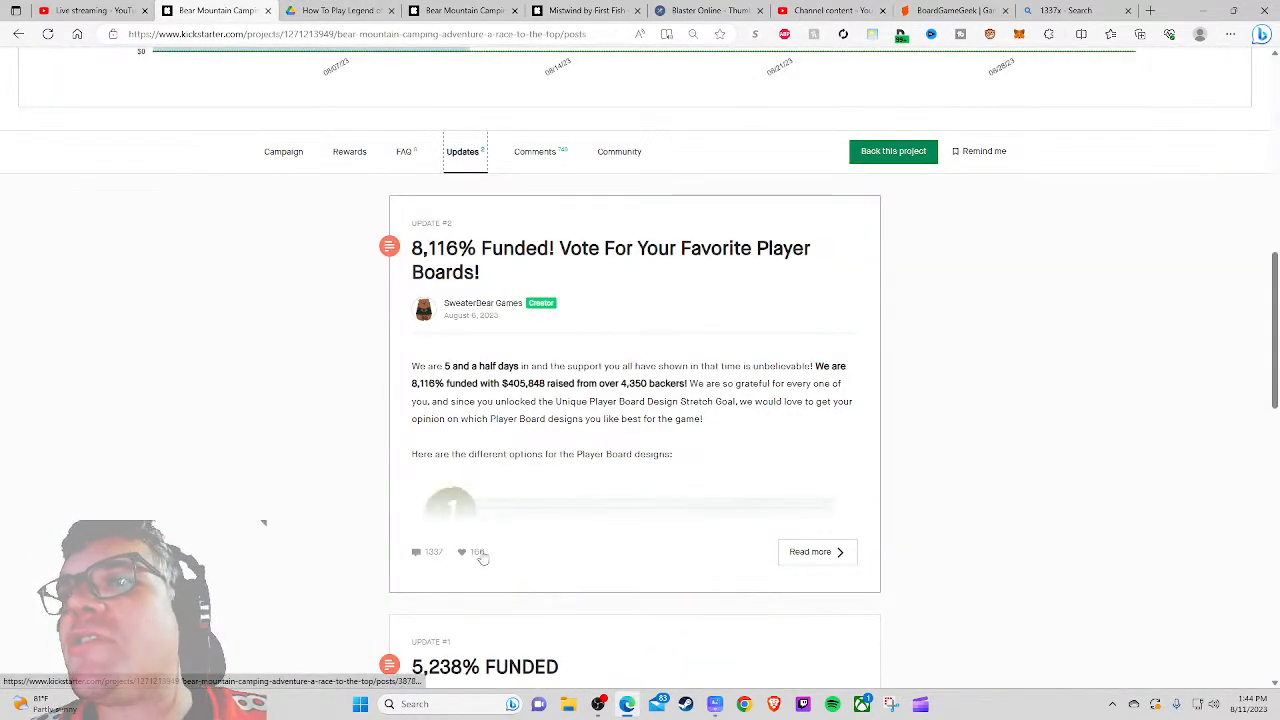
pyautogui.moveTo(416, 558)
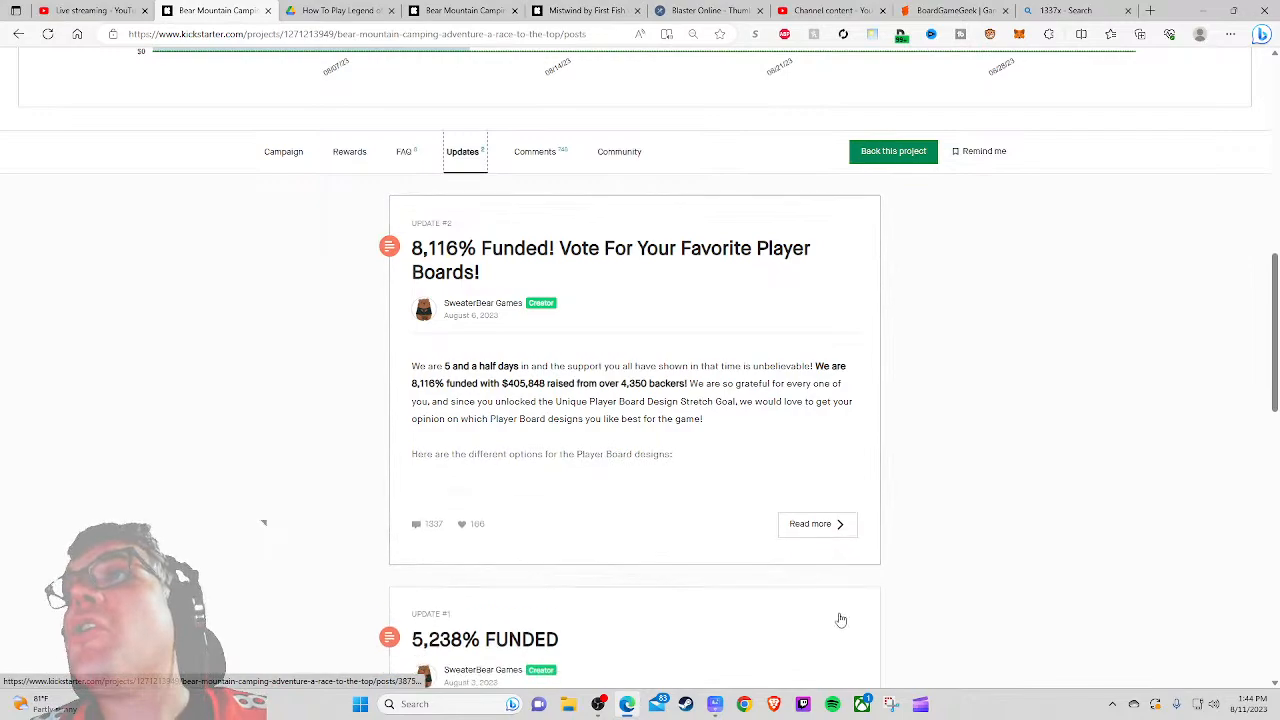
# Step: Open the '8,116% Funded!' update and read its eight player board designs
pyautogui.click(810, 524)
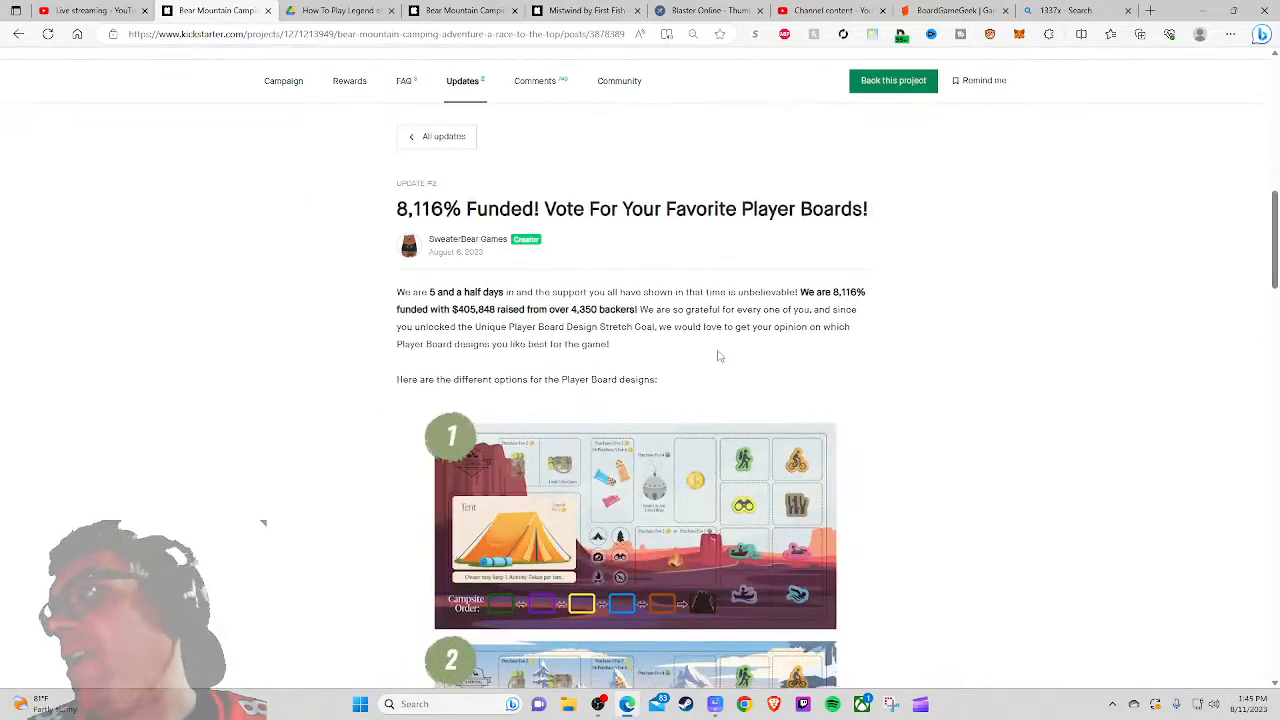
pyautogui.scroll(-3)
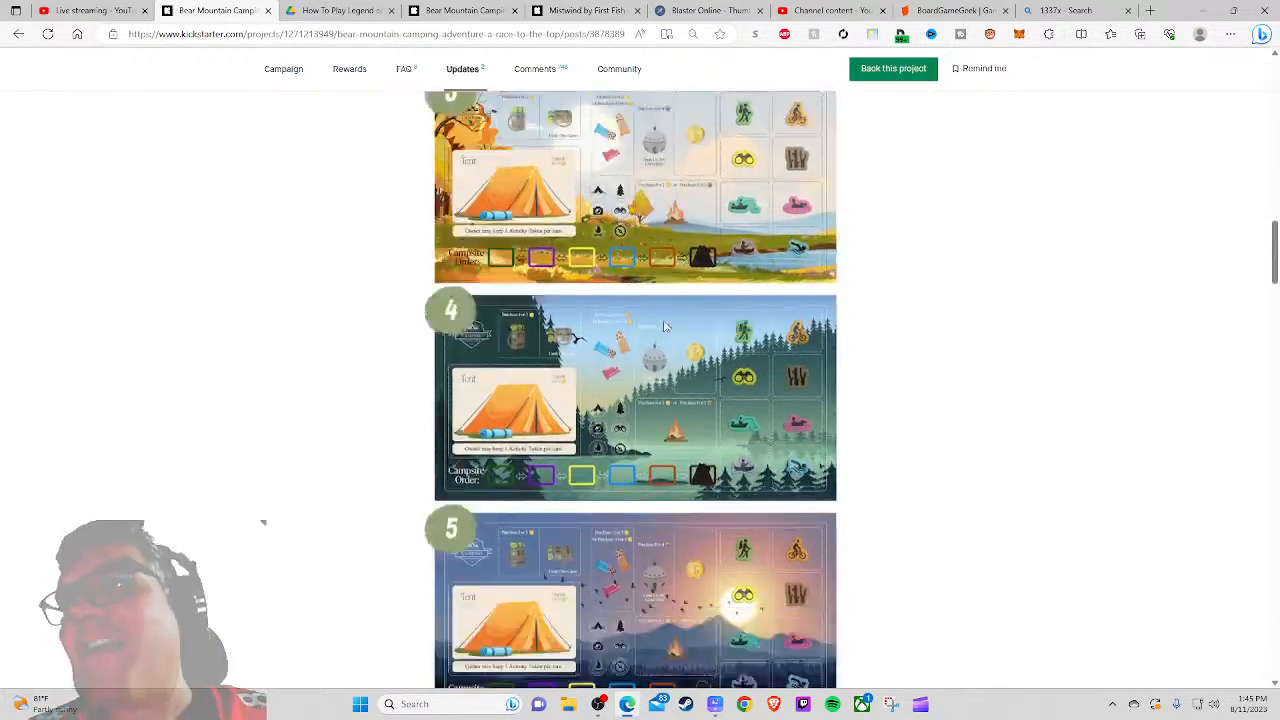
pyautogui.scroll(3)
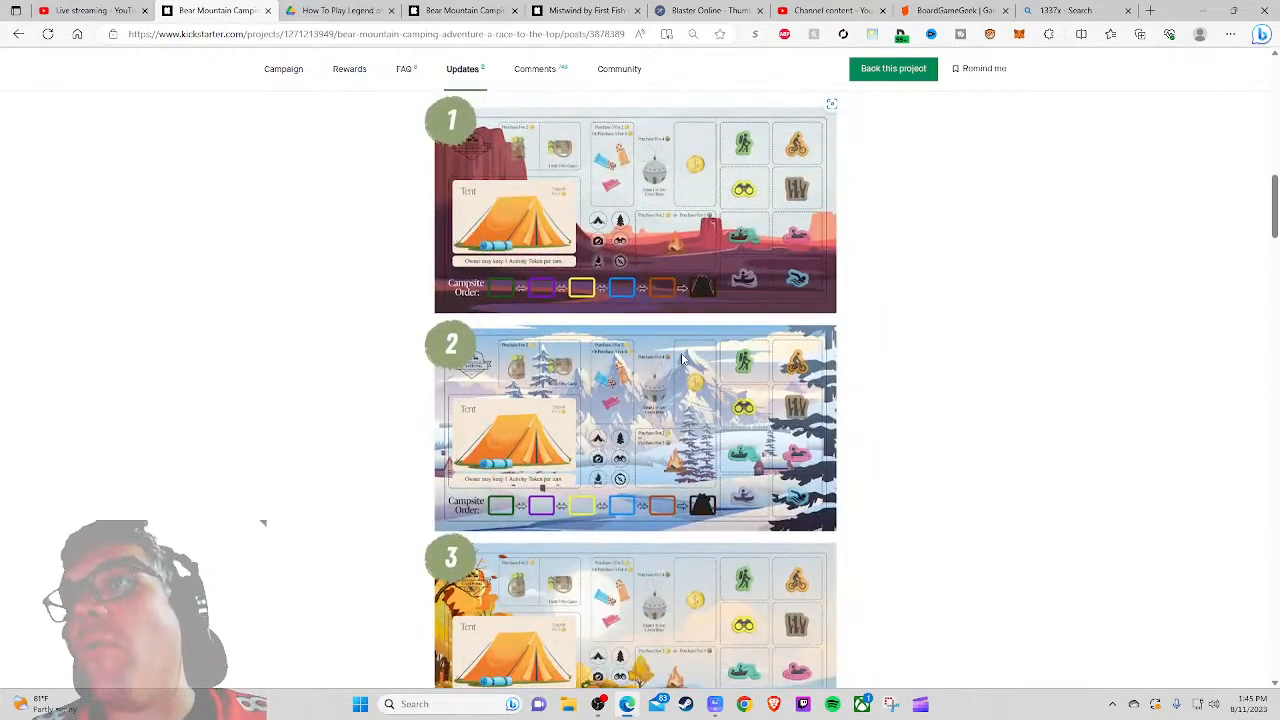
pyautogui.scroll(-3)
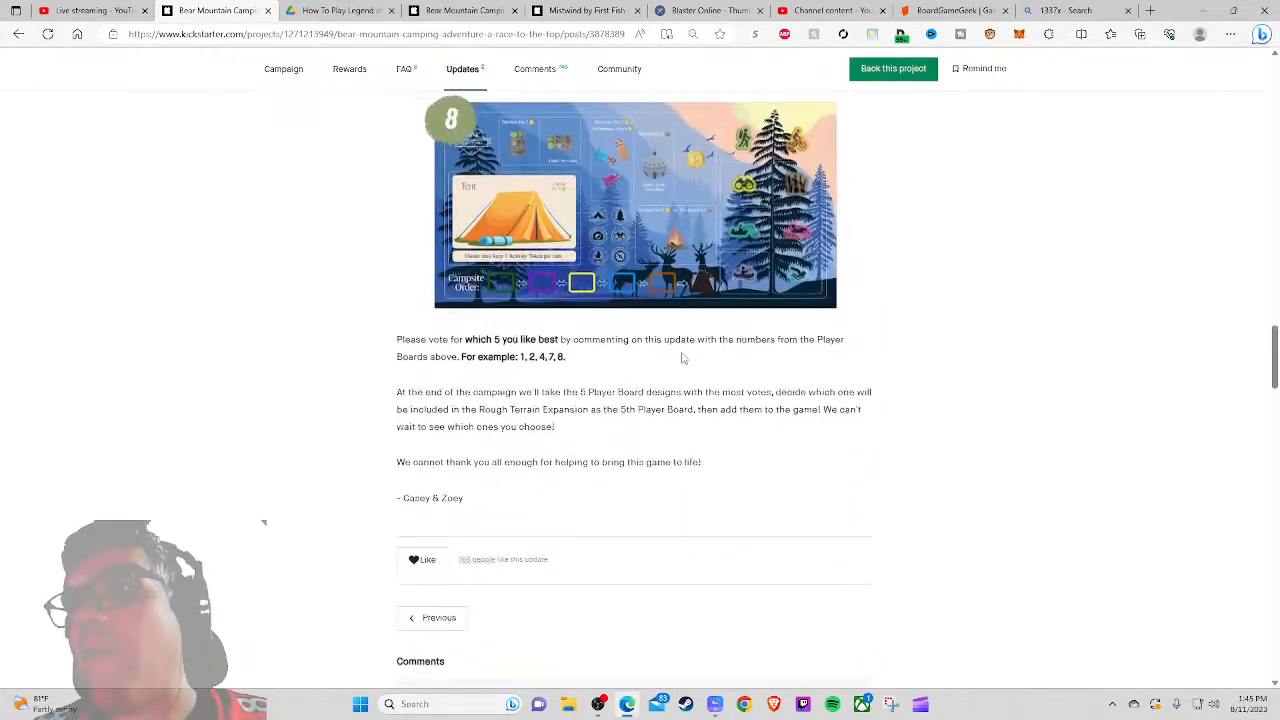
pyautogui.scroll(-3)
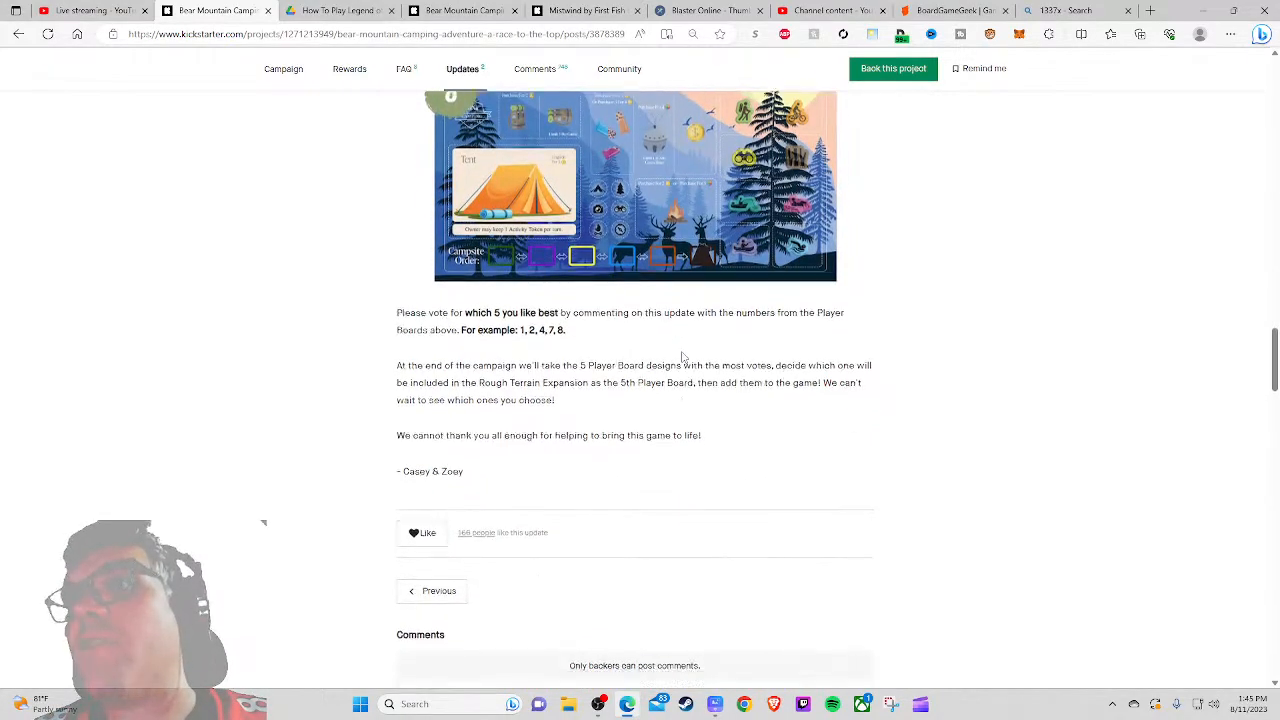
# Step: Read through the backer vote comments and return to the updates list
pyautogui.scroll(-3)
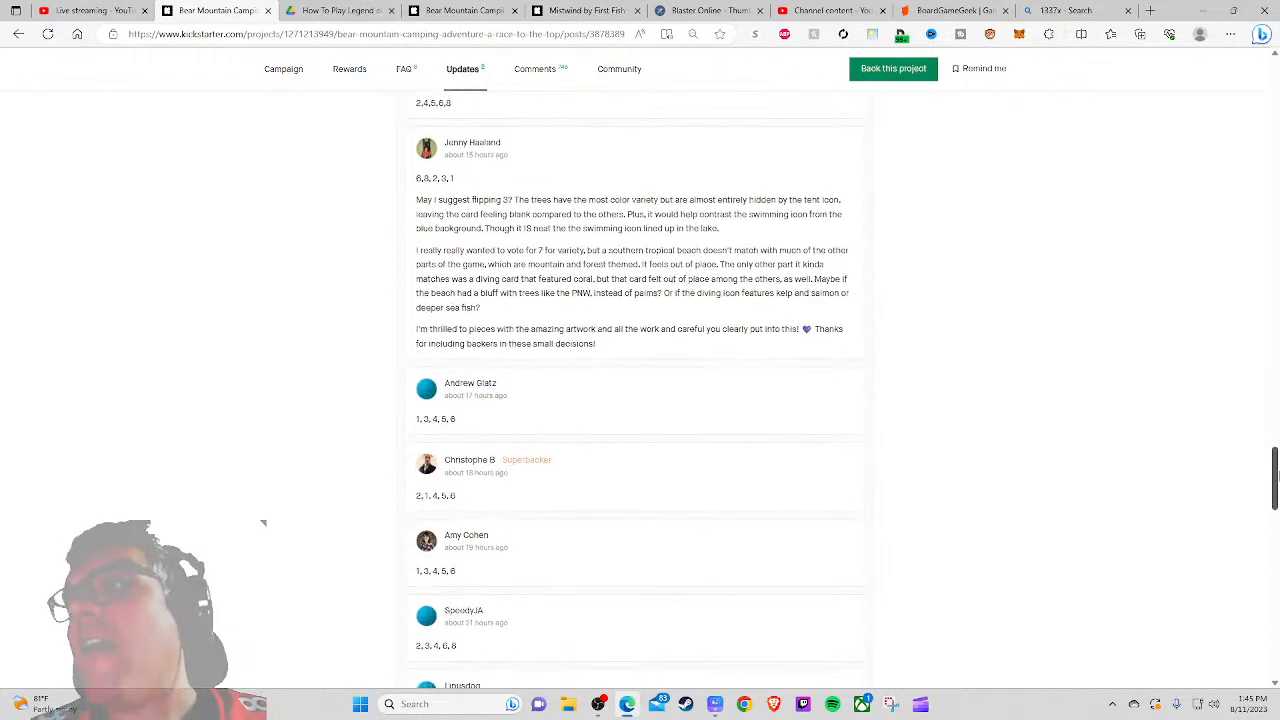
pyautogui.scroll(-3)
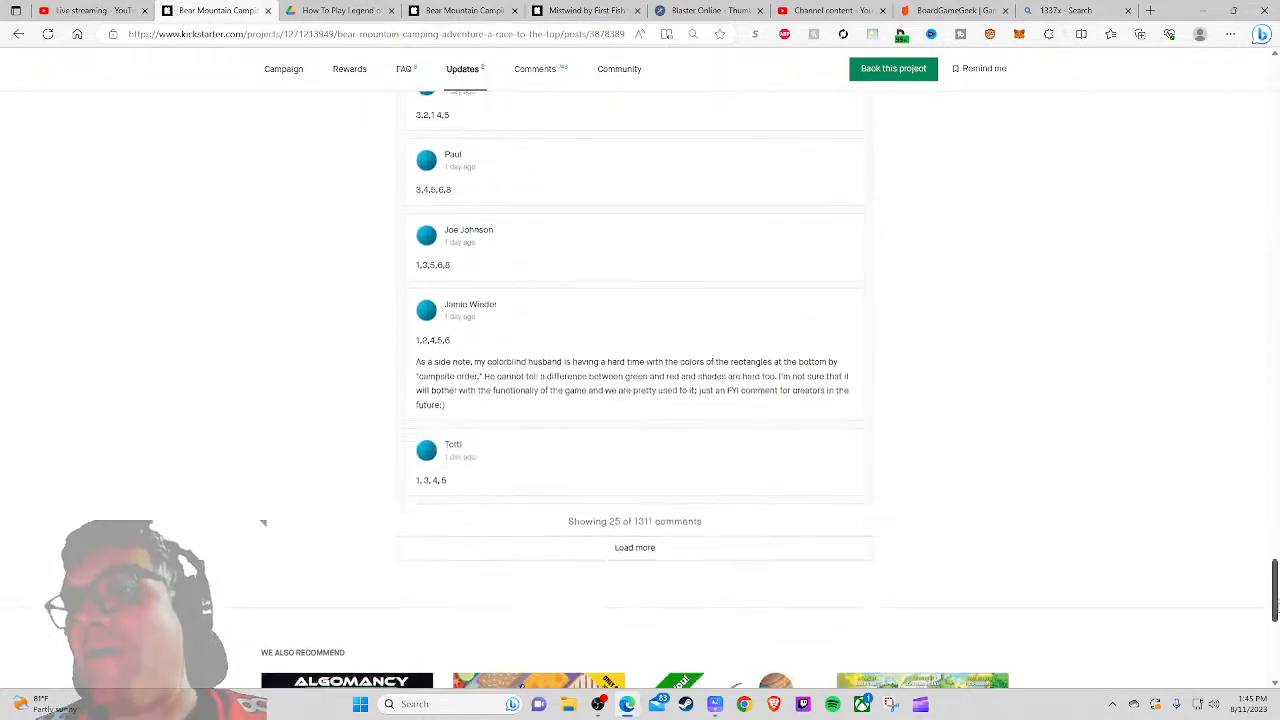
pyautogui.scroll(-3)
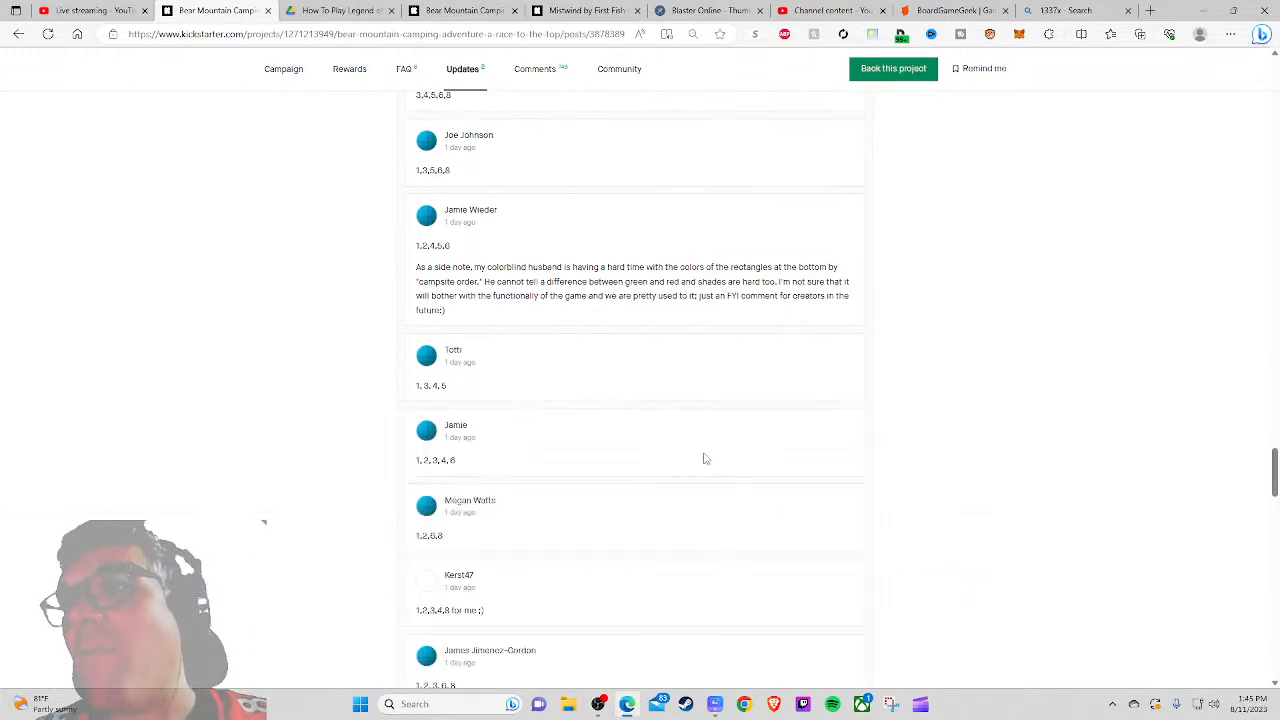
pyautogui.scroll(-3)
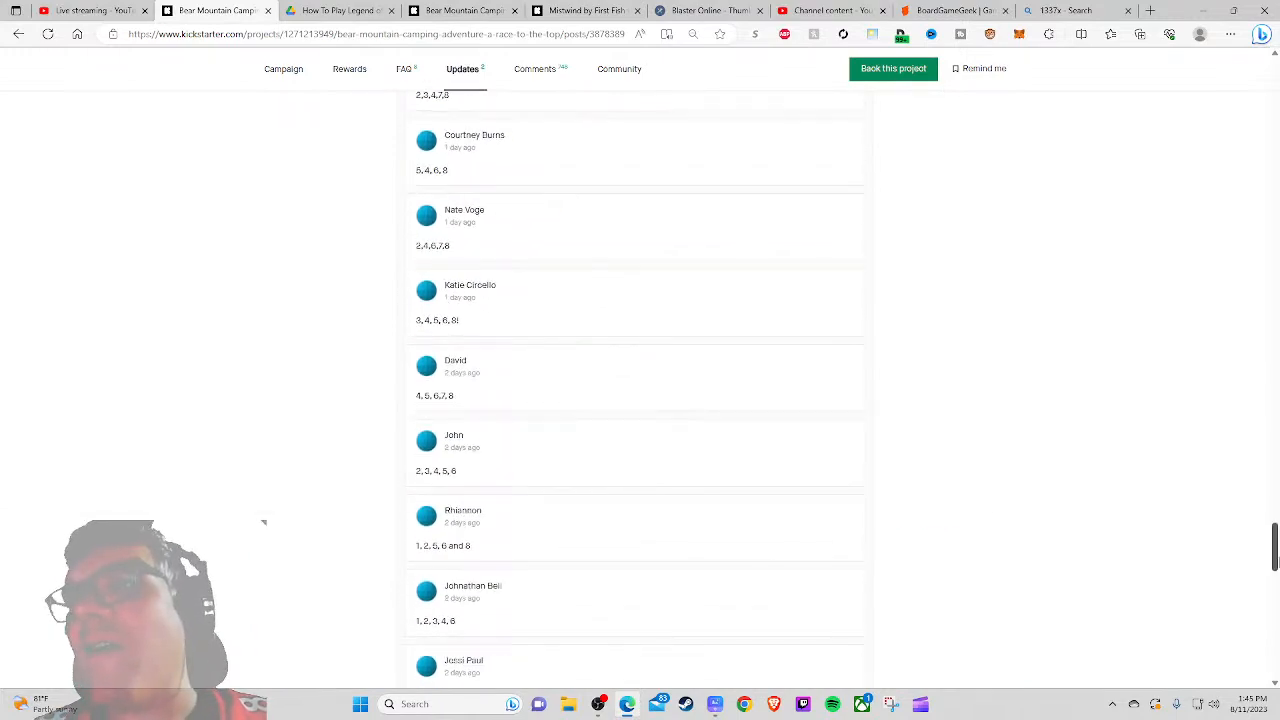
pyautogui.scroll(3)
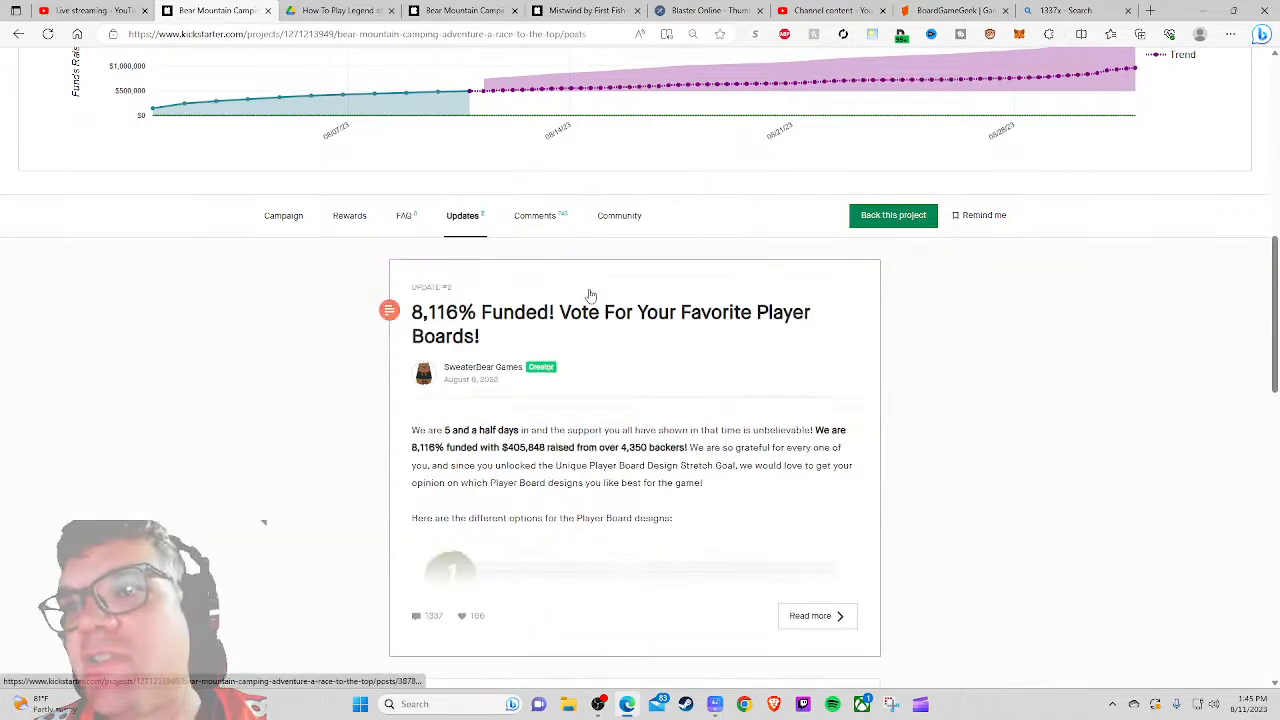
# Step: Bring up the Comments and load earlier replies under the creator's pinned national park question
pyautogui.scroll(3)
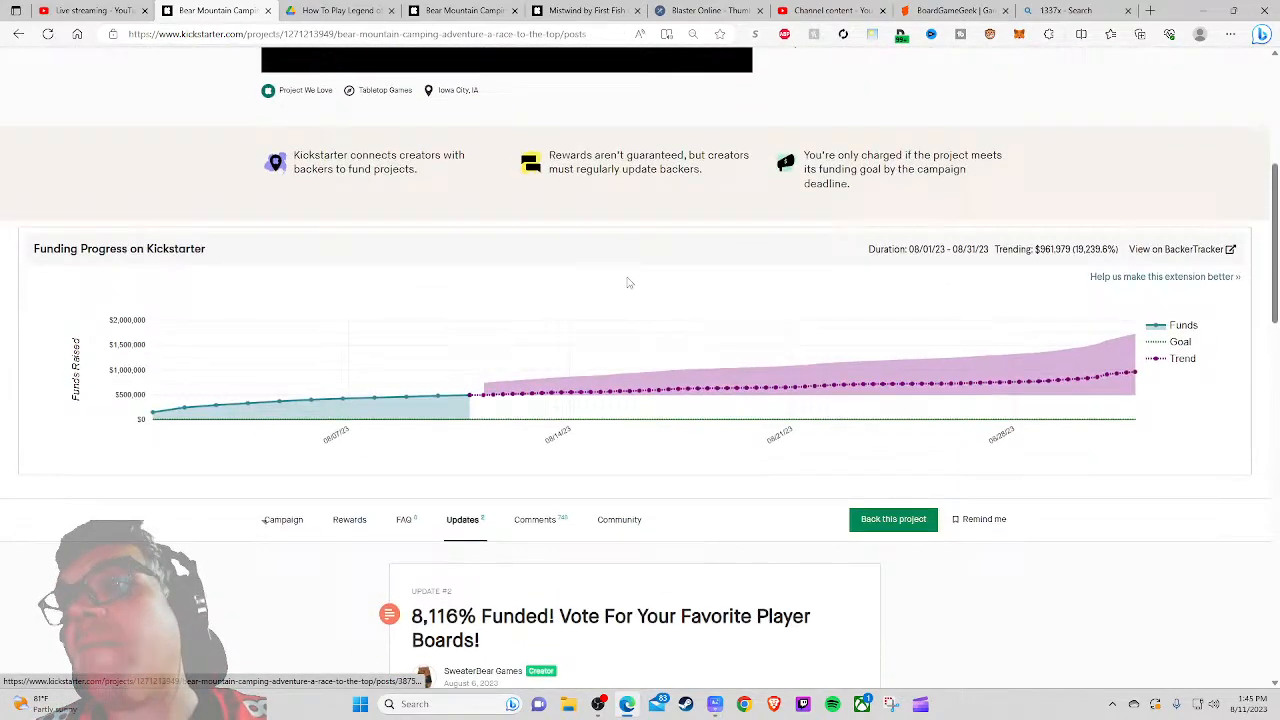
pyautogui.scroll(-3)
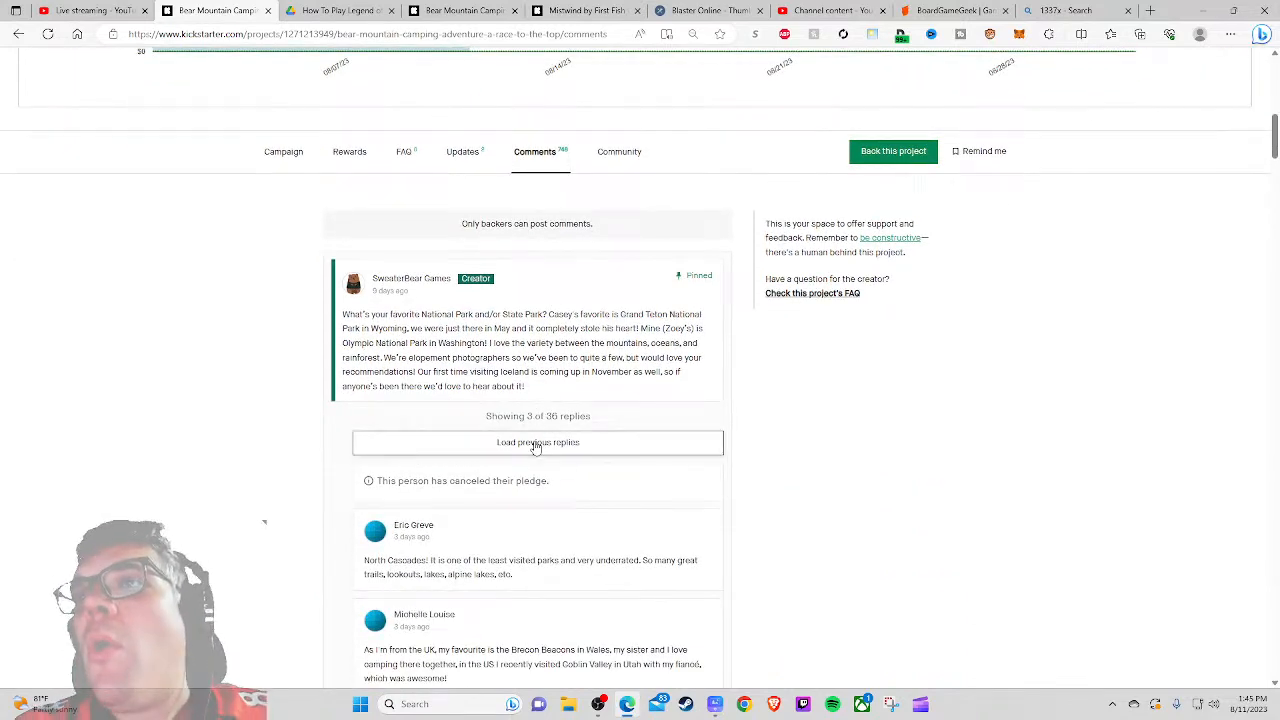
pyautogui.click(538, 442)
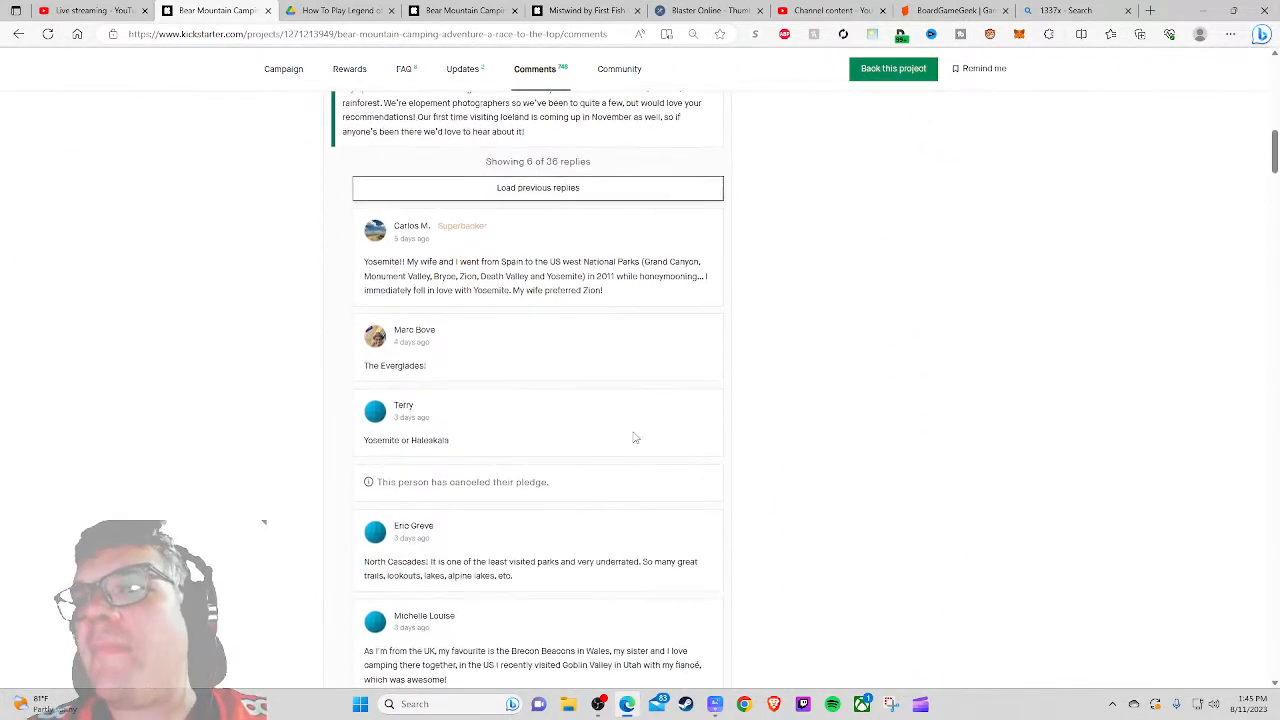
pyautogui.scroll(-3)
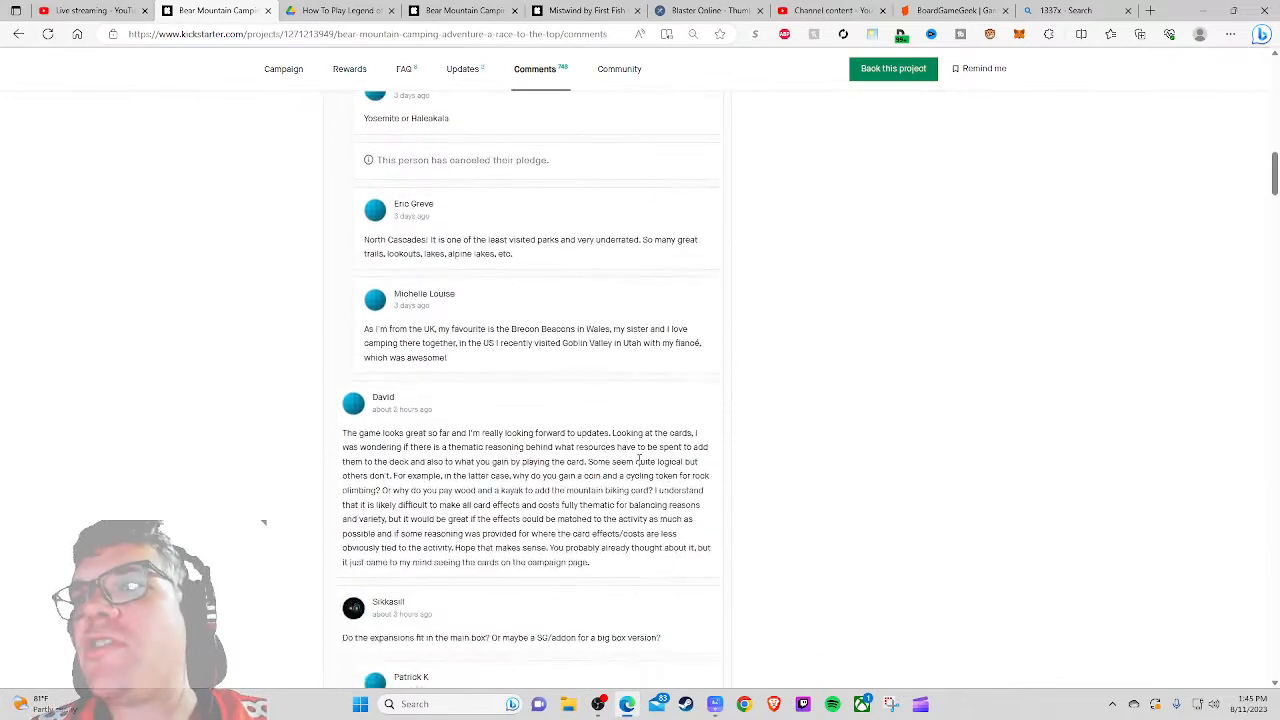
pyautogui.scroll(-3)
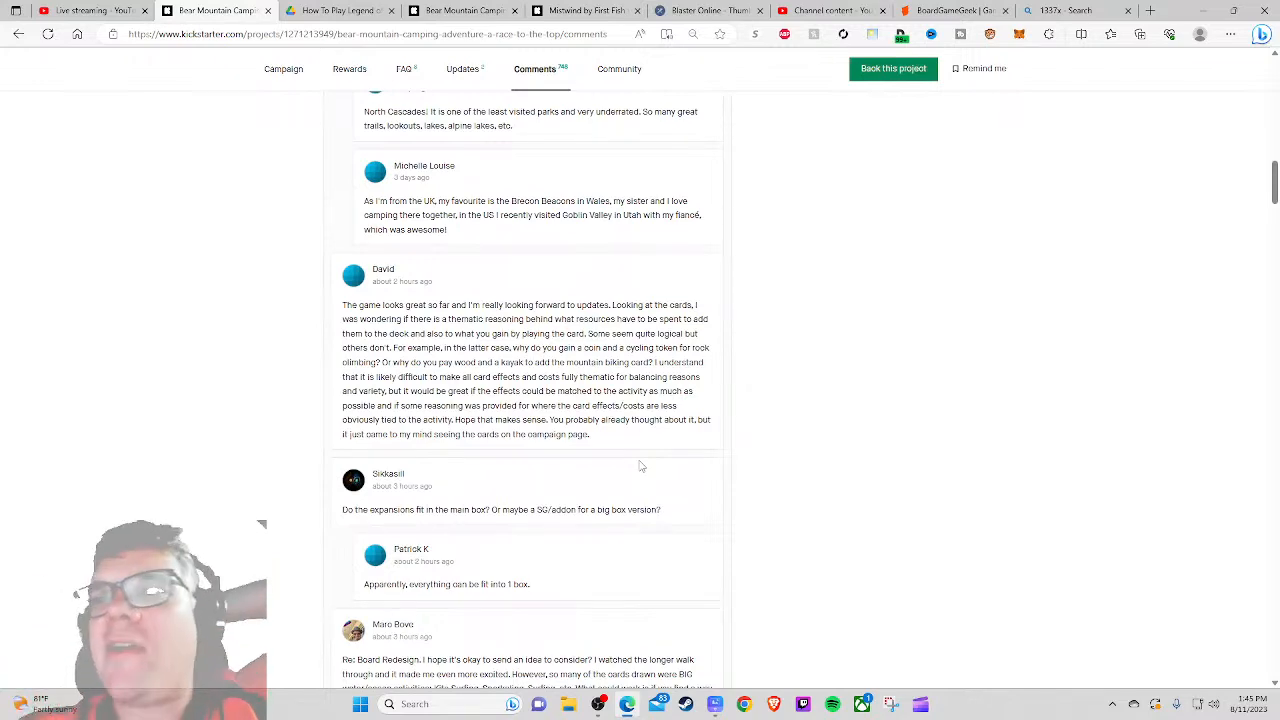
# Step: Browse the creator's pledge manager replies and scroll back to the campaign overview
pyautogui.scroll(-3)
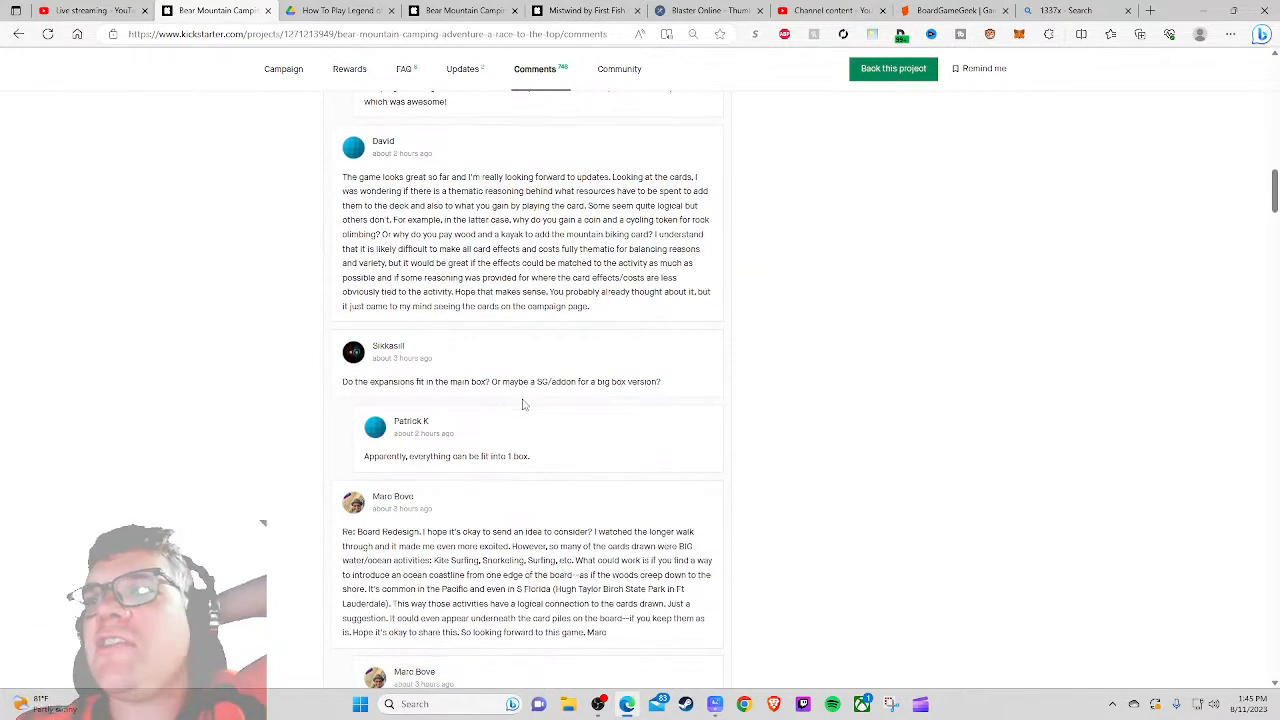
pyautogui.scroll(-3)
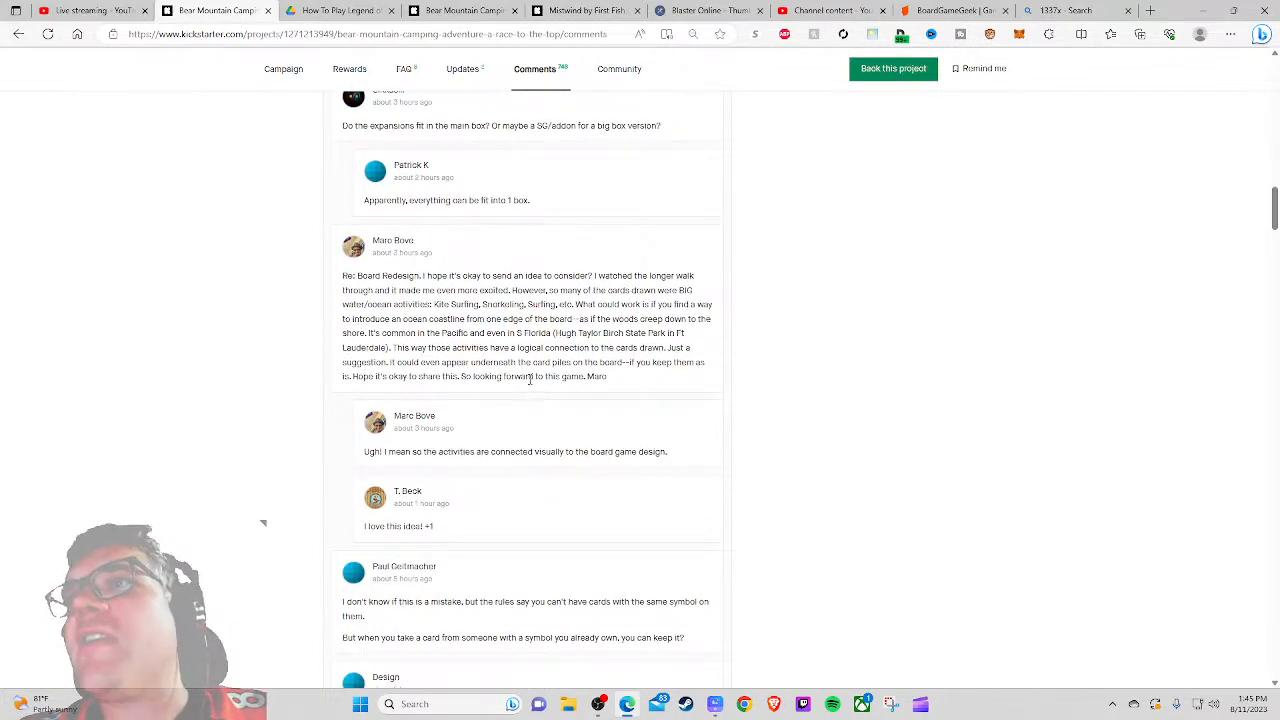
pyautogui.scroll(3)
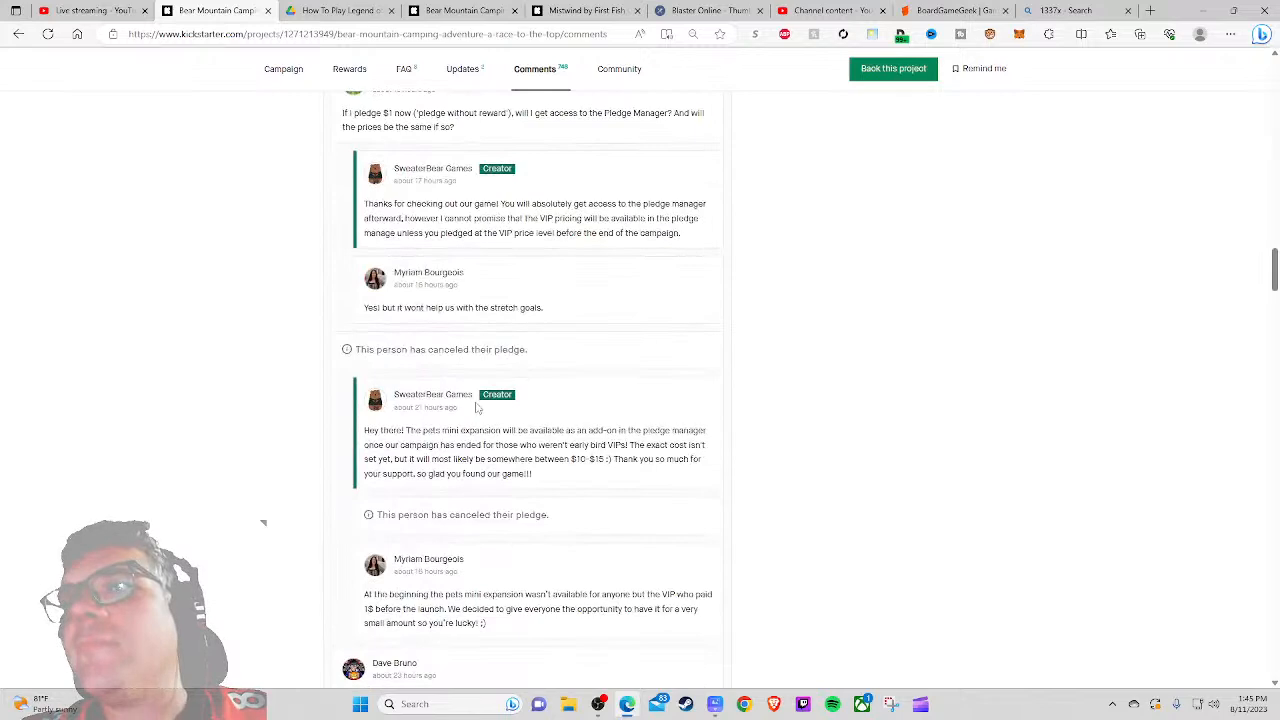
pyautogui.scroll(-3)
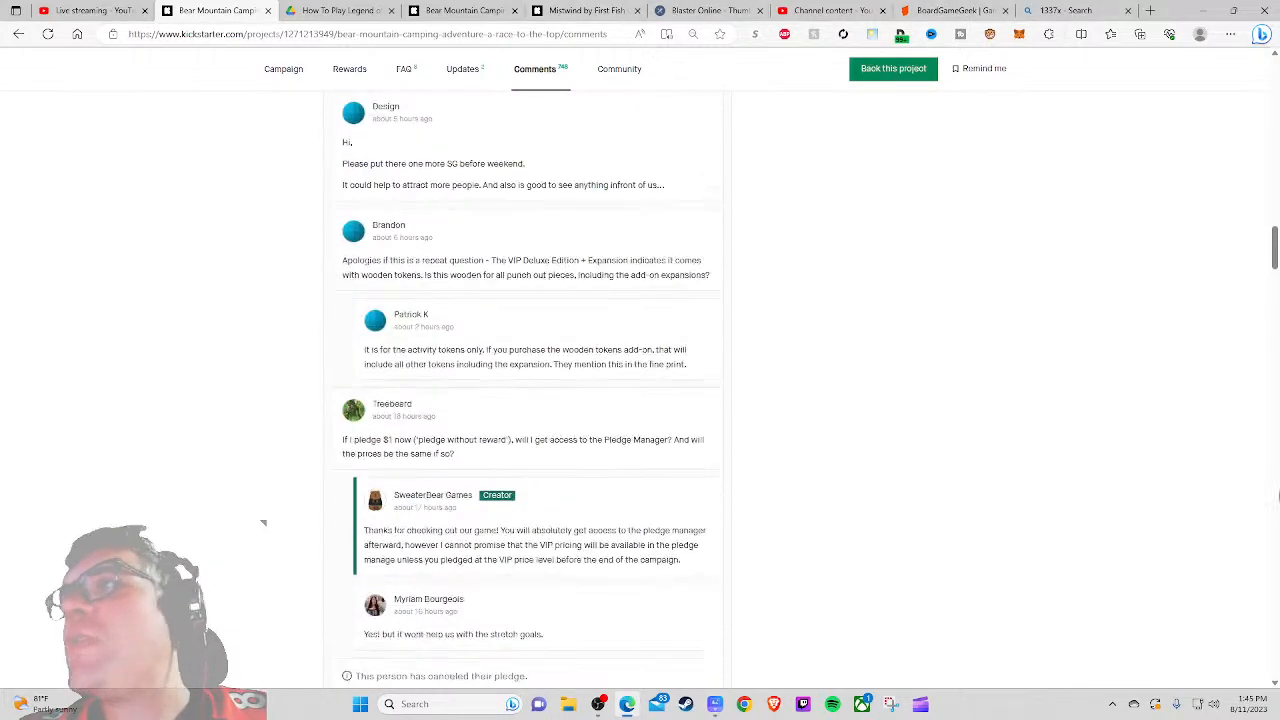
pyautogui.scroll(3)
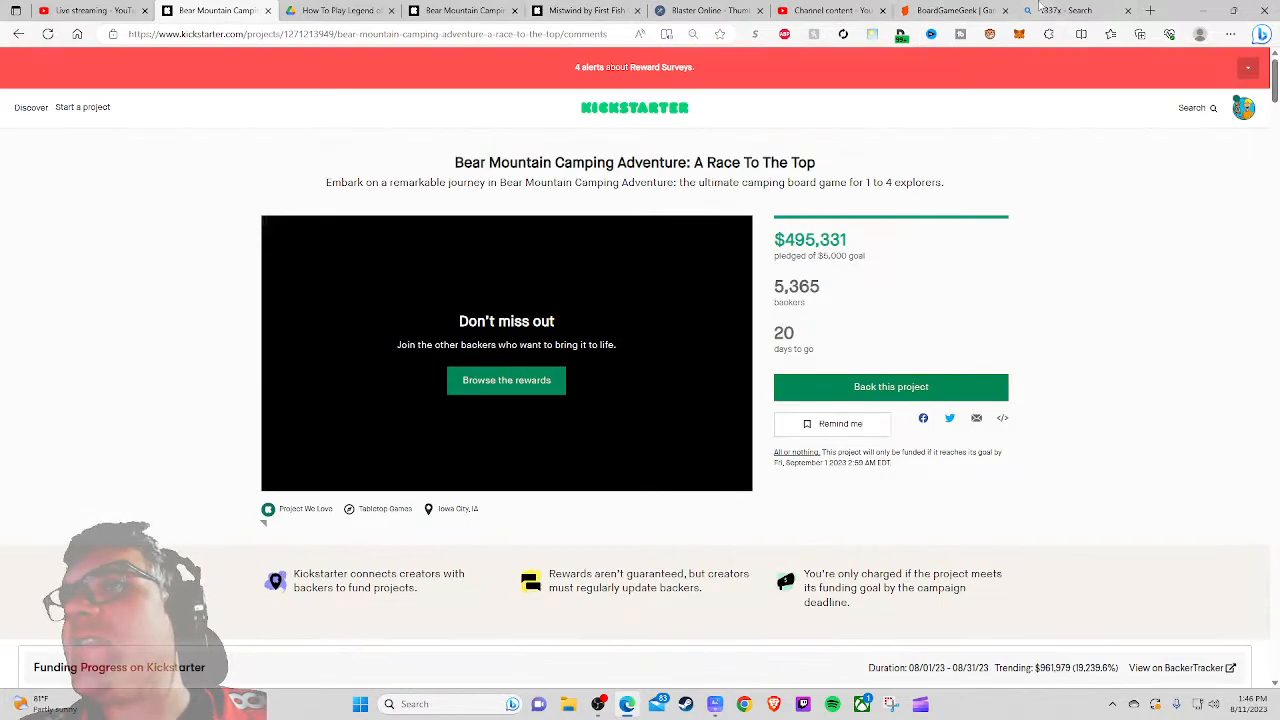
# Step: Search BGG for 'bear mount' and open the 2024 Bear Mountain Camping Adventure page
pyautogui.click(954, 10)
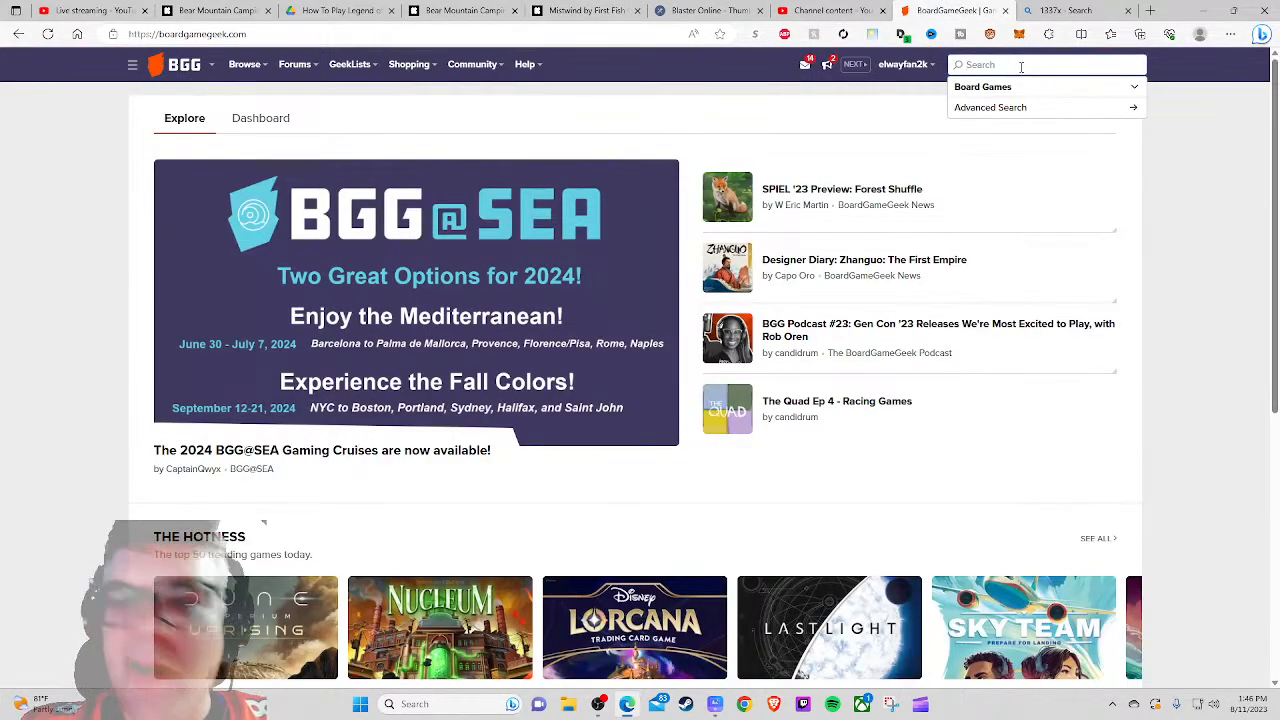
pyautogui.write('bear mountain')
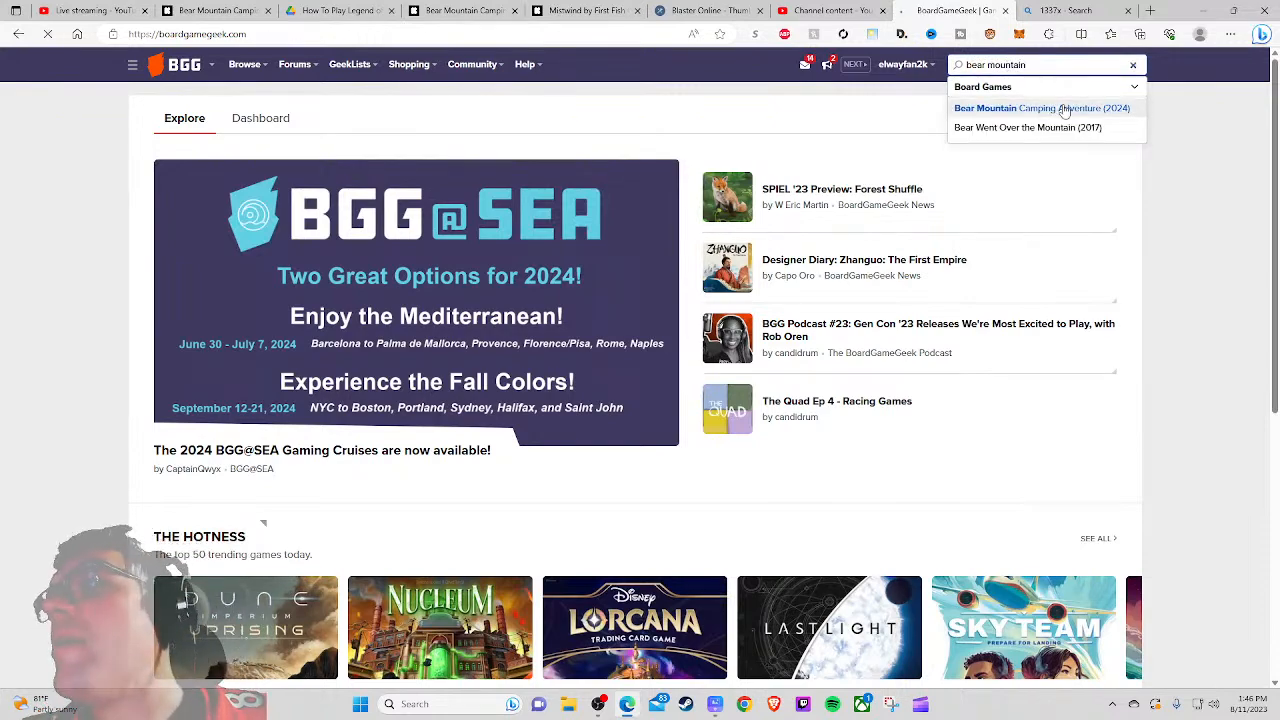
pyautogui.click(1028, 108)
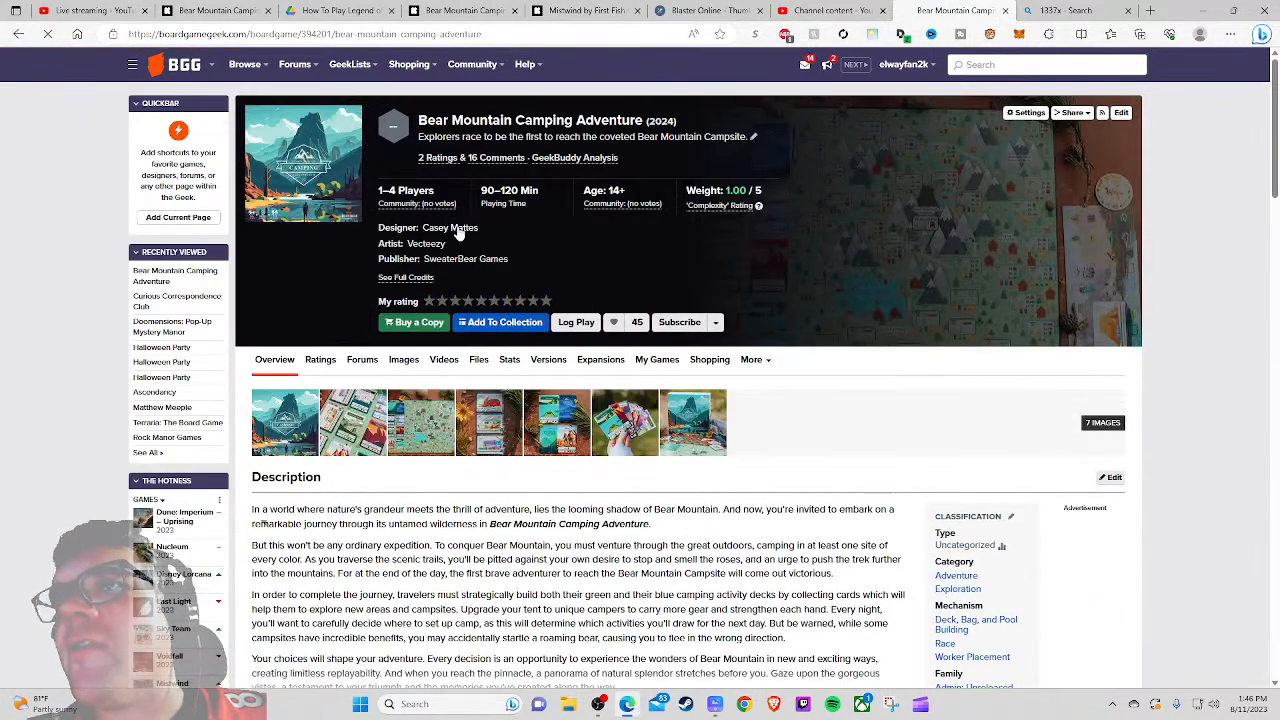
pyautogui.click(448, 228)
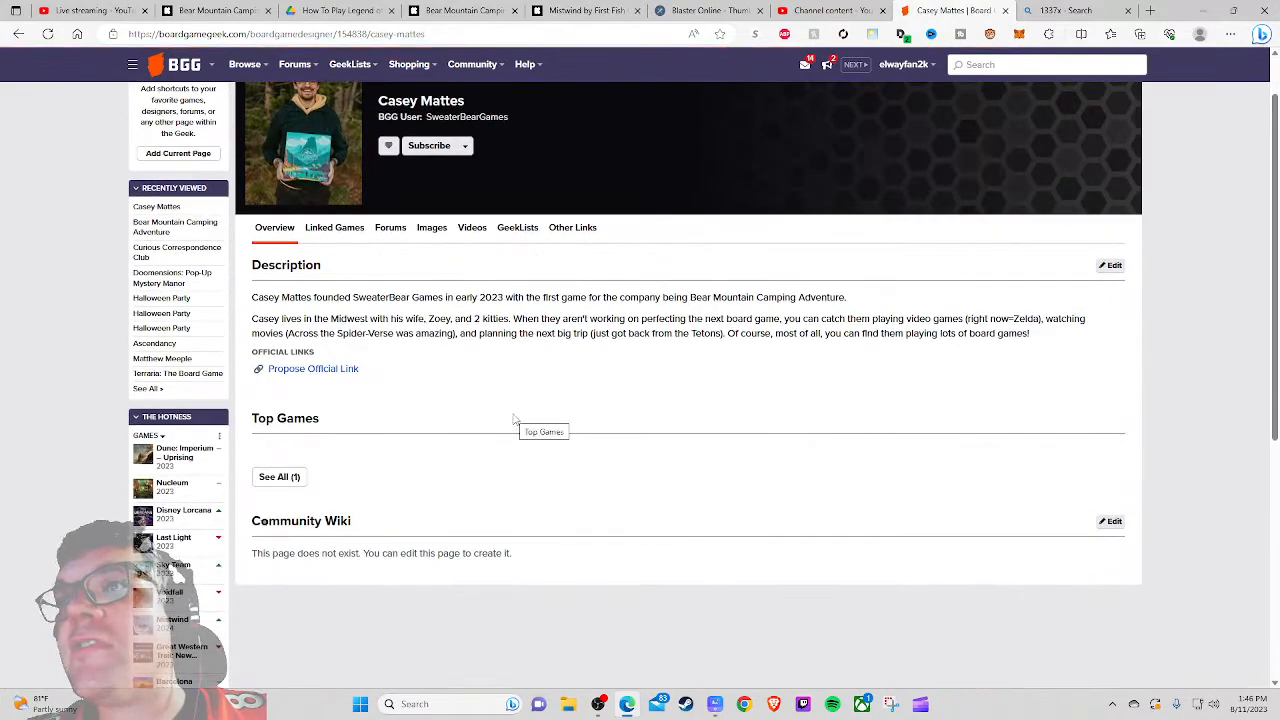
pyautogui.click(176, 226)
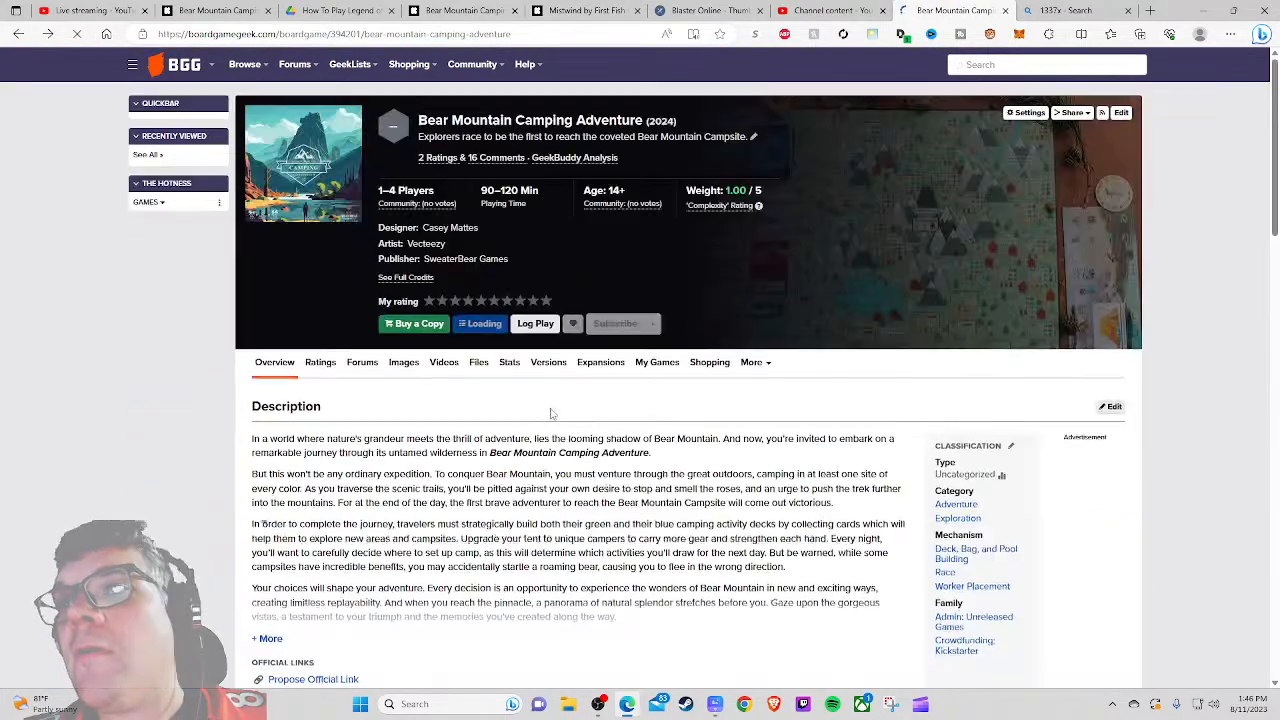
pyautogui.scroll(-3)
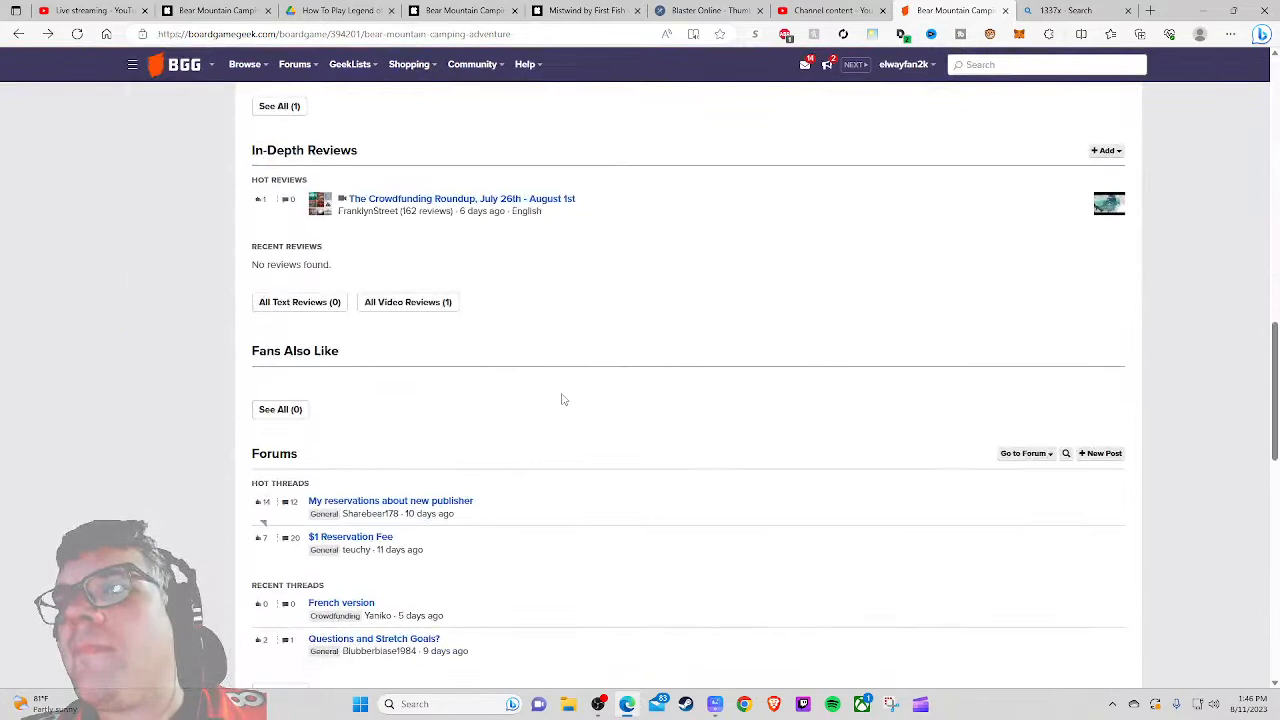
pyautogui.scroll(-3)
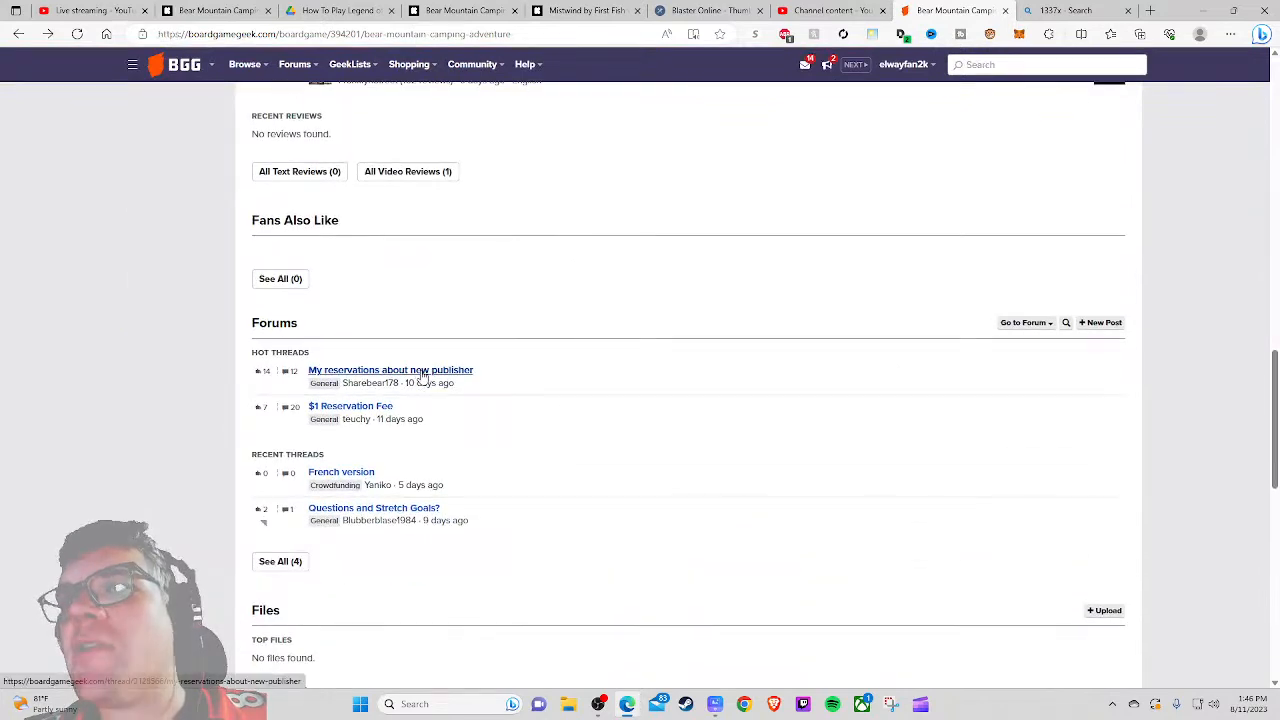
# Step: Open the 'My reservations about new publisher' thread and highlight the wait-for-retail advice
pyautogui.click(390, 368)
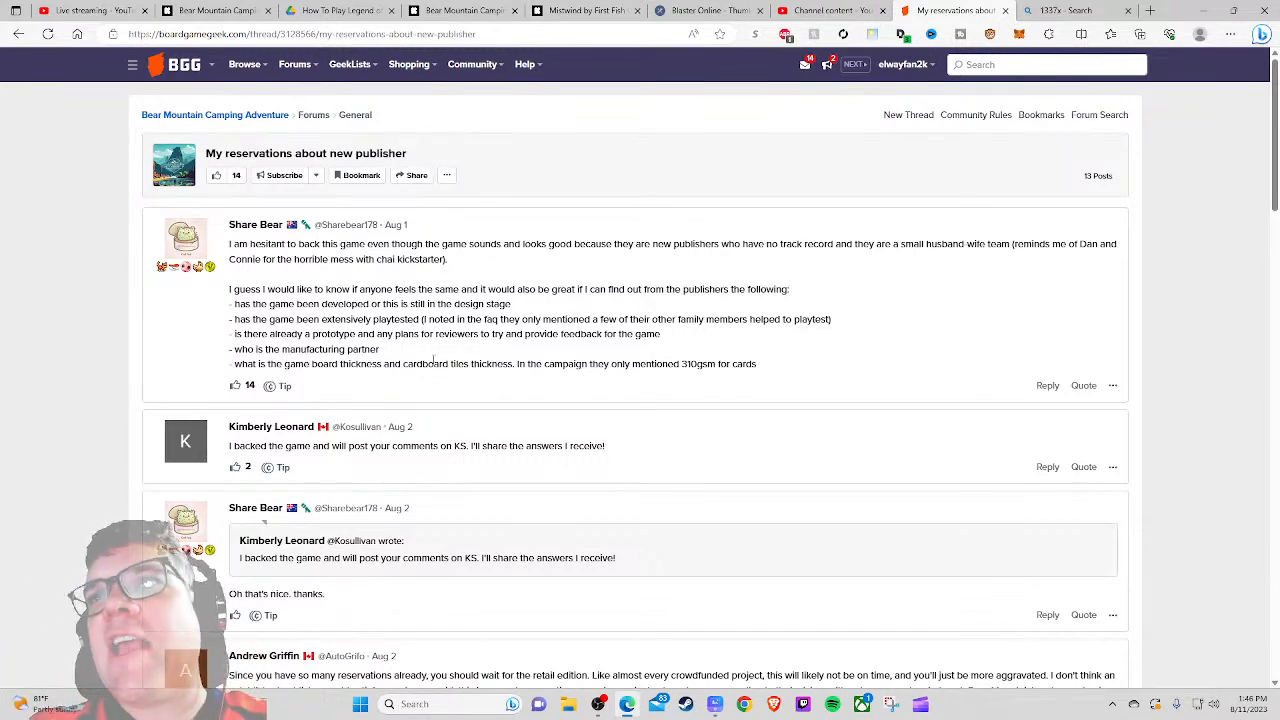
pyautogui.scroll(-3)
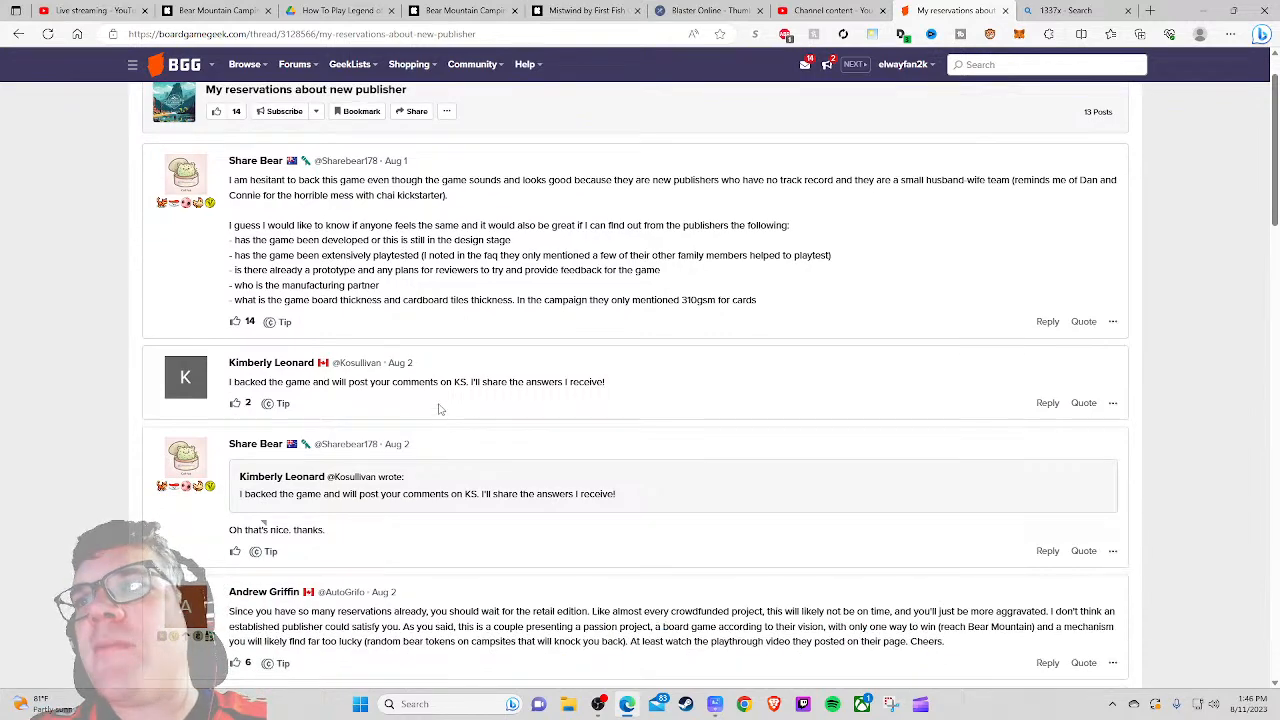
pyautogui.scroll(-3)
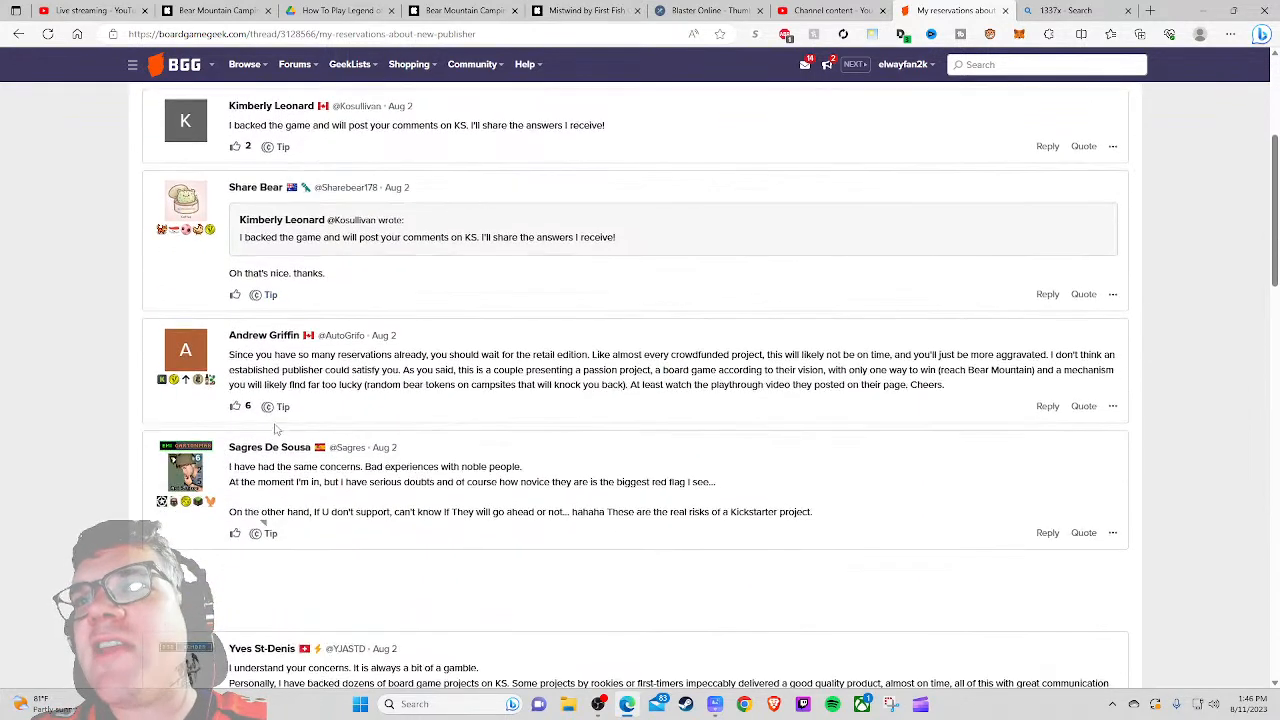
pyautogui.moveTo(372, 354); pyautogui.dragTo(398, 370)
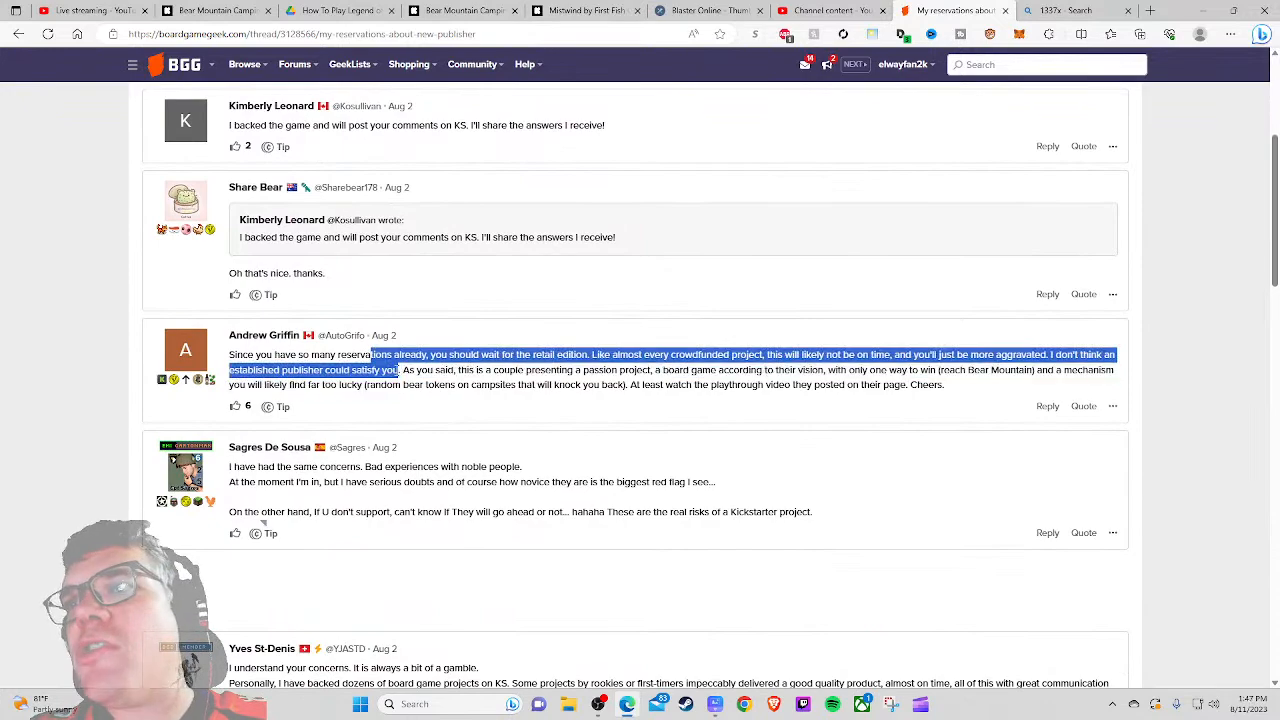
# Step: Read the remaining replies and follow the shared Google Drive link to the Base Game Rules PDF
pyautogui.scroll(-3)
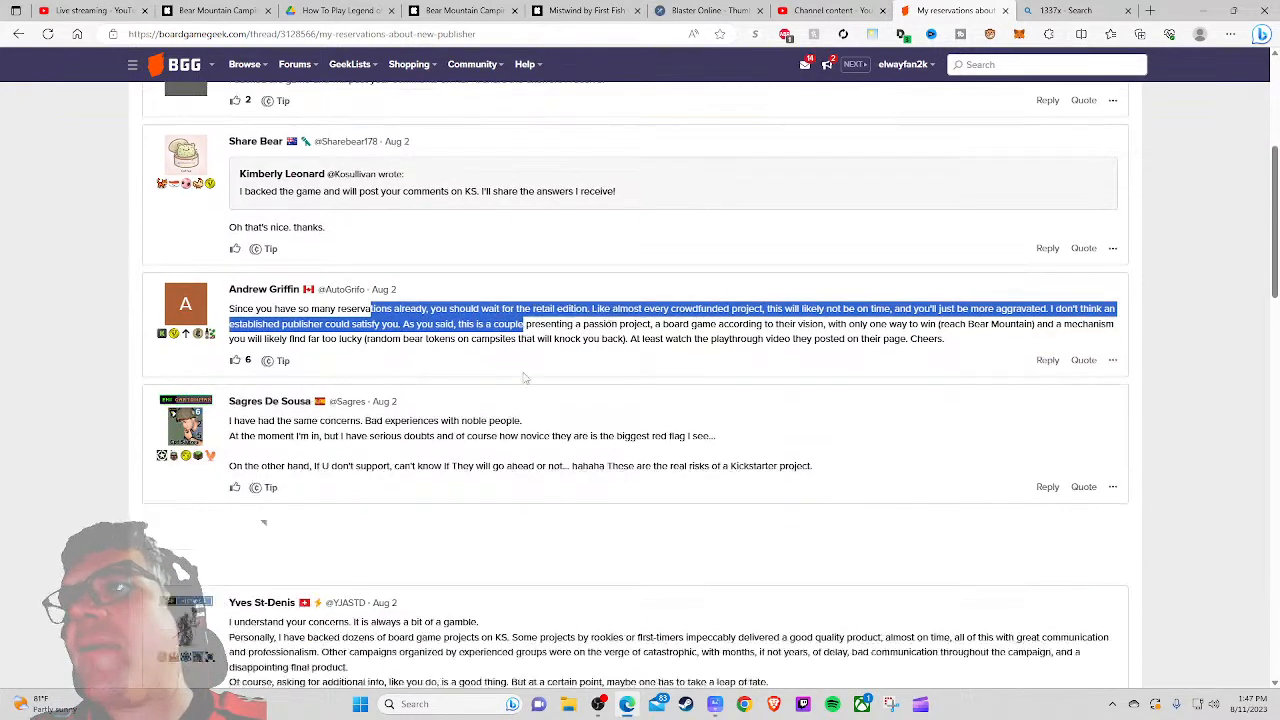
pyautogui.scroll(-3)
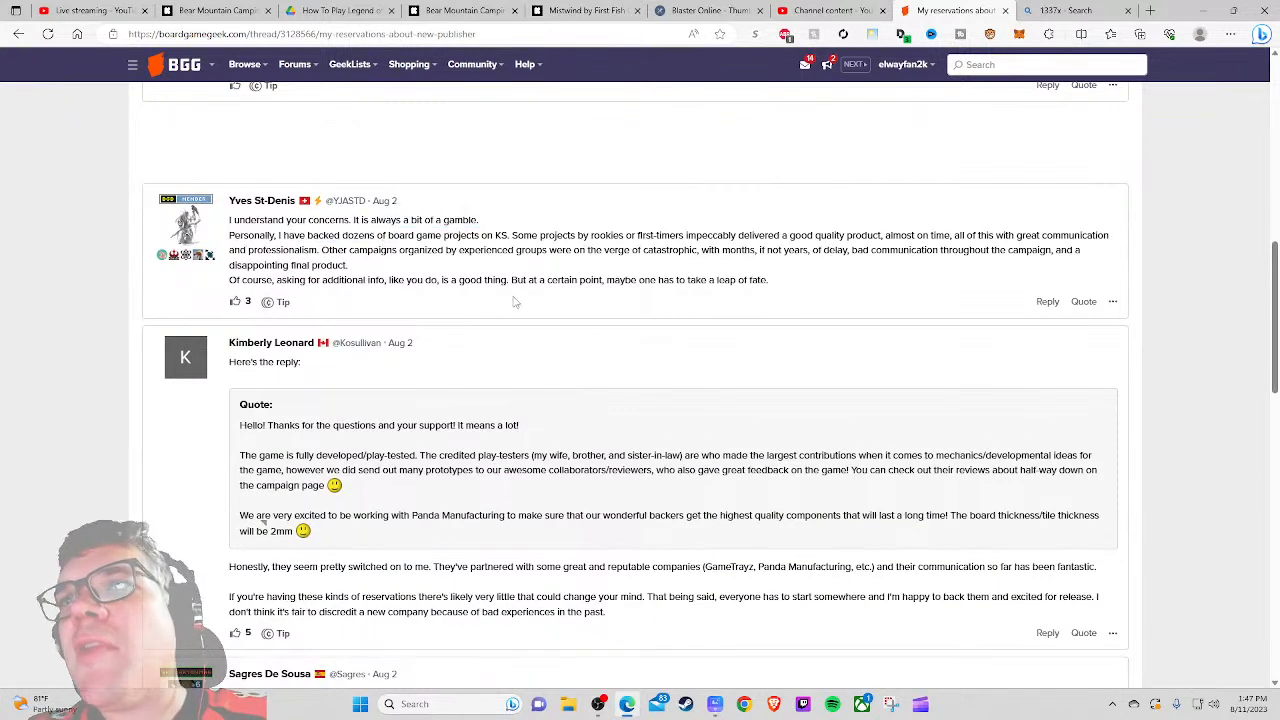
pyautogui.scroll(-3)
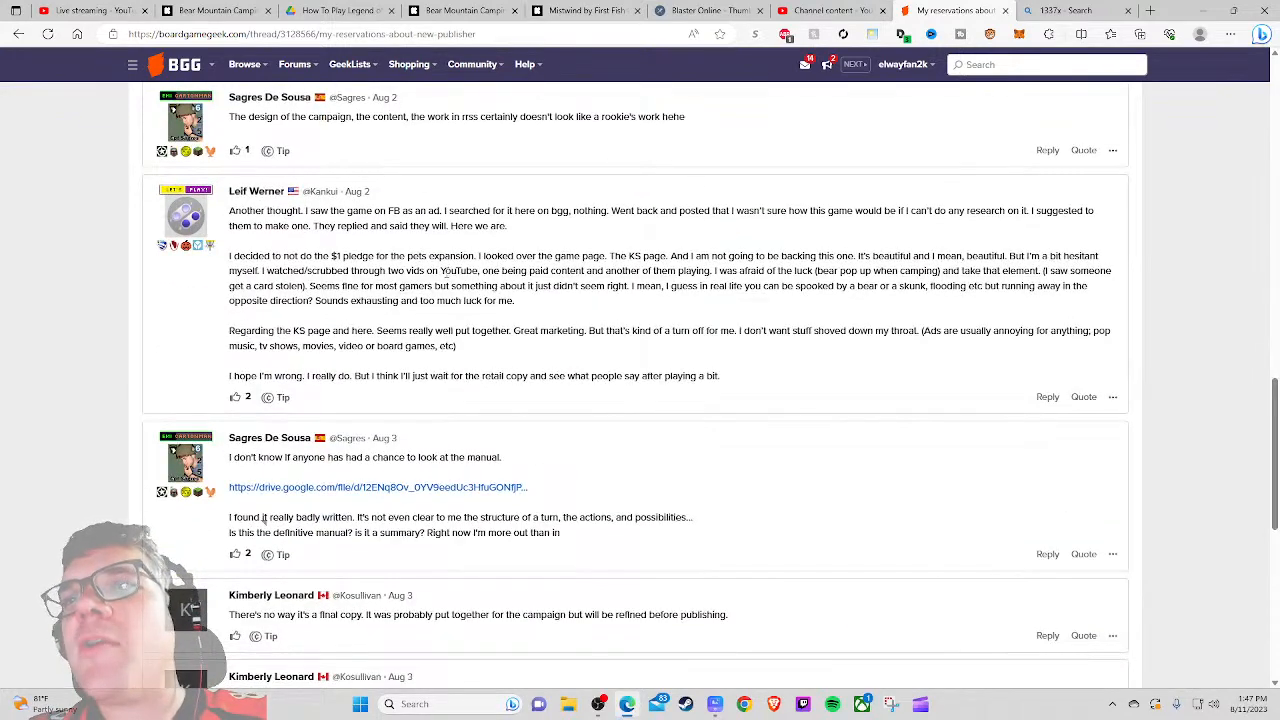
pyautogui.scroll(-3)
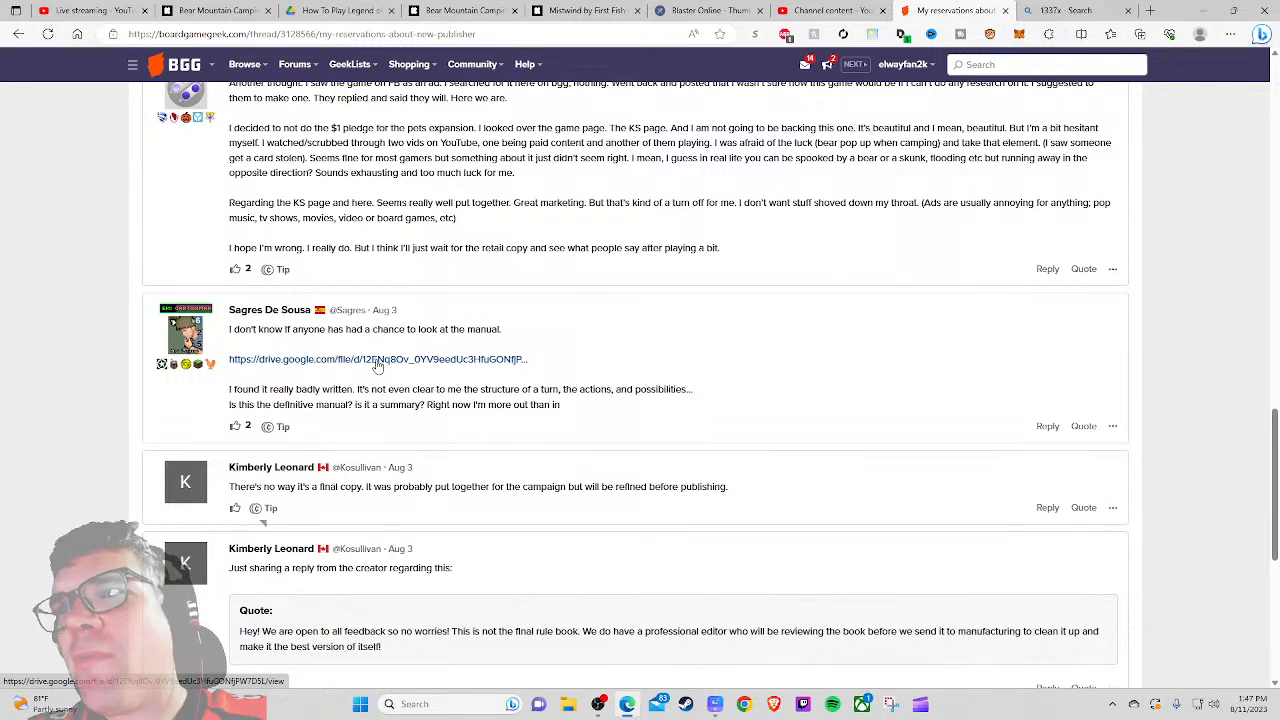
pyautogui.click(378, 360)
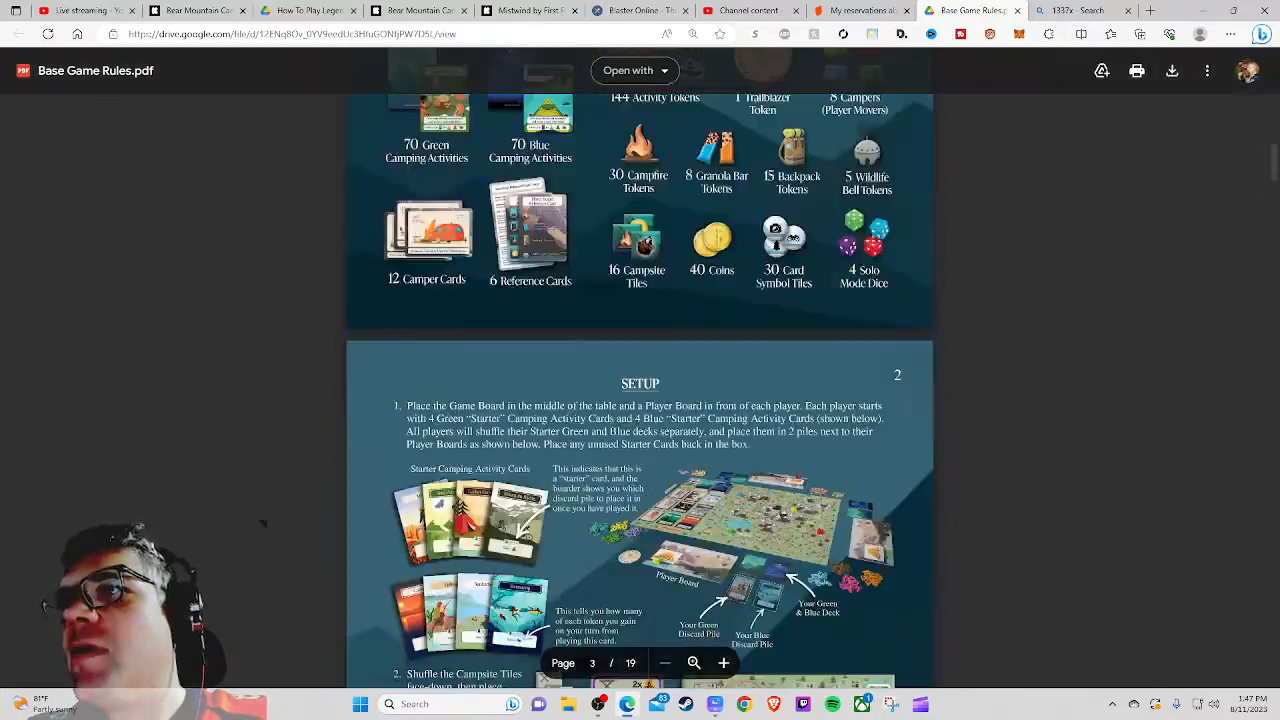
# Step: Skim the Base Game Rules PDF's FAQs and credits pages in Google Drive
pyautogui.scroll(-3)
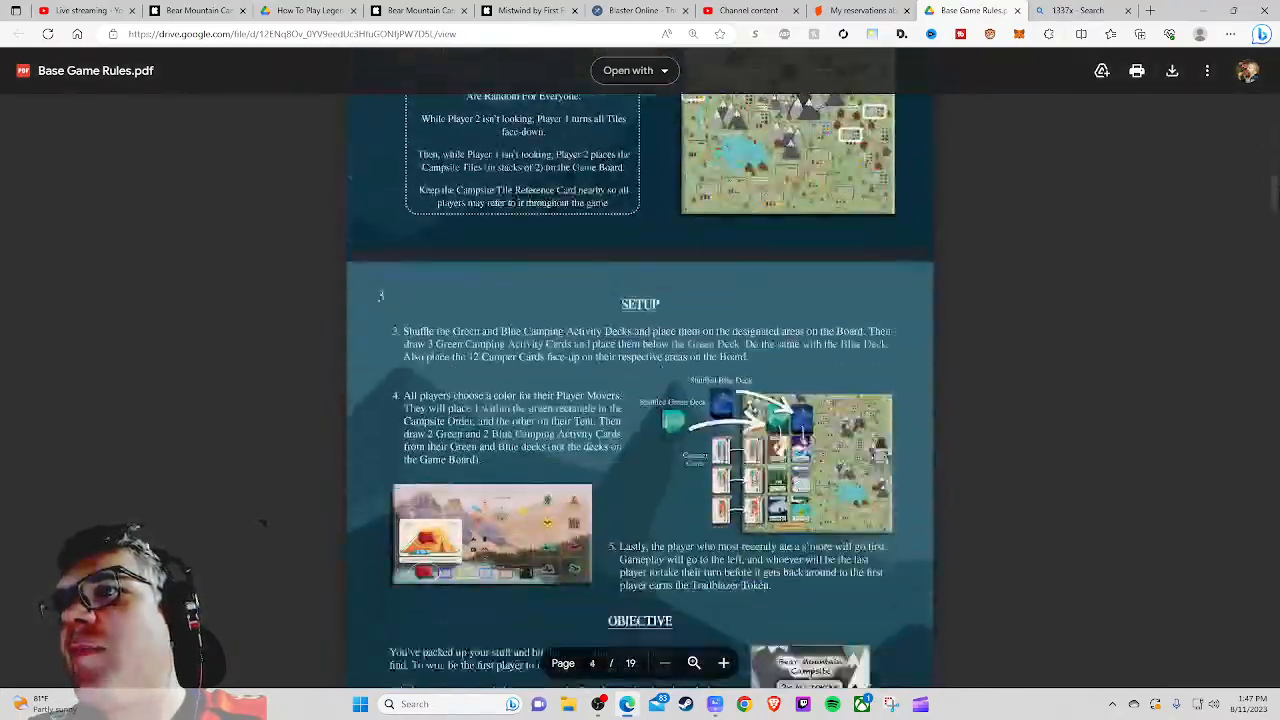
pyautogui.scroll(-3)
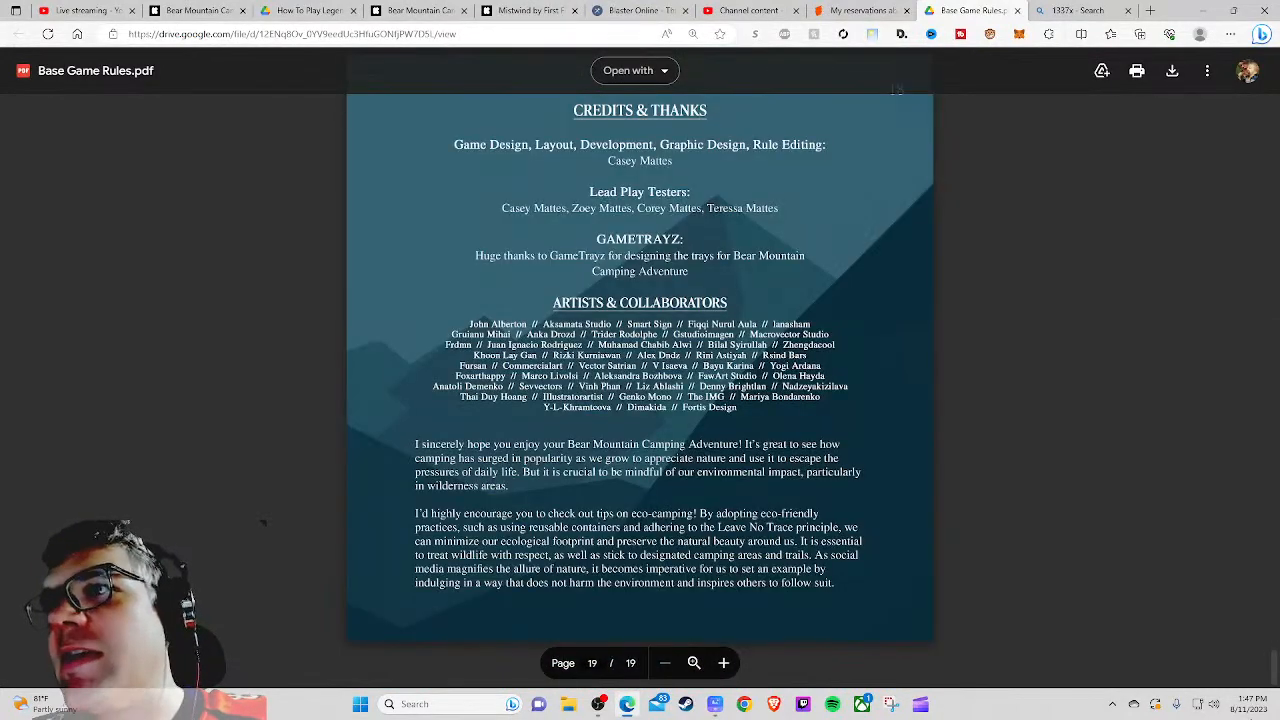
pyautogui.scroll(3)
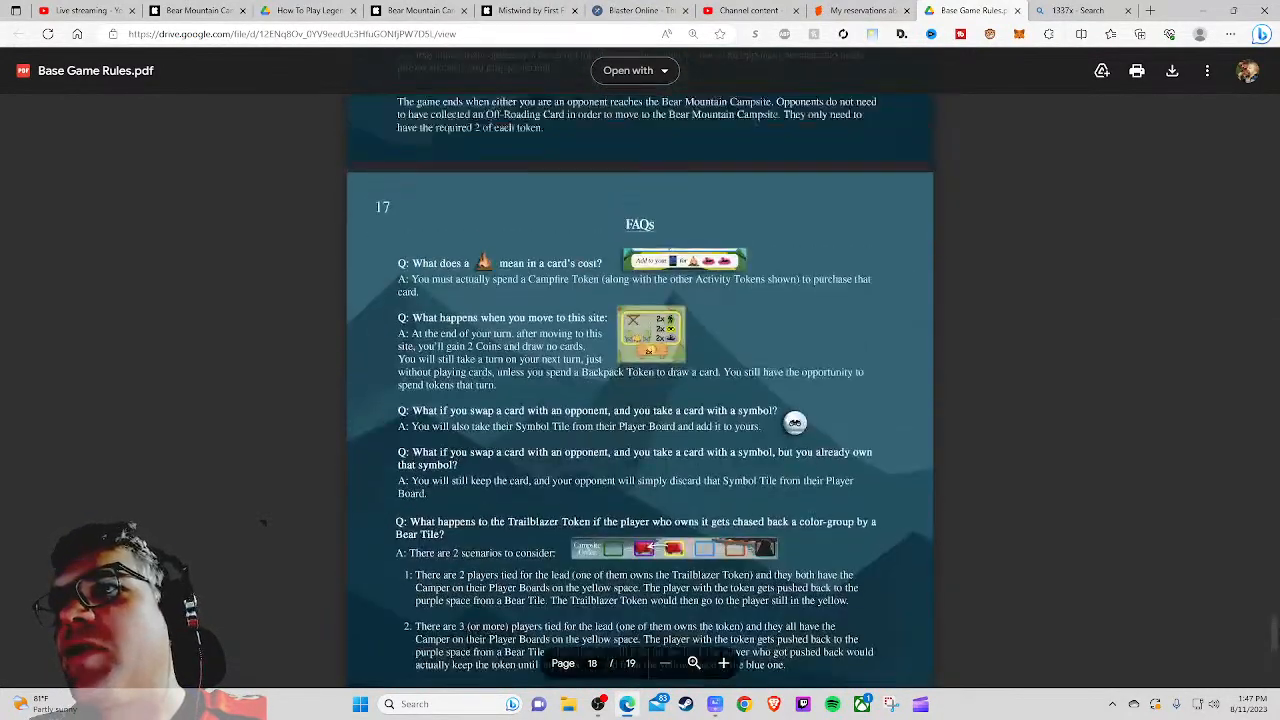
pyautogui.scroll(3)
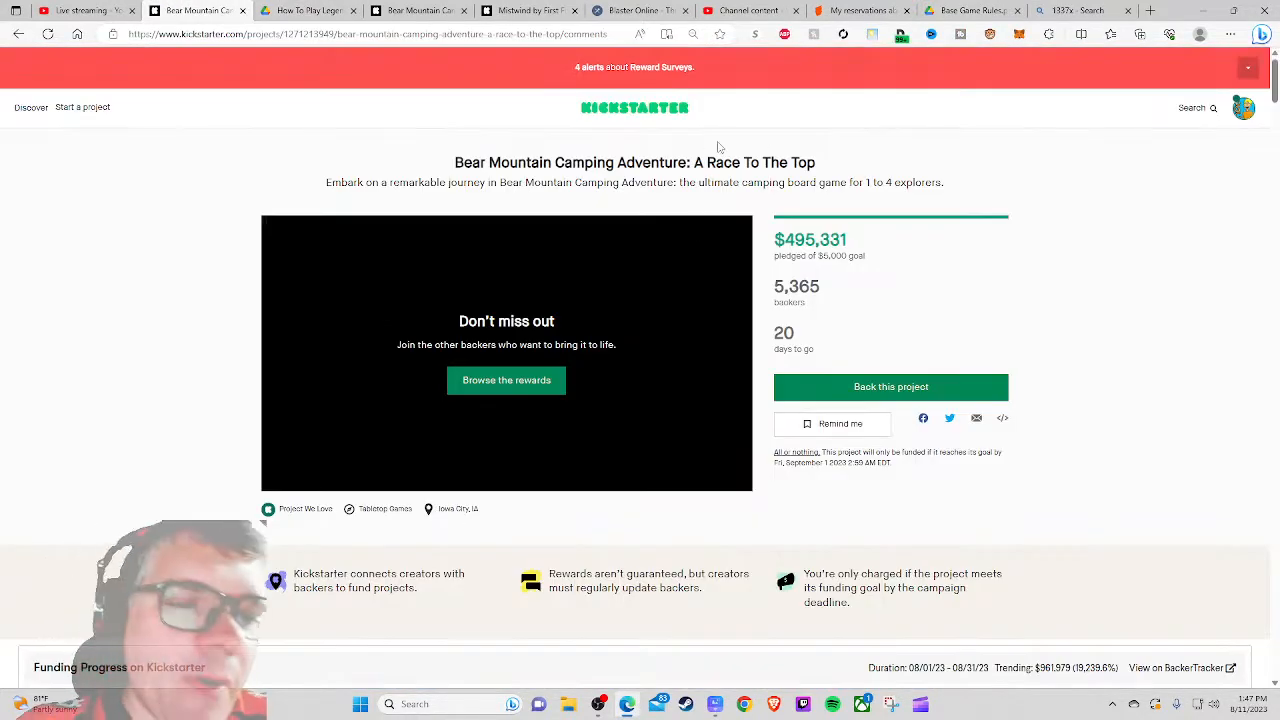
pyautogui.moveTo(620, 664)
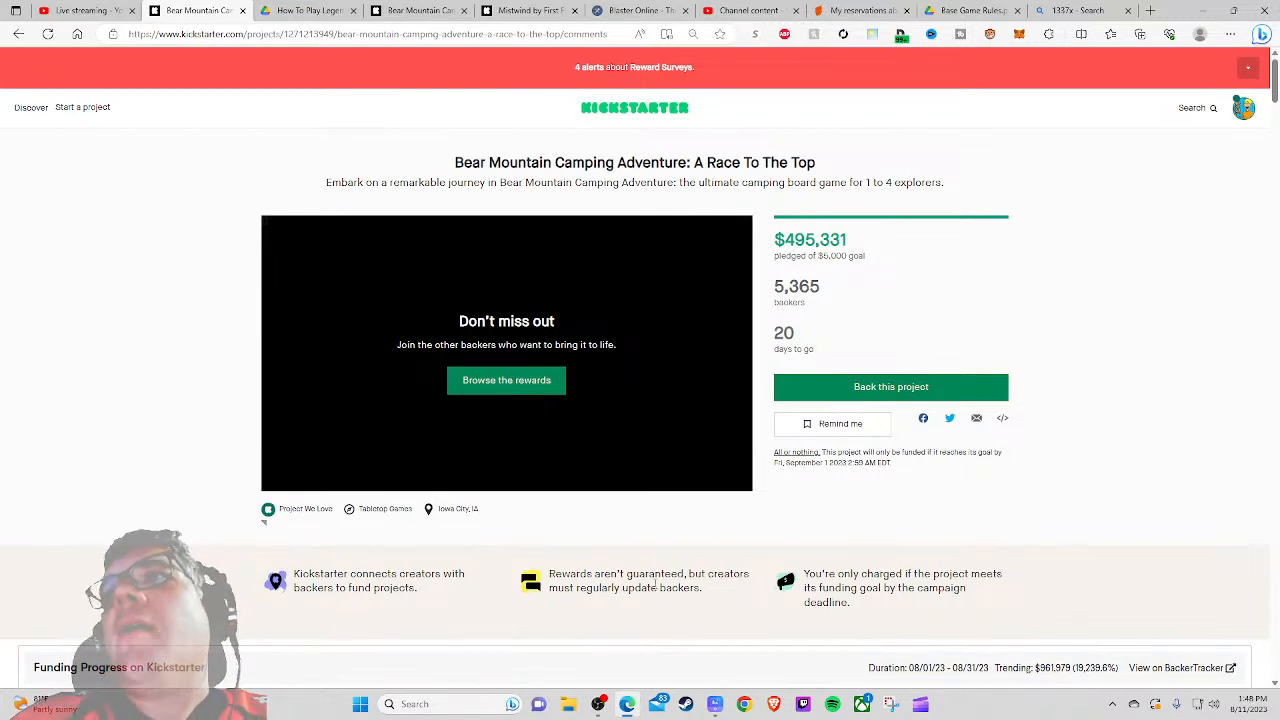
pyautogui.scroll(-3)
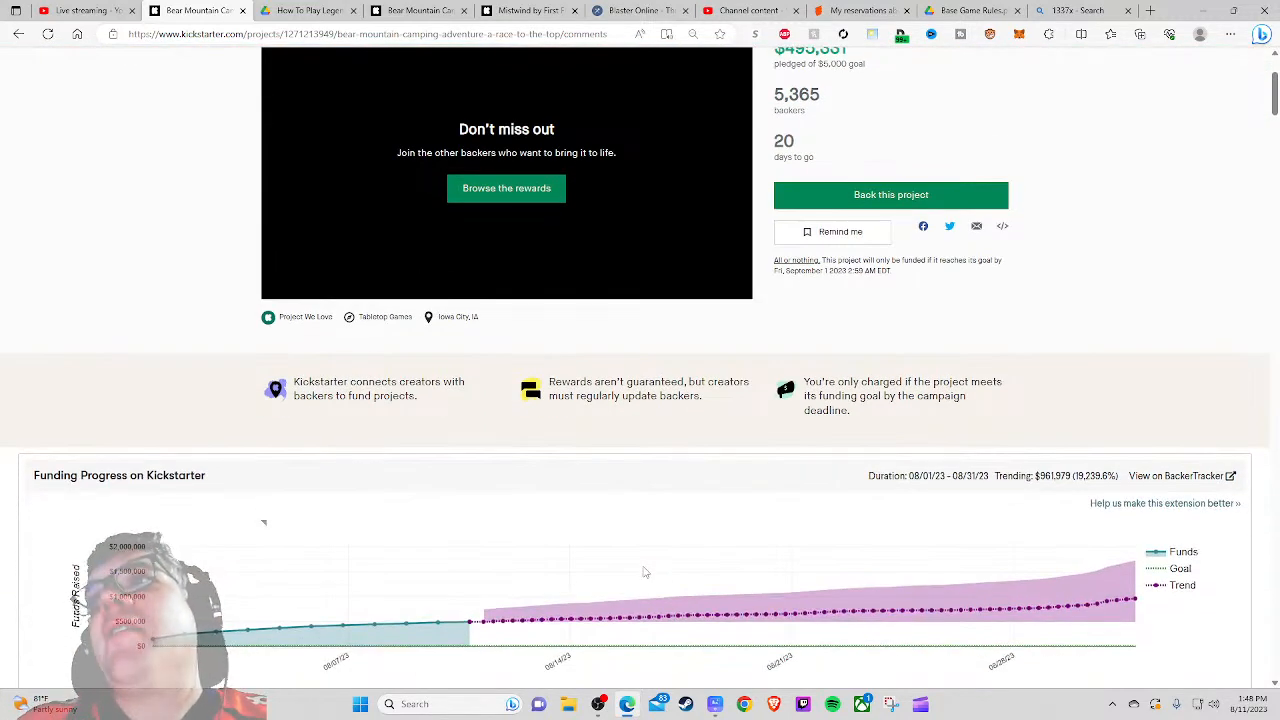
pyautogui.scroll(3)
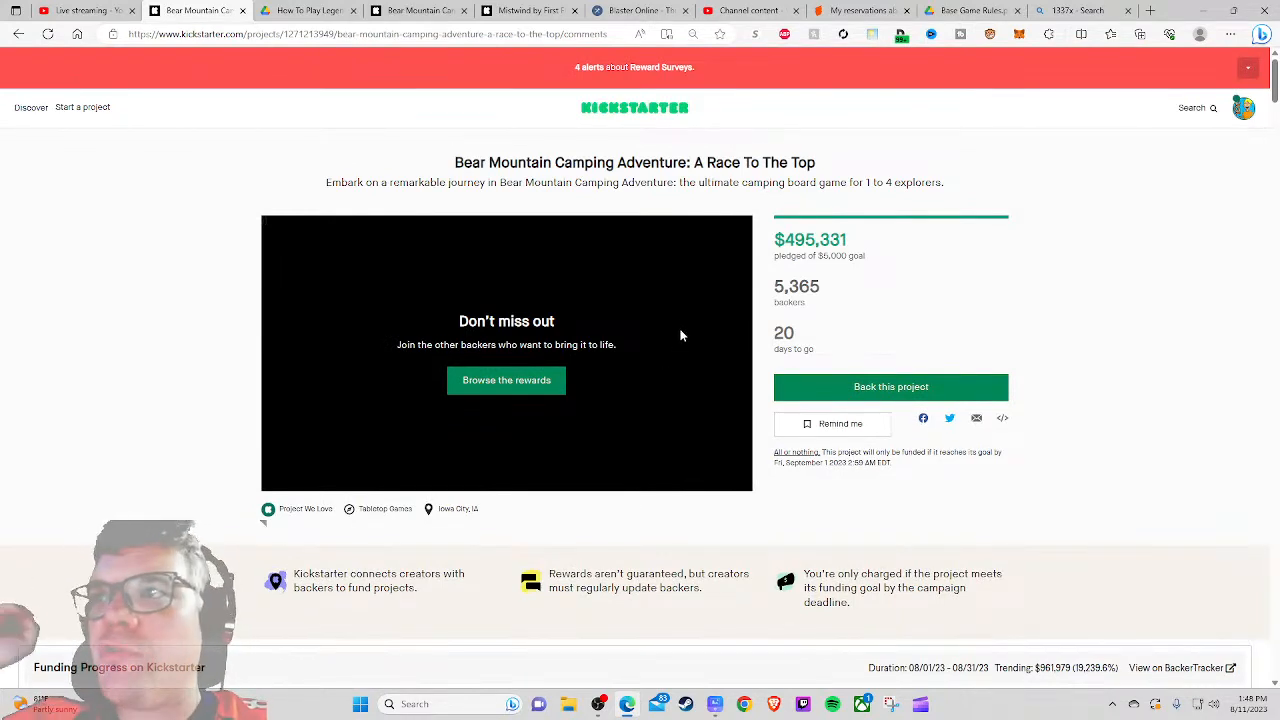
pyautogui.scroll(-3)
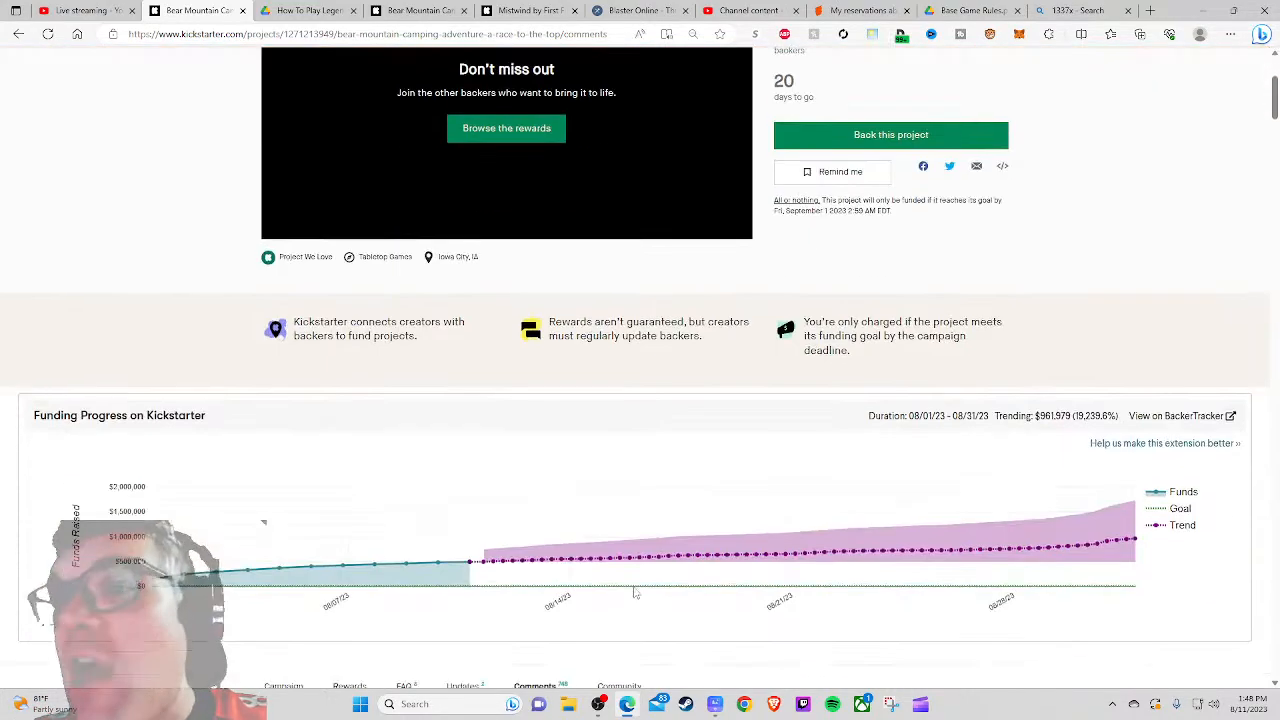
pyautogui.scroll(-3)
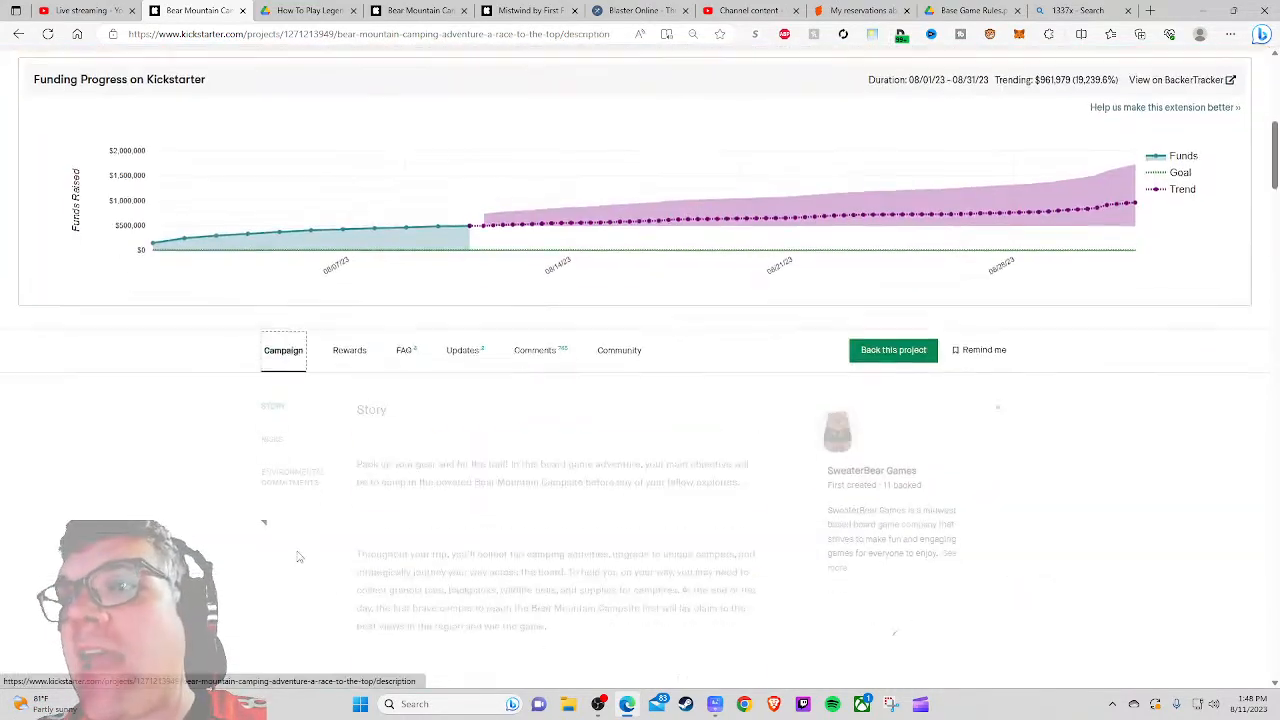
pyautogui.scroll(-3)
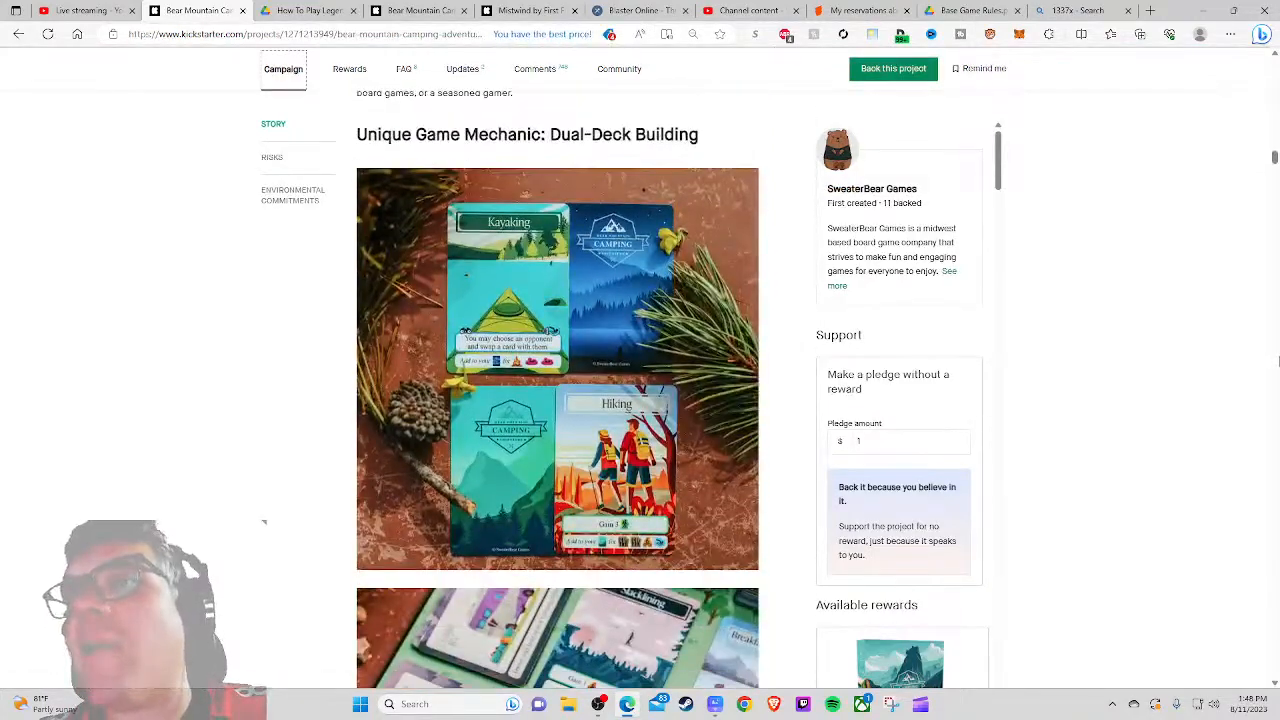
pyautogui.scroll(-3)
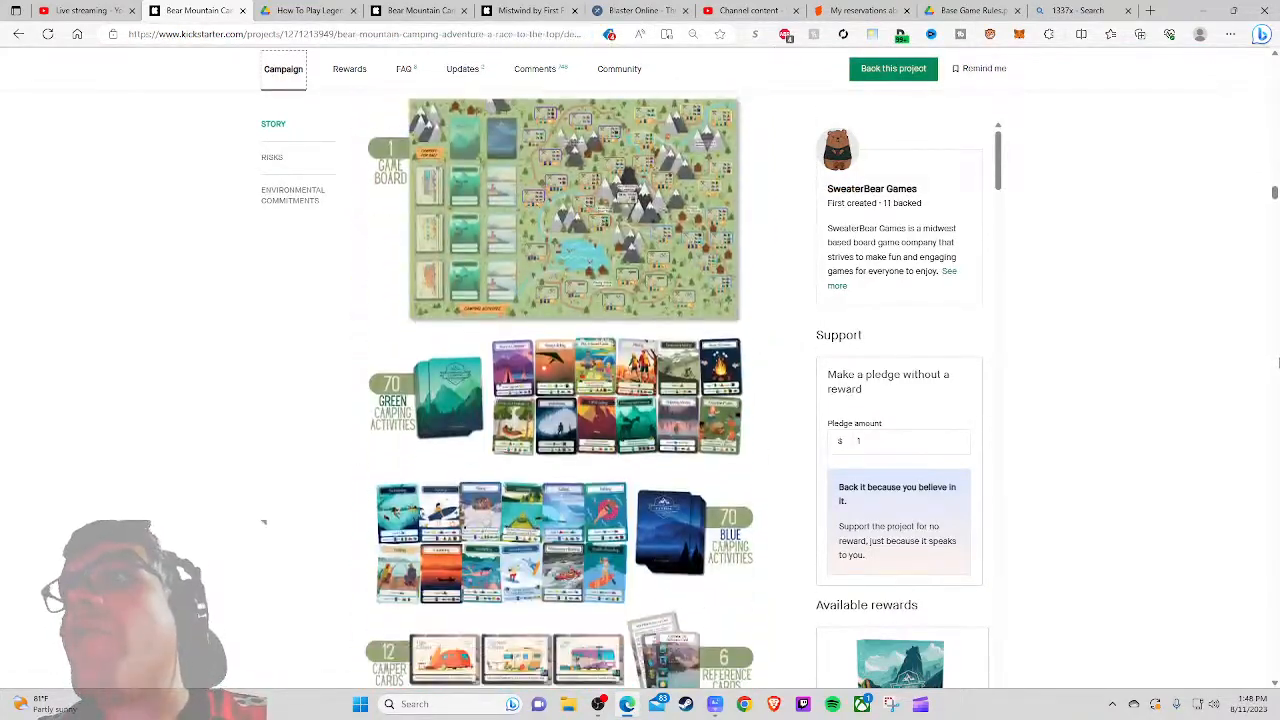
pyautogui.scroll(-3)
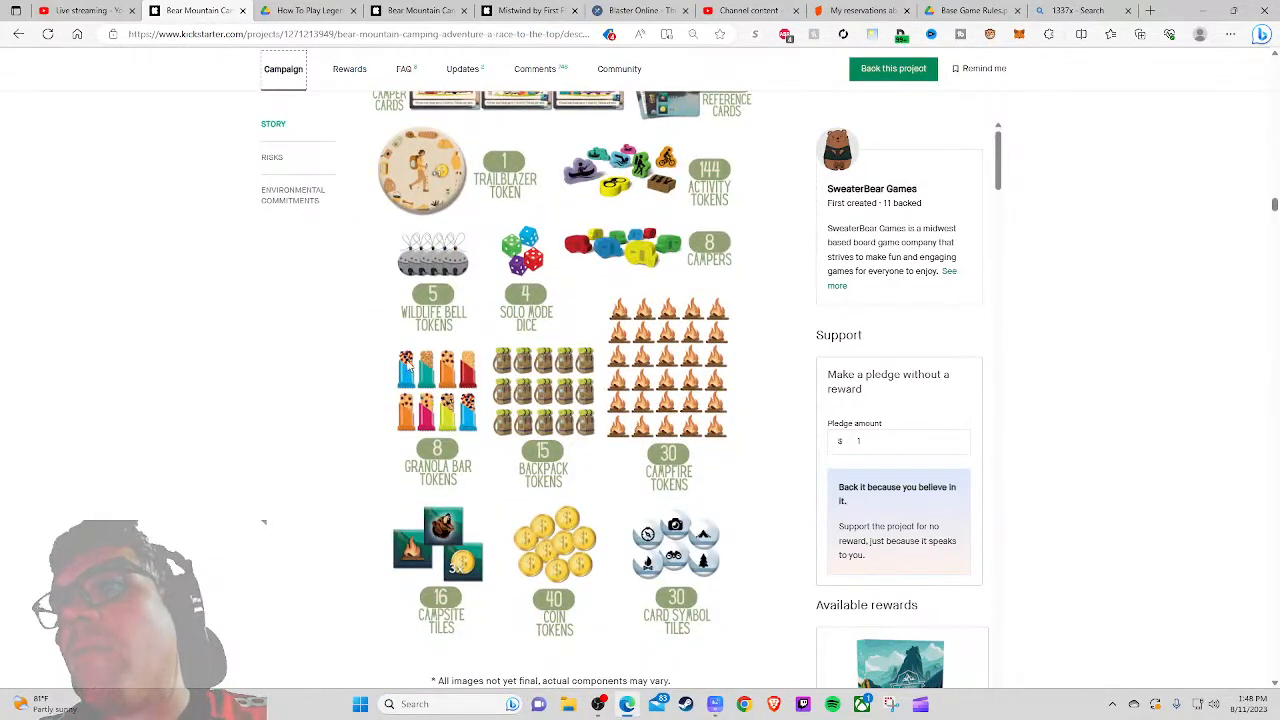
pyautogui.scroll(3)
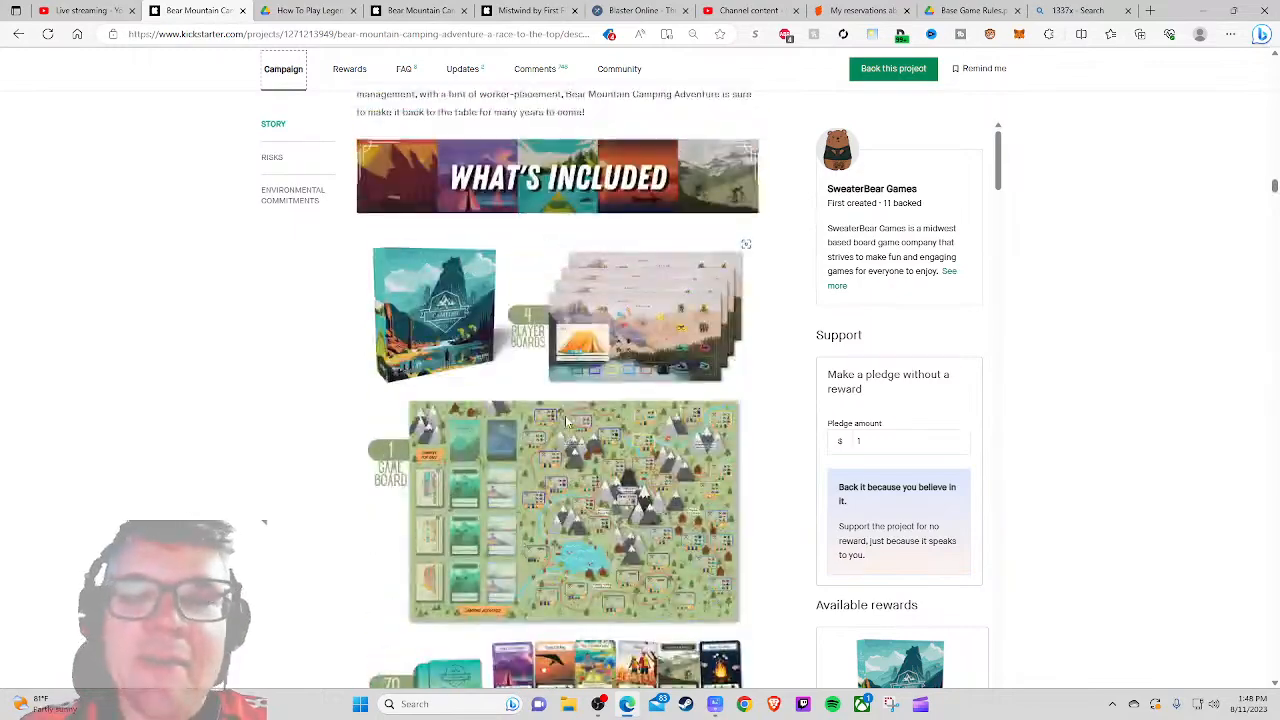
pyautogui.scroll(-3)
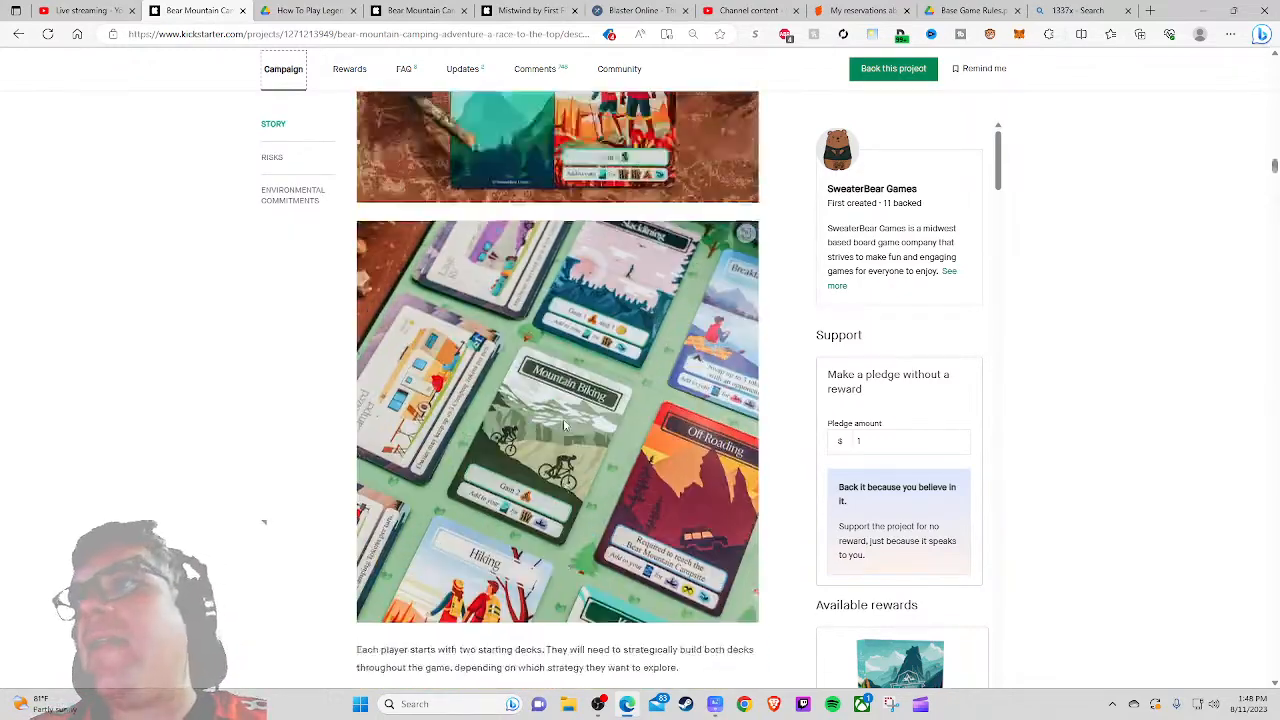
pyautogui.scroll(3)
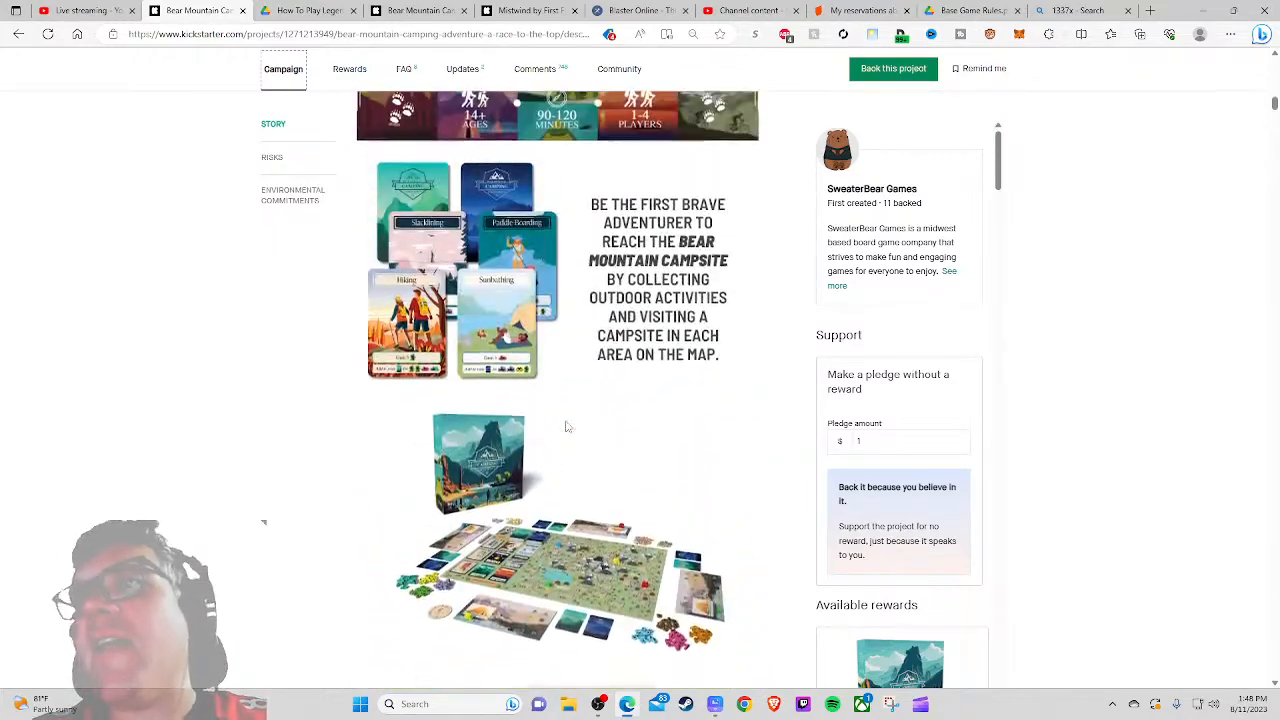
pyautogui.scroll(3)
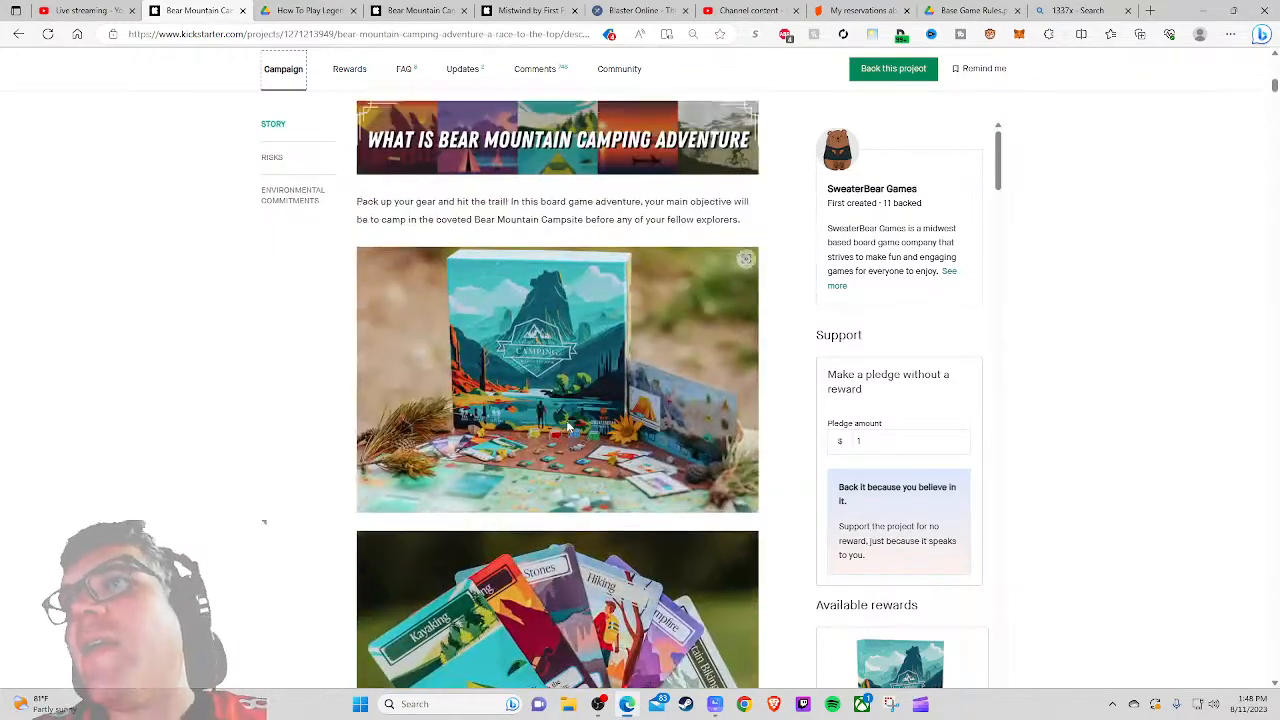
pyautogui.scroll(3)
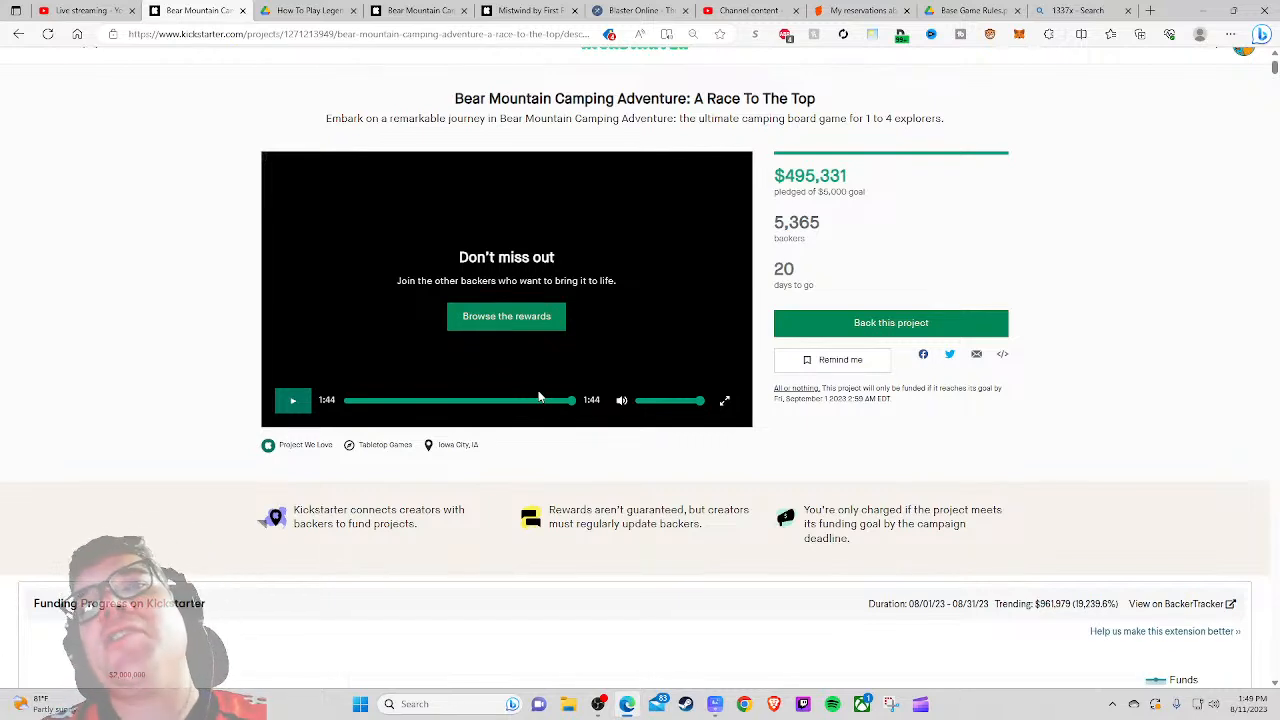
pyautogui.moveTo(632, 432)
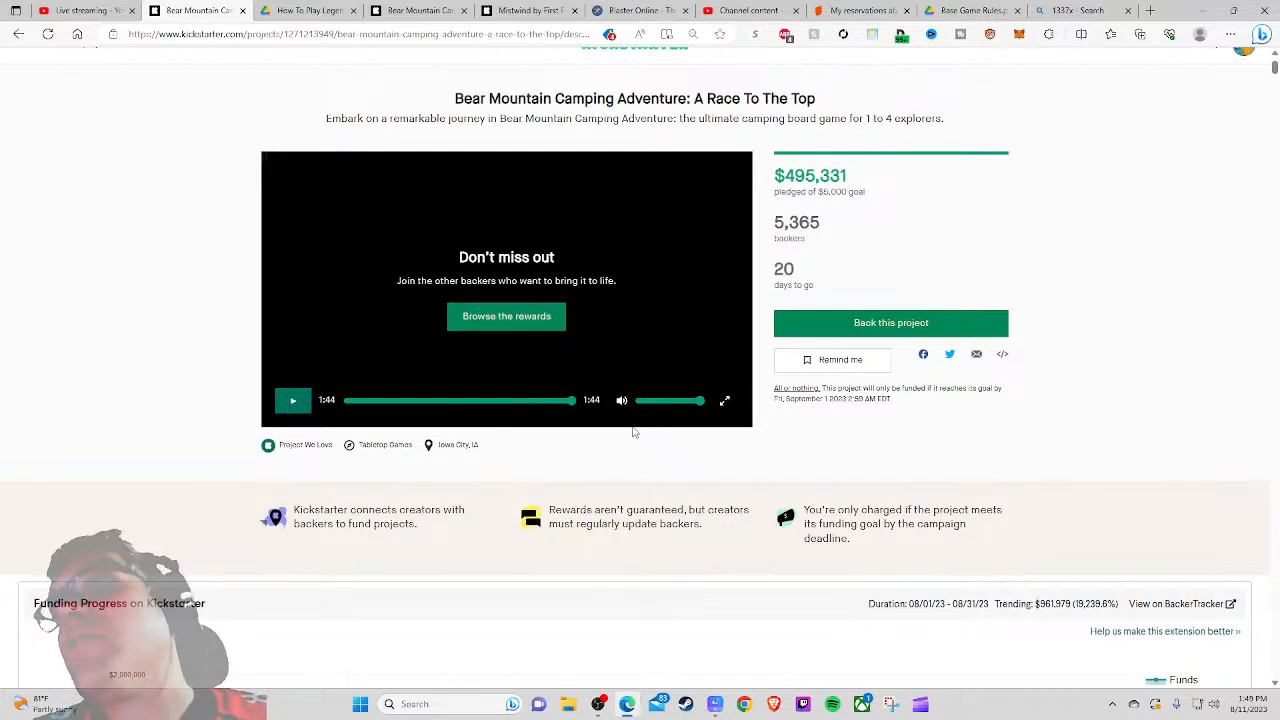
# Step: Scroll the Tabletop Games discovery listing to Bear Mountain's card, then bring the Base Game Rules PDF back up
pyautogui.scroll(-3)
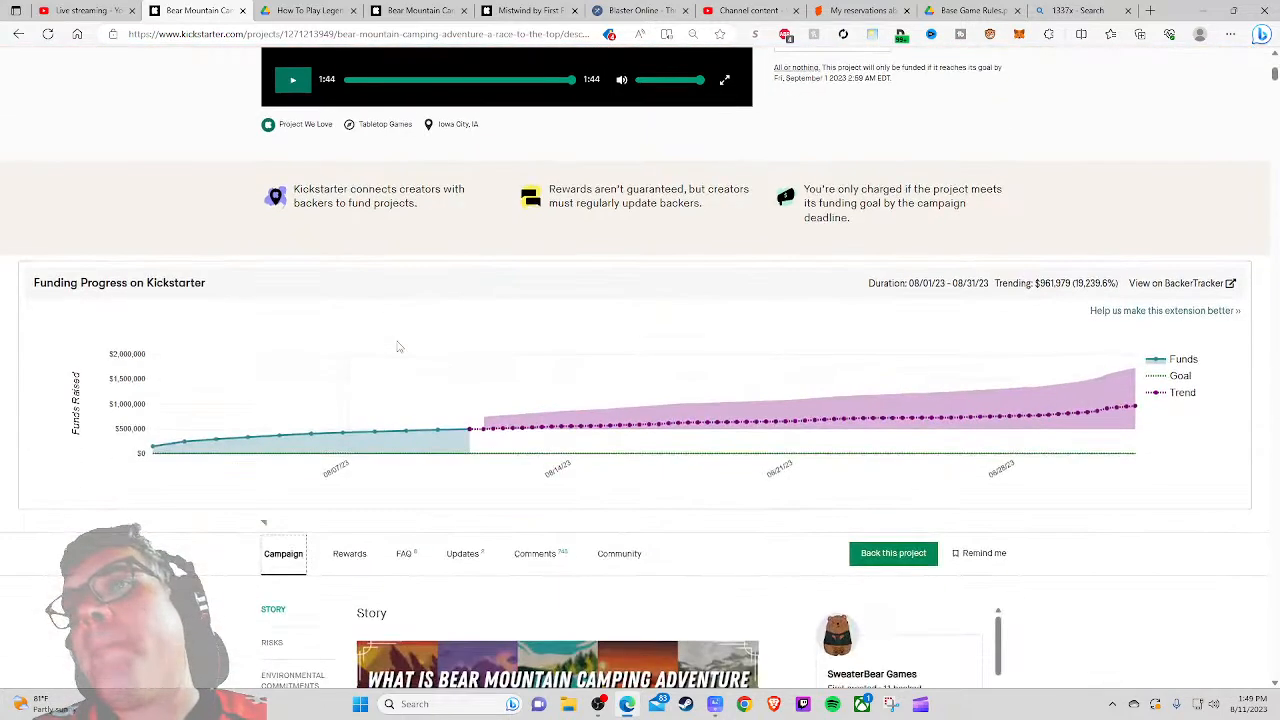
pyautogui.scroll(3)
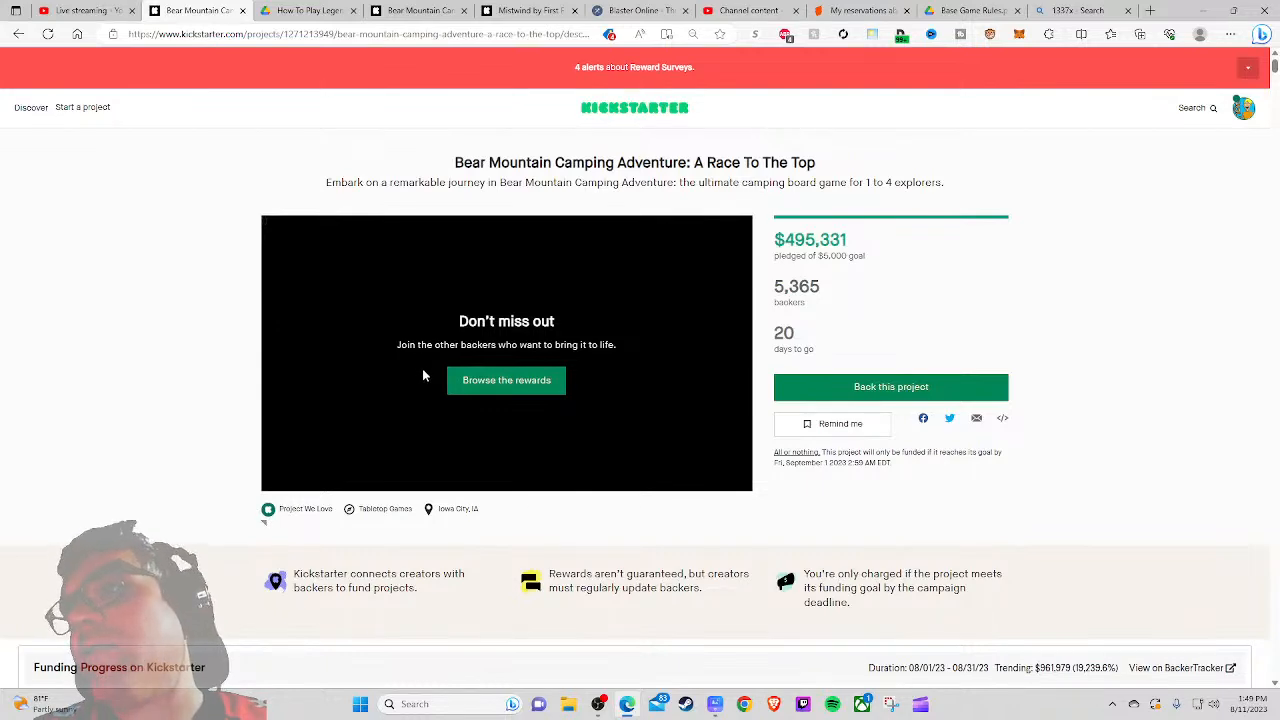
pyautogui.scroll(-3)
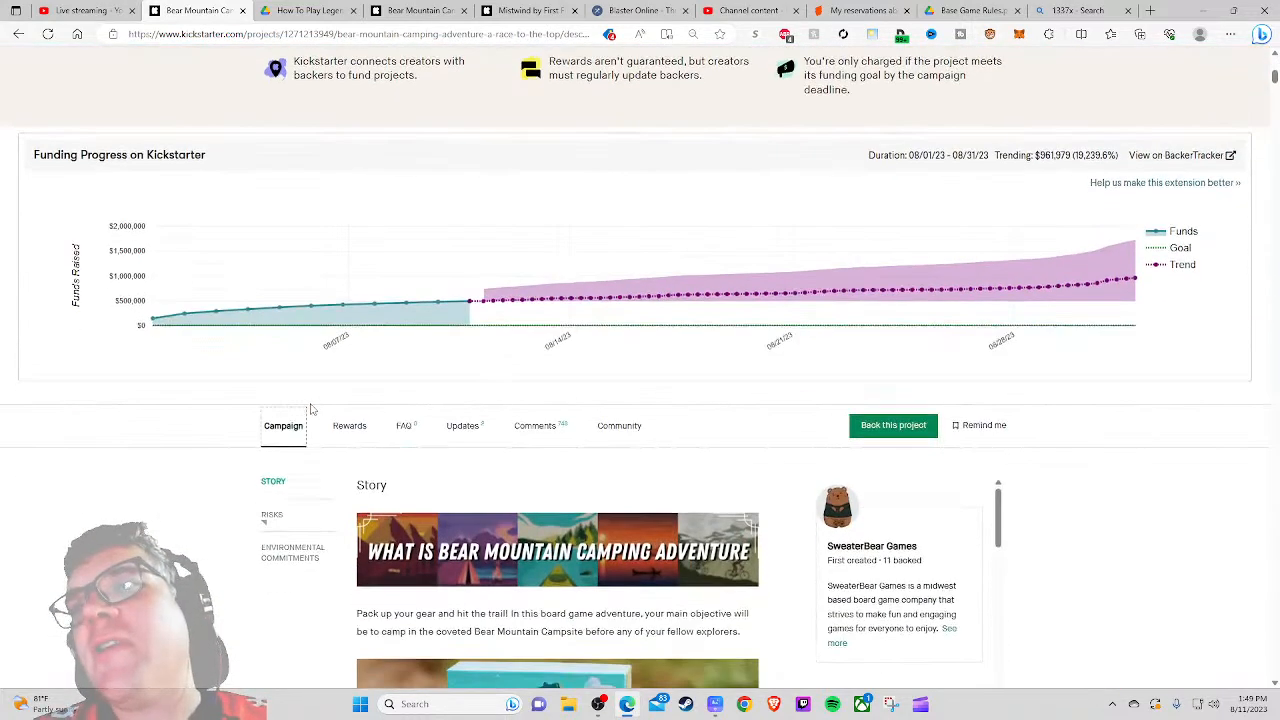
pyautogui.scroll(3)
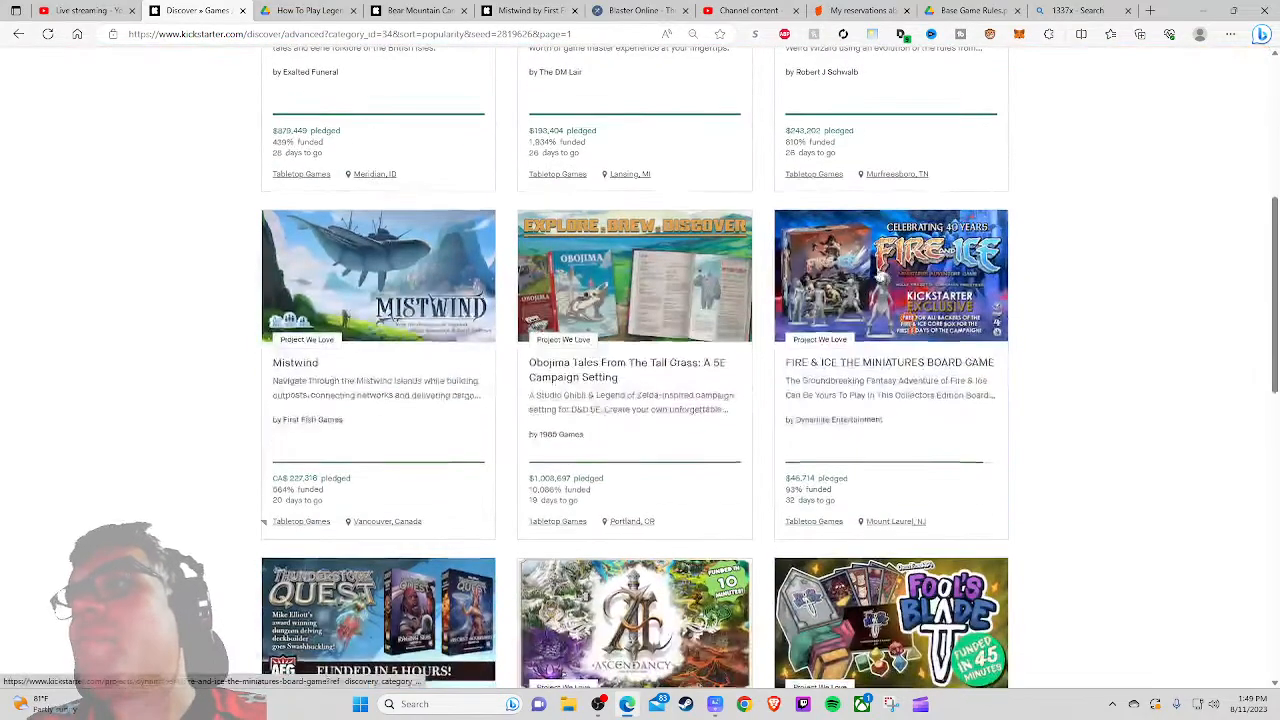
pyautogui.scroll(-3)
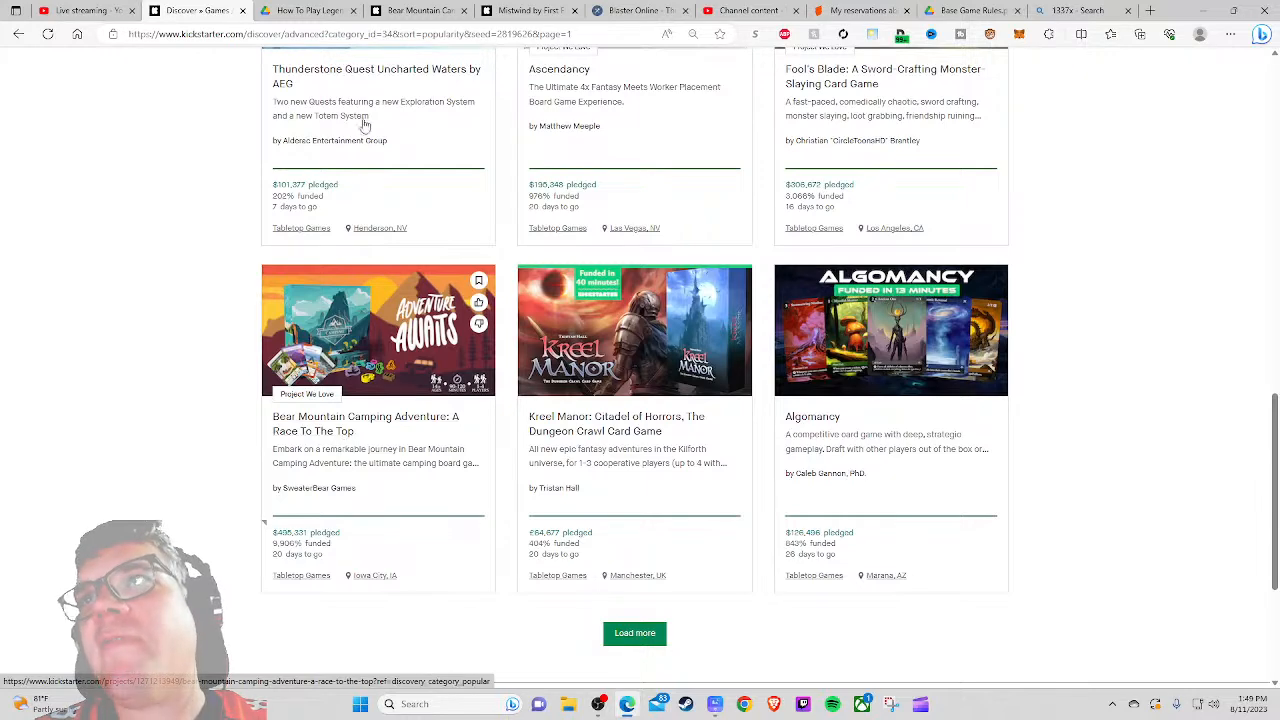
pyautogui.click(932, 10)
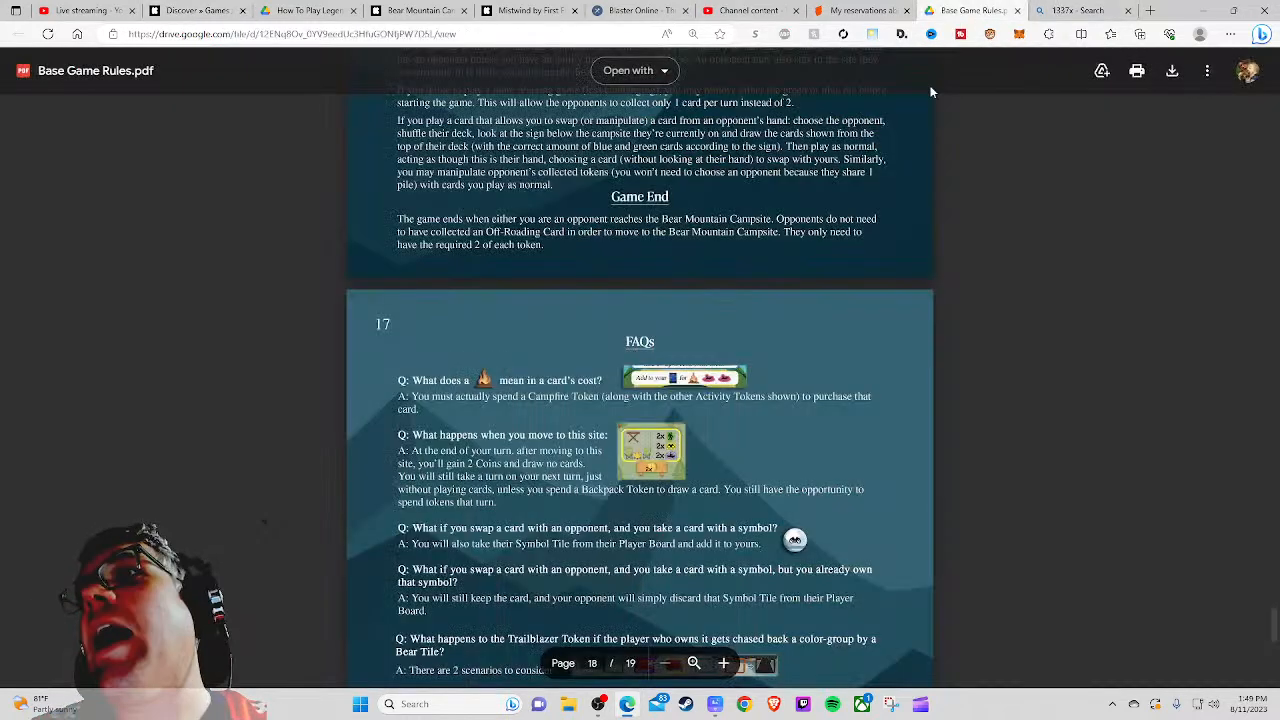
pyautogui.click(868, 12)
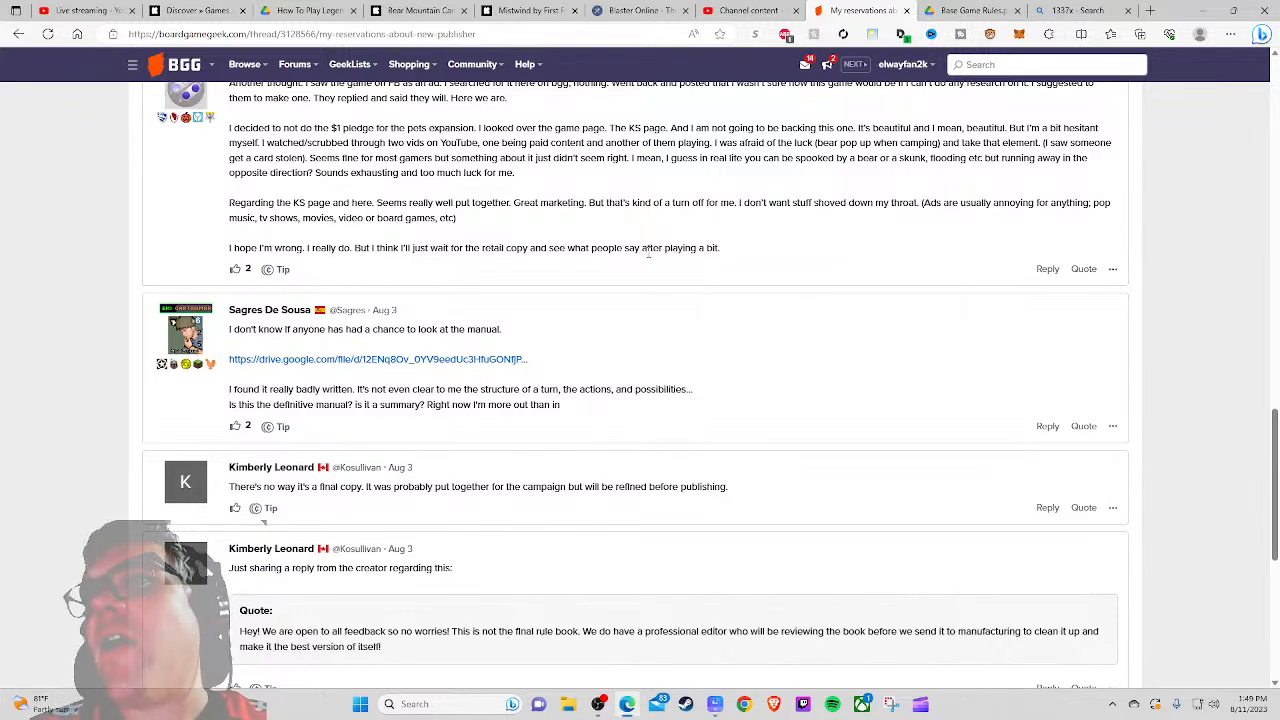
pyautogui.scroll(-3)
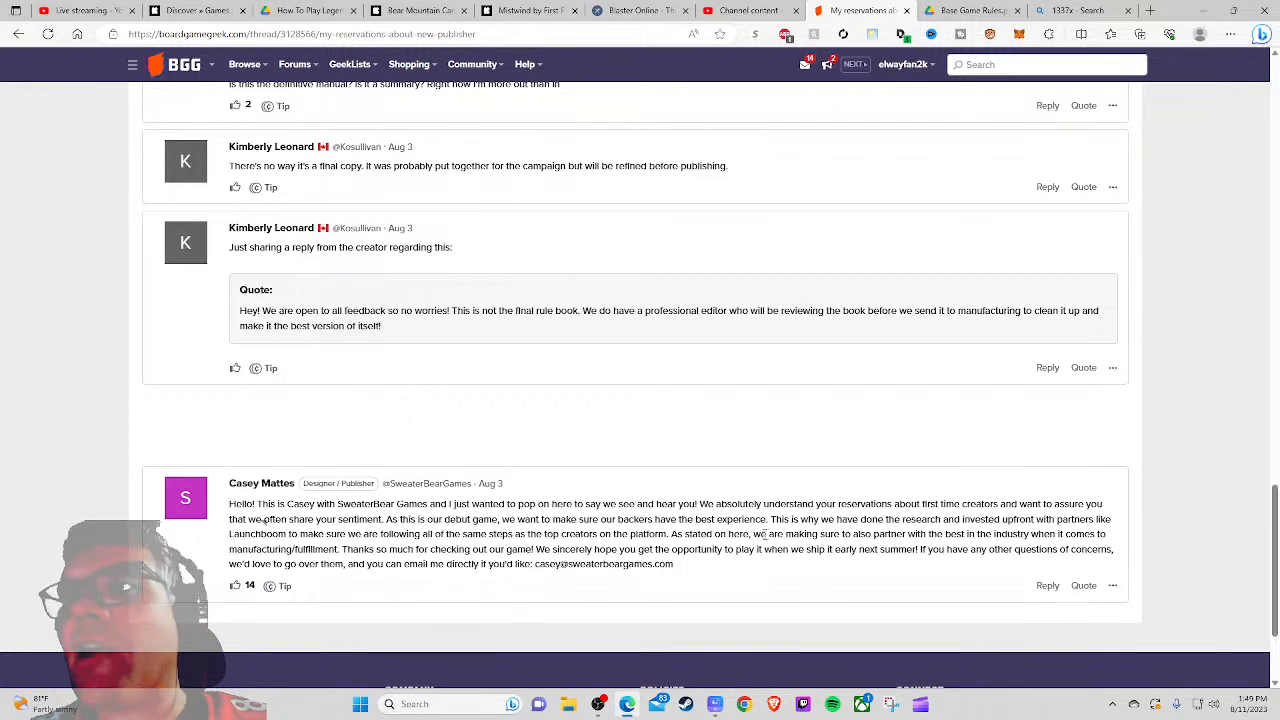
pyautogui.moveTo(464, 548); pyautogui.dragTo(484, 564)
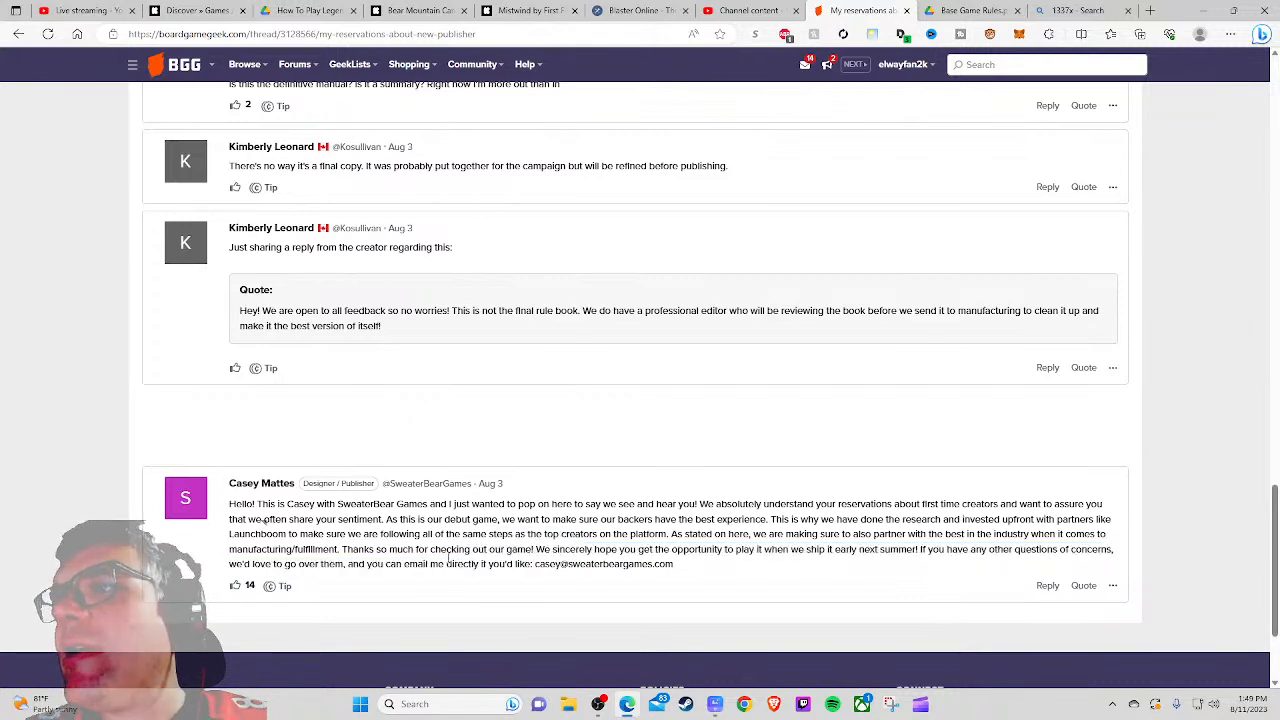
pyautogui.click(184, 12)
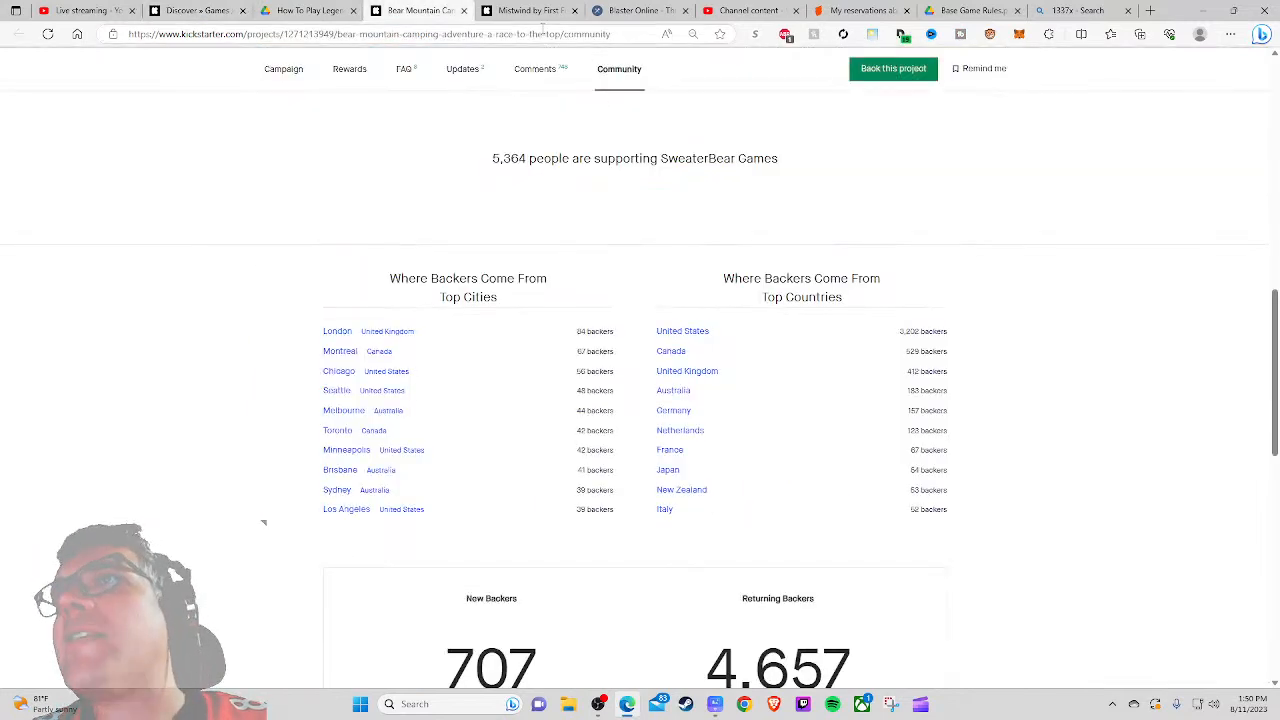
# Step: Review Bear Mountain's FAQ list and the campaign overview showing $495,370 from 5,366 backers
pyautogui.scroll(3)
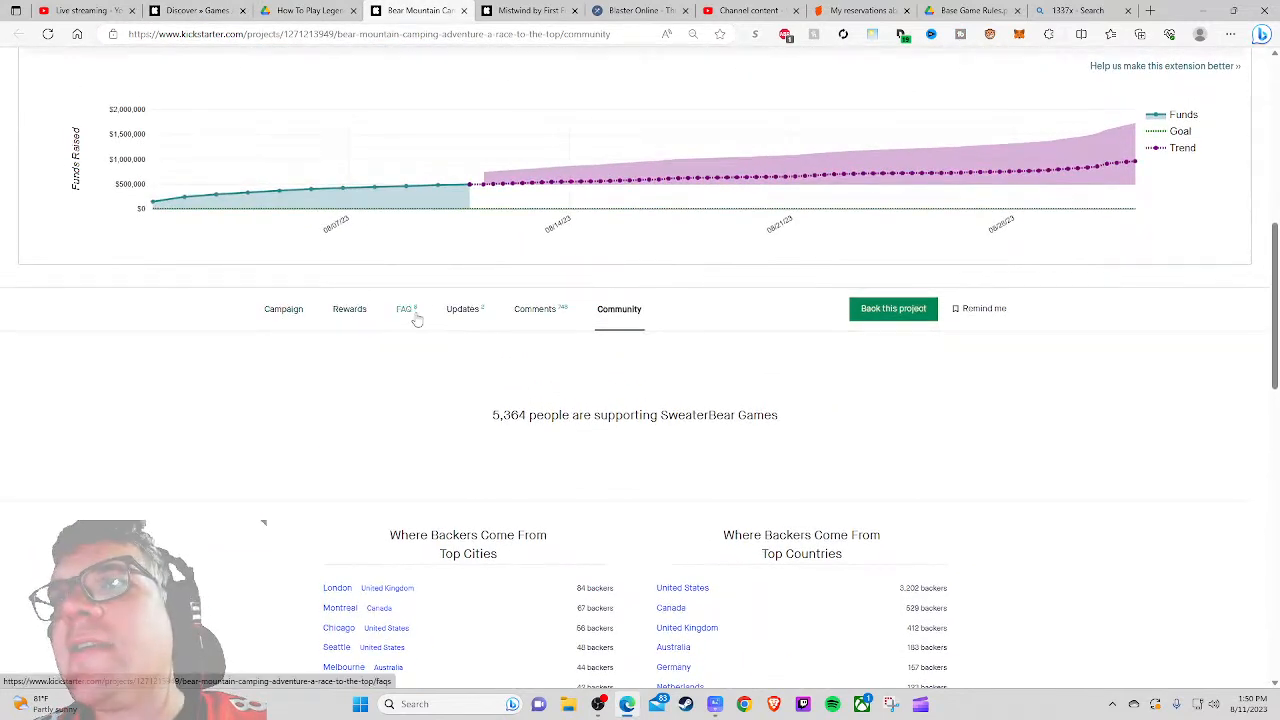
pyautogui.click(404, 308)
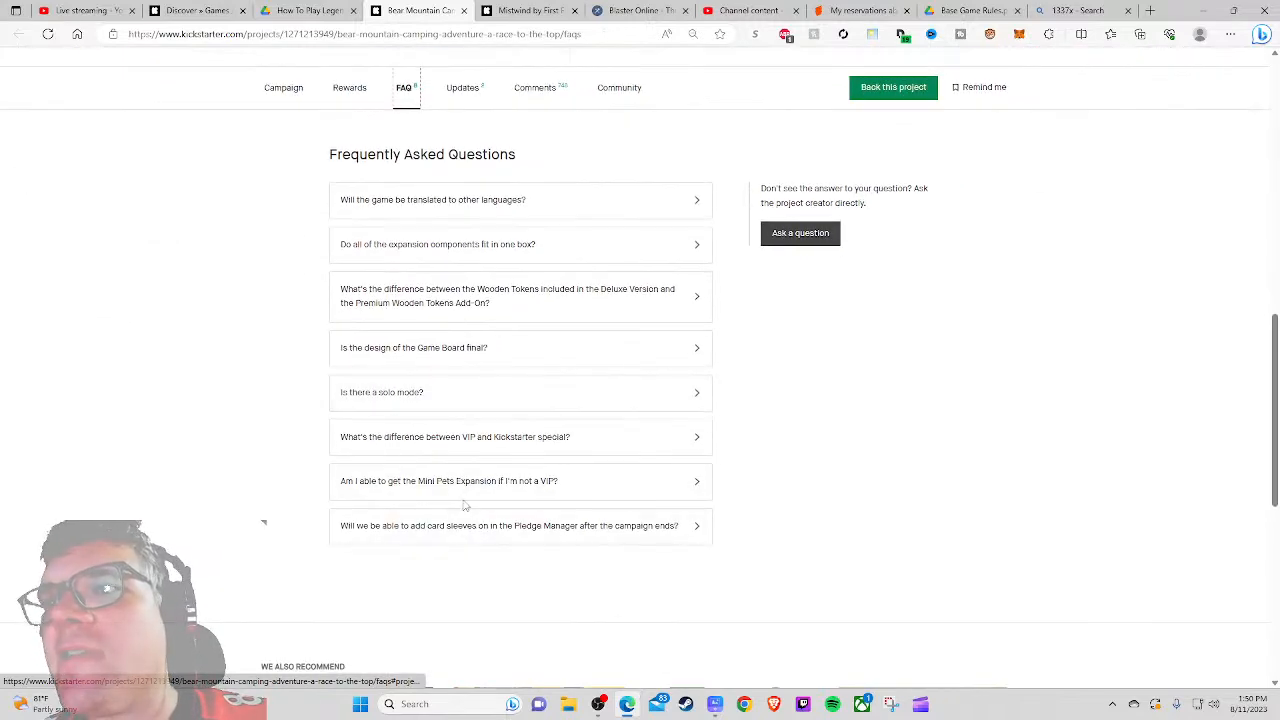
pyautogui.moveTo(380, 200)
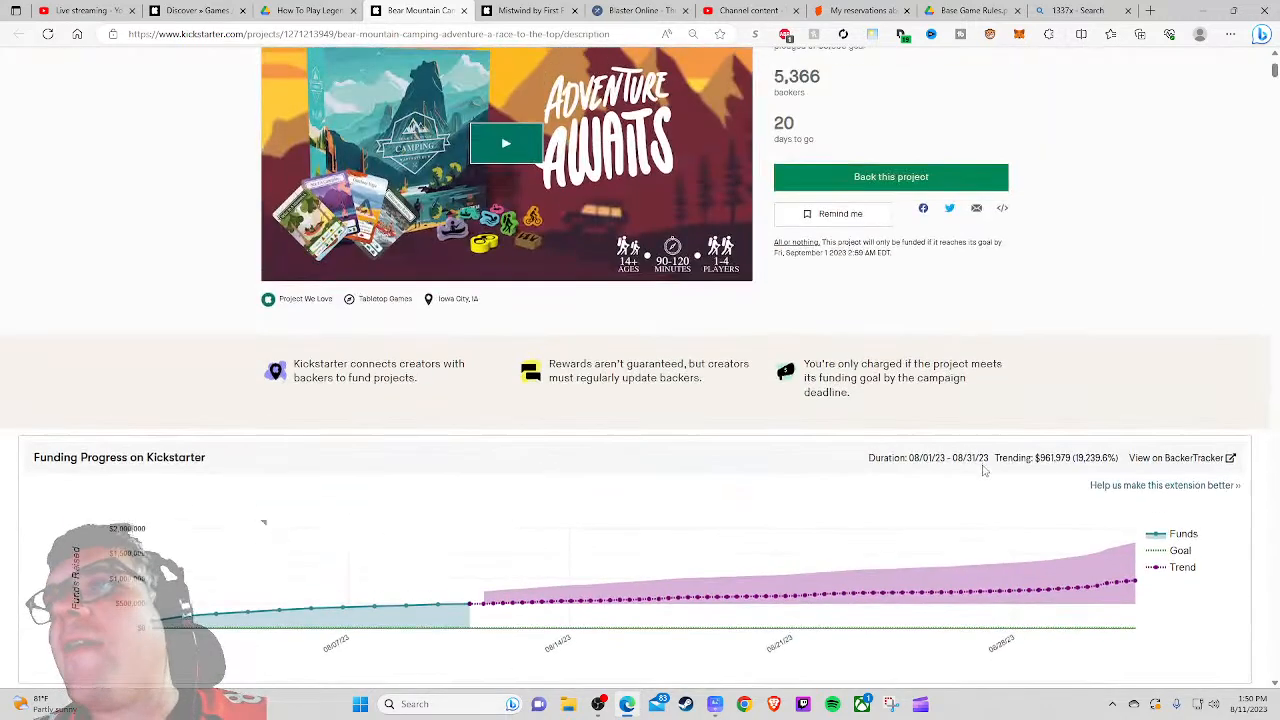
pyautogui.scroll(3)
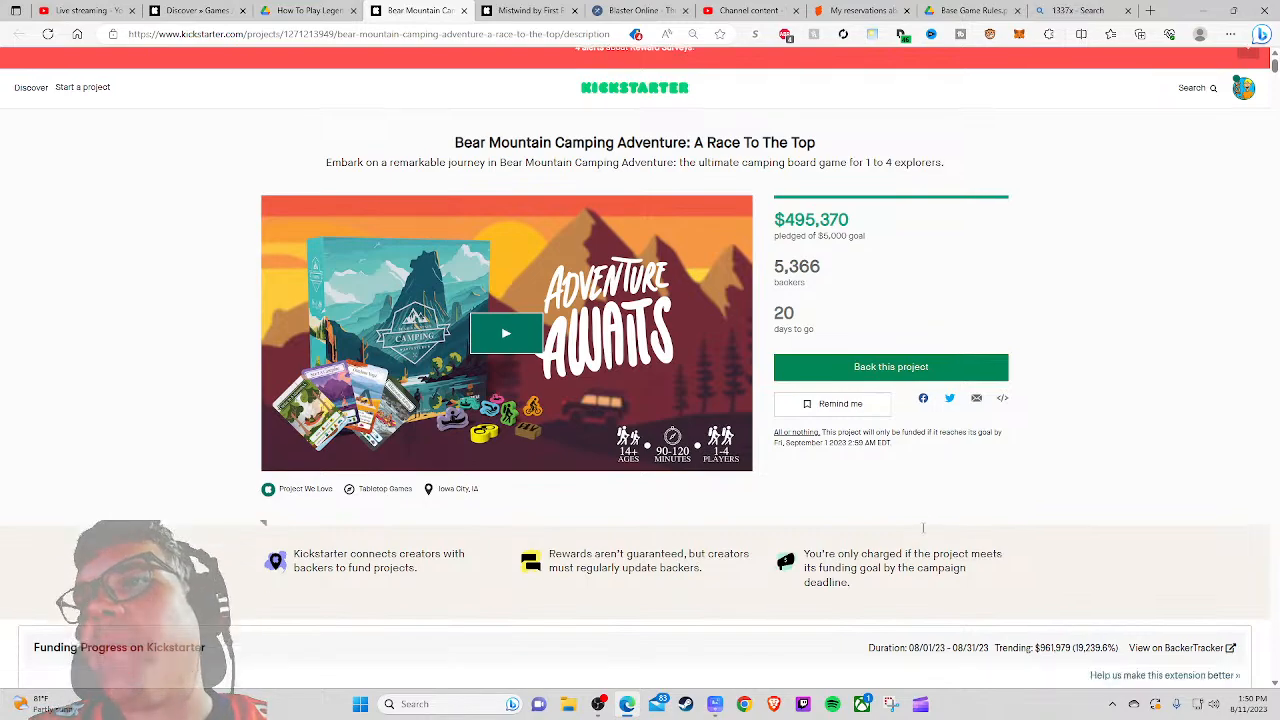
pyautogui.scroll(-3)
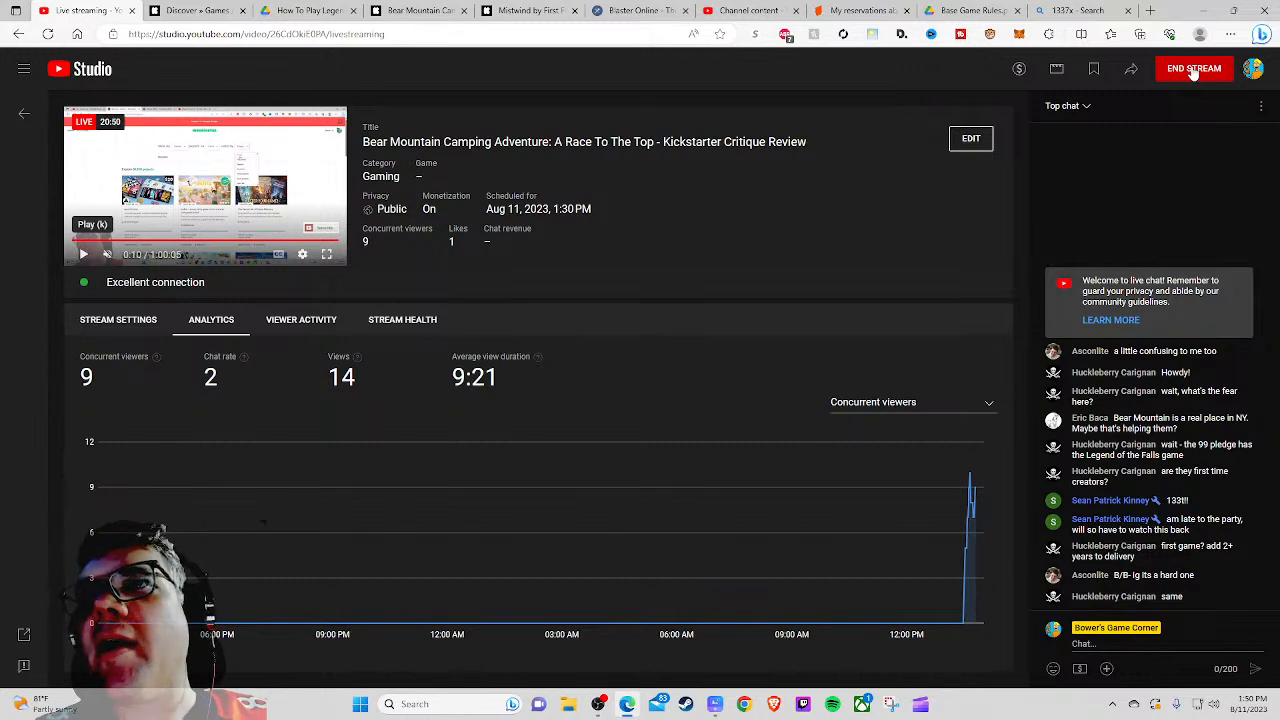
# Step: Begin ending the live stream, bringing up YouTube Studio's End Stream confirmation
pyautogui.click(1192, 68)
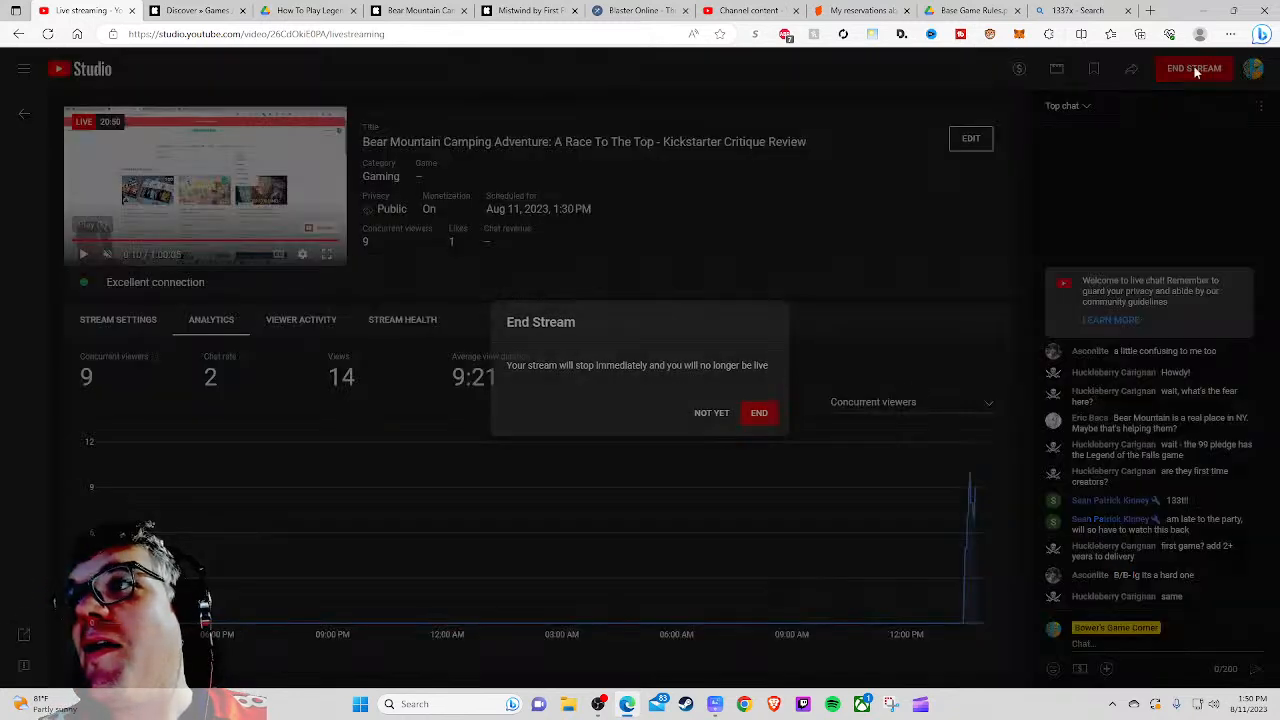